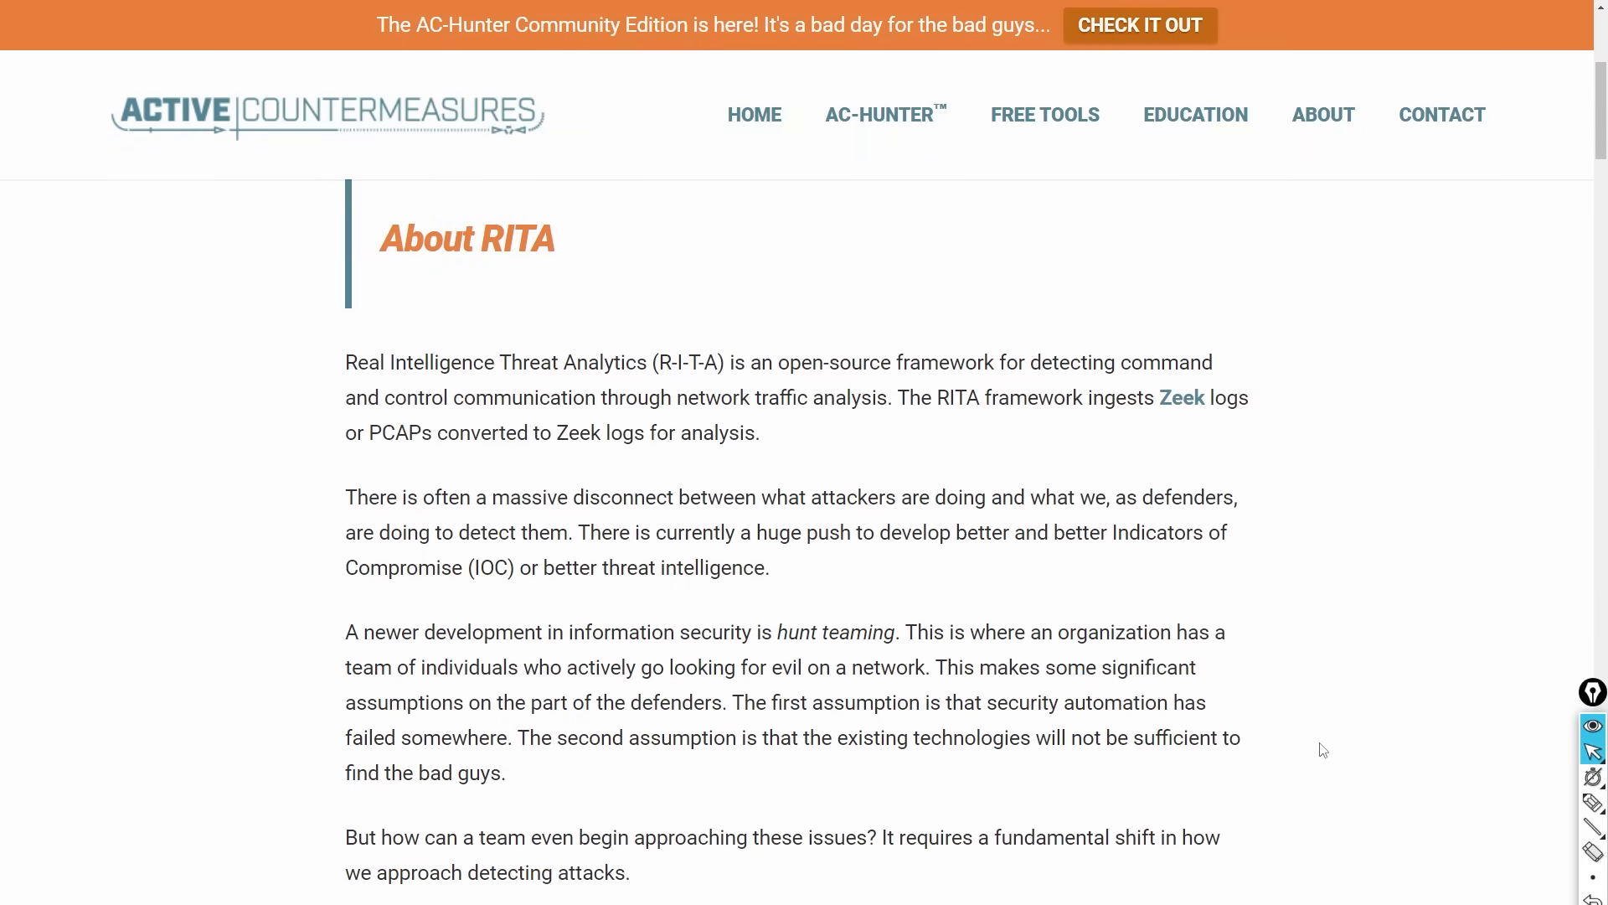
- Scroll through the About RITA overview page before leaving the browser
scroll(down, 3)
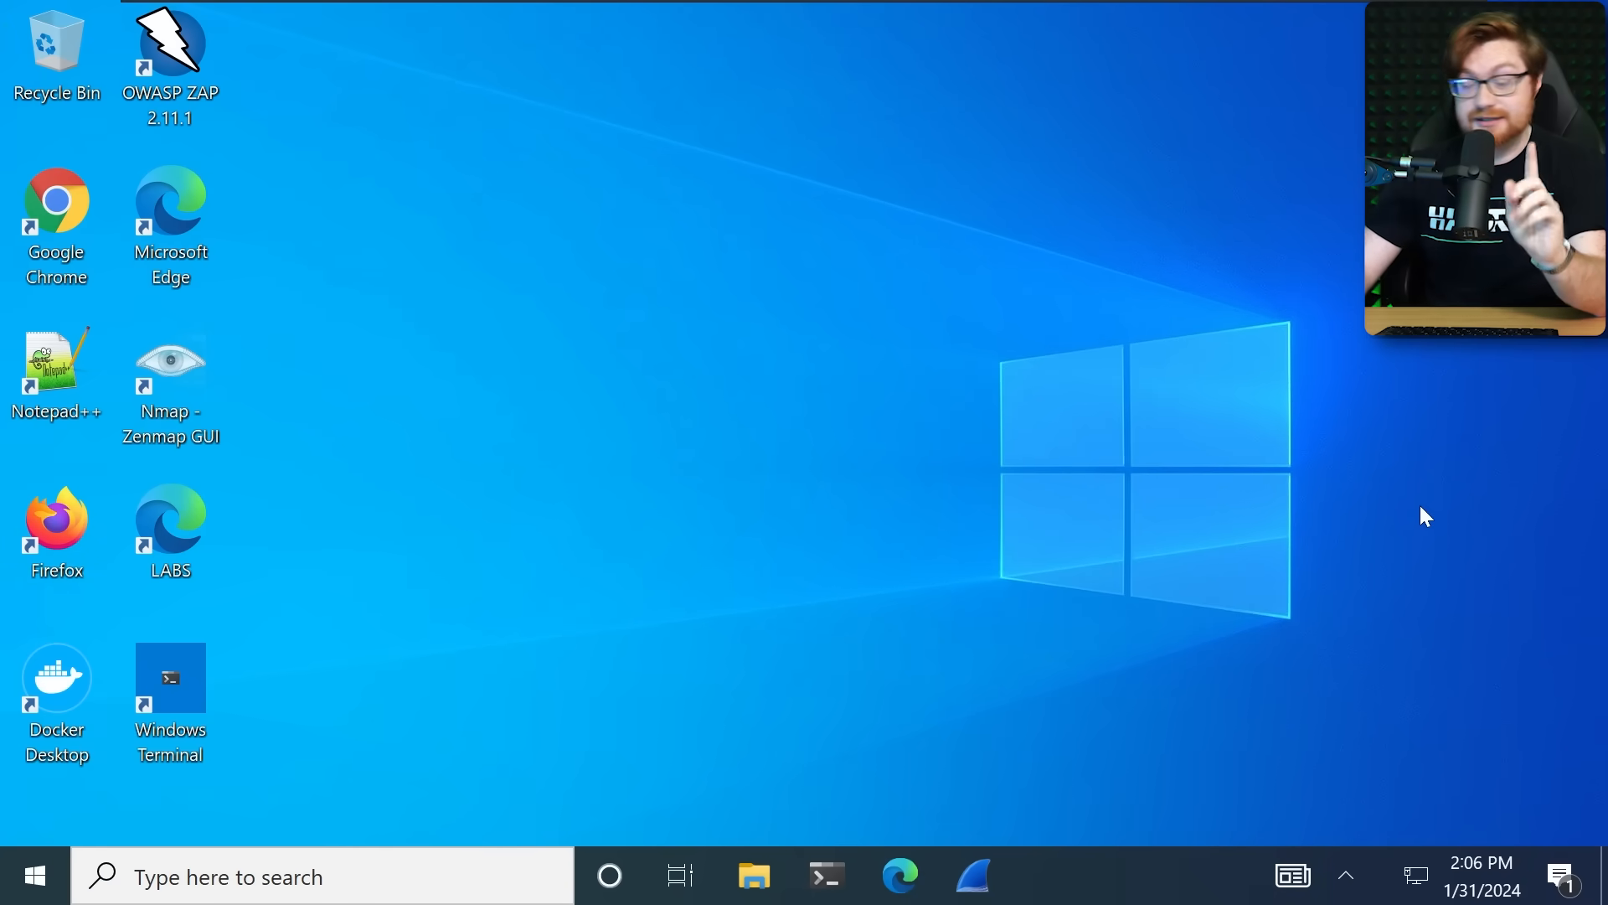
- Browse File Explorer to tools > rita-html-report and open the index report
click(753, 876)
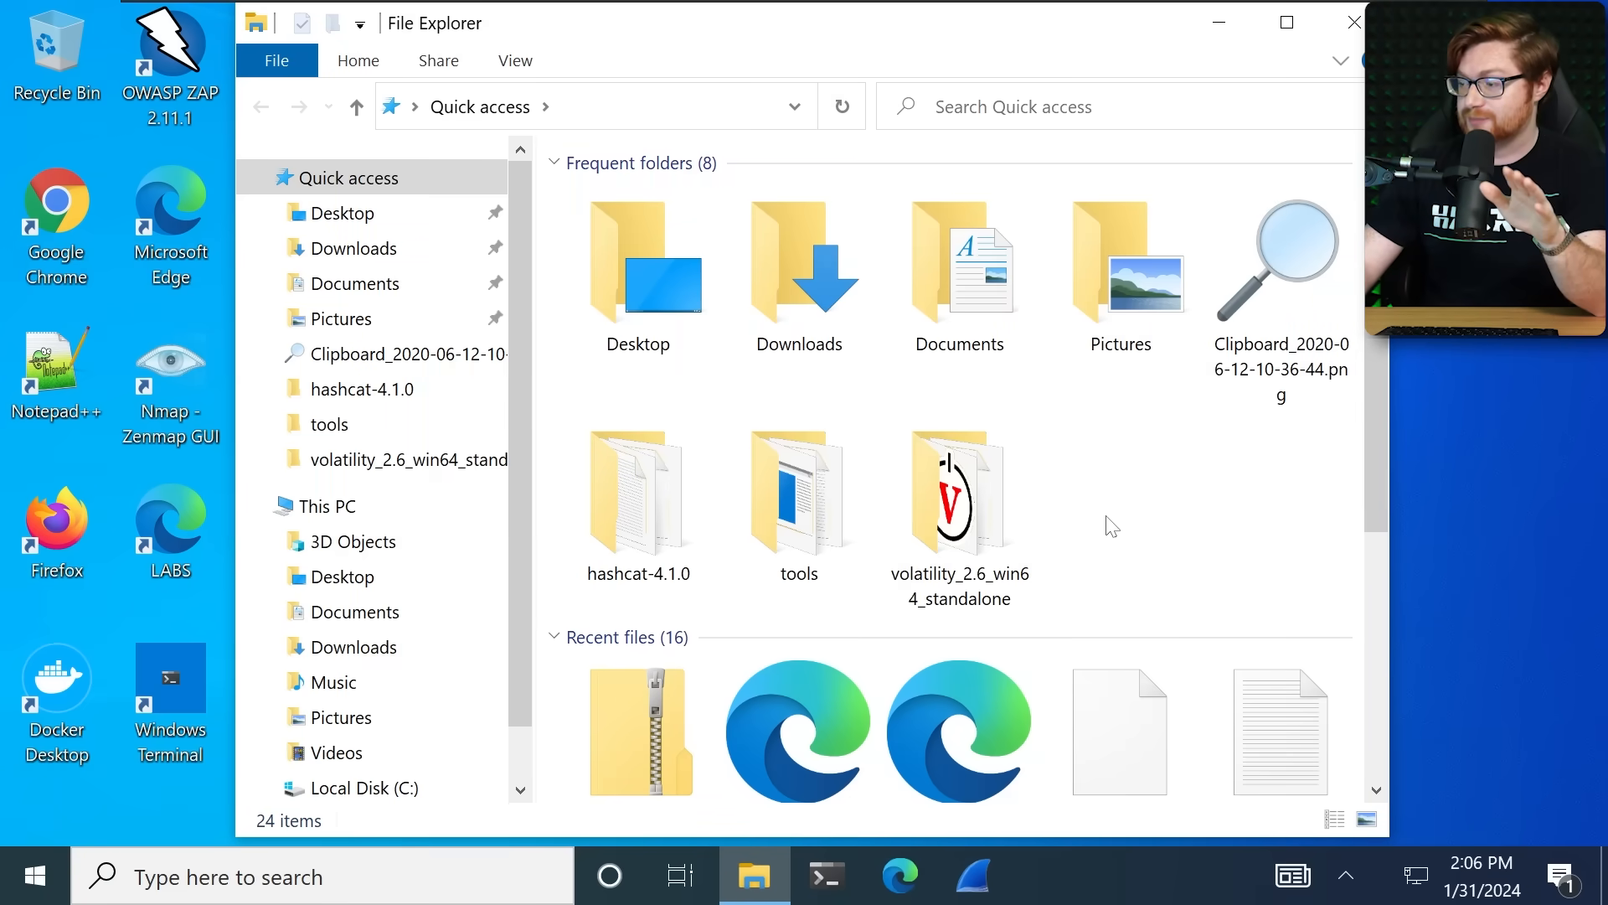
click(798, 487)
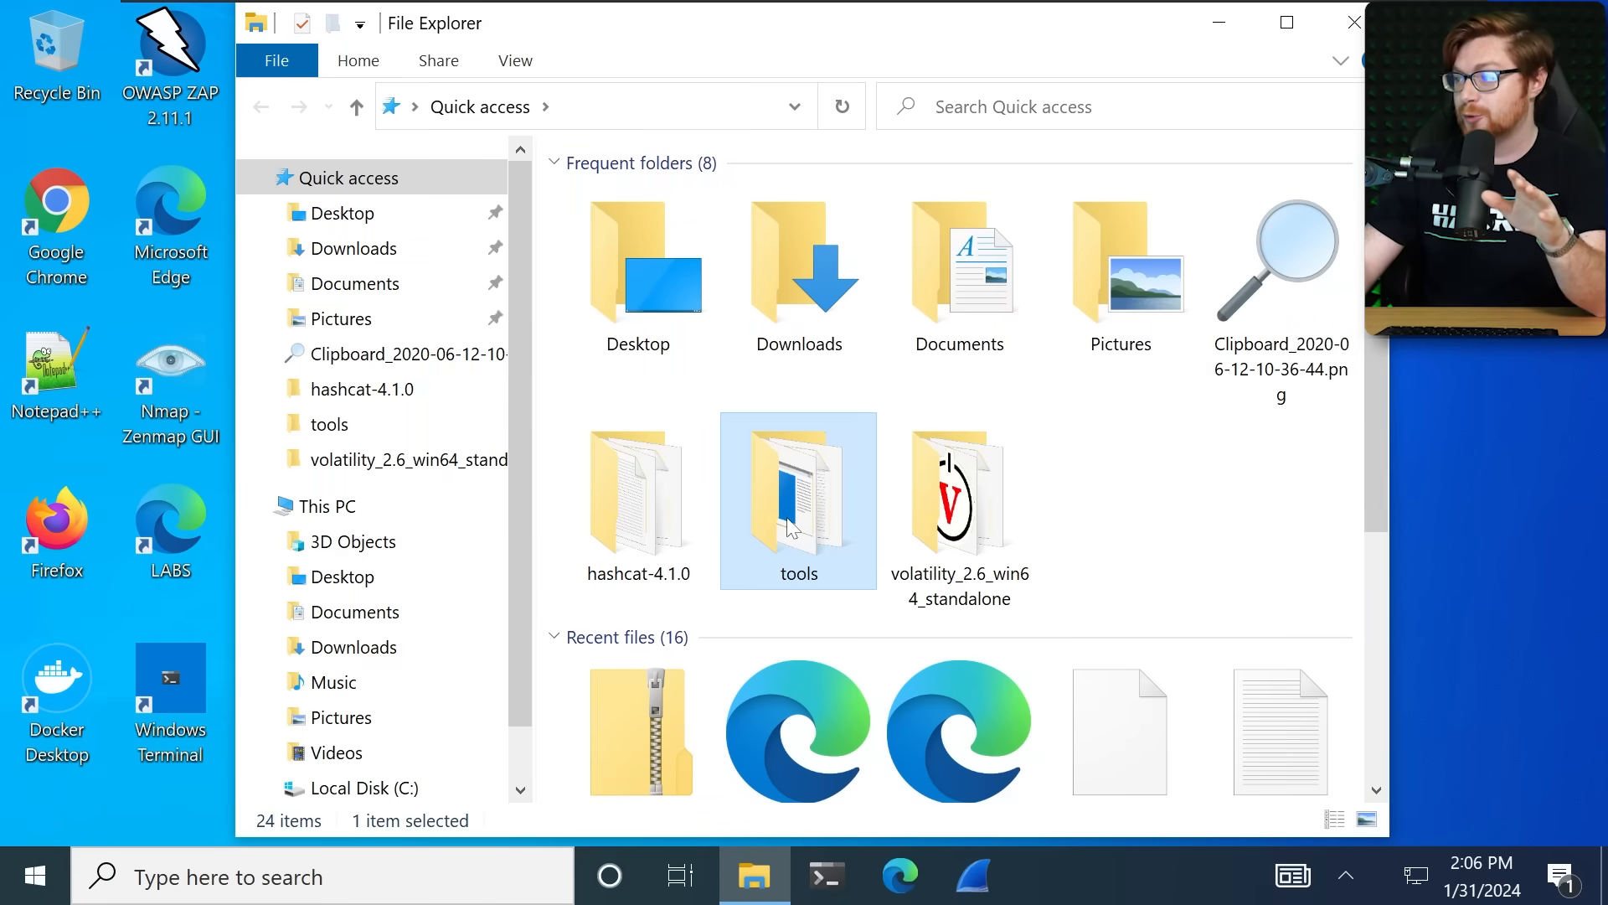
double_click(799, 488)
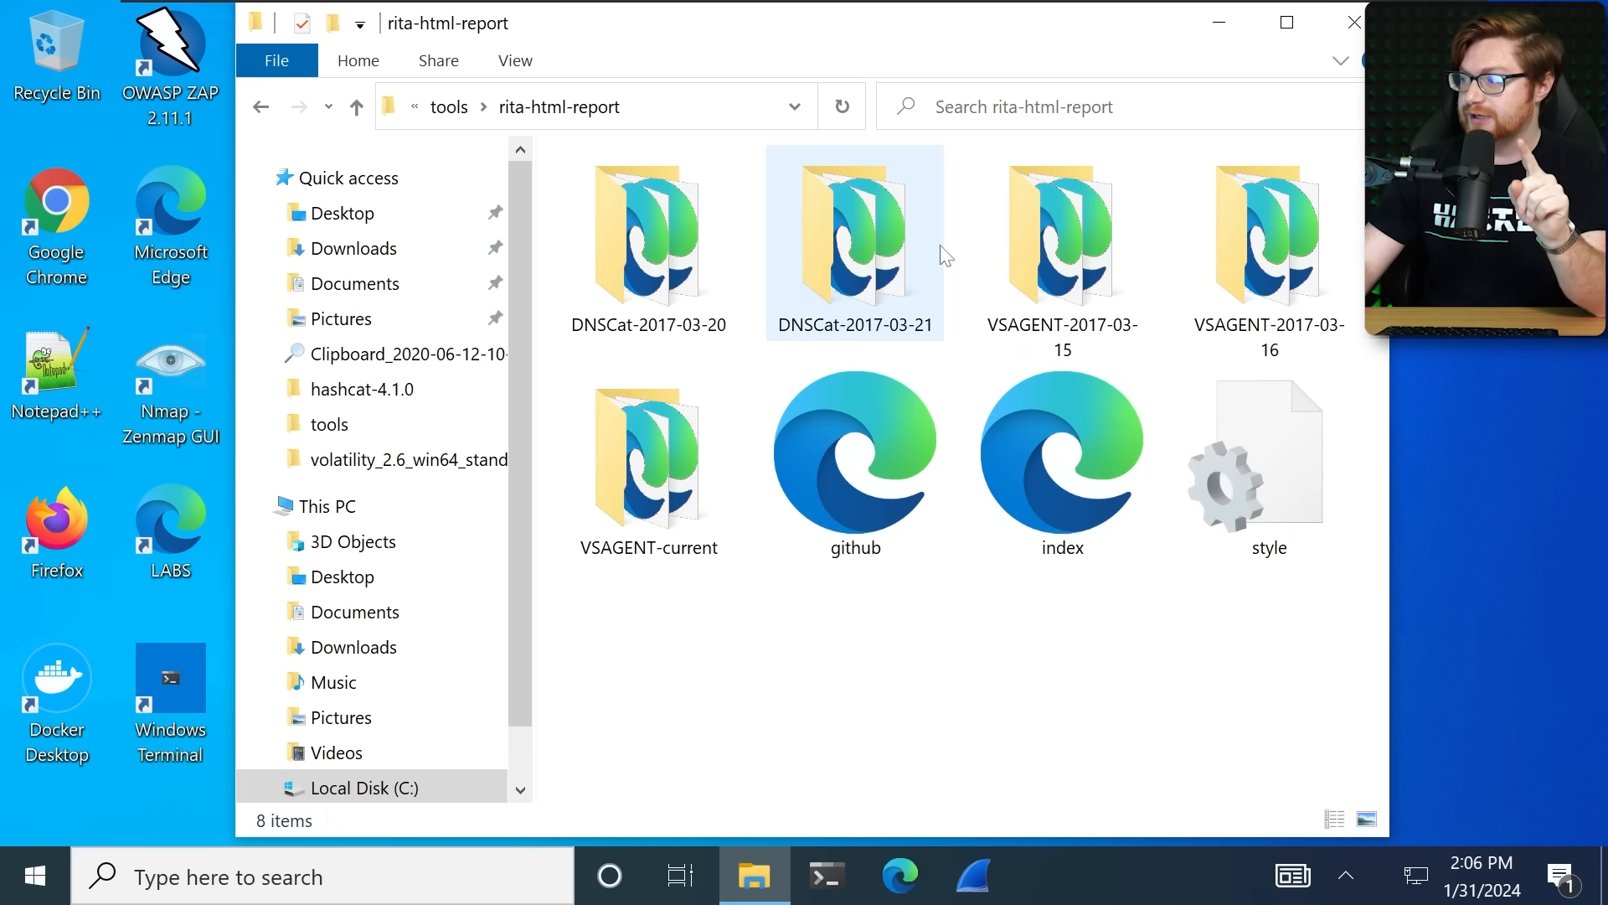
click(1061, 452)
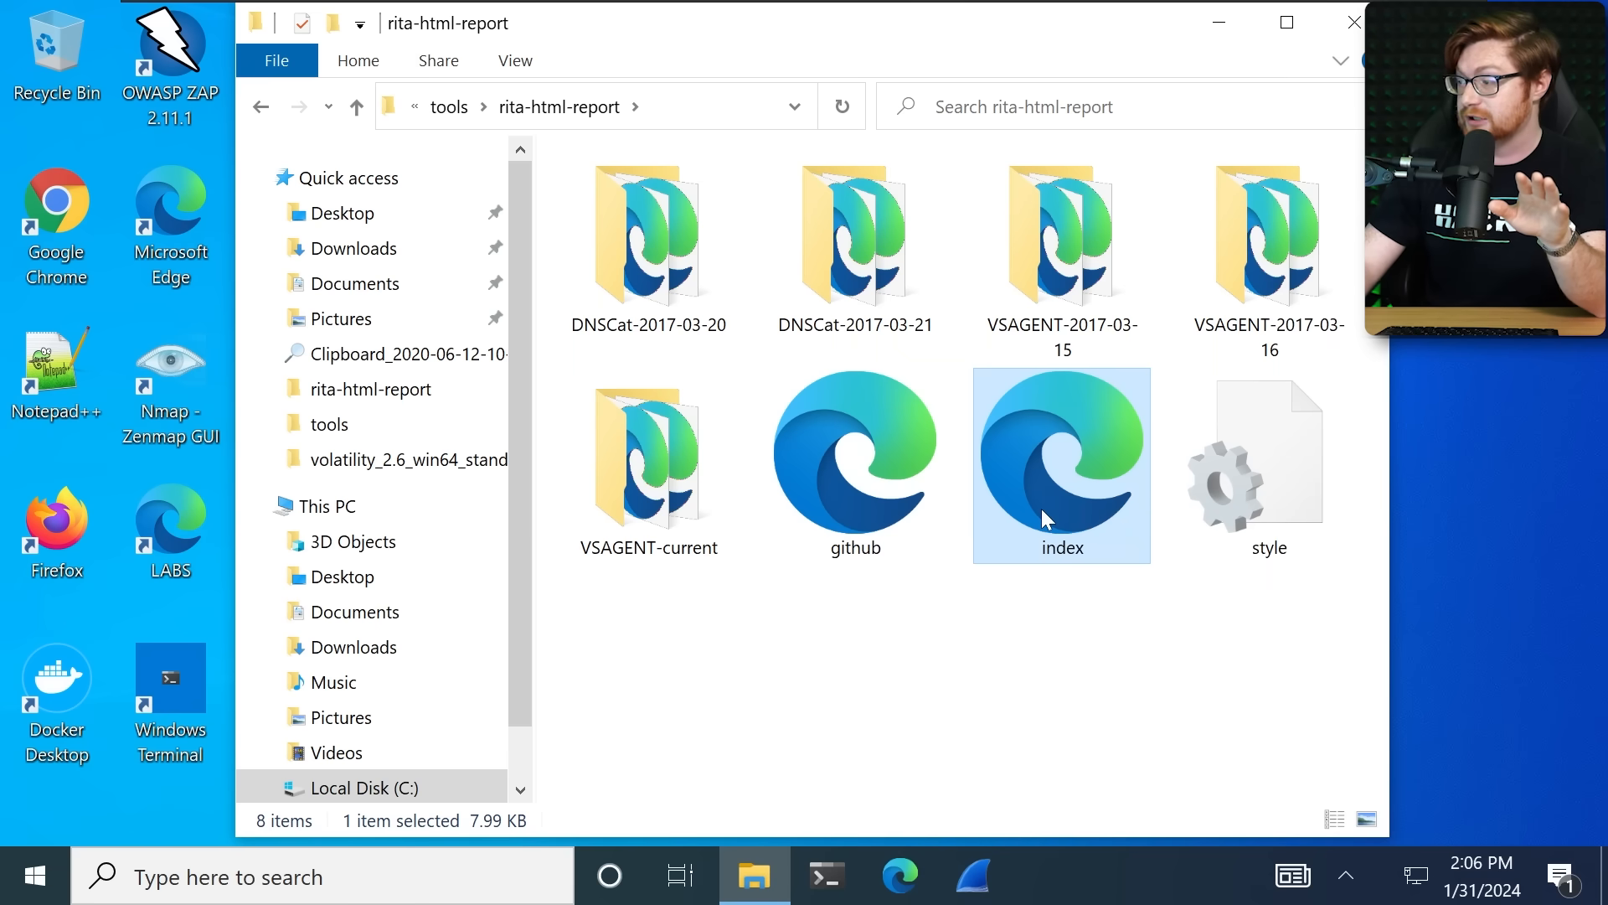
double_click(1061, 463)
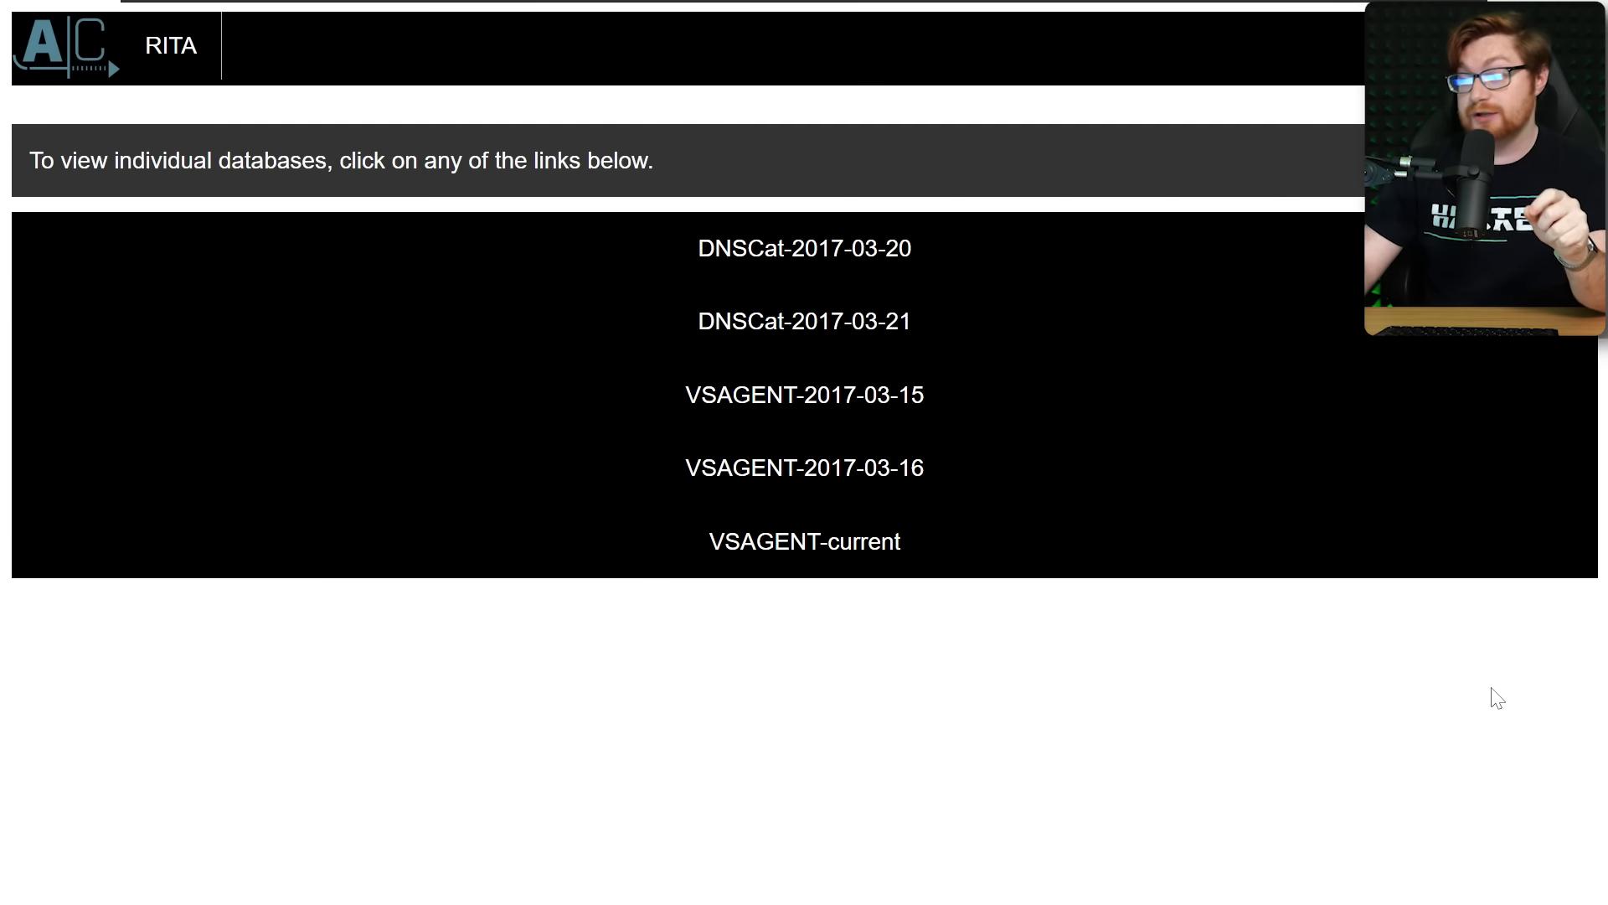
mouse_move(1094, 641)
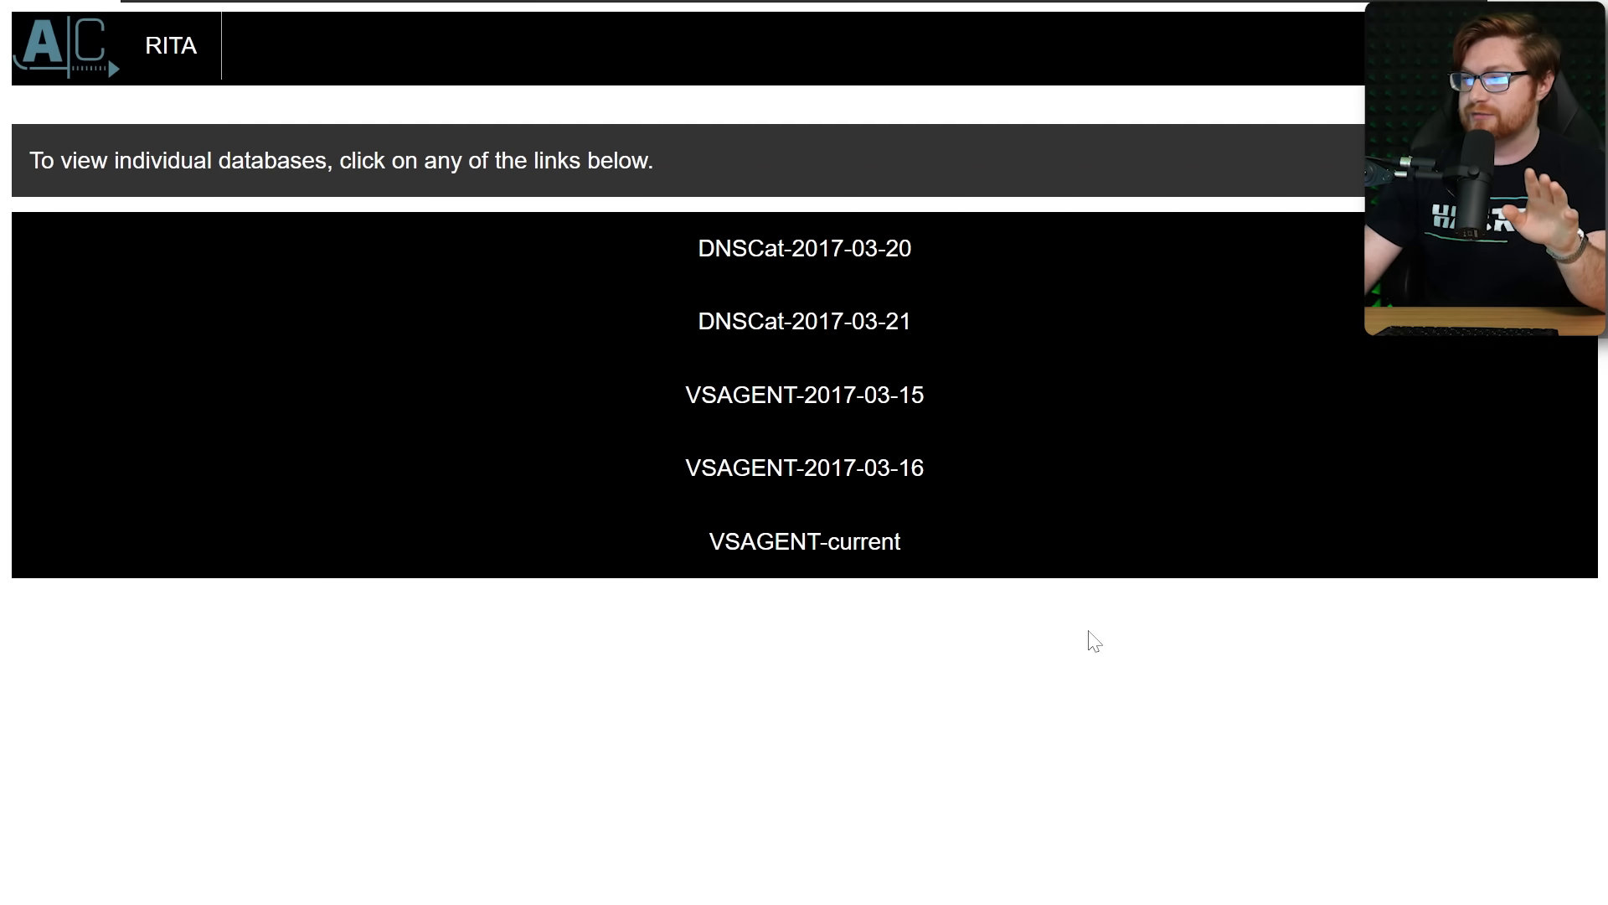
mouse_move(492, 220)
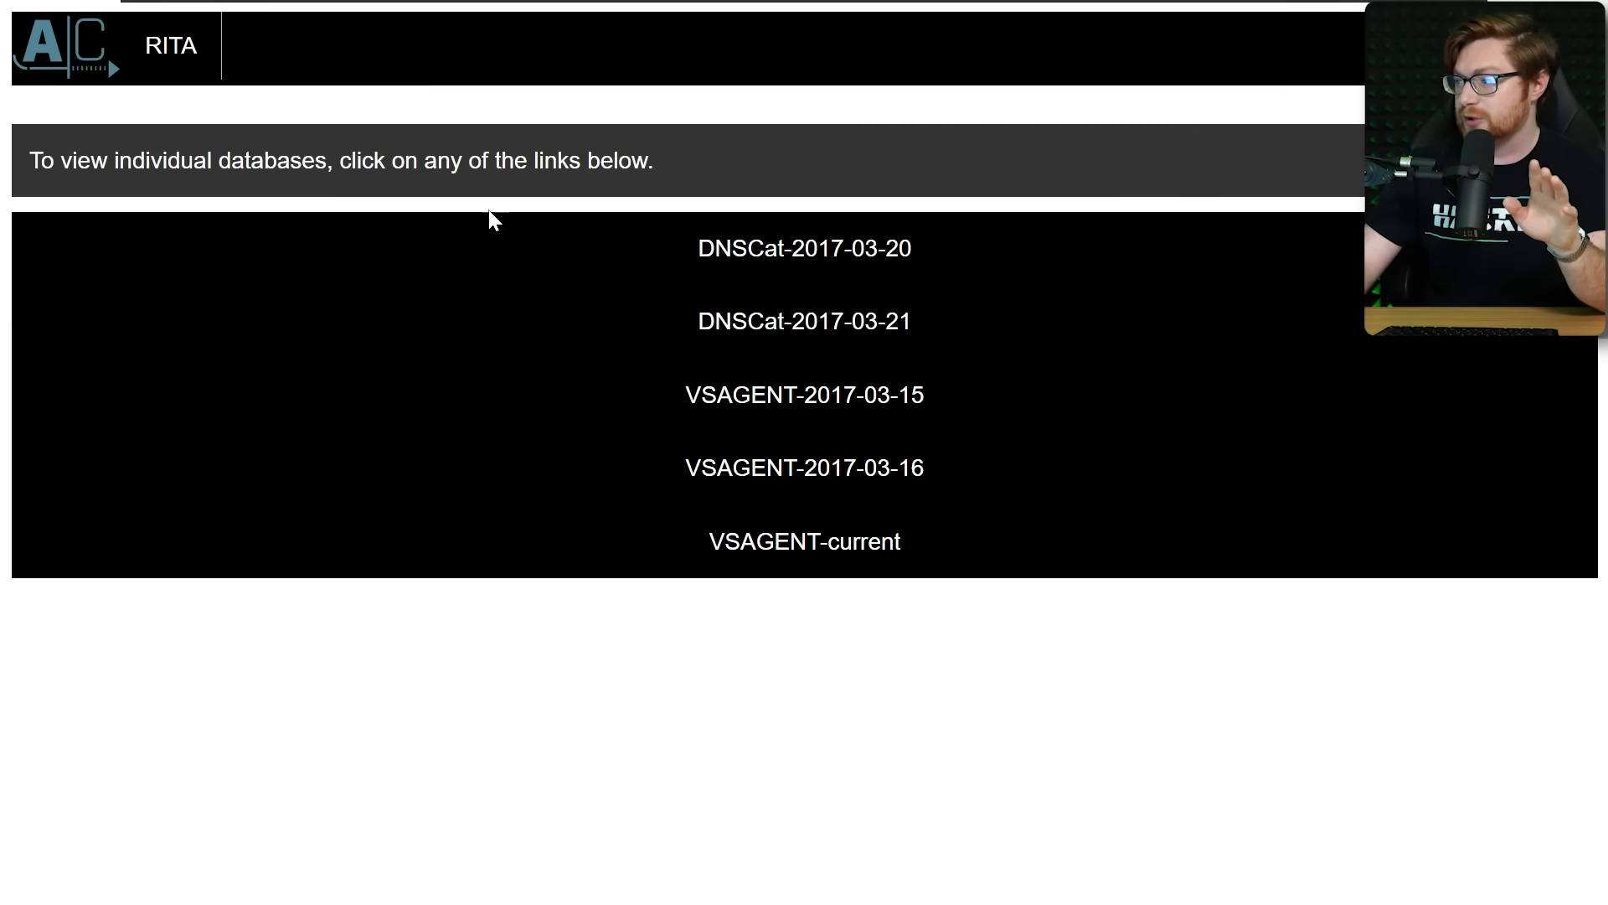
- Open the VSAGENT-2017-03-15 database report and try its top category links
click(804, 395)
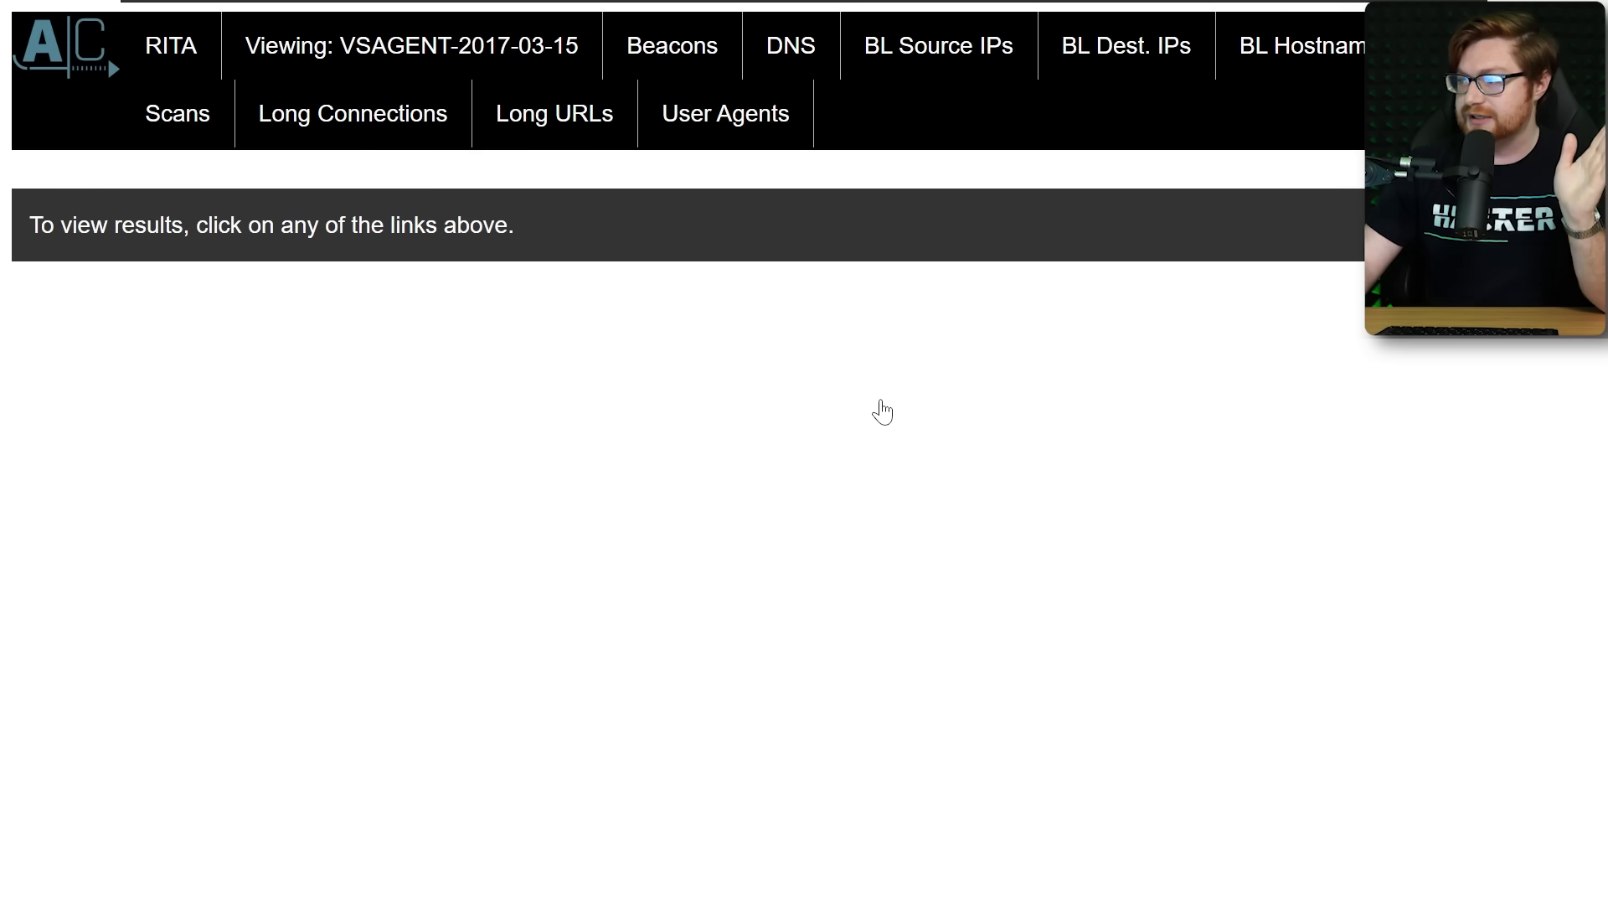
mouse_move(1166, 535)
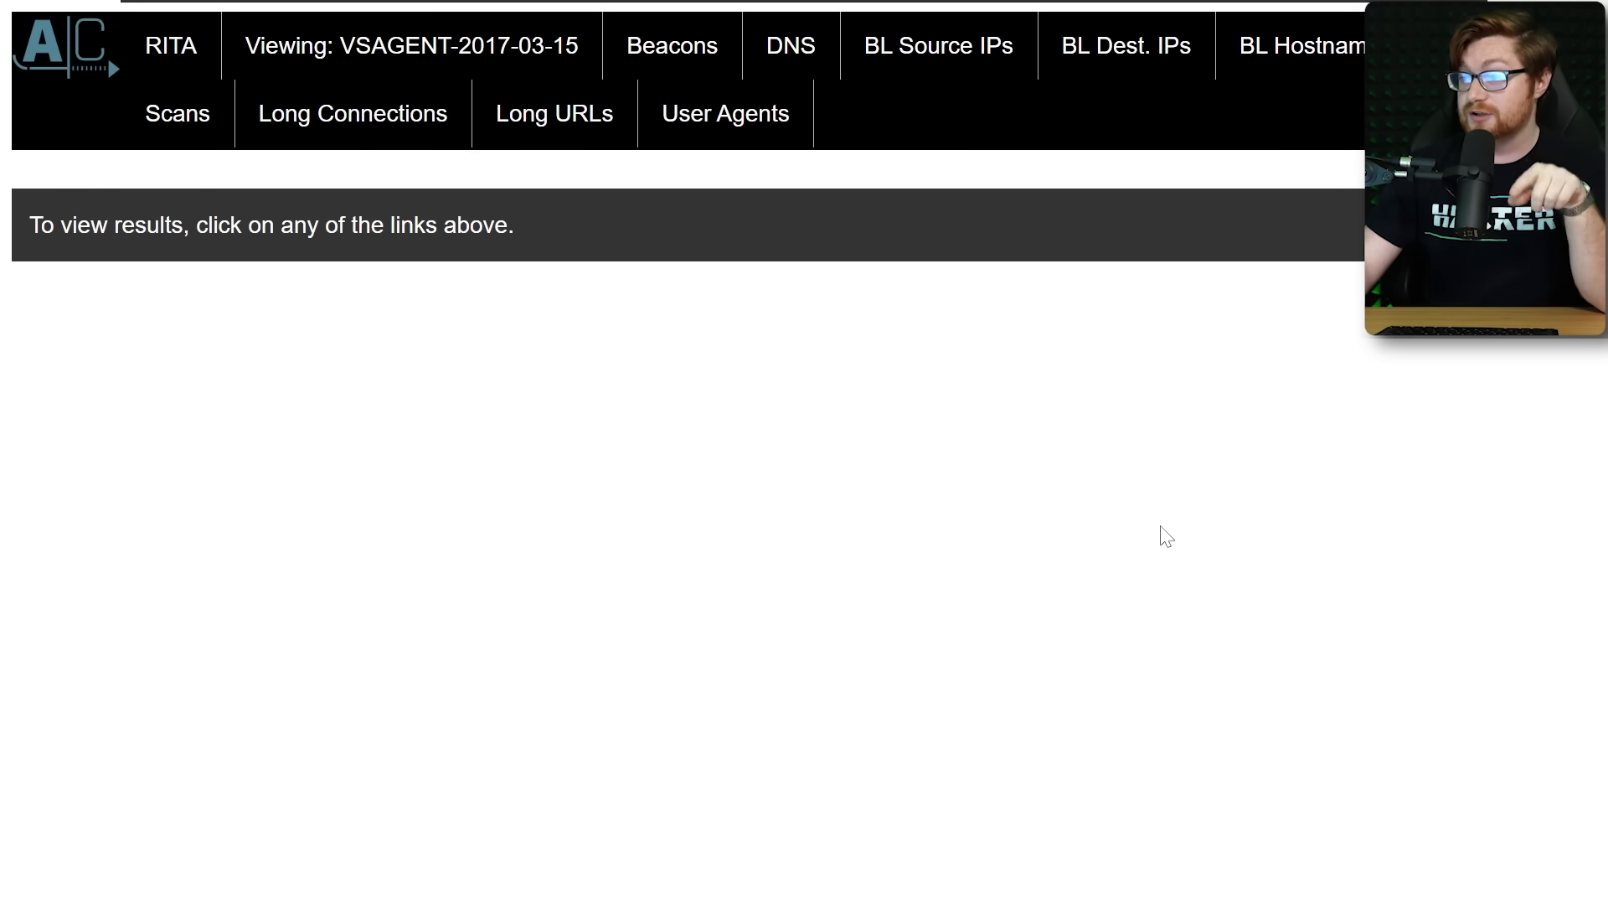
click(671, 45)
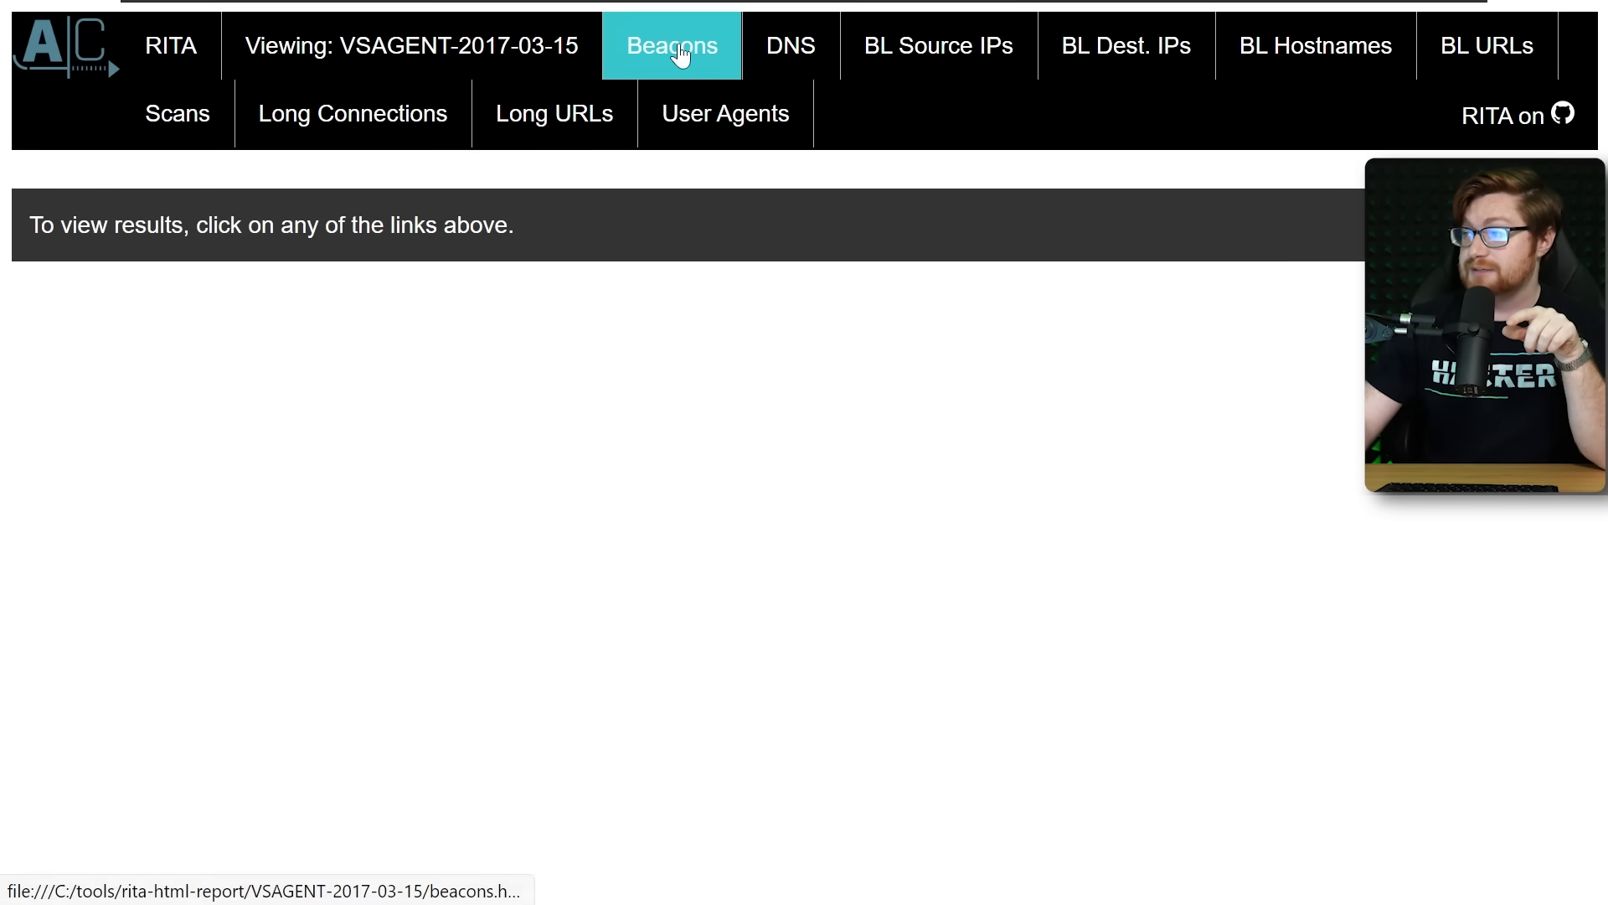
click(1485, 46)
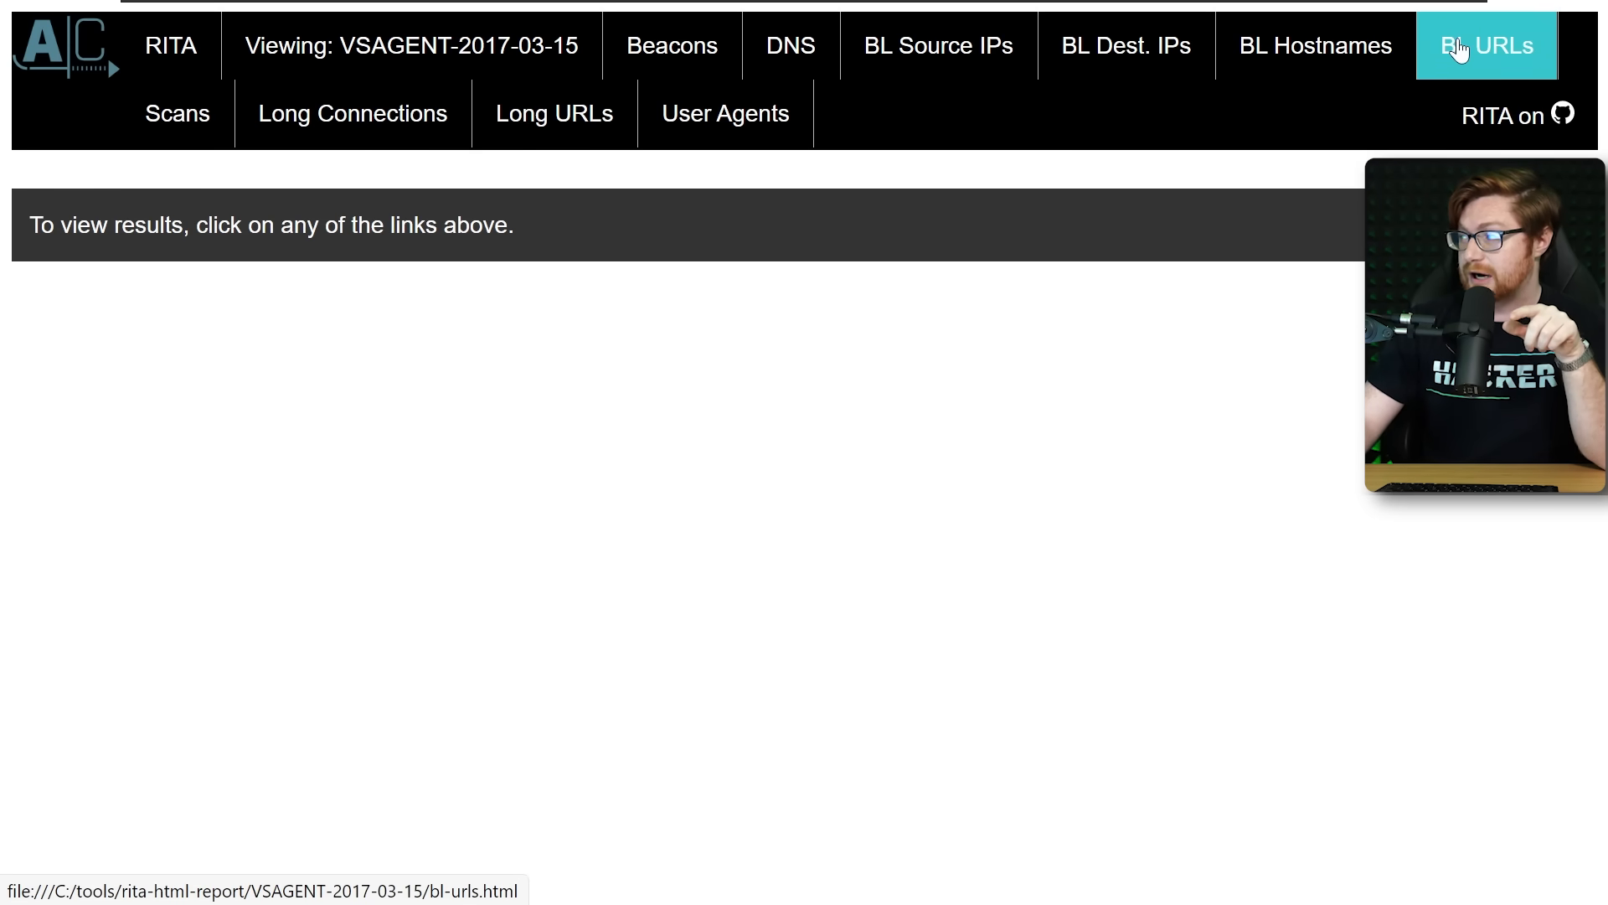
click(671, 45)
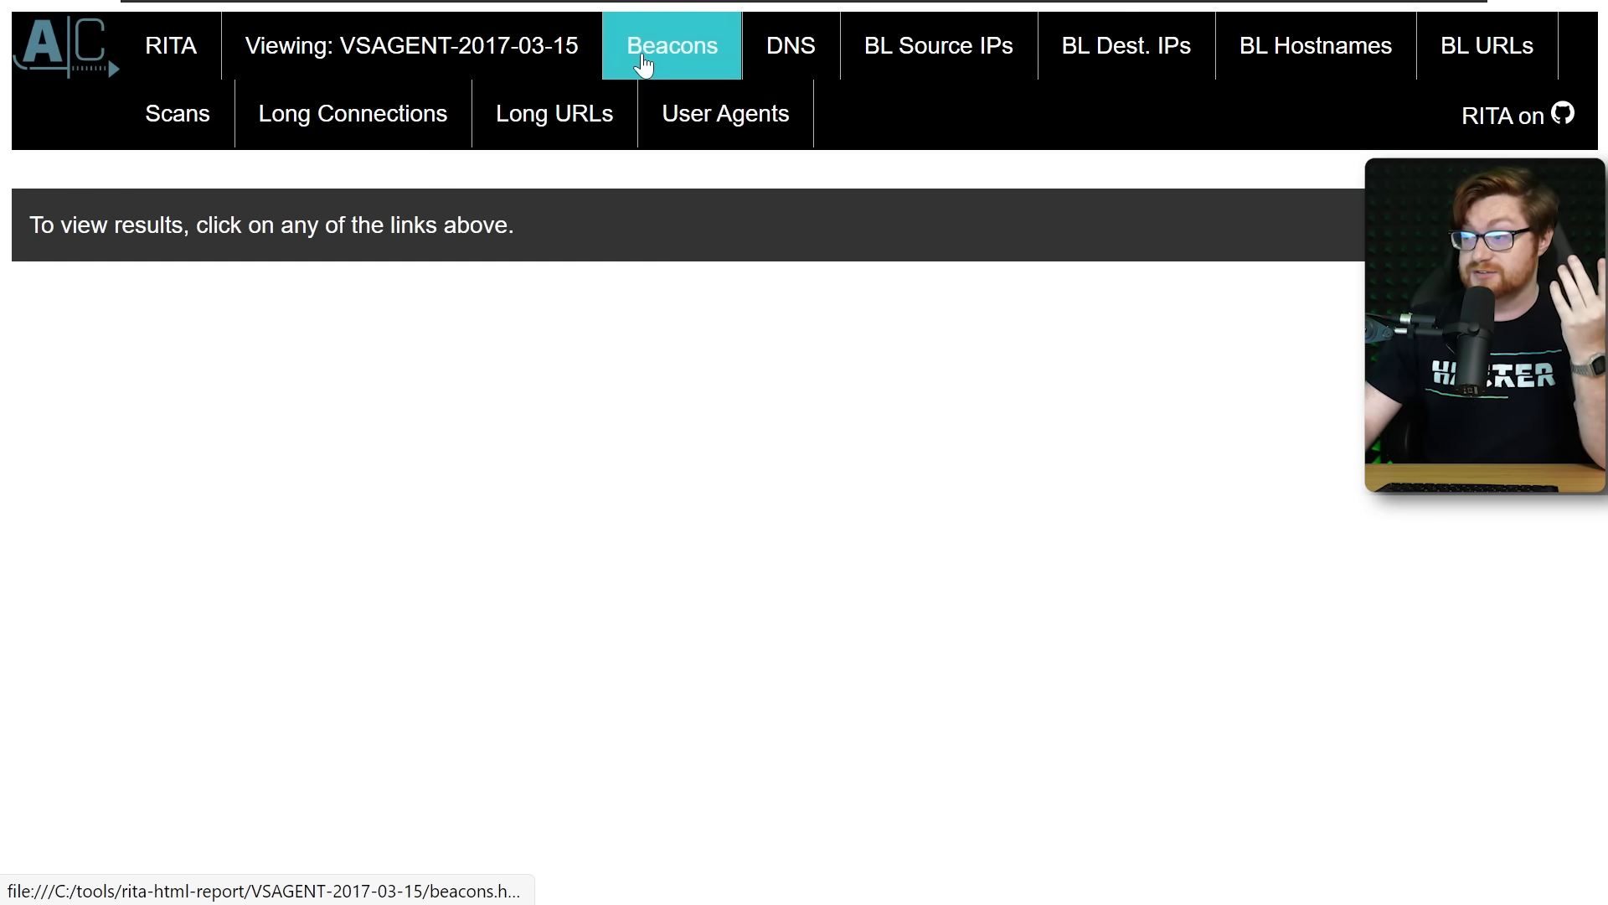
click(790, 45)
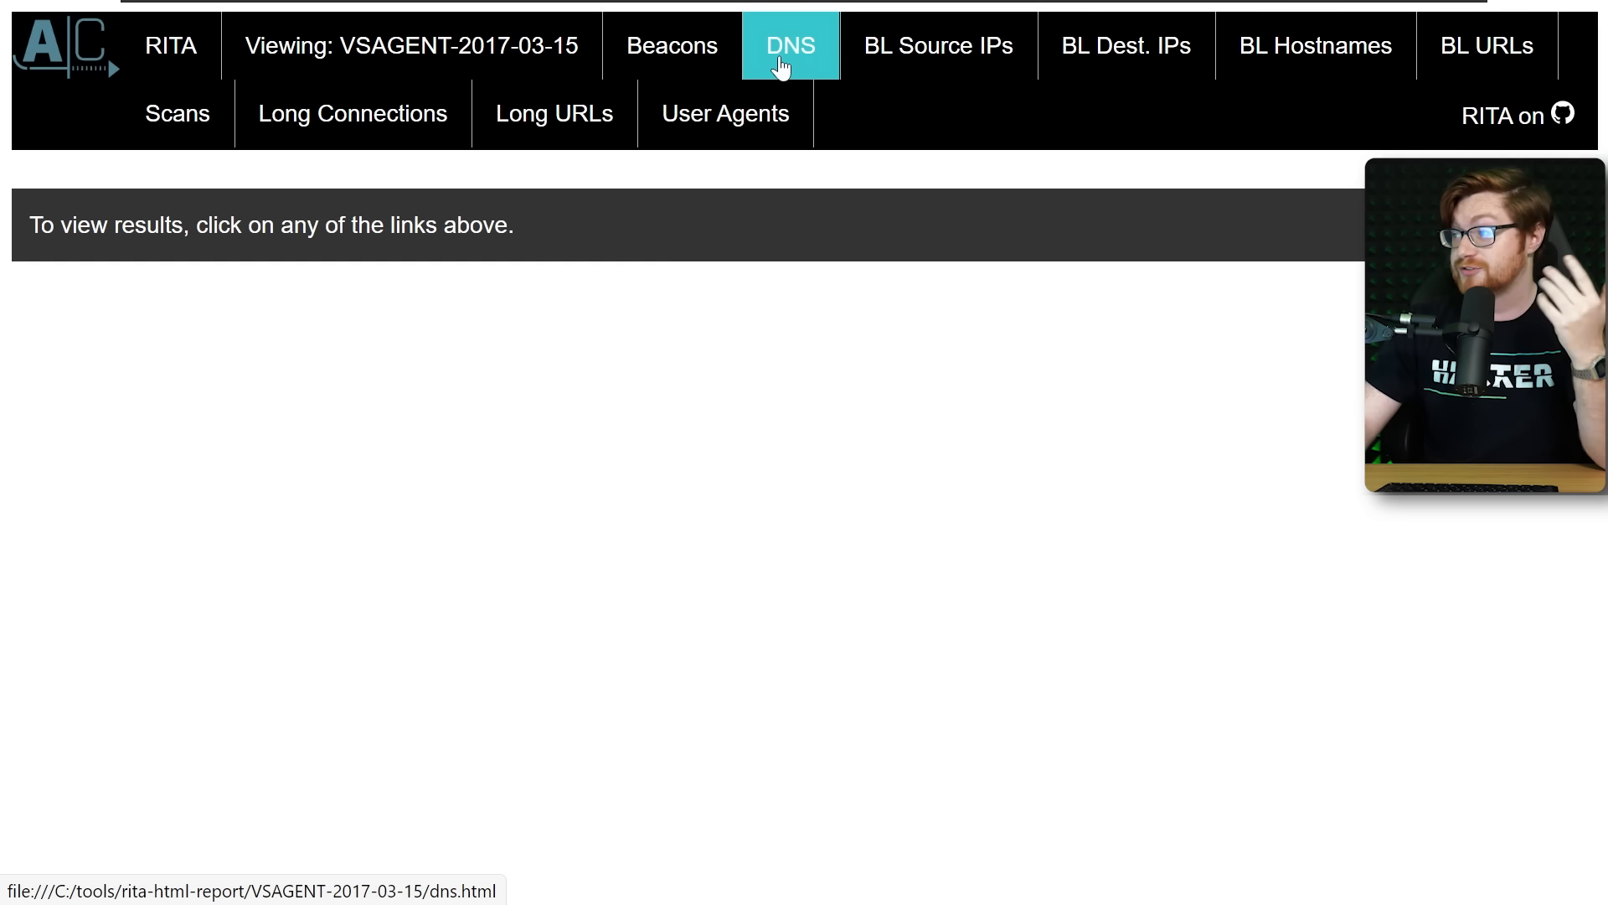
click(1125, 45)
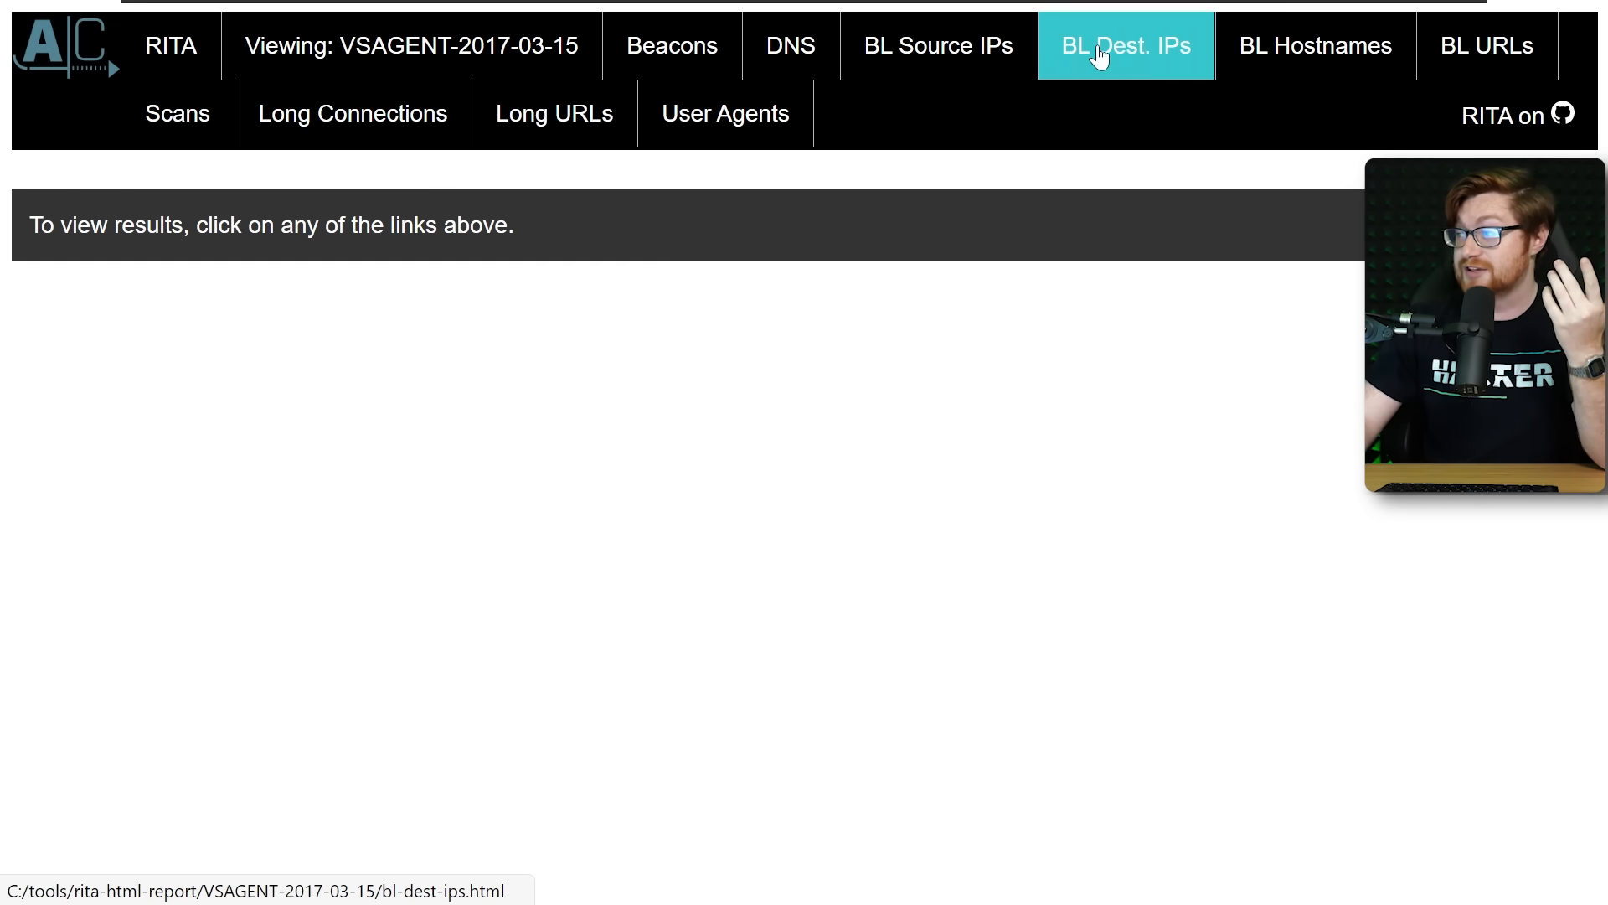
click(1485, 45)
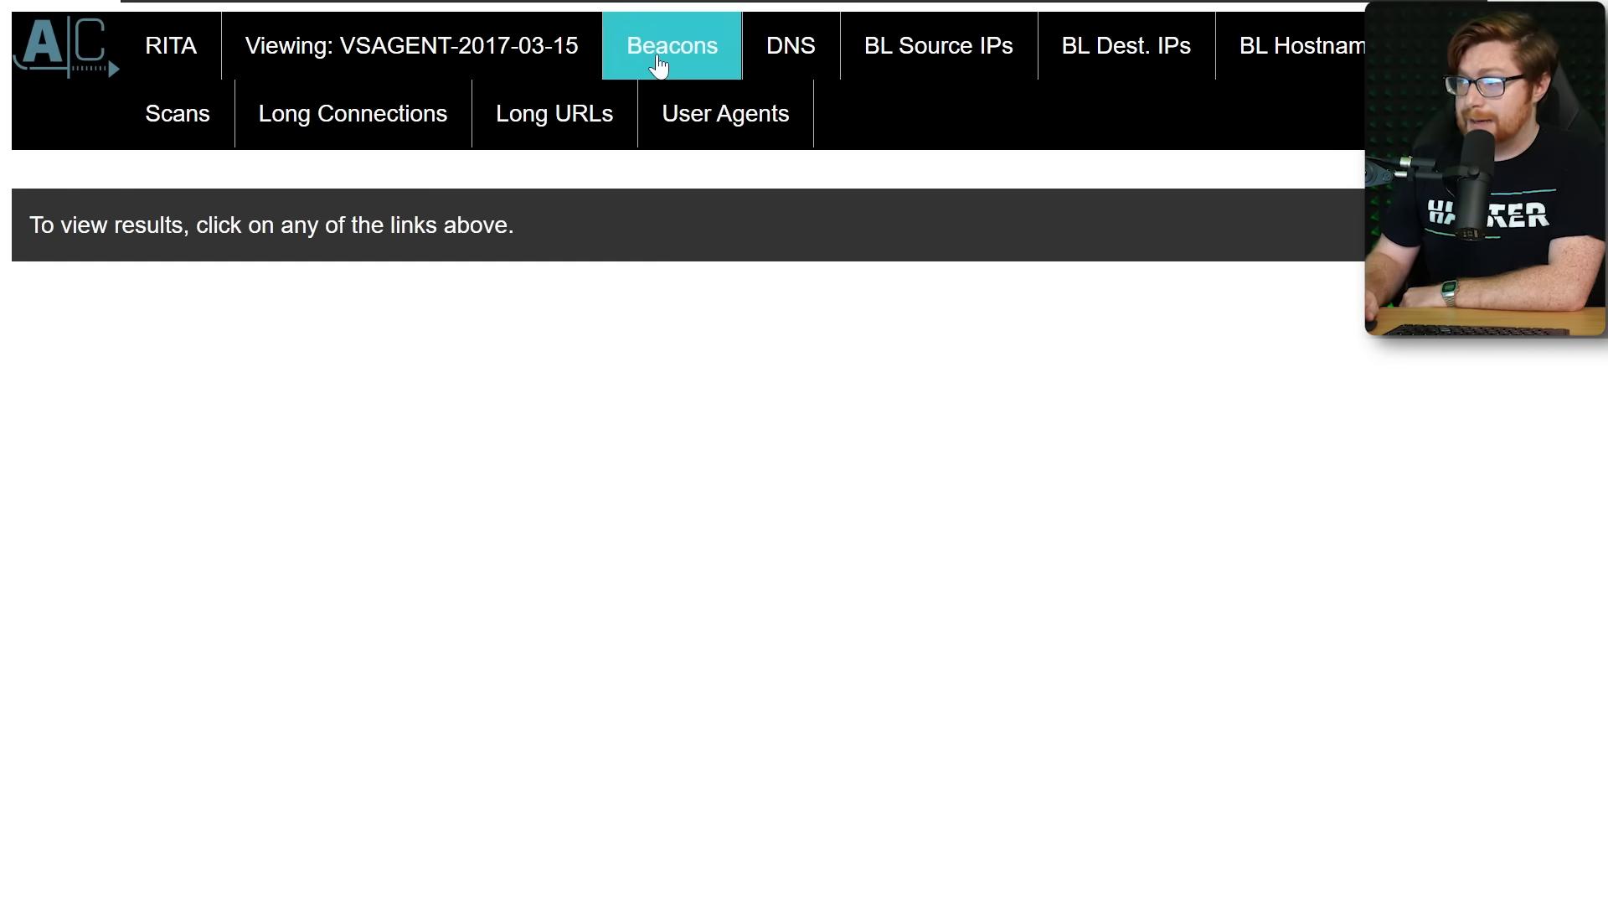
- Review VSAGENT-2017-03-15 beacons, led by 138.197.117.74 with score 0.997
click(671, 45)
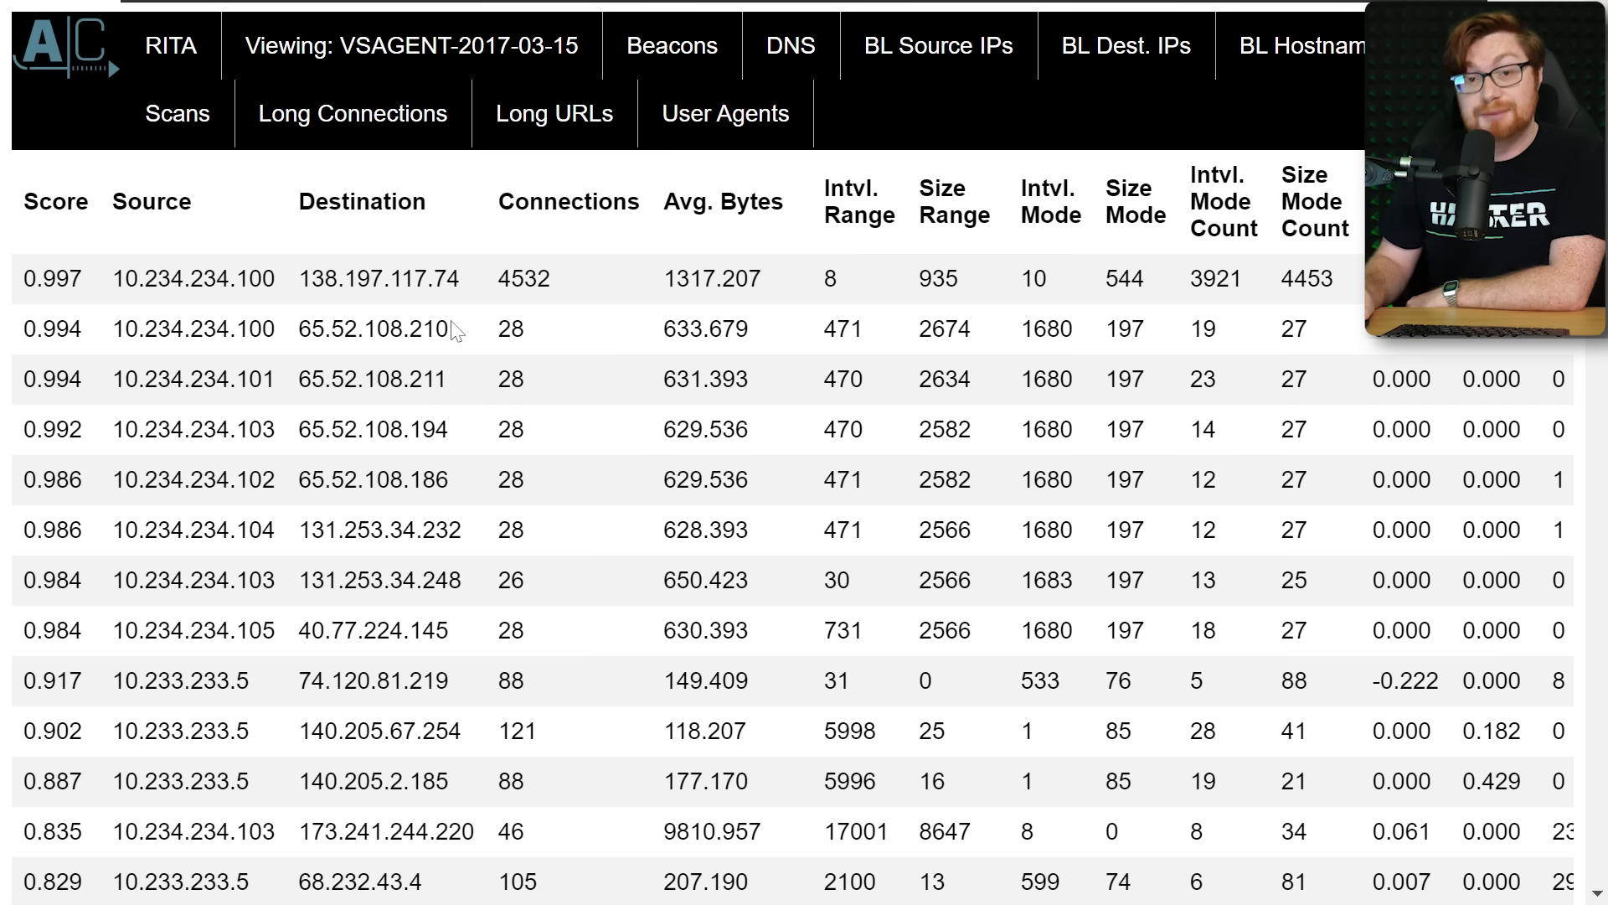
mouse_move(482, 382)
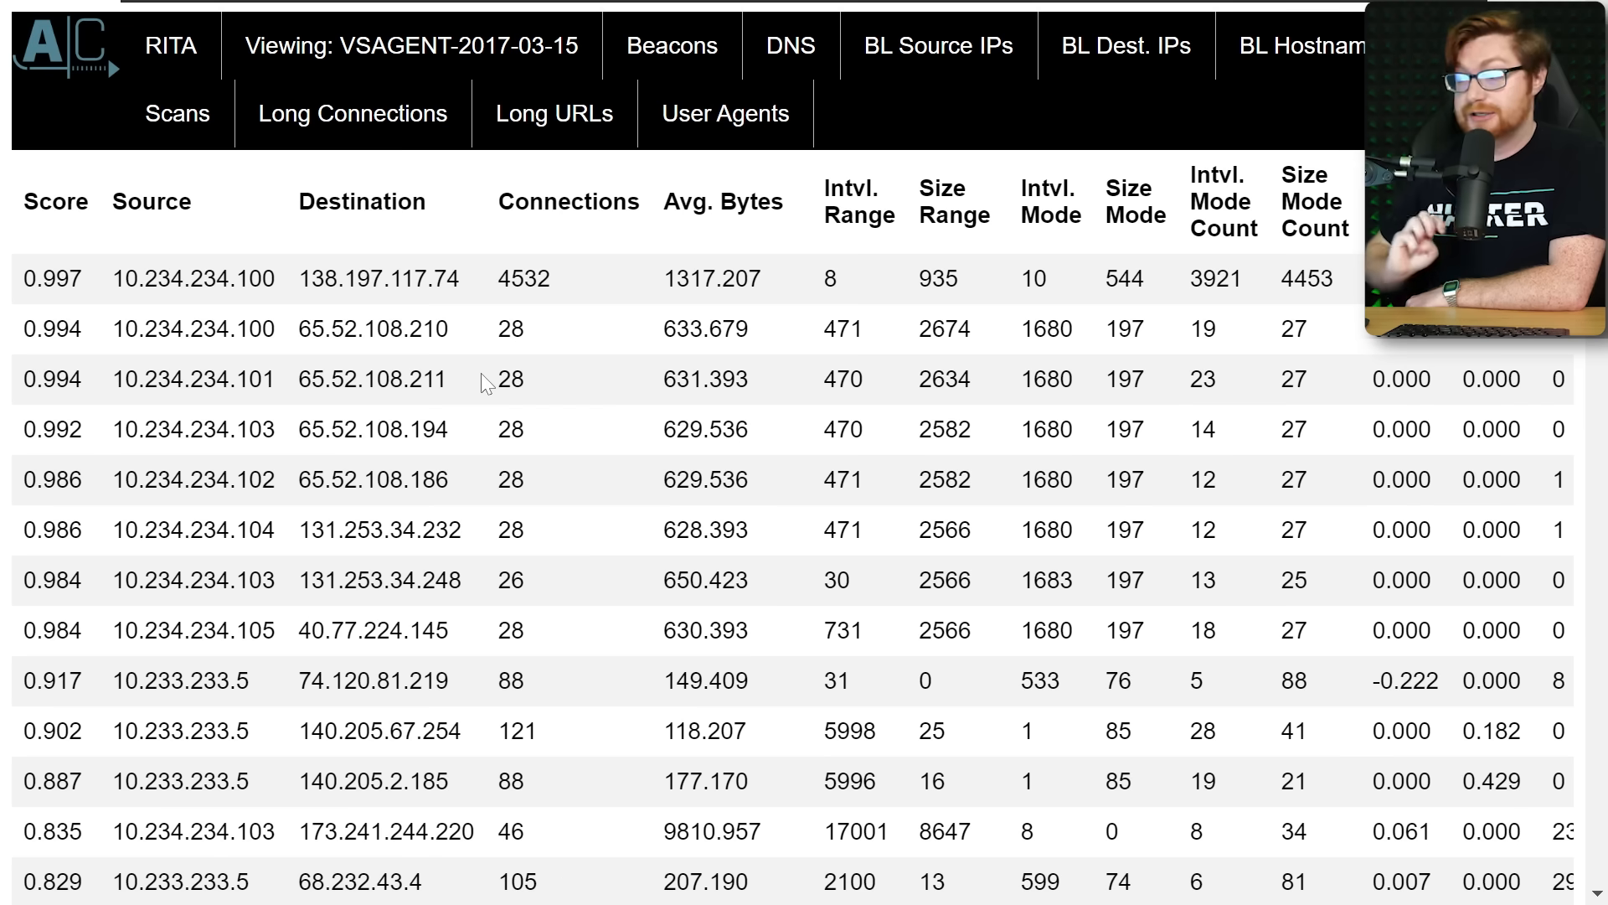
scroll(down, 3)
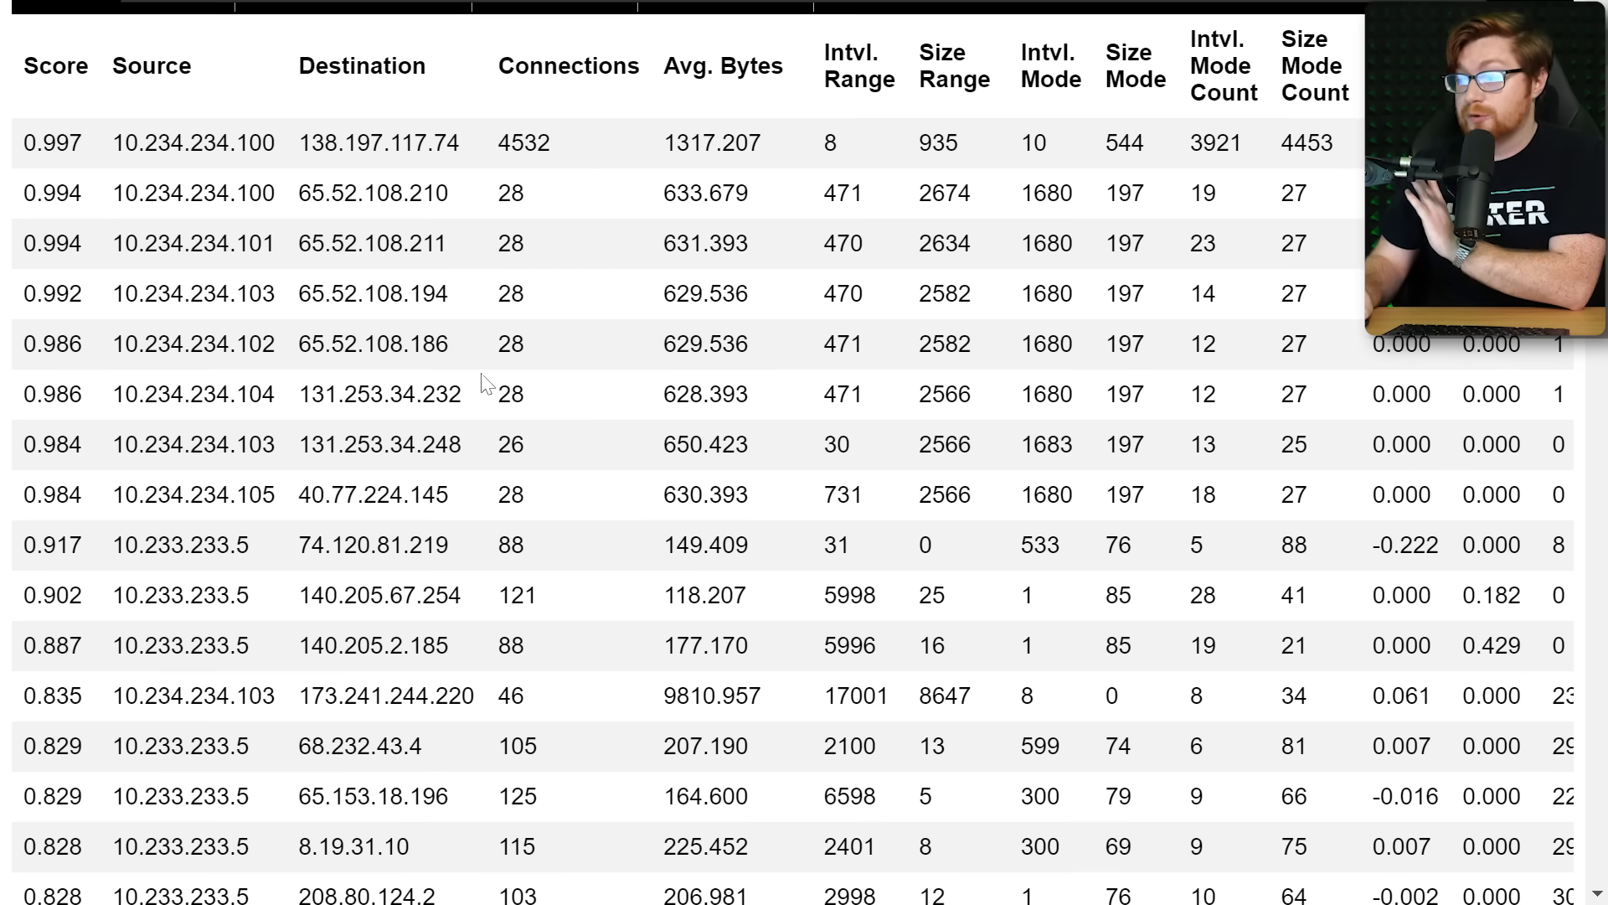
scroll(down, 3)
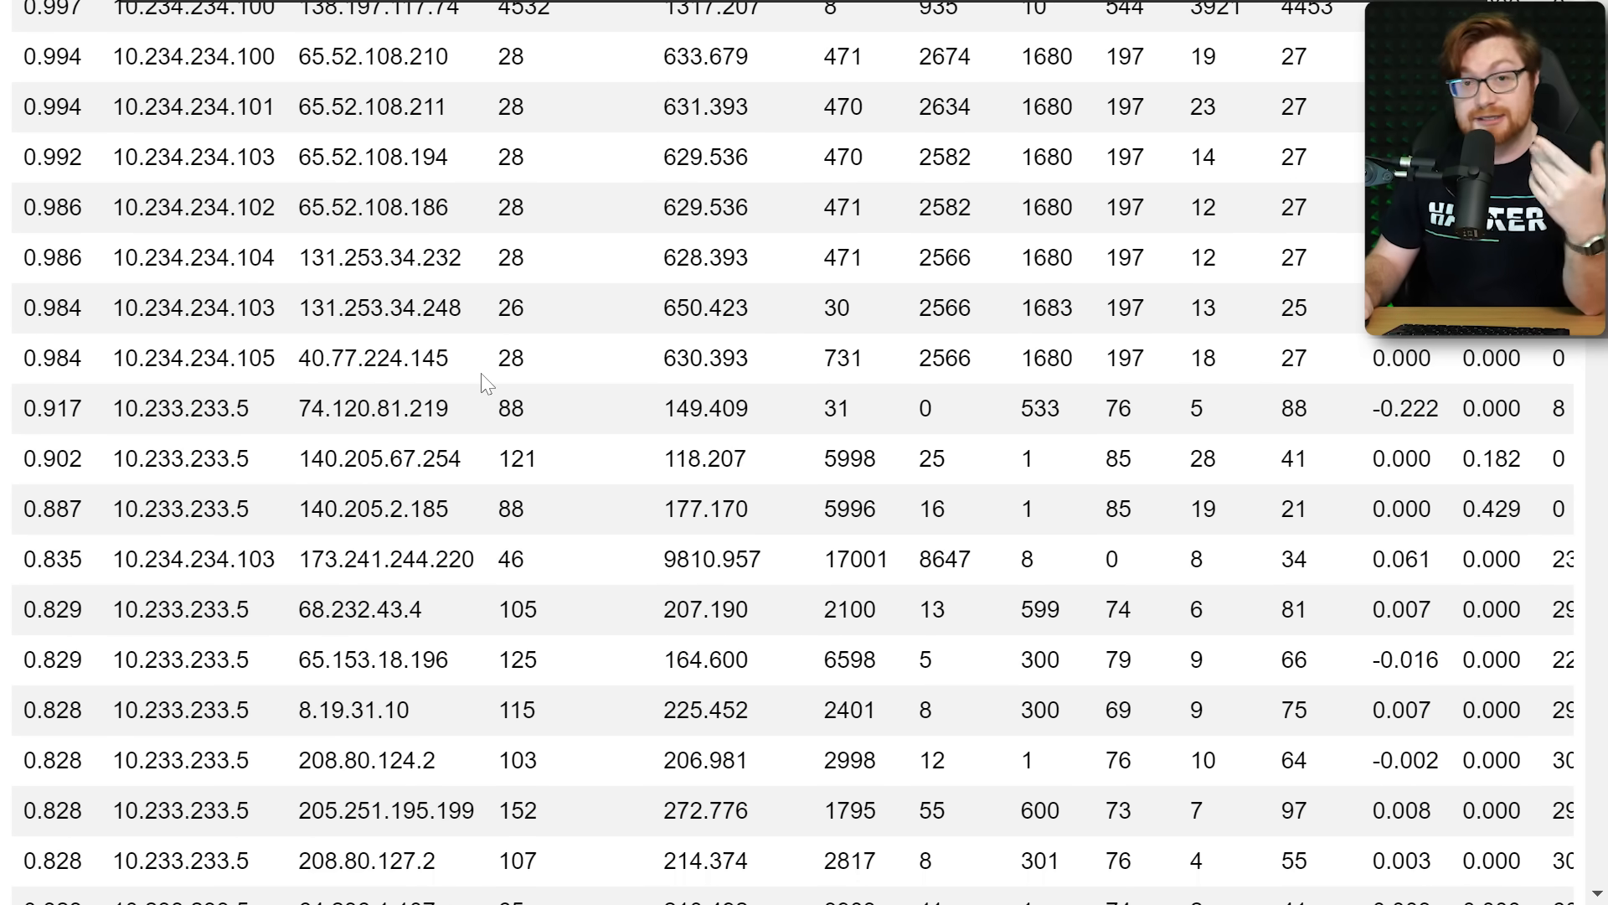
scroll(down, 3)
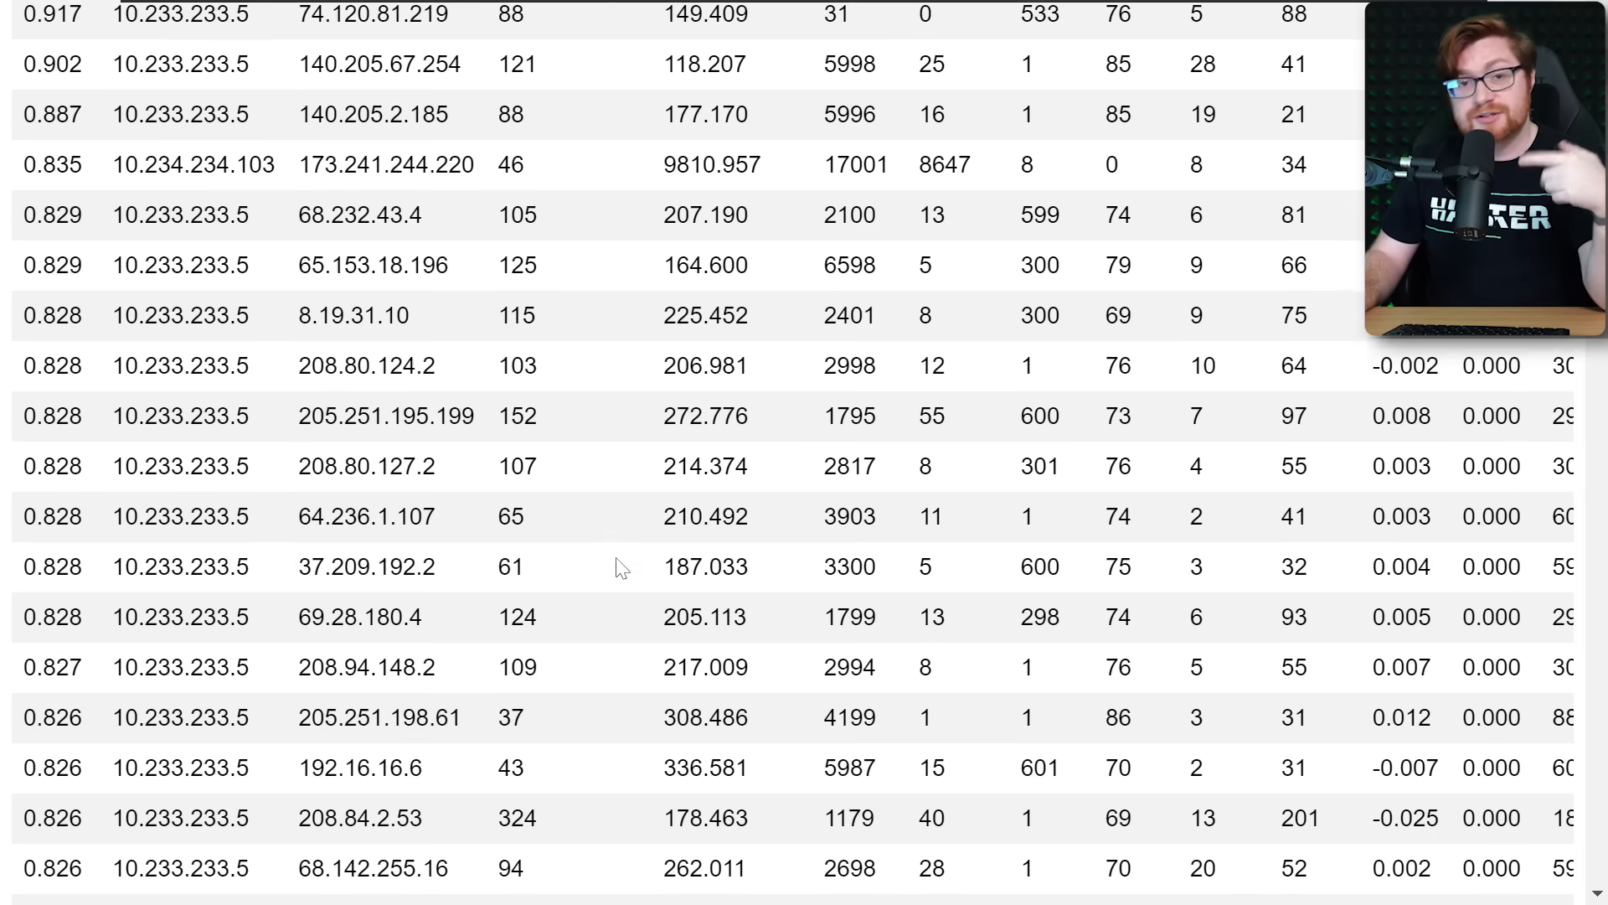
scroll(down, 3)
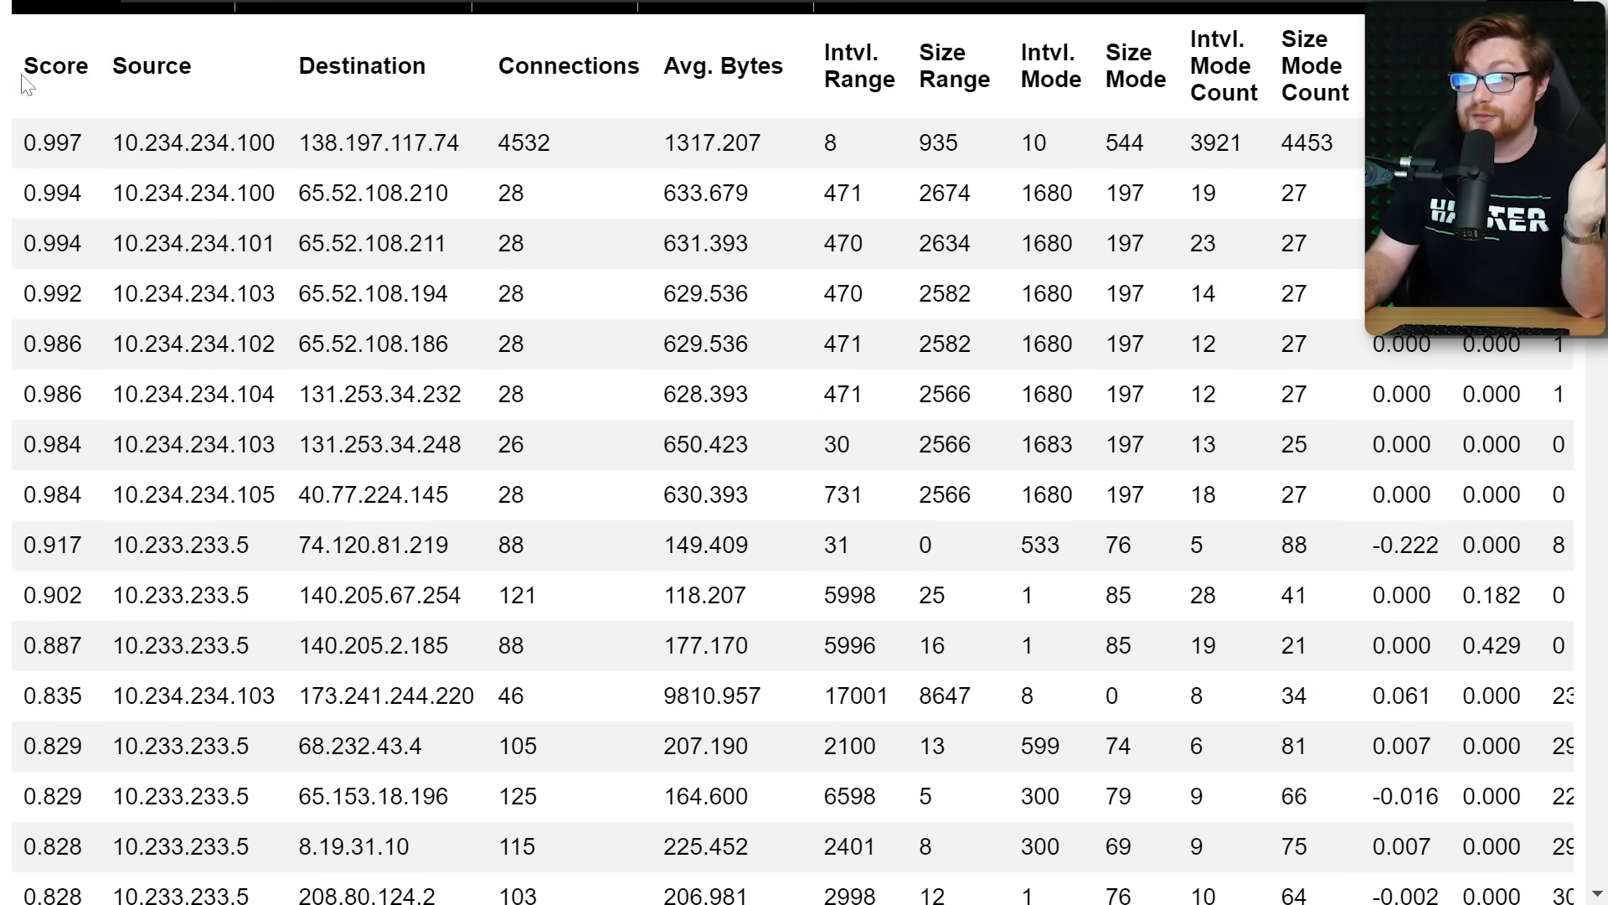
double_click(52, 143)
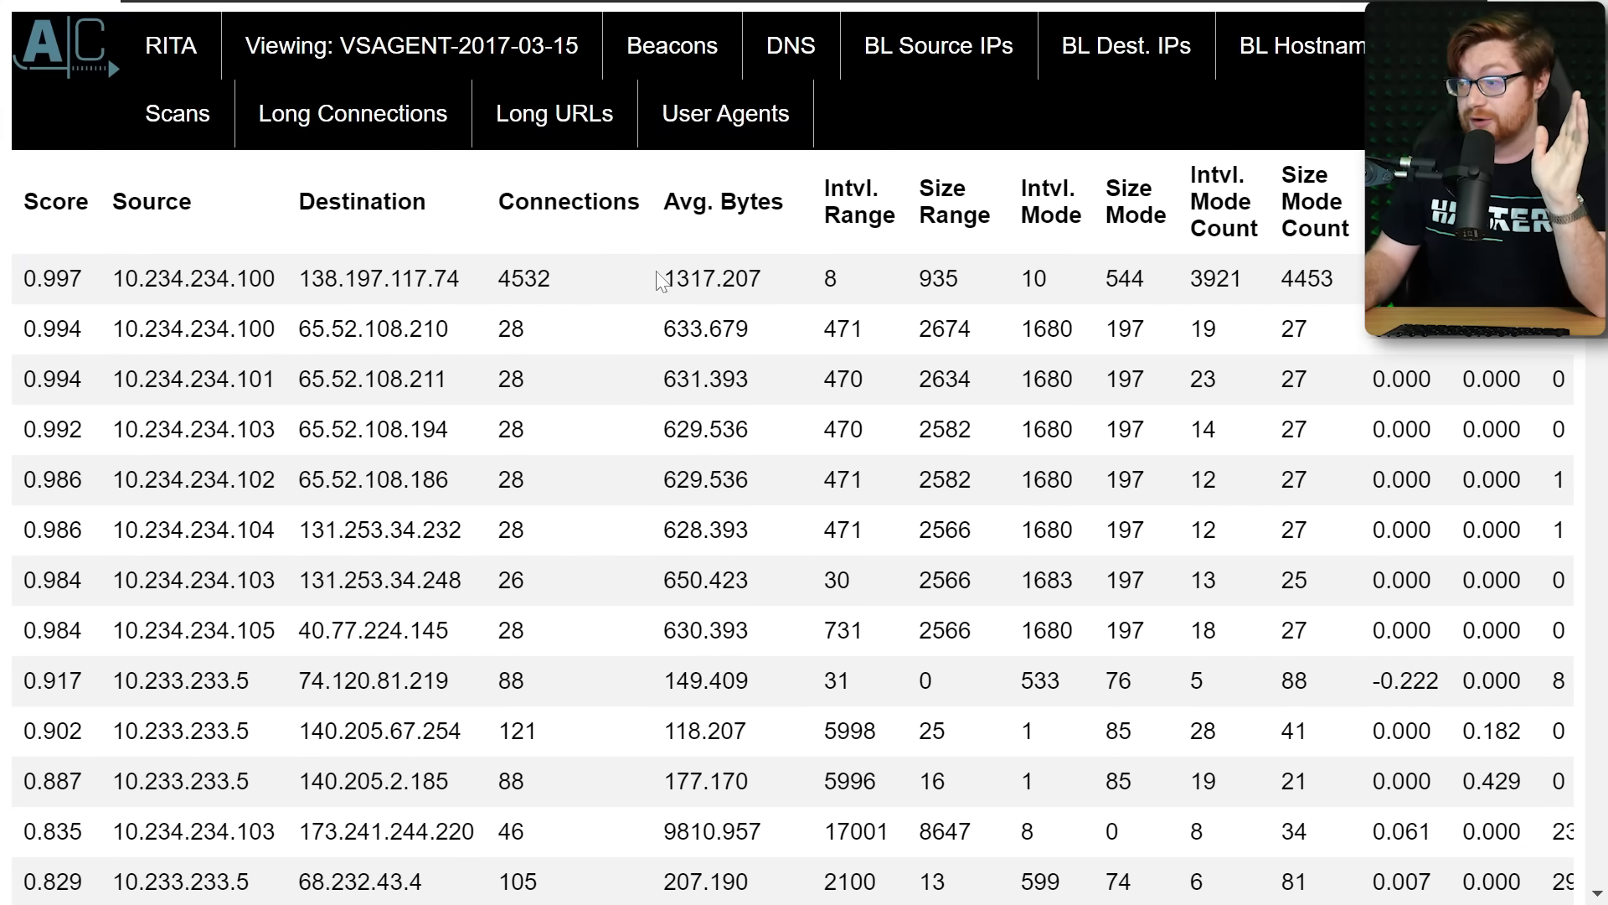
double_click(523, 278)
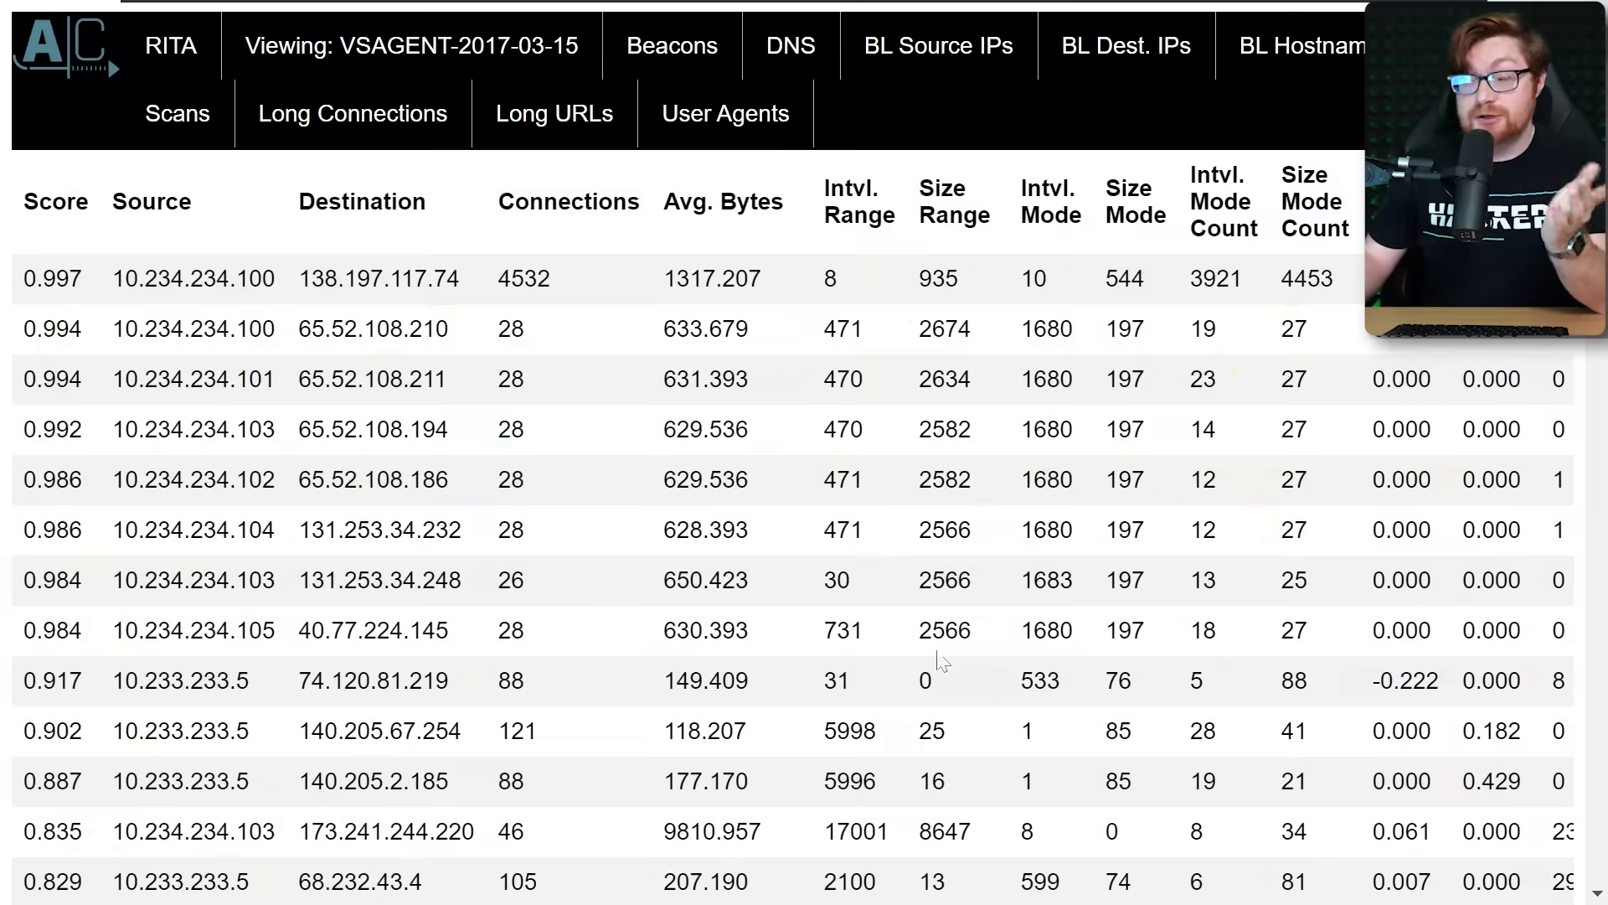
double_click(378, 278)
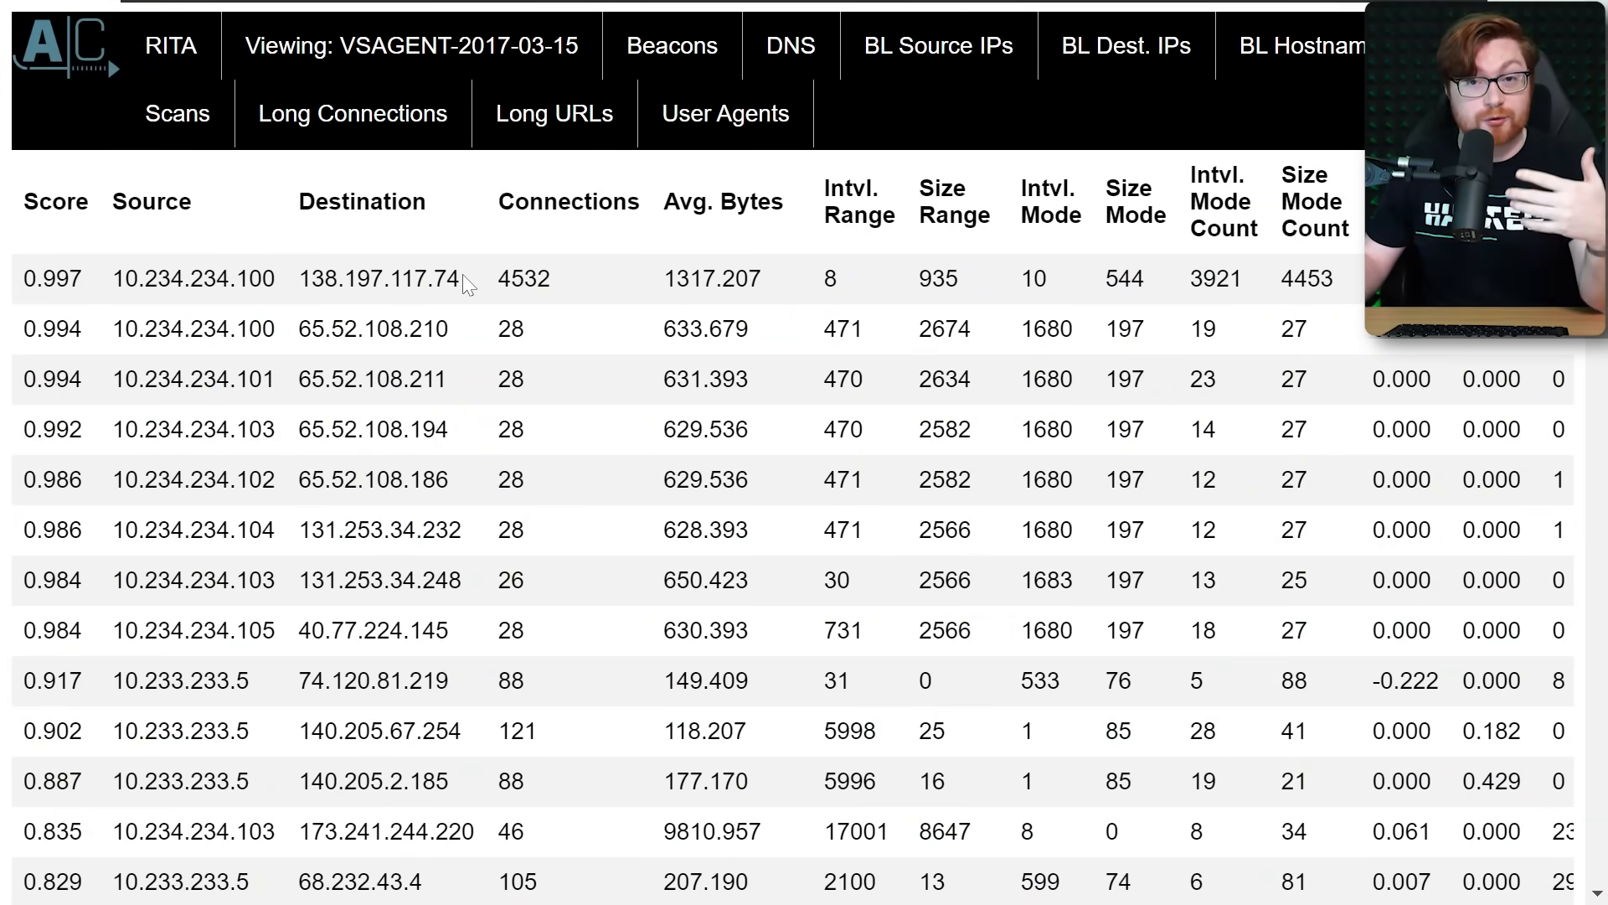
mouse_move(444, 306)
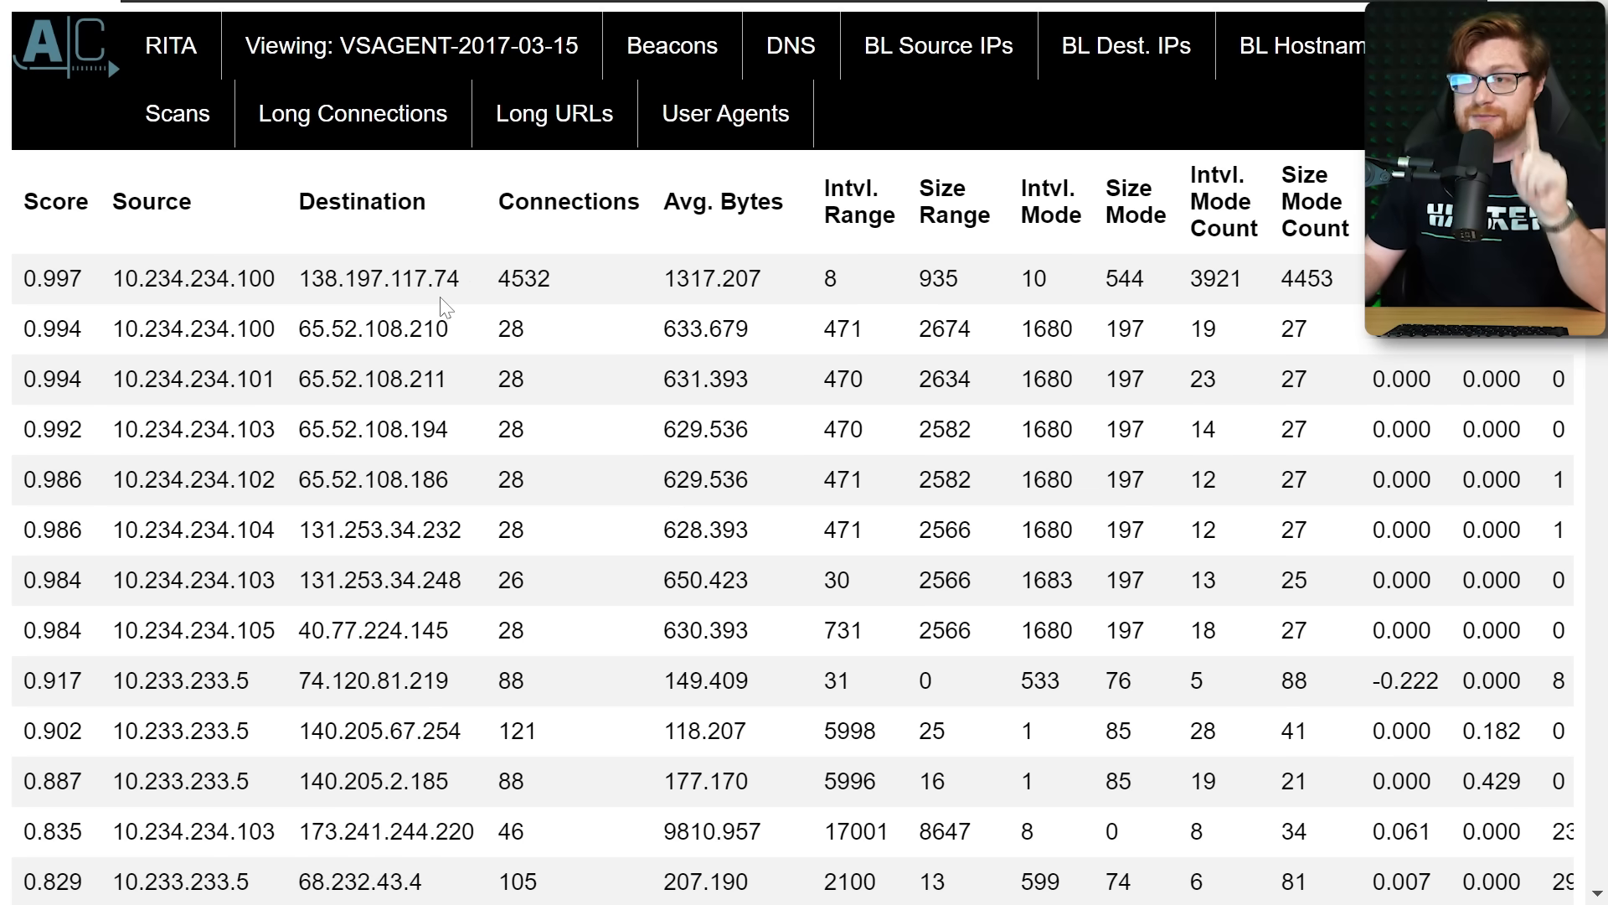
- Return to the dataset index and review DNSCat-2017-03-21 beacons and DNS results
click(170, 45)
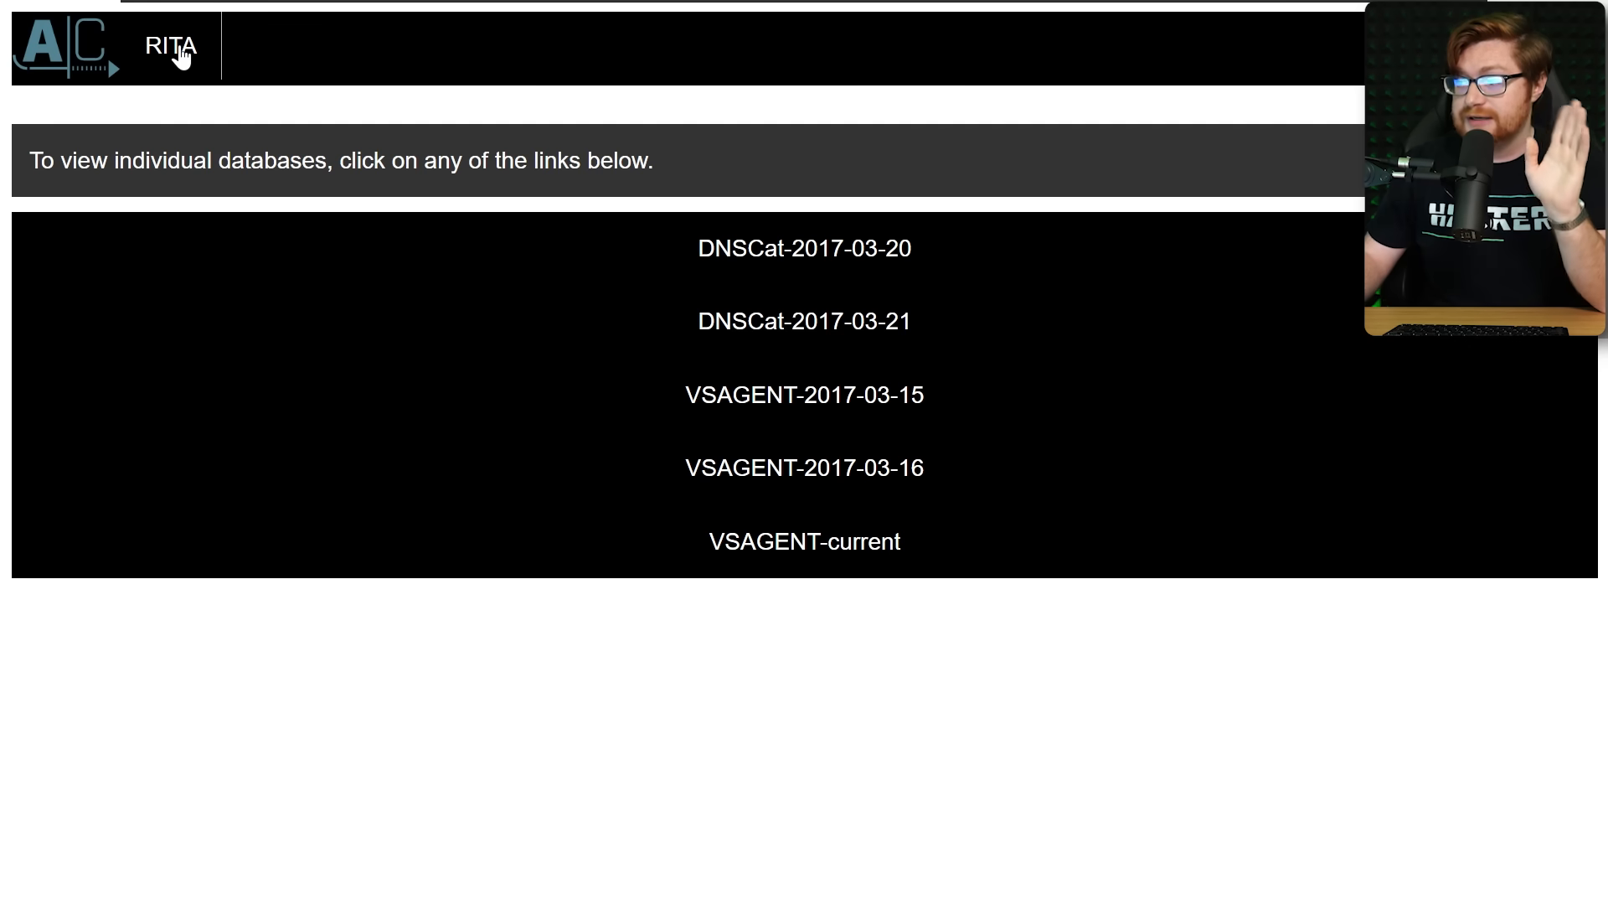
mouse_move(303, 102)
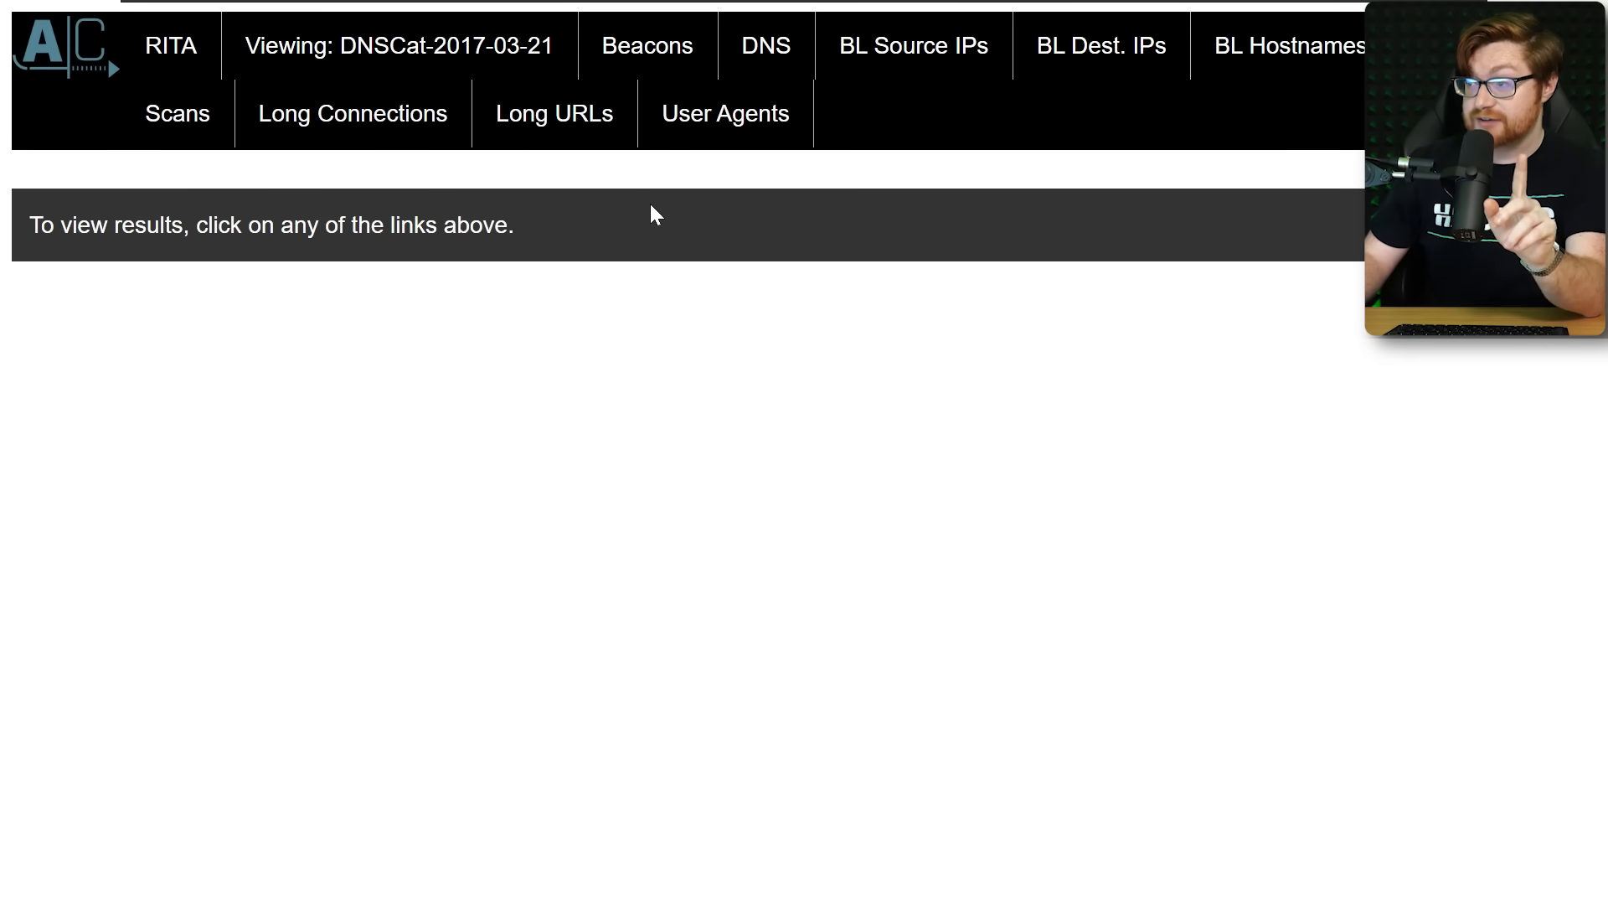
click(646, 45)
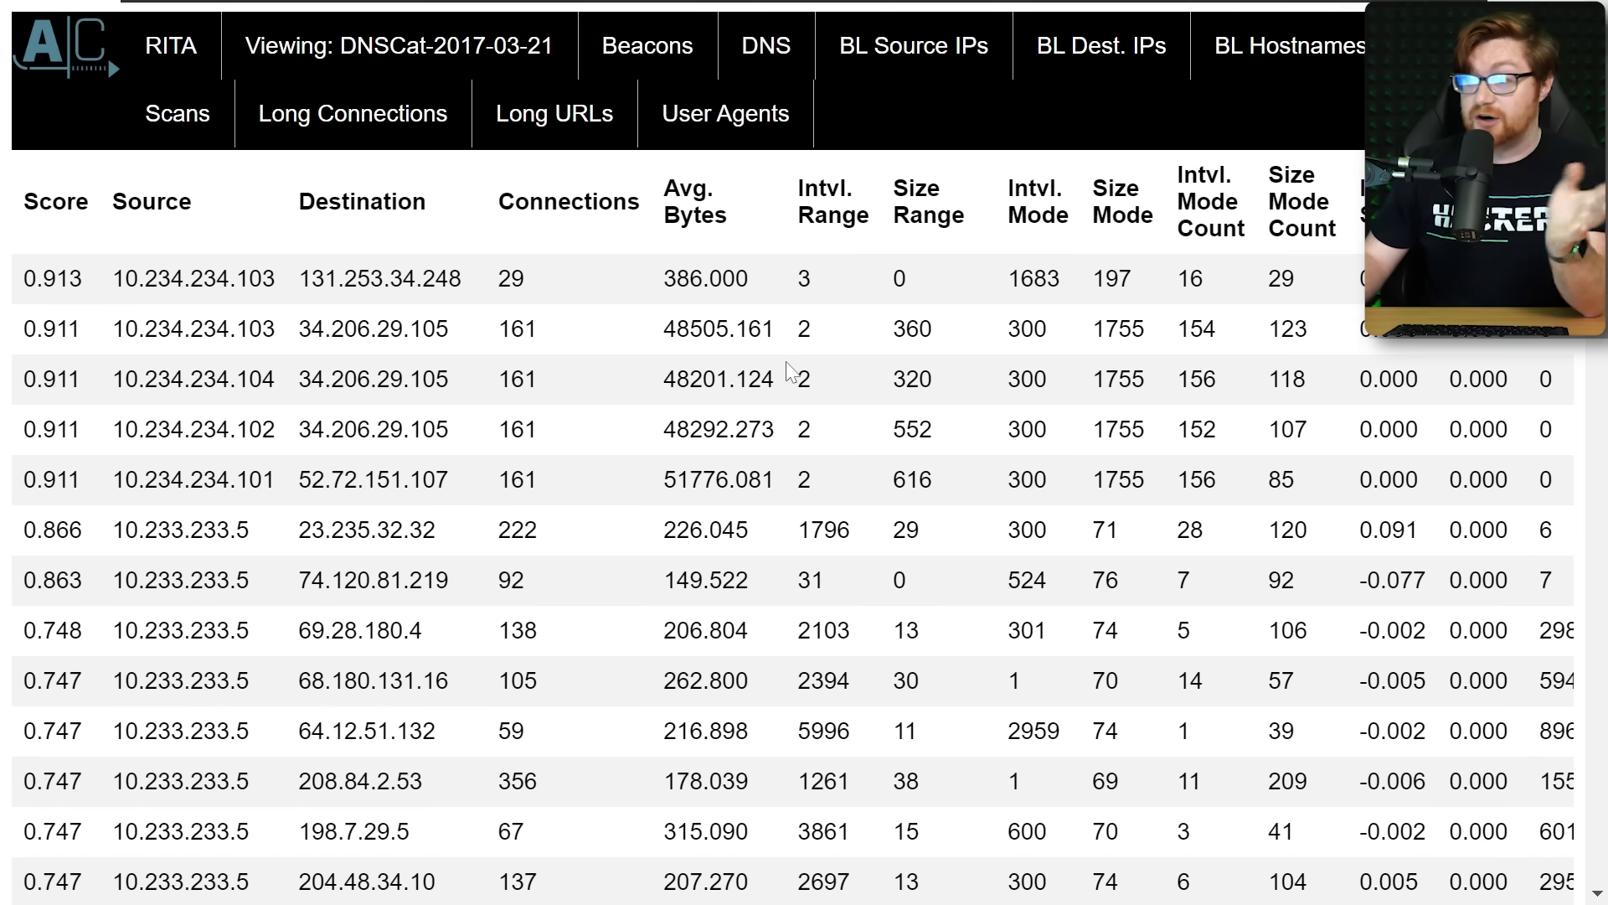
scroll(down, 3)
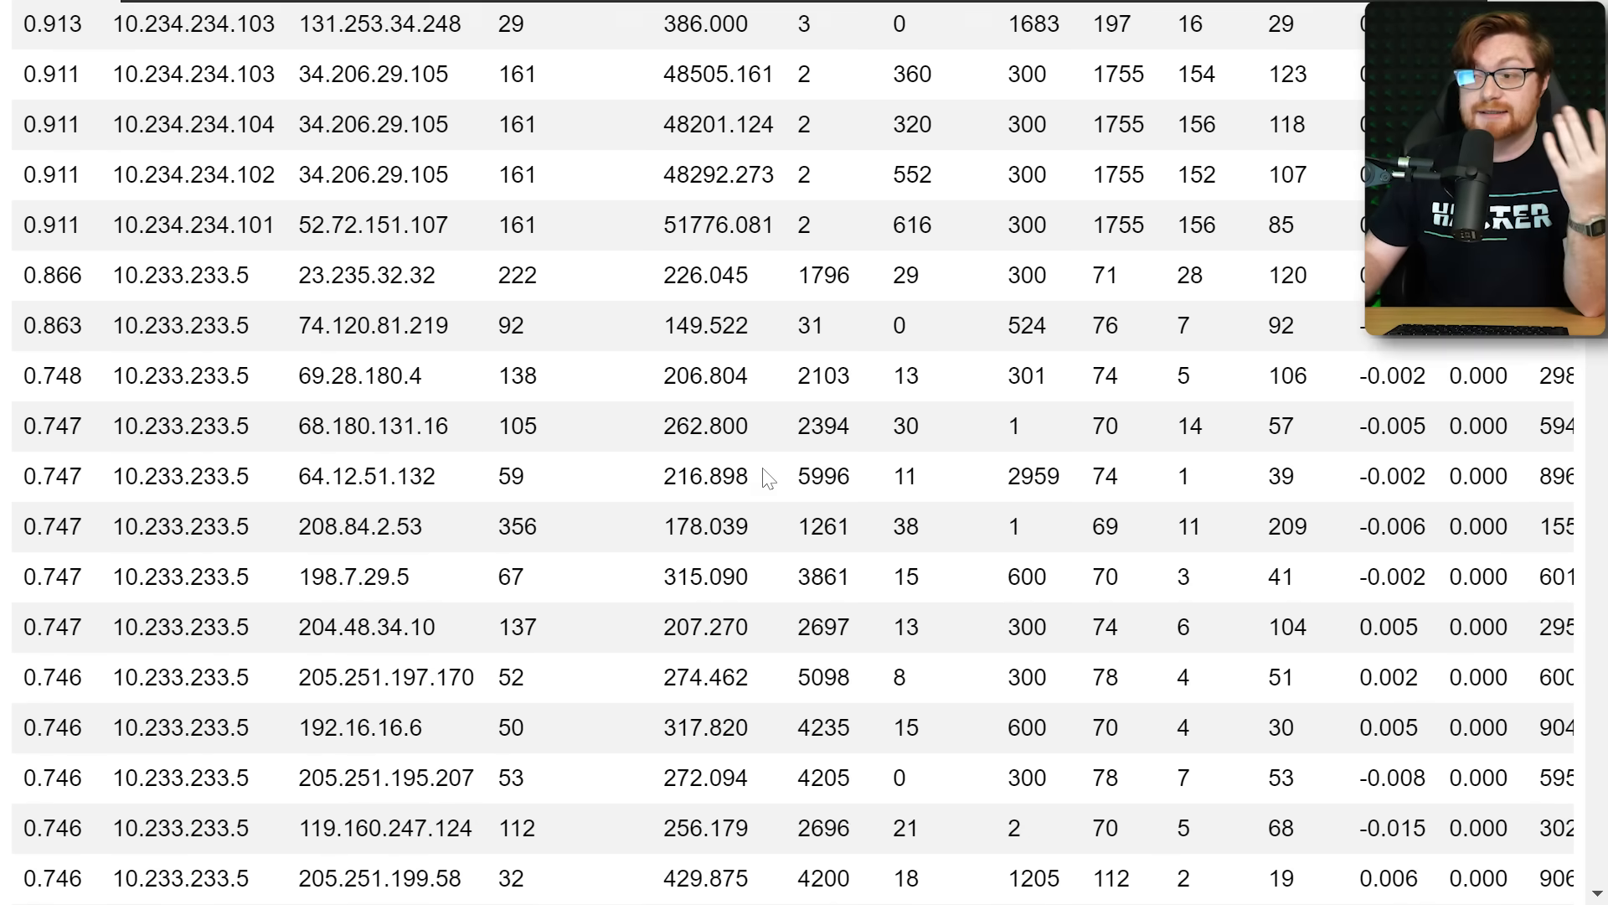
scroll(down, 3)
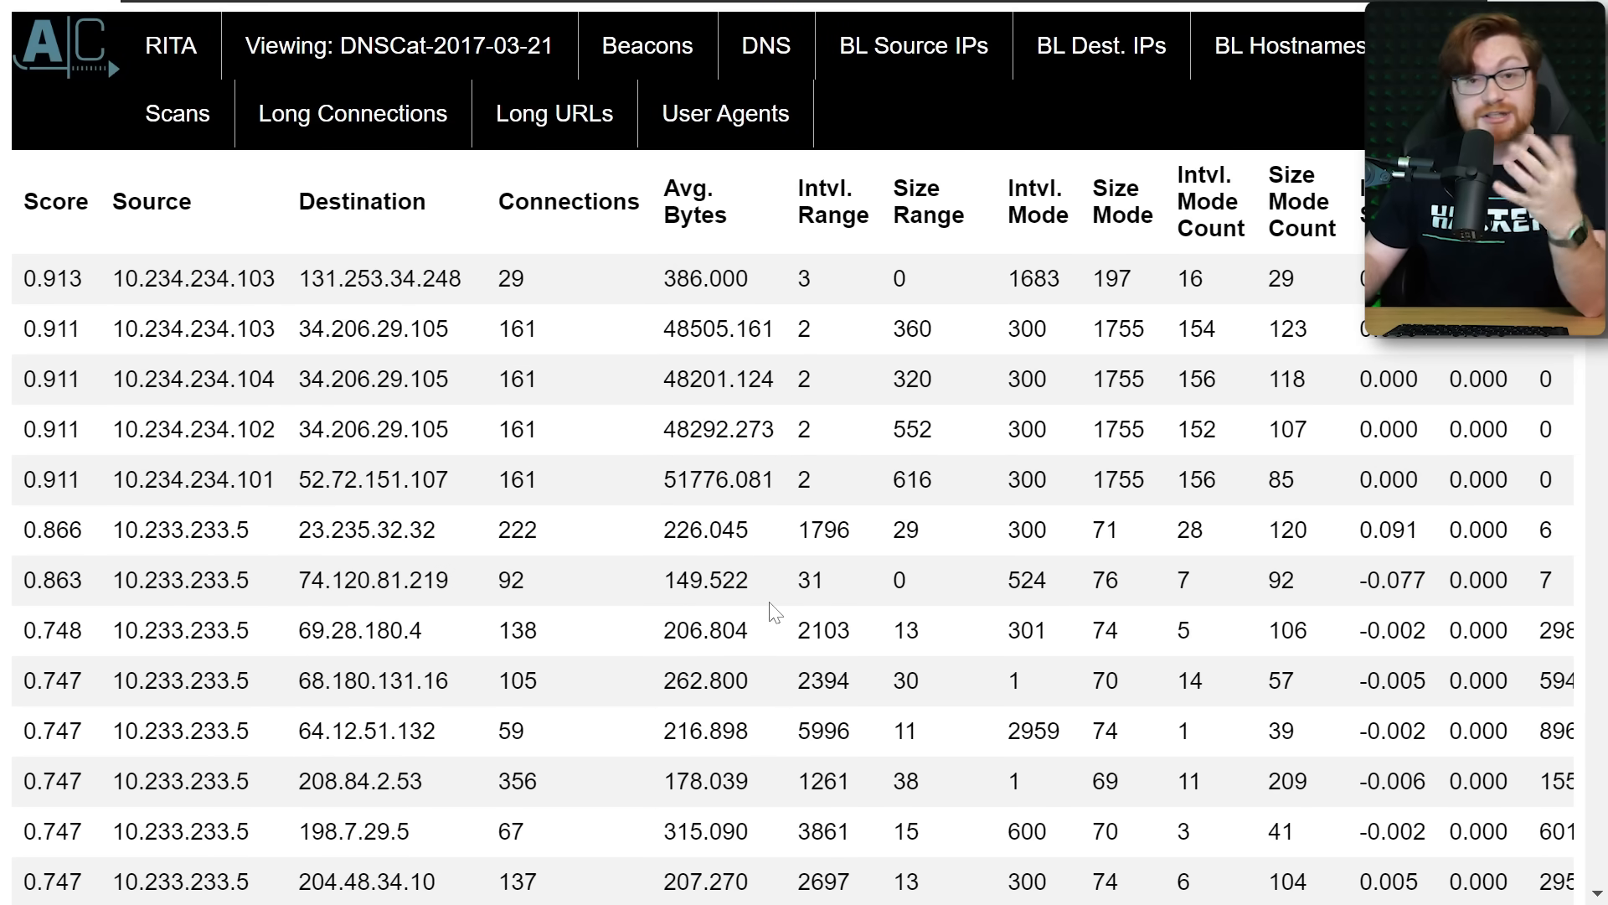
click(726, 114)
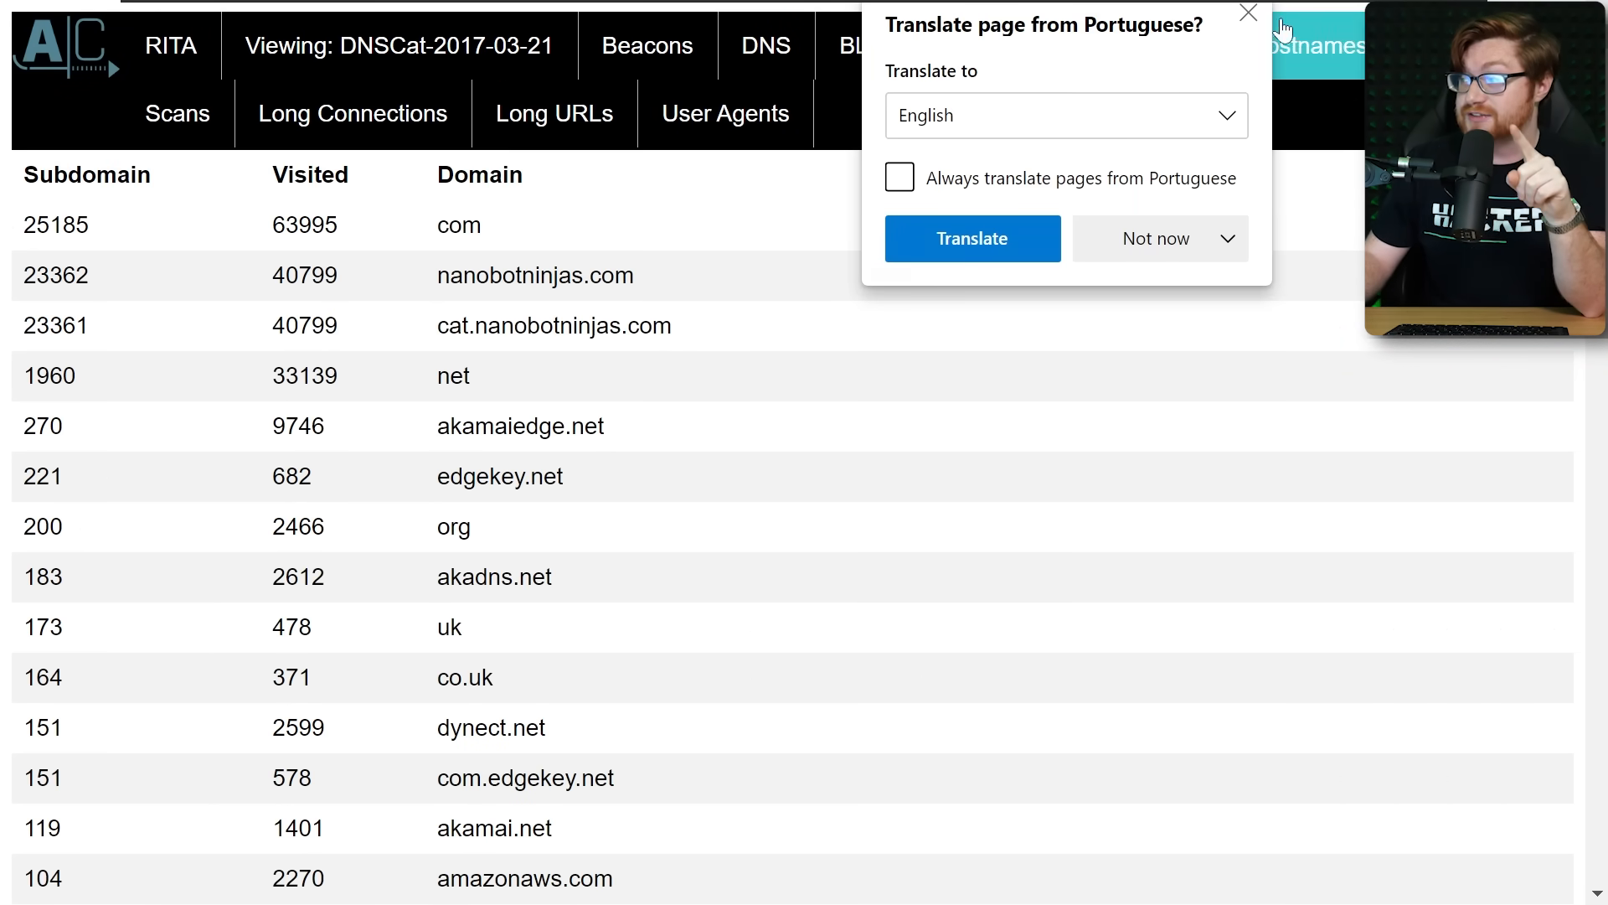
- Close the 'Translate page from Portuguese?' popup covering the DNS lookup table
click(1248, 13)
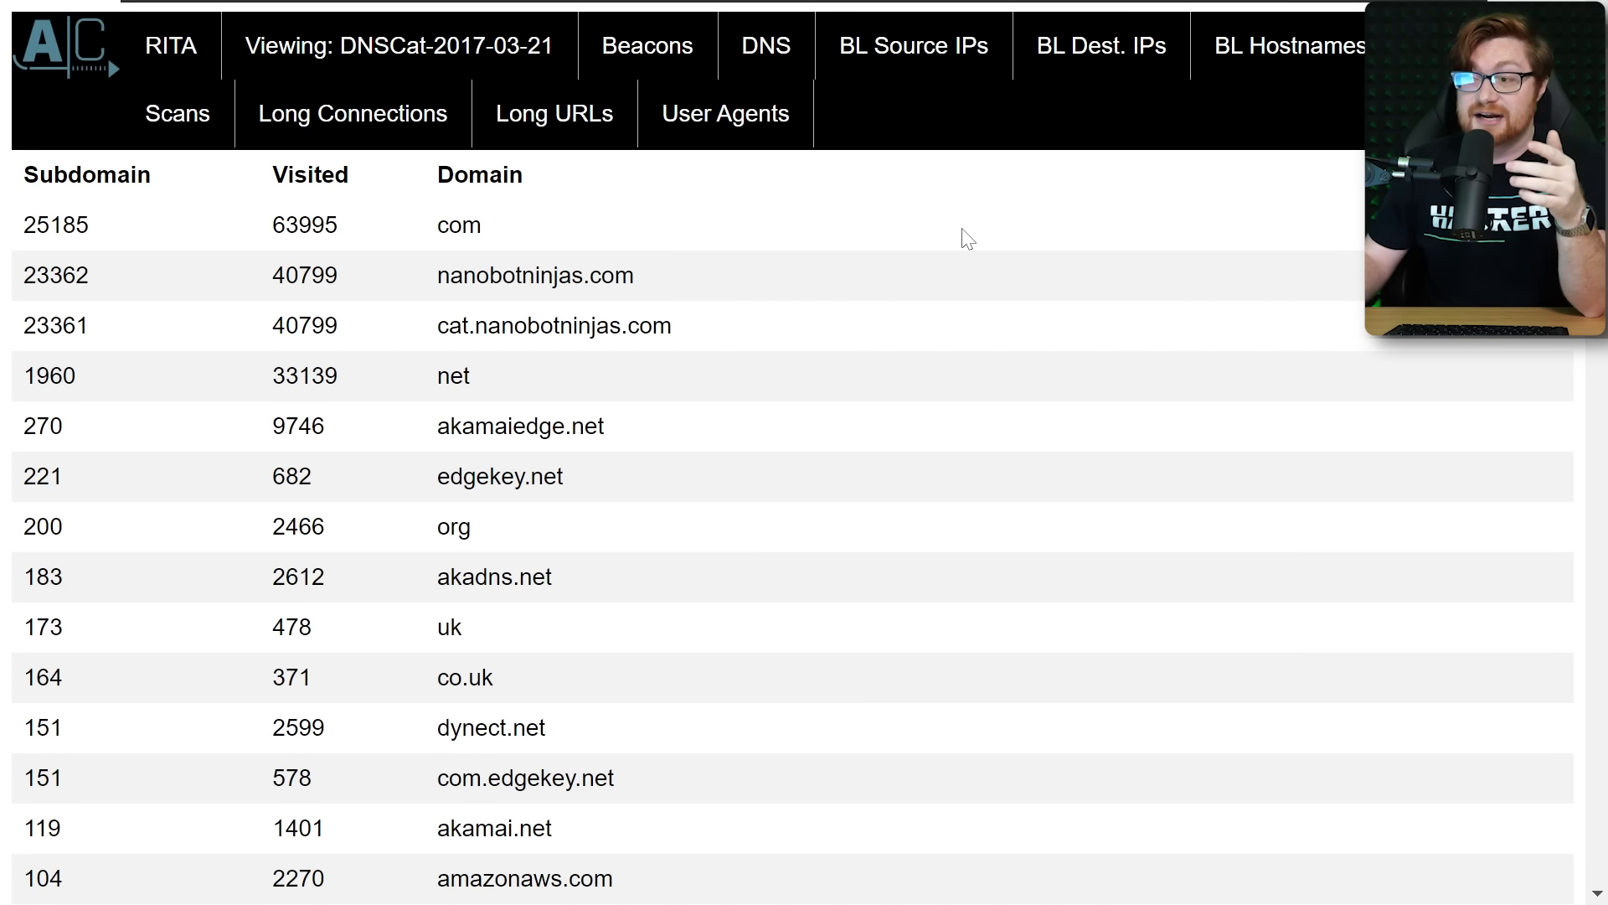
mouse_move(471, 353)
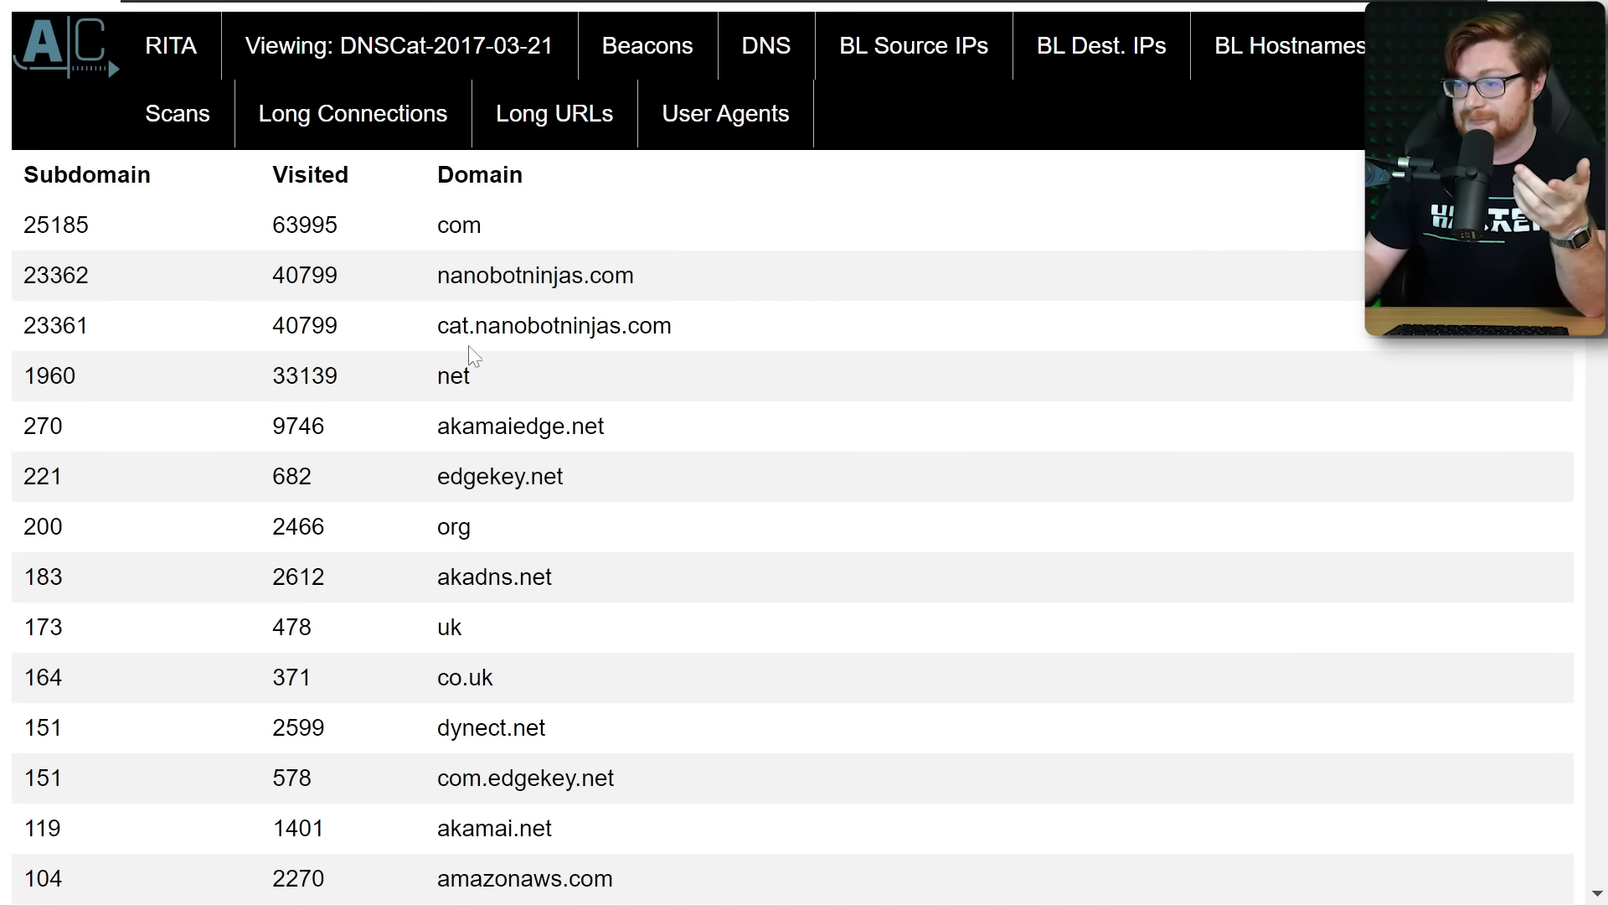
mouse_move(540, 394)
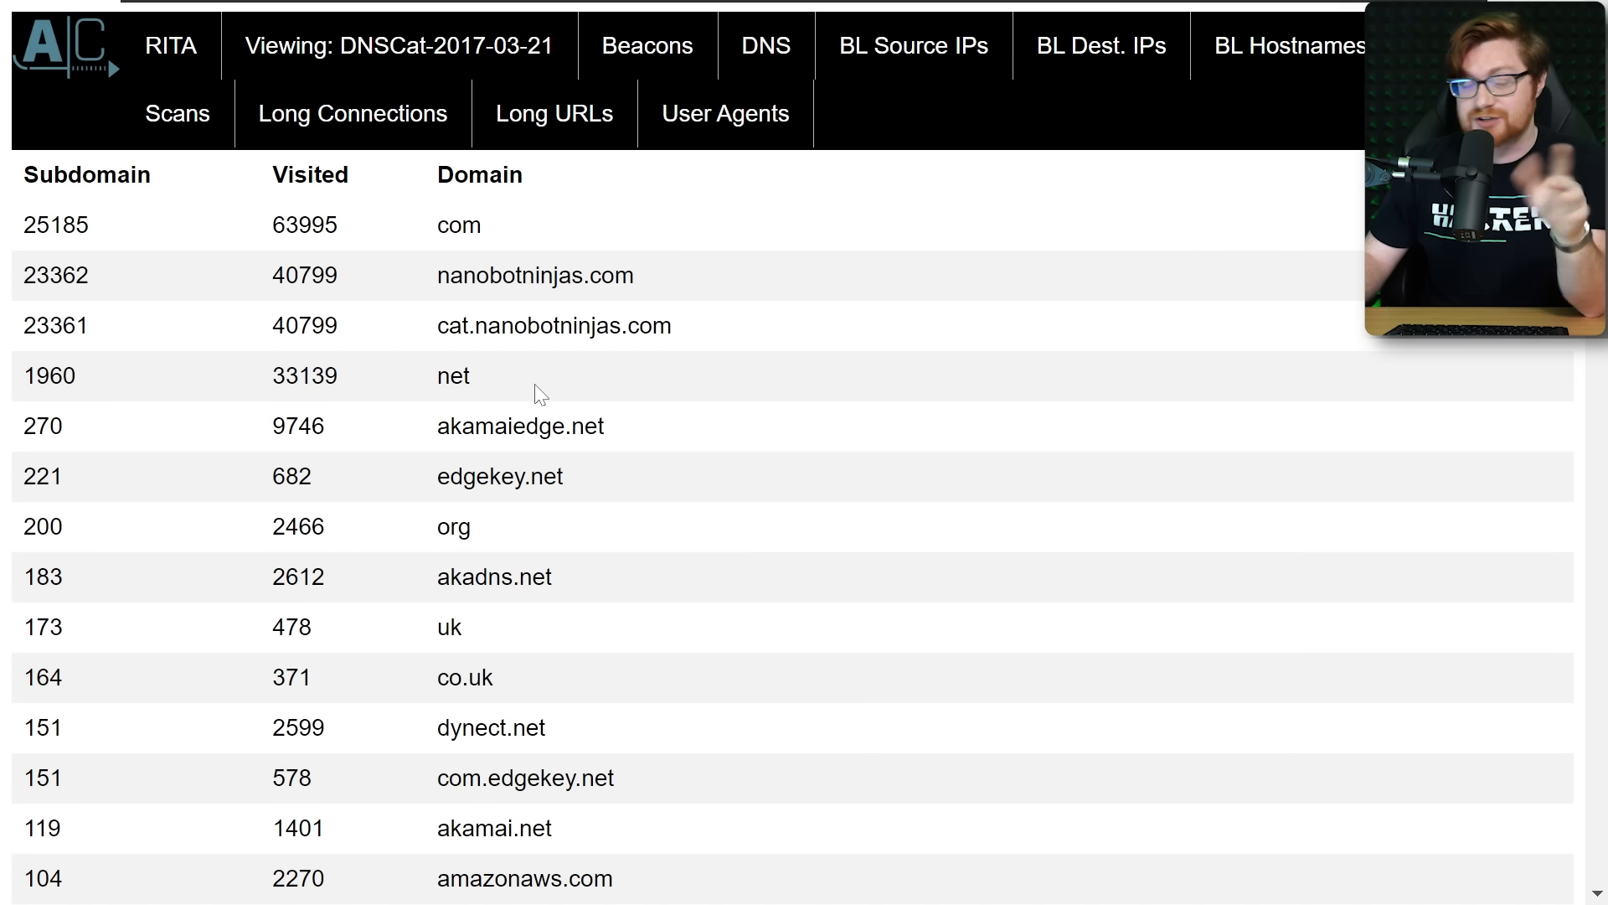
double_click(453, 376)
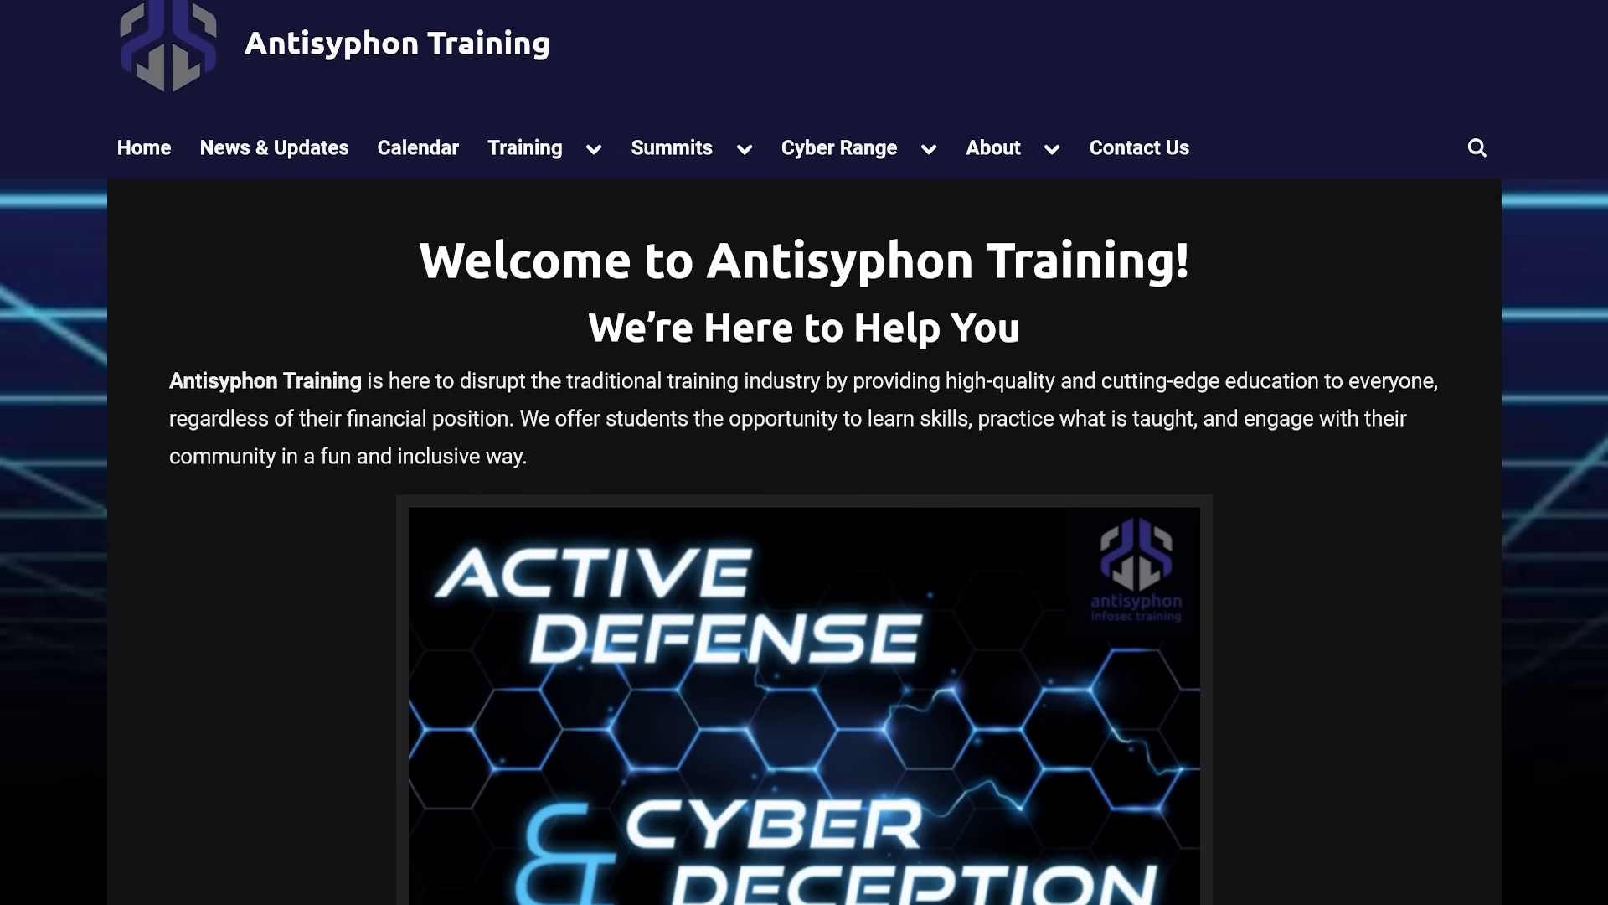
- Scroll the Active Defense & Cyber Deception course page down to its weekly schedule
scroll(down, 3)
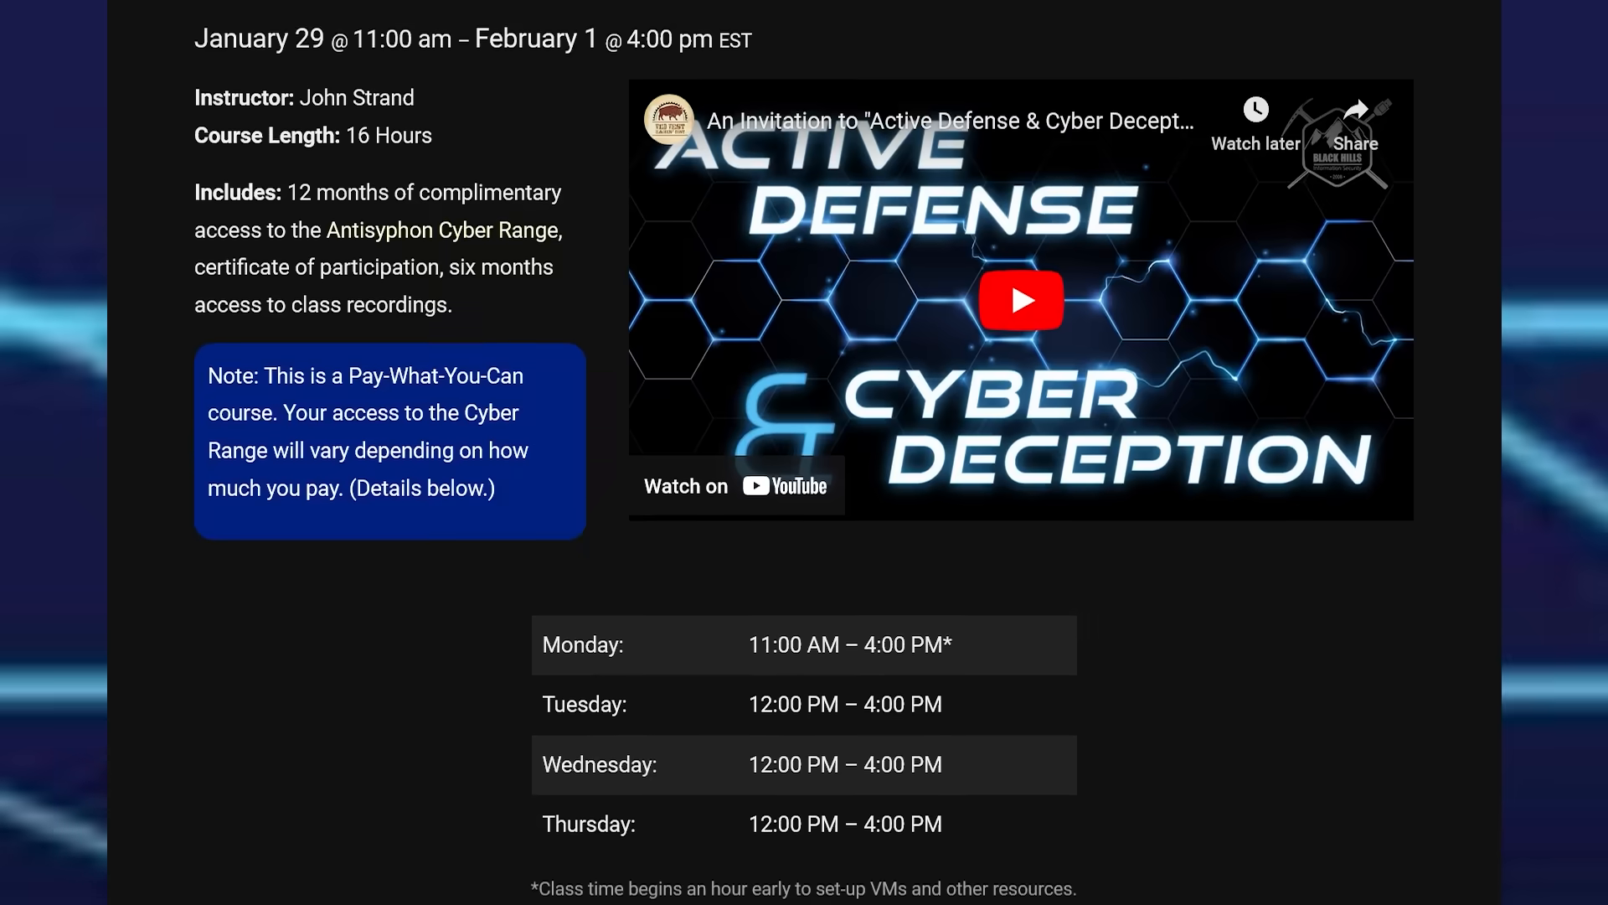
scroll(down, 3)
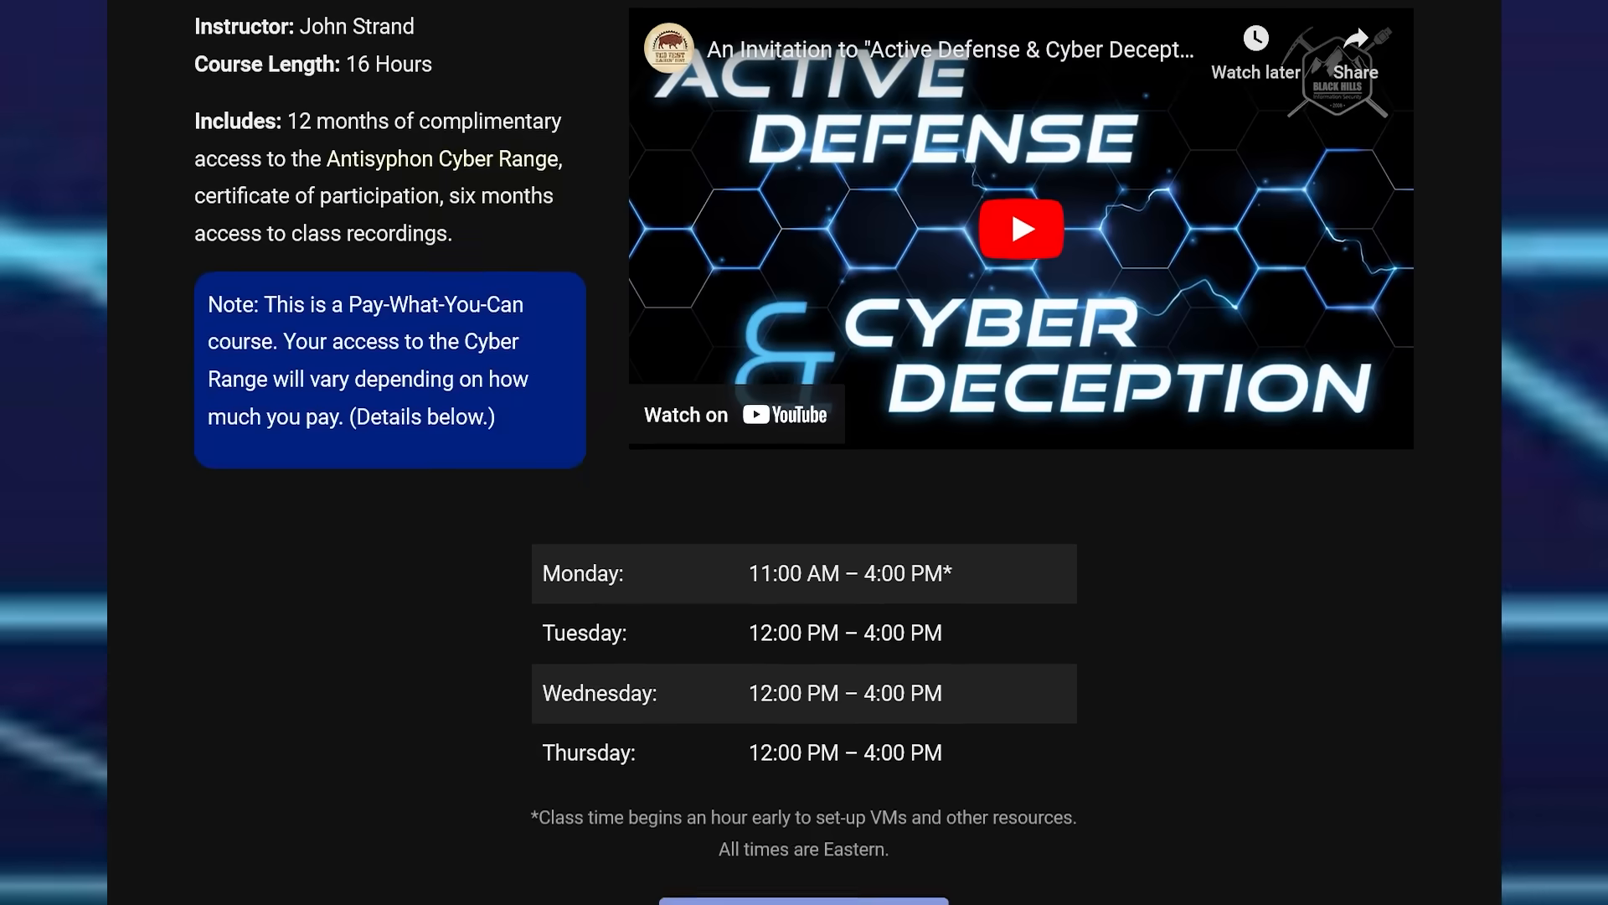
scroll(down, 3)
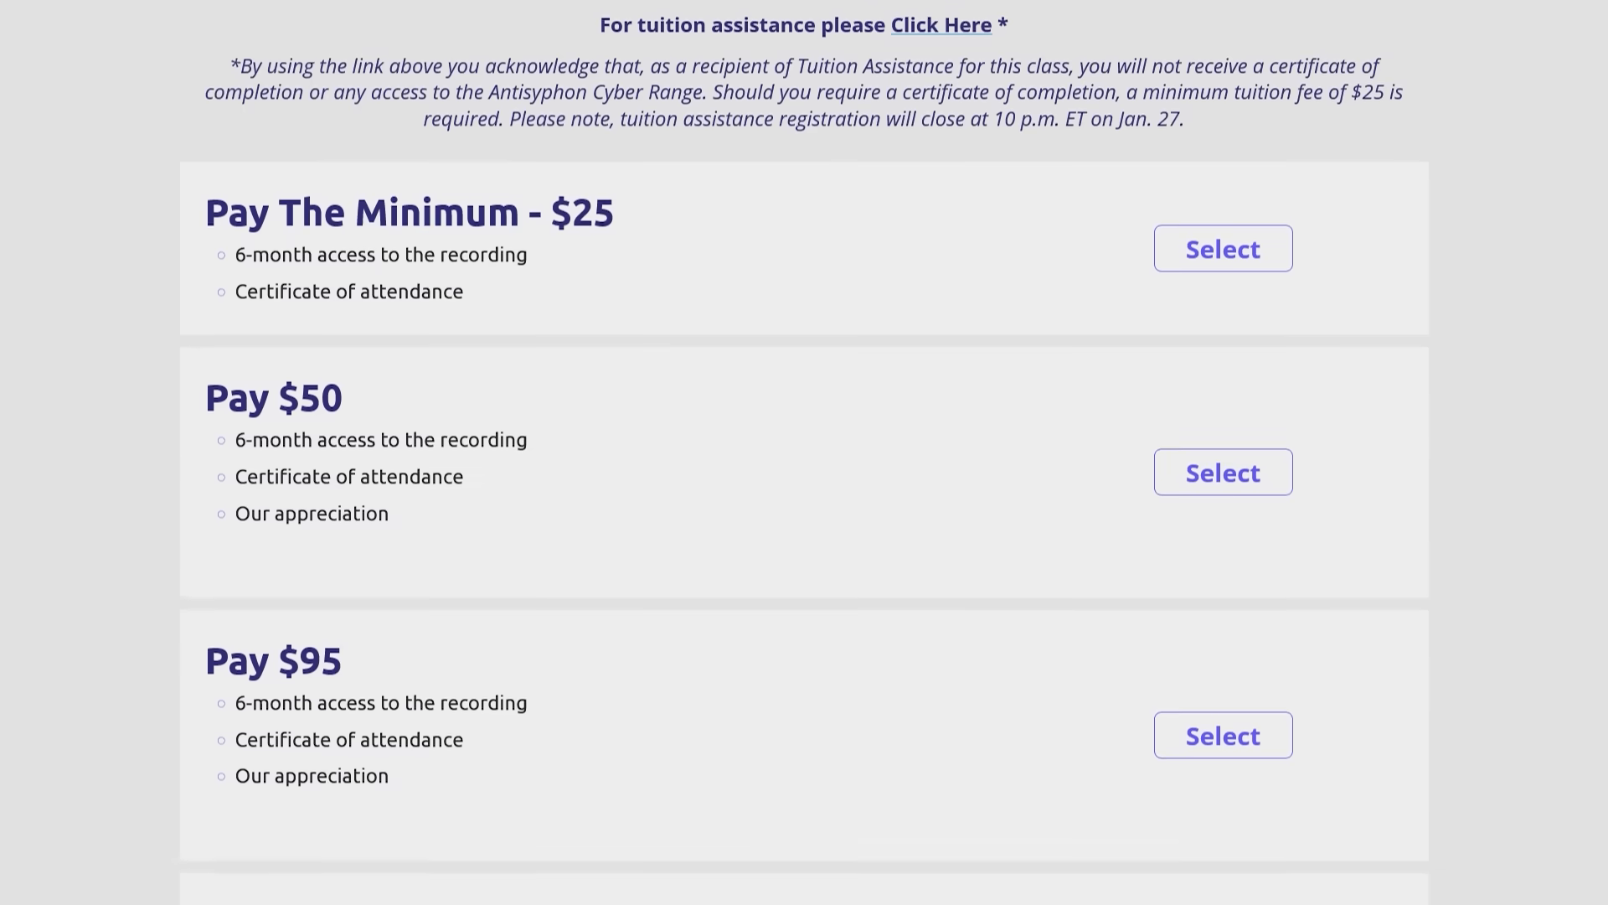
- Scroll through the $25, $50, $95 and $195 pay-what-you-can registration tiers
scroll(down, 3)
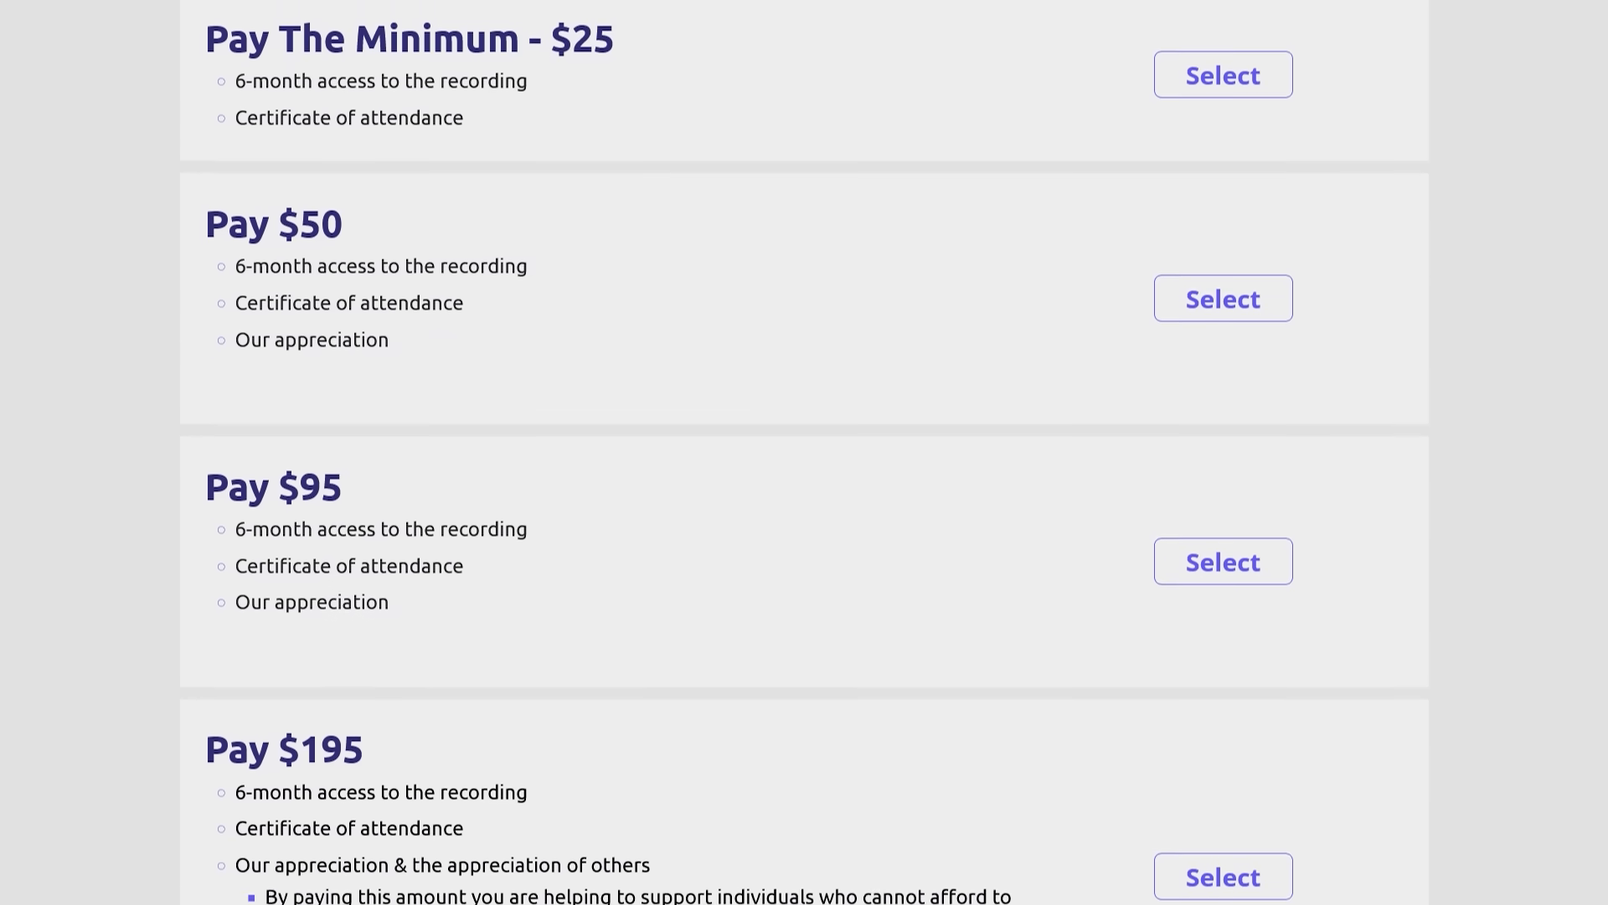
scroll(down, 3)
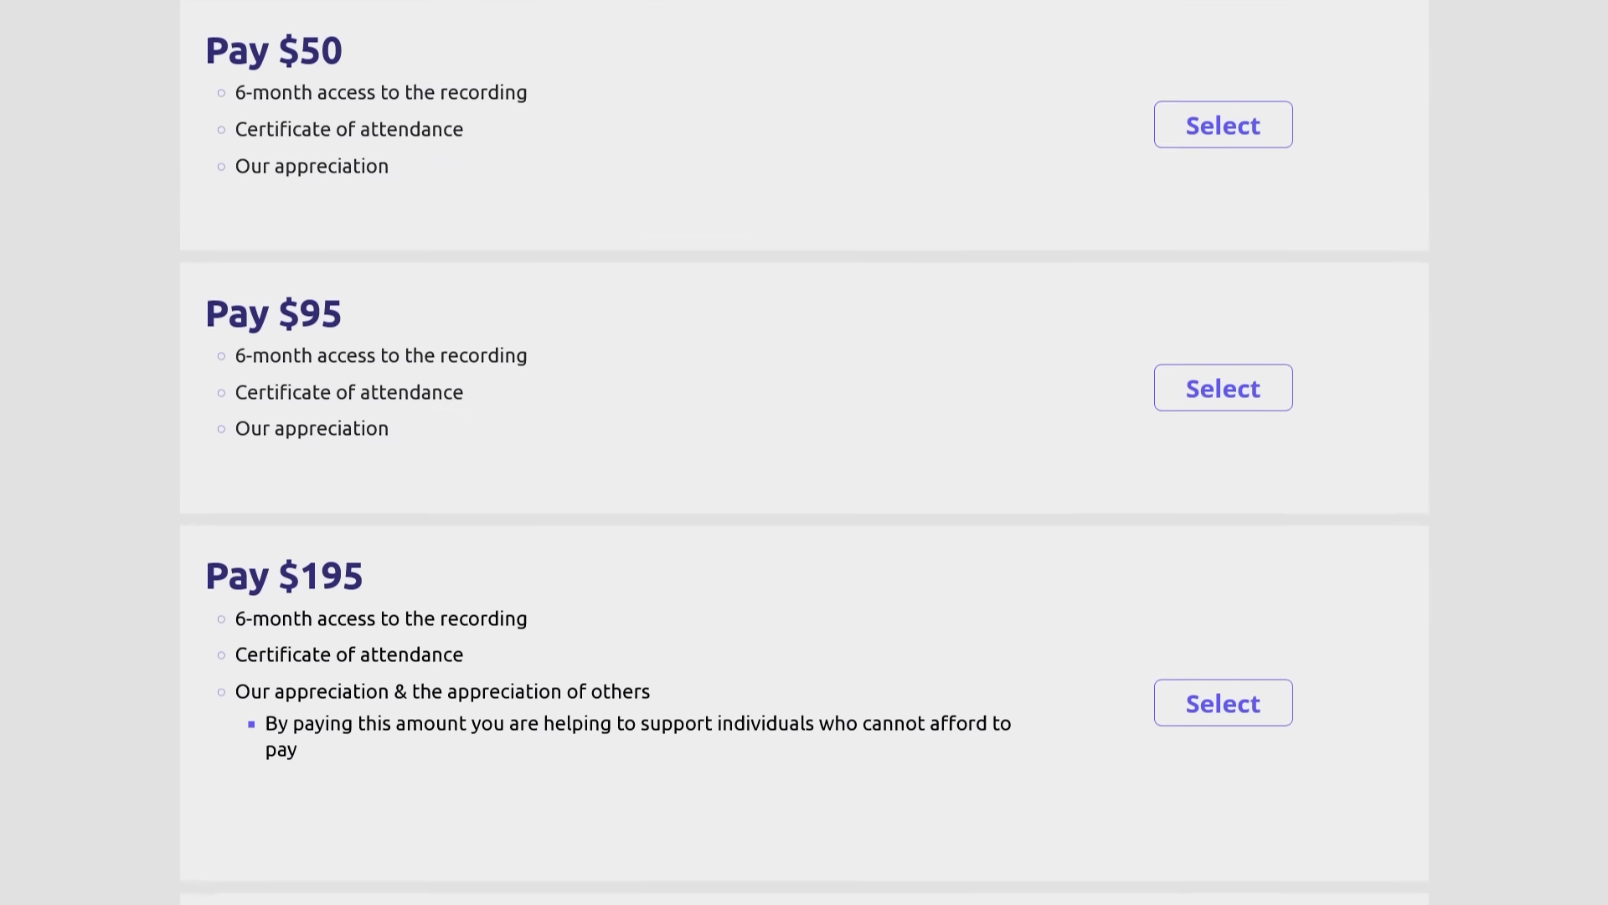
scroll(down, 3)
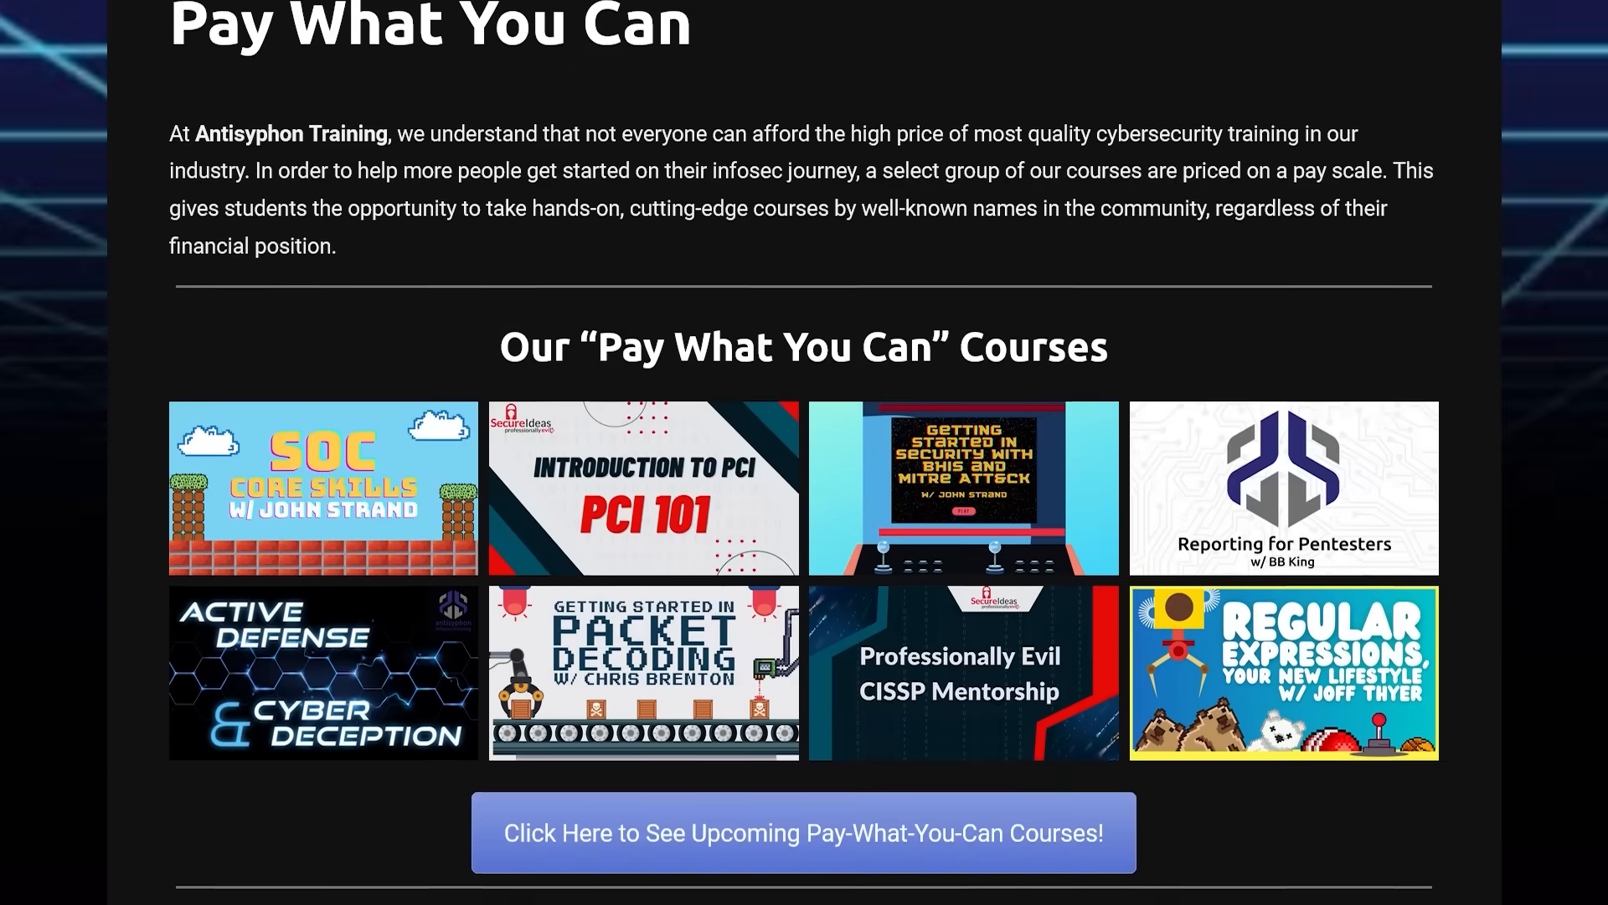
scroll(down, 3)
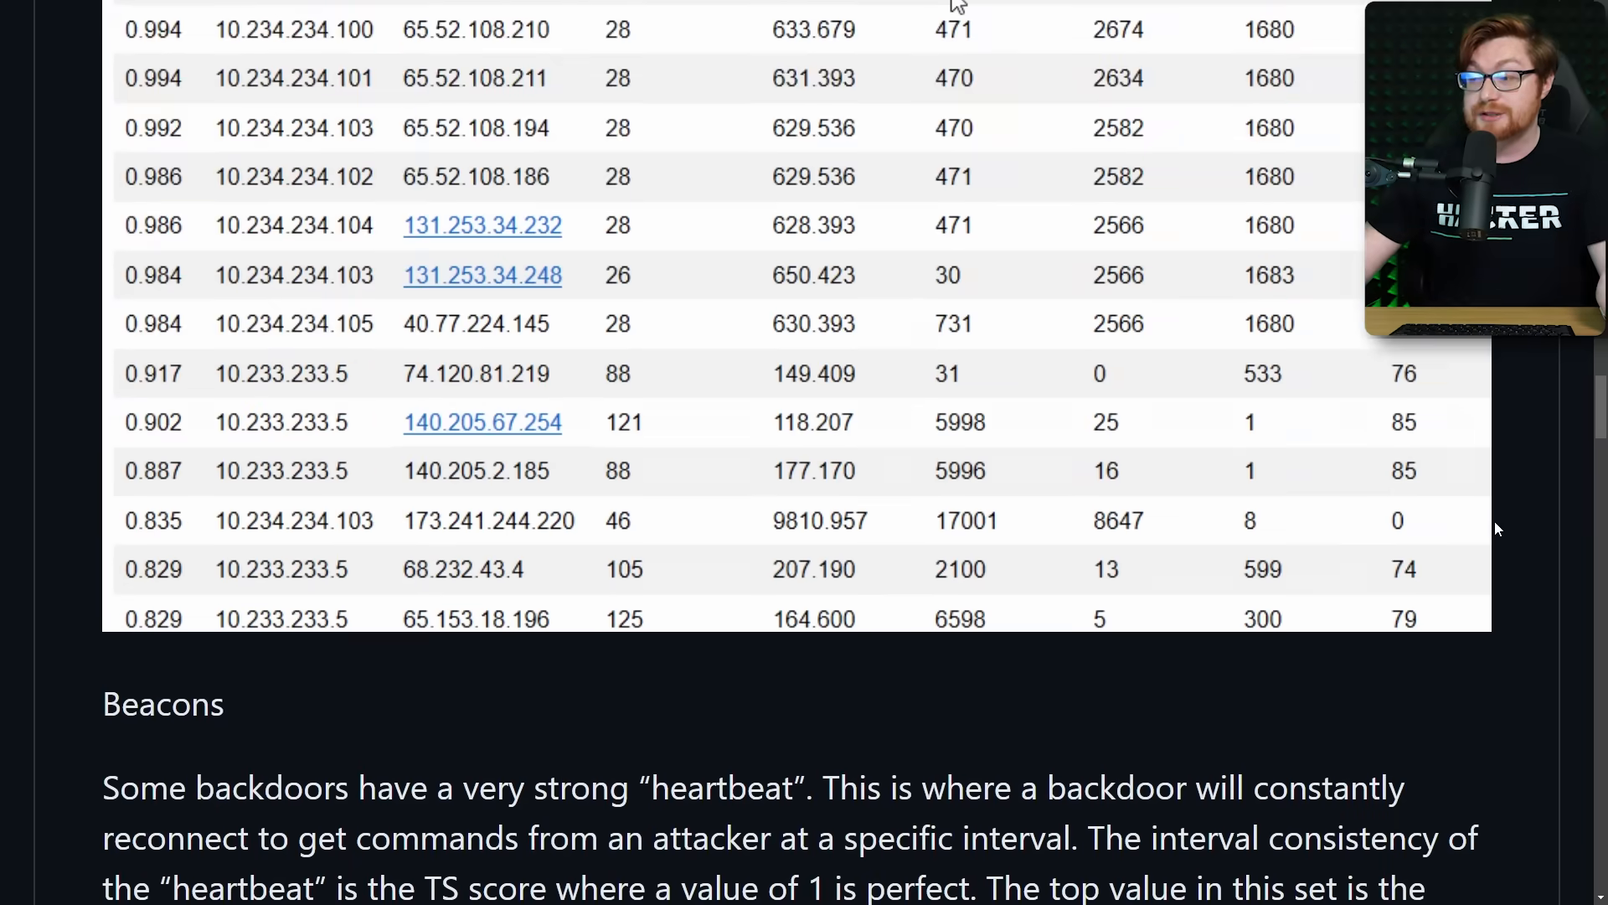
- Scroll the lab write-up to the 'Now, let's play with AC Hunter!' section
scroll(down, 3)
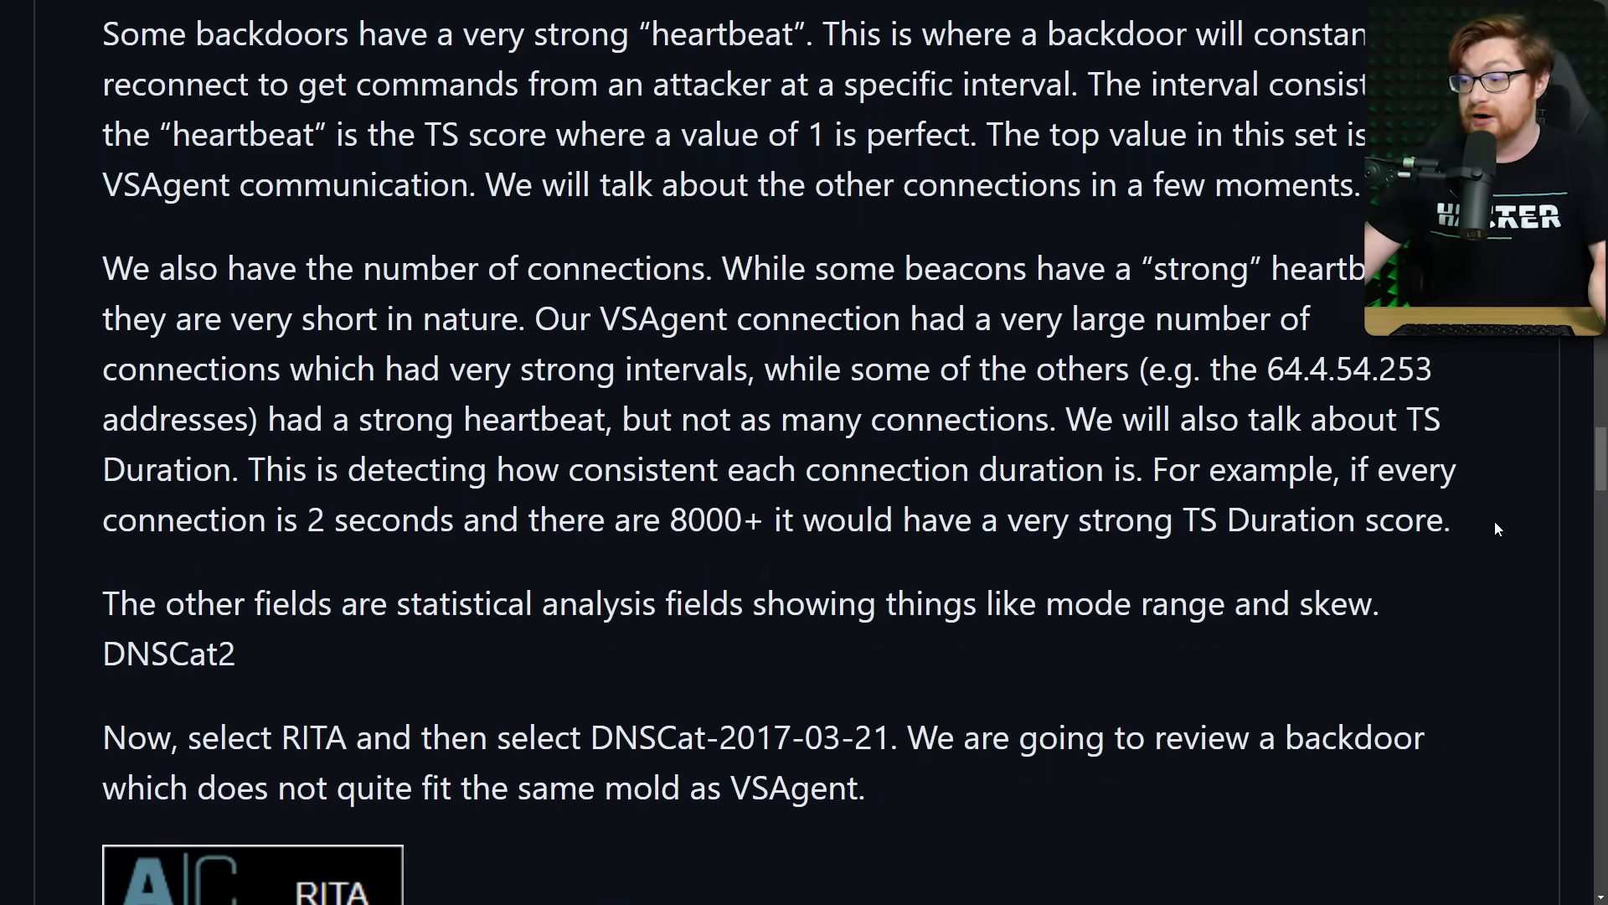
scroll(down, 3)
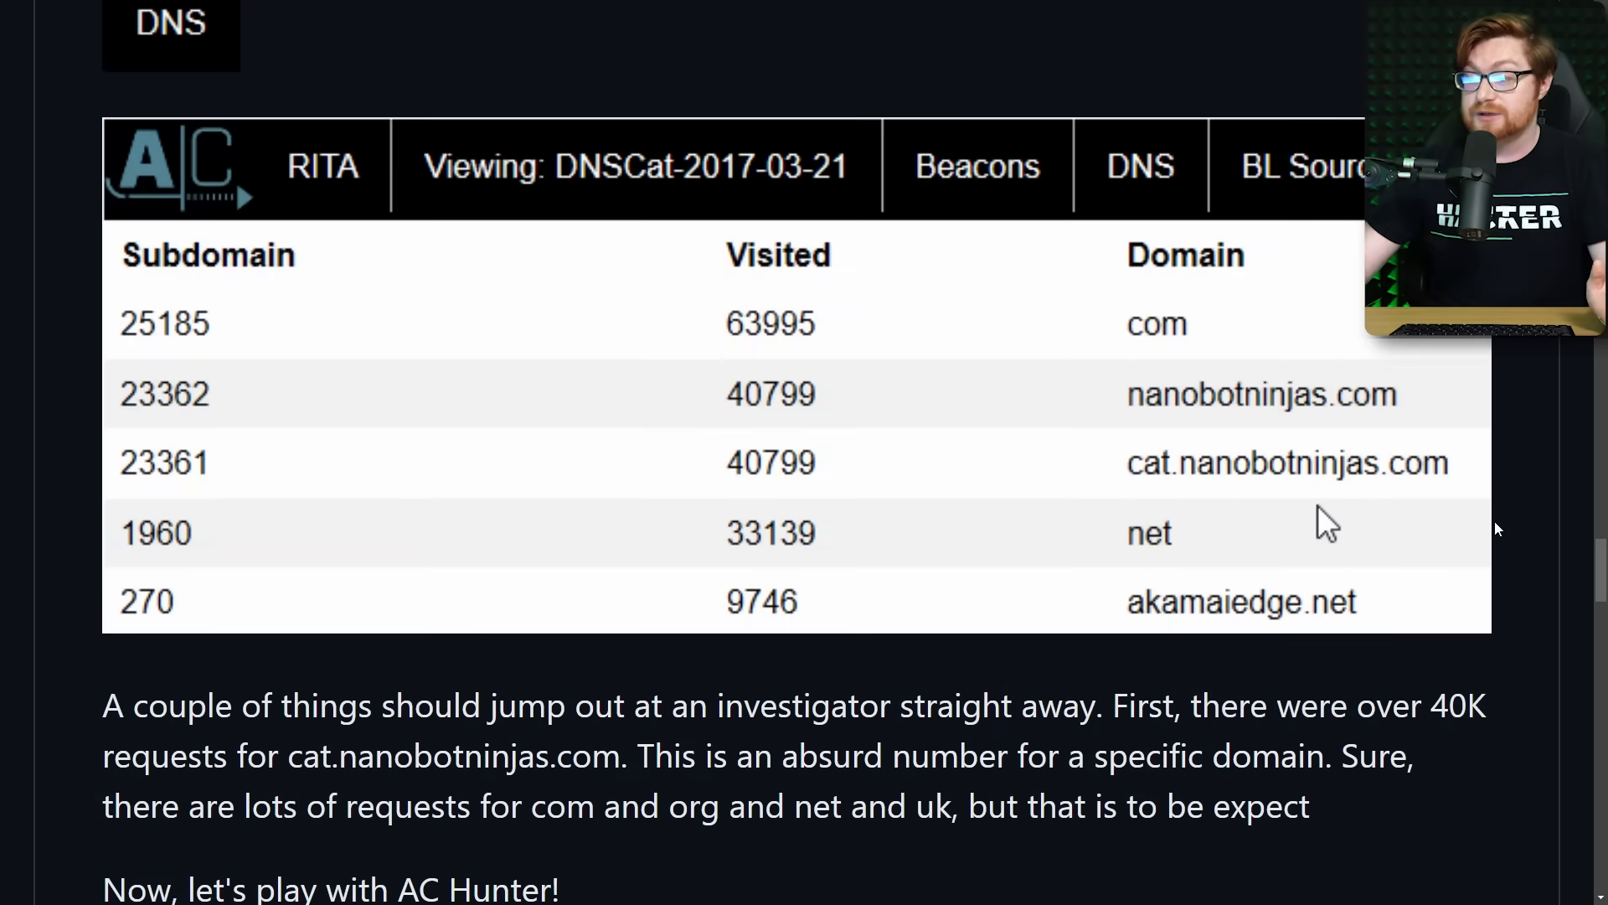
scroll(down, 3)
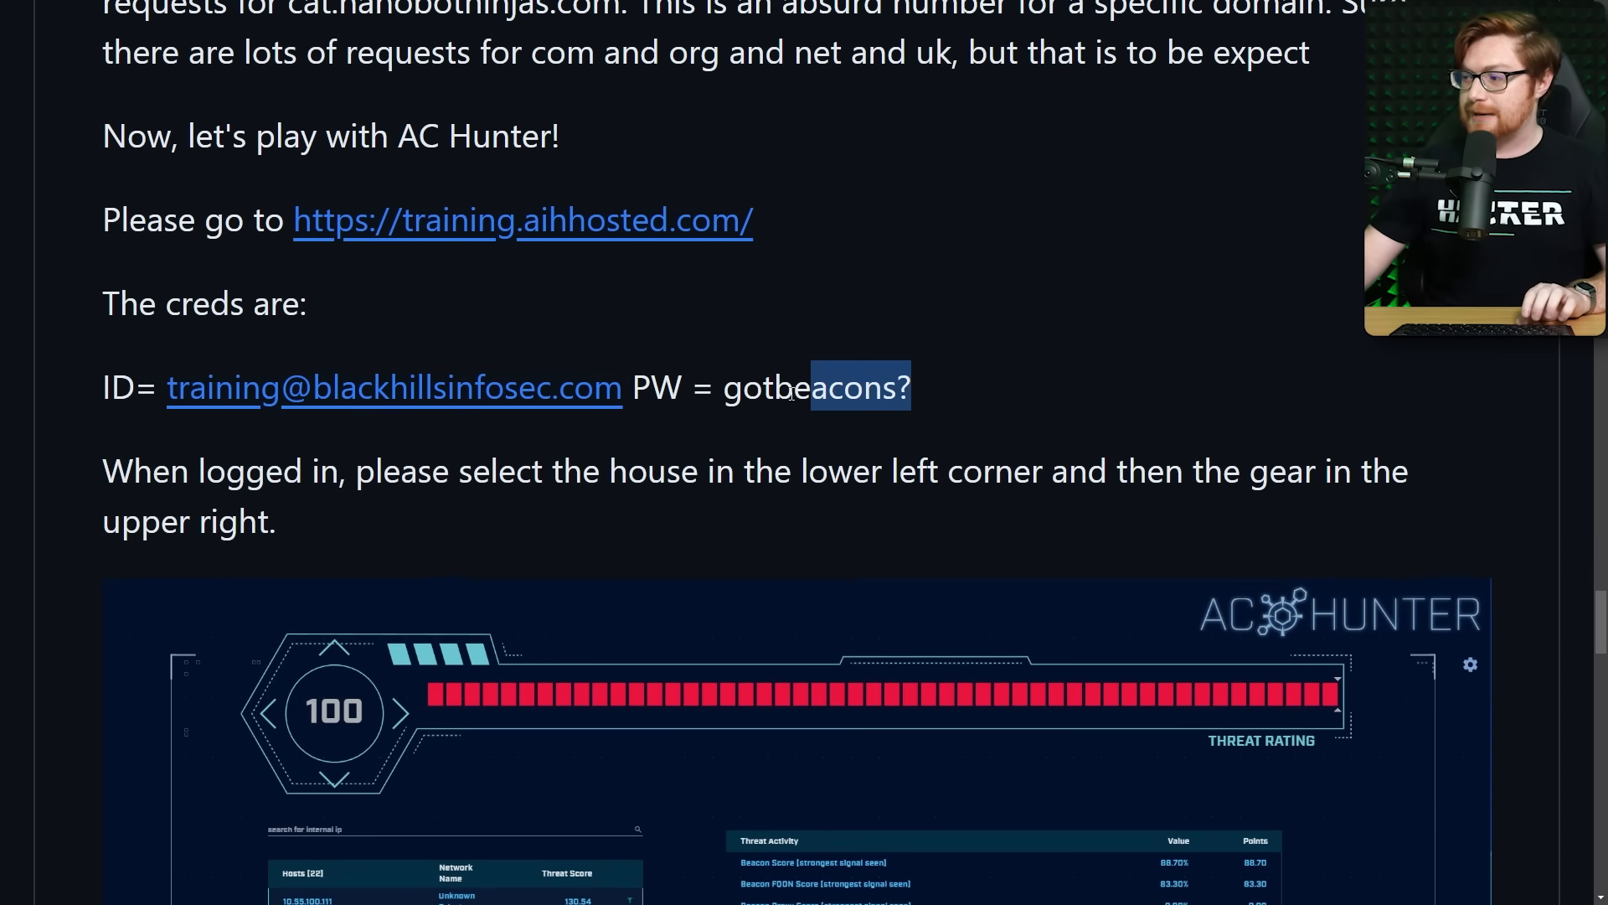
- Confirm the selected dataset in AC-Hunter's Database settings
scroll(down, 3)
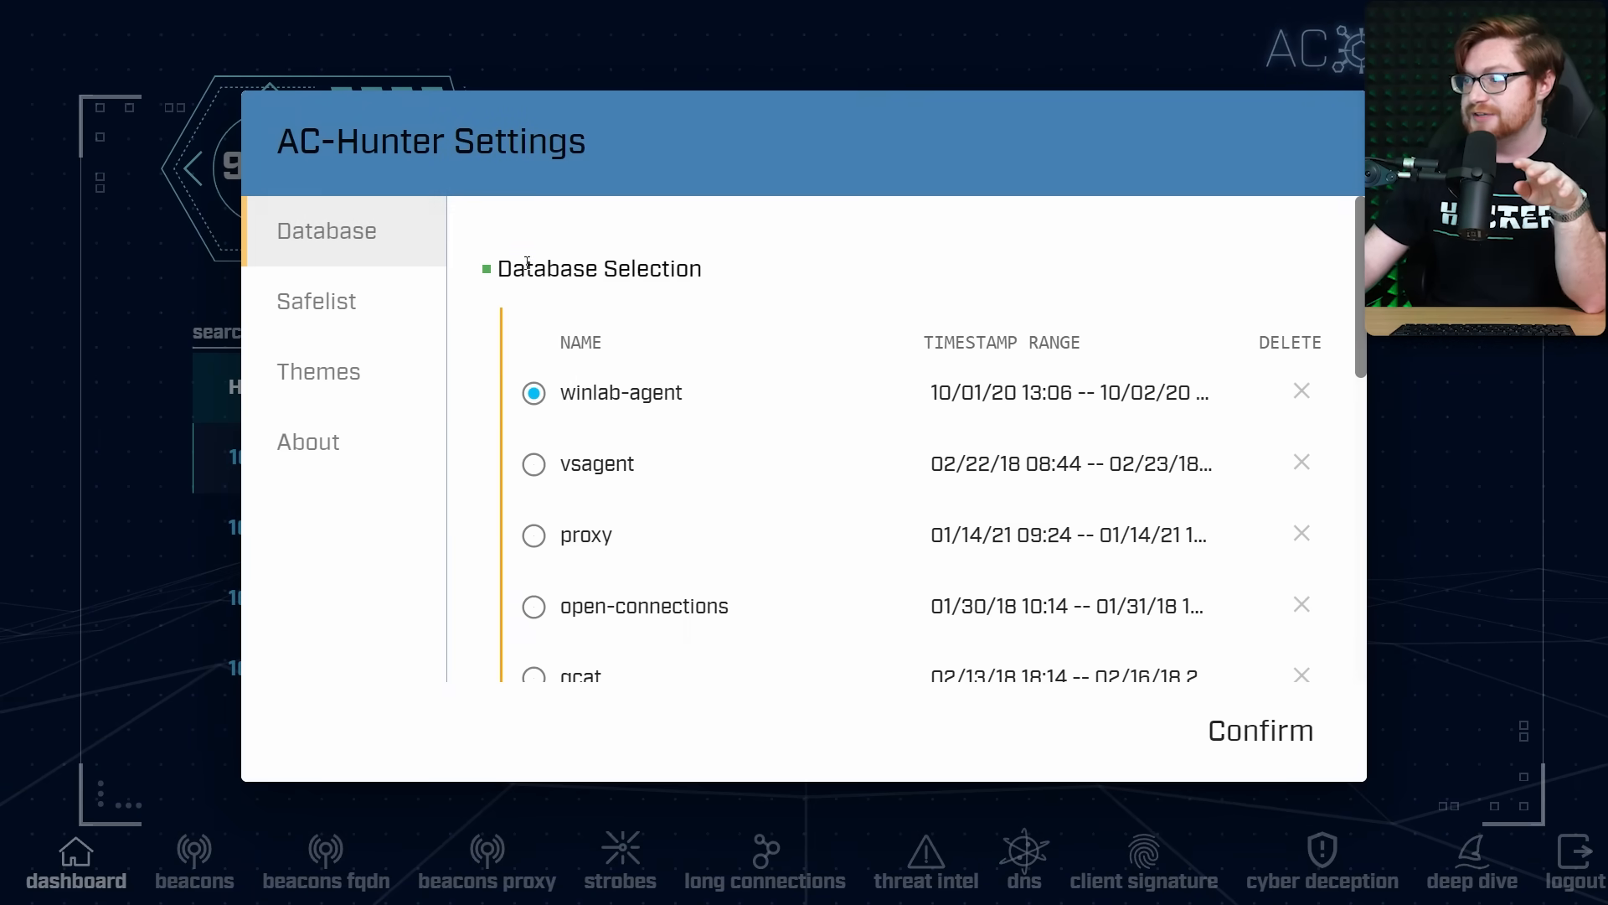
mouse_move(552, 480)
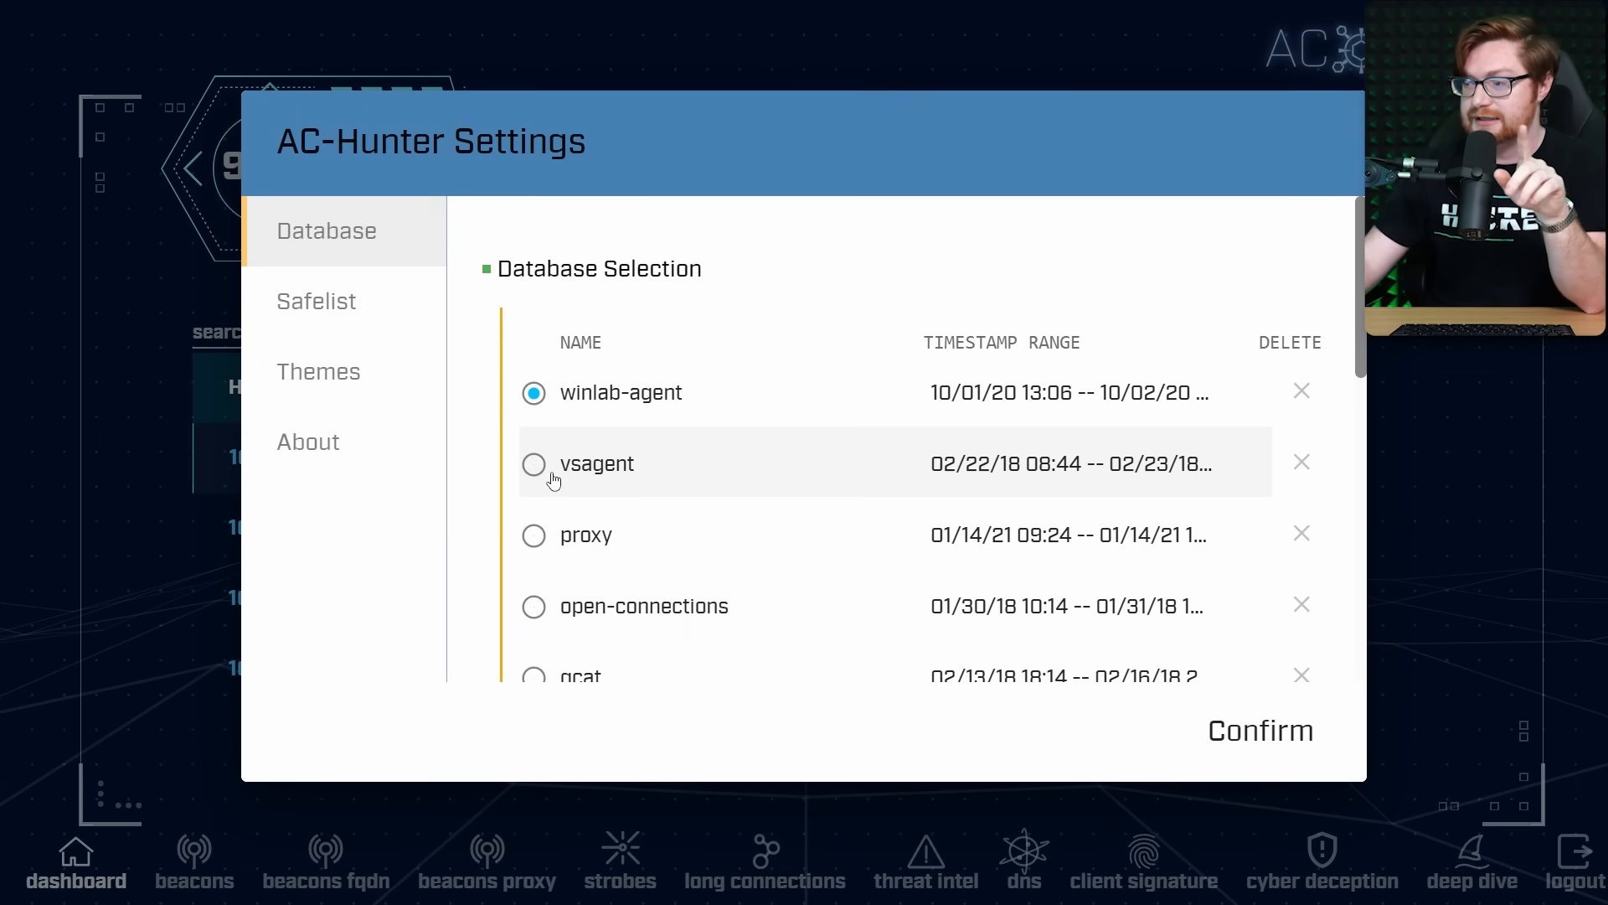
click(1259, 730)
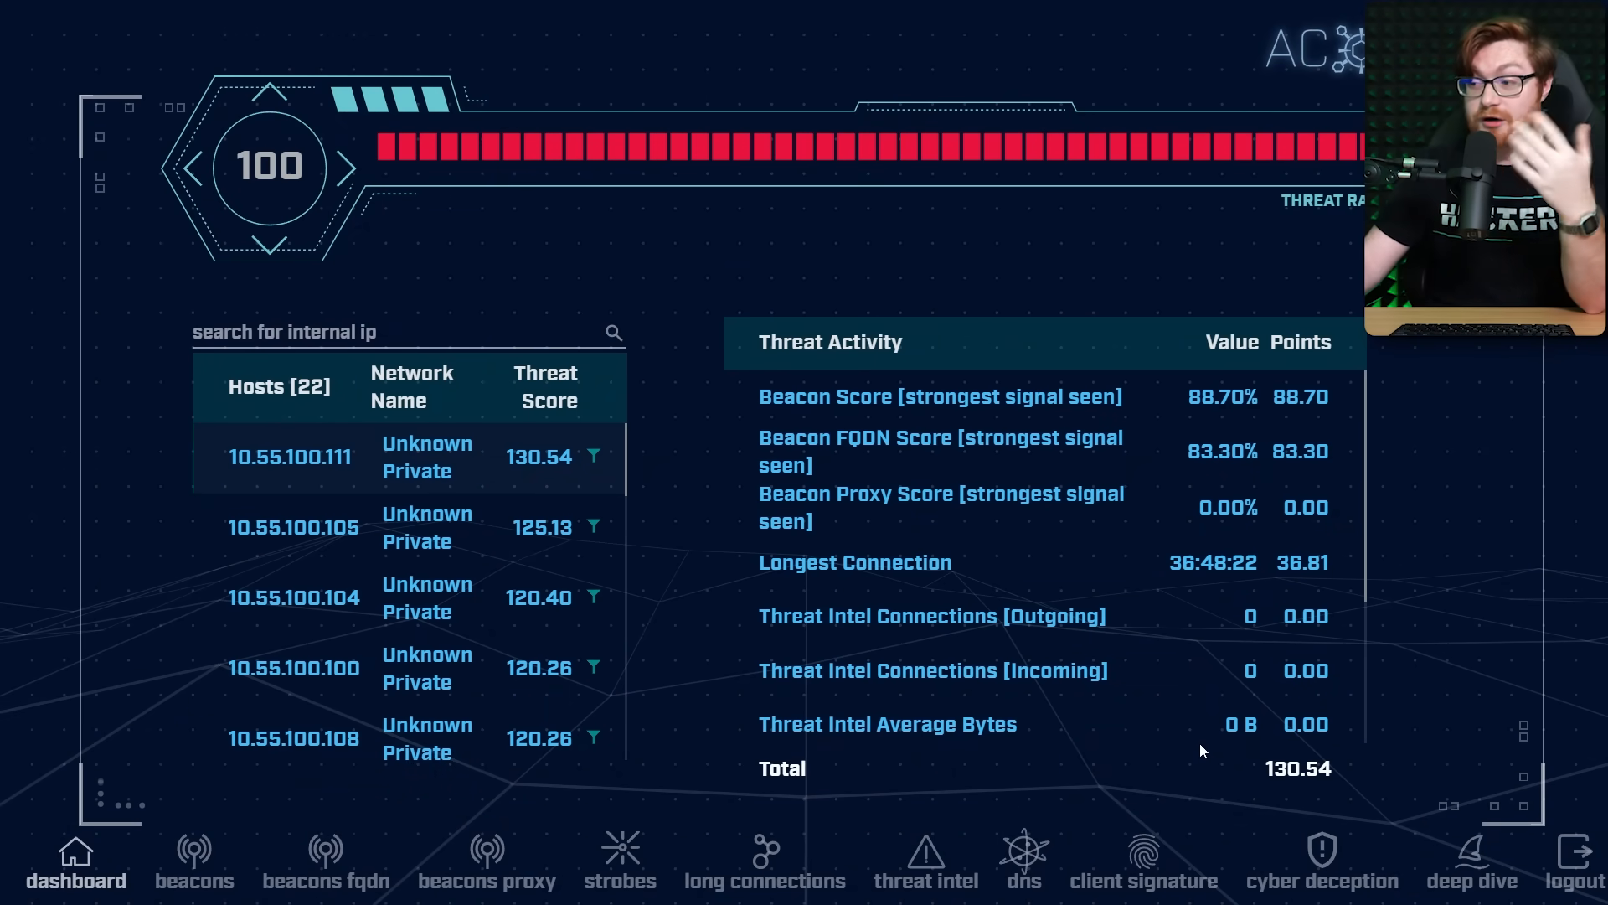
mouse_move(746, 401)
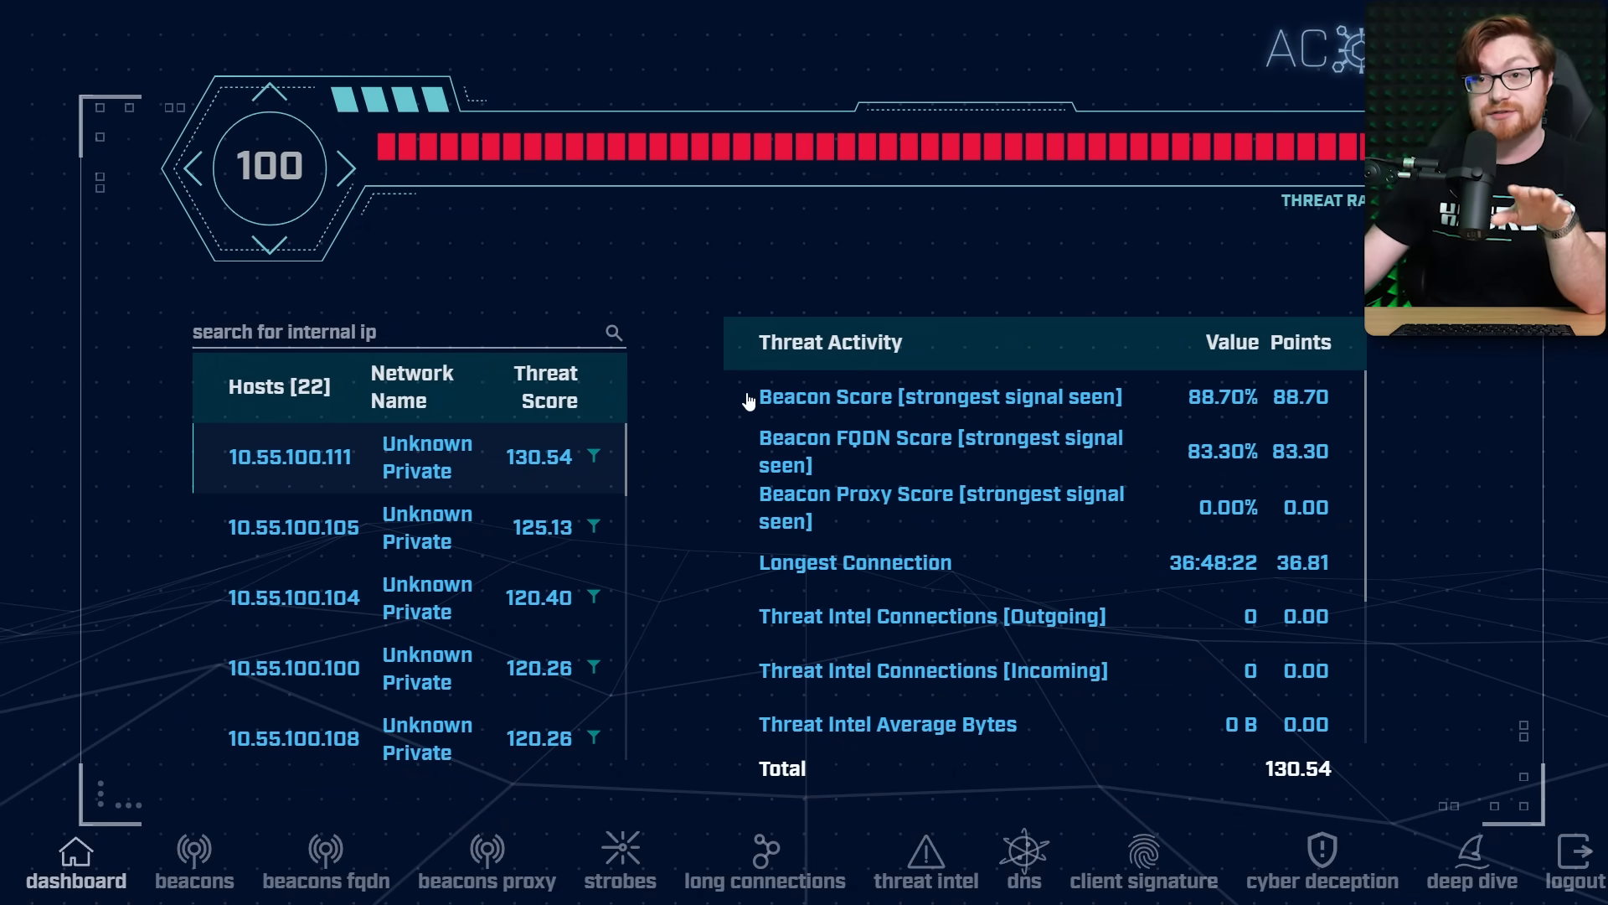
mouse_move(703, 449)
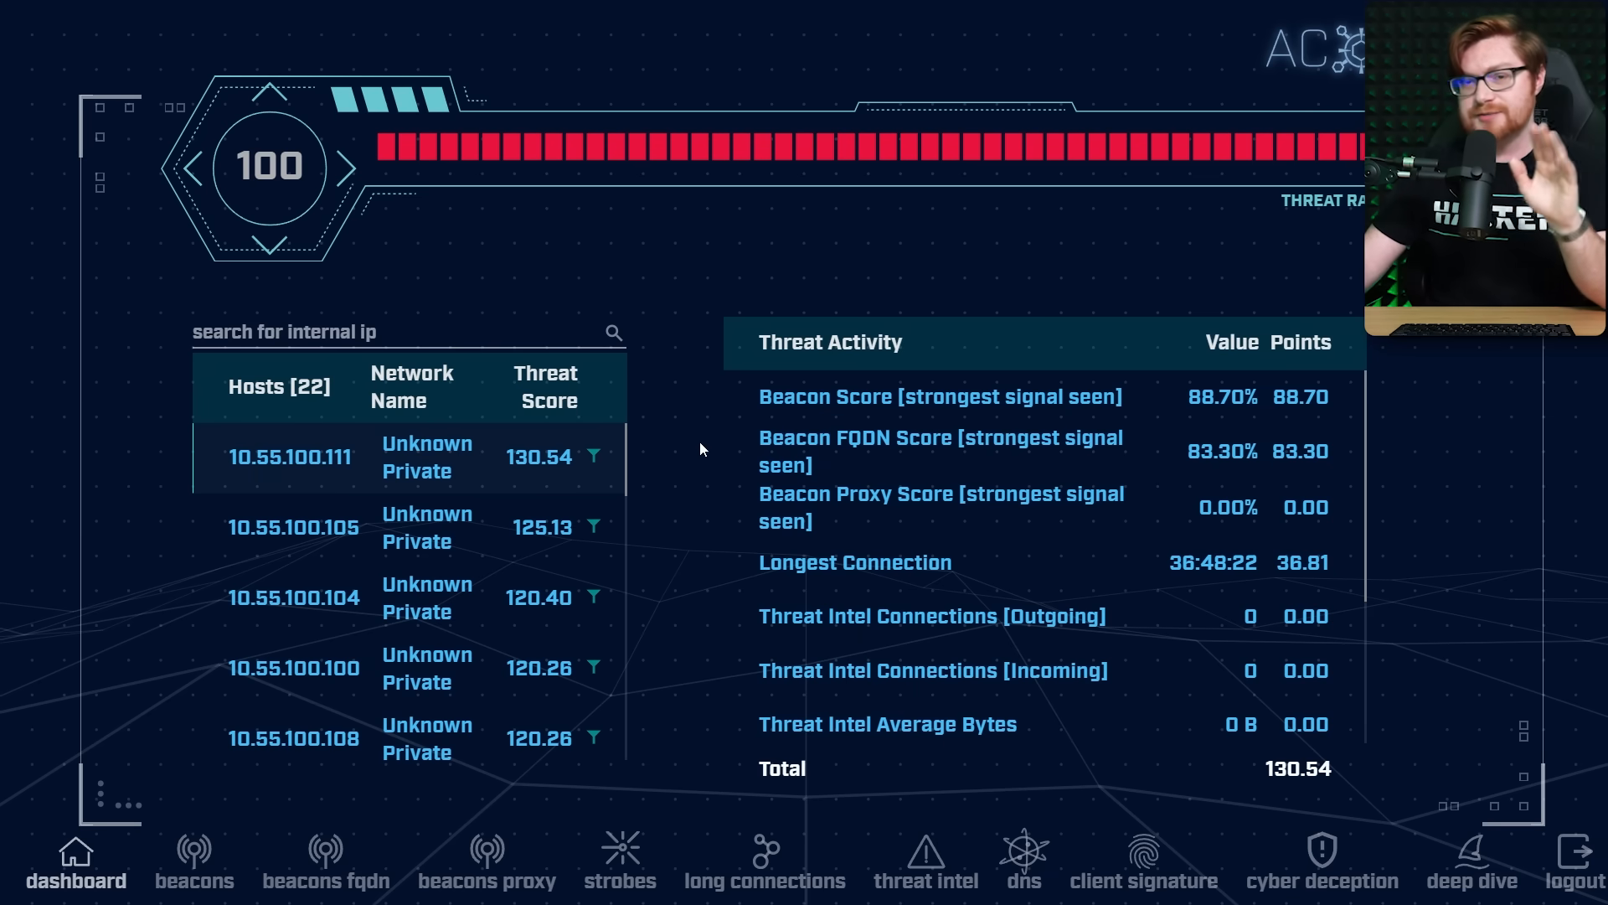
click(293, 526)
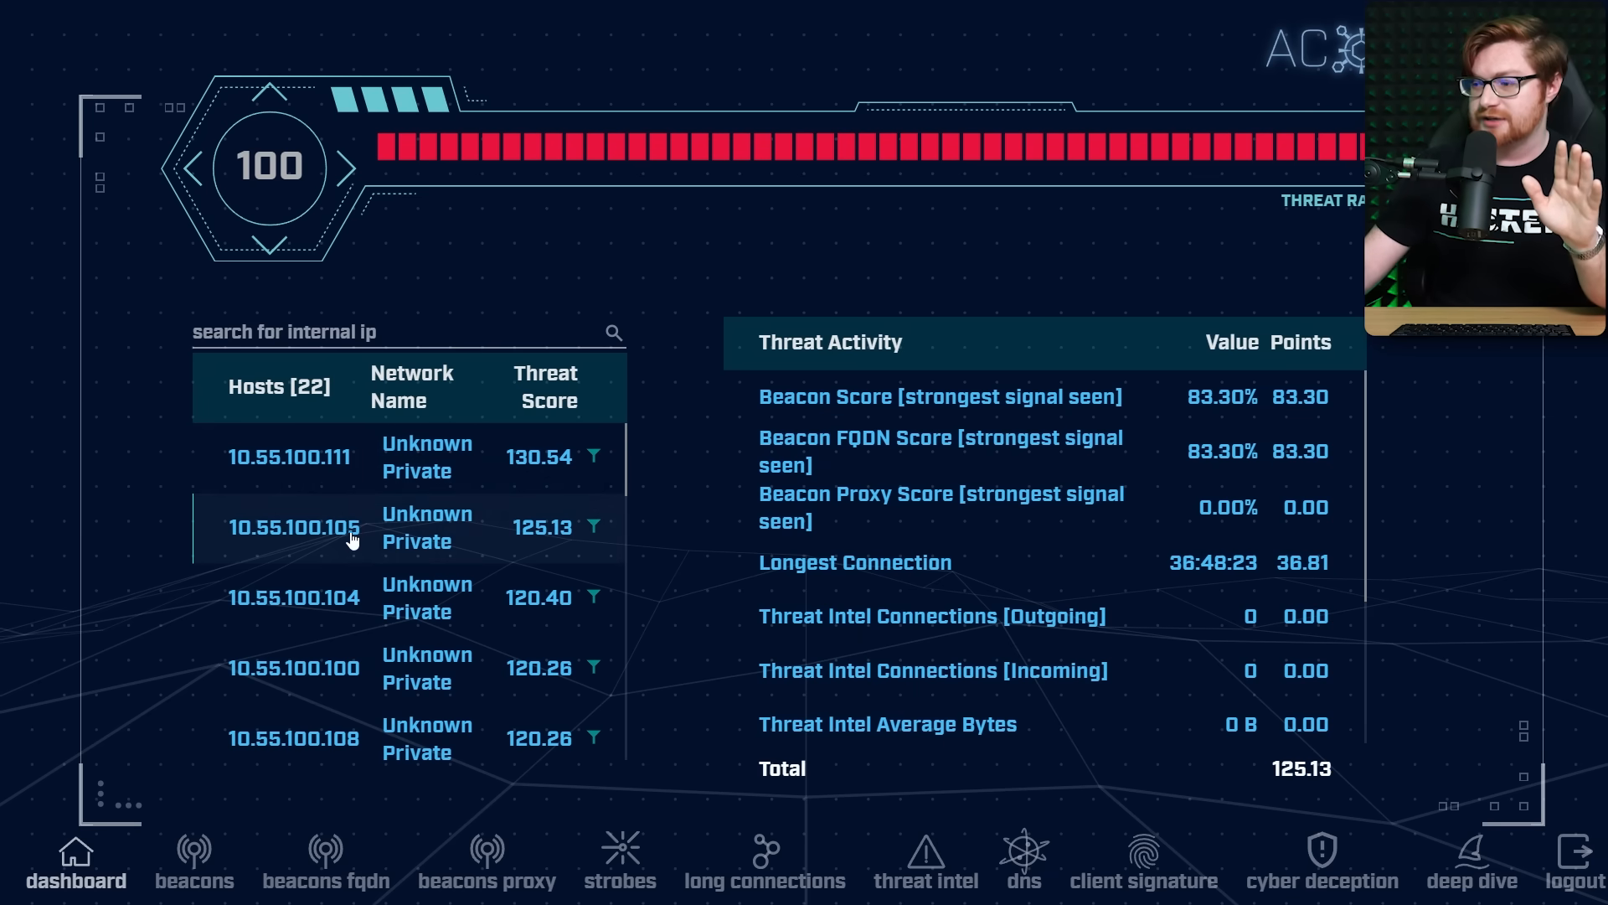
click(294, 667)
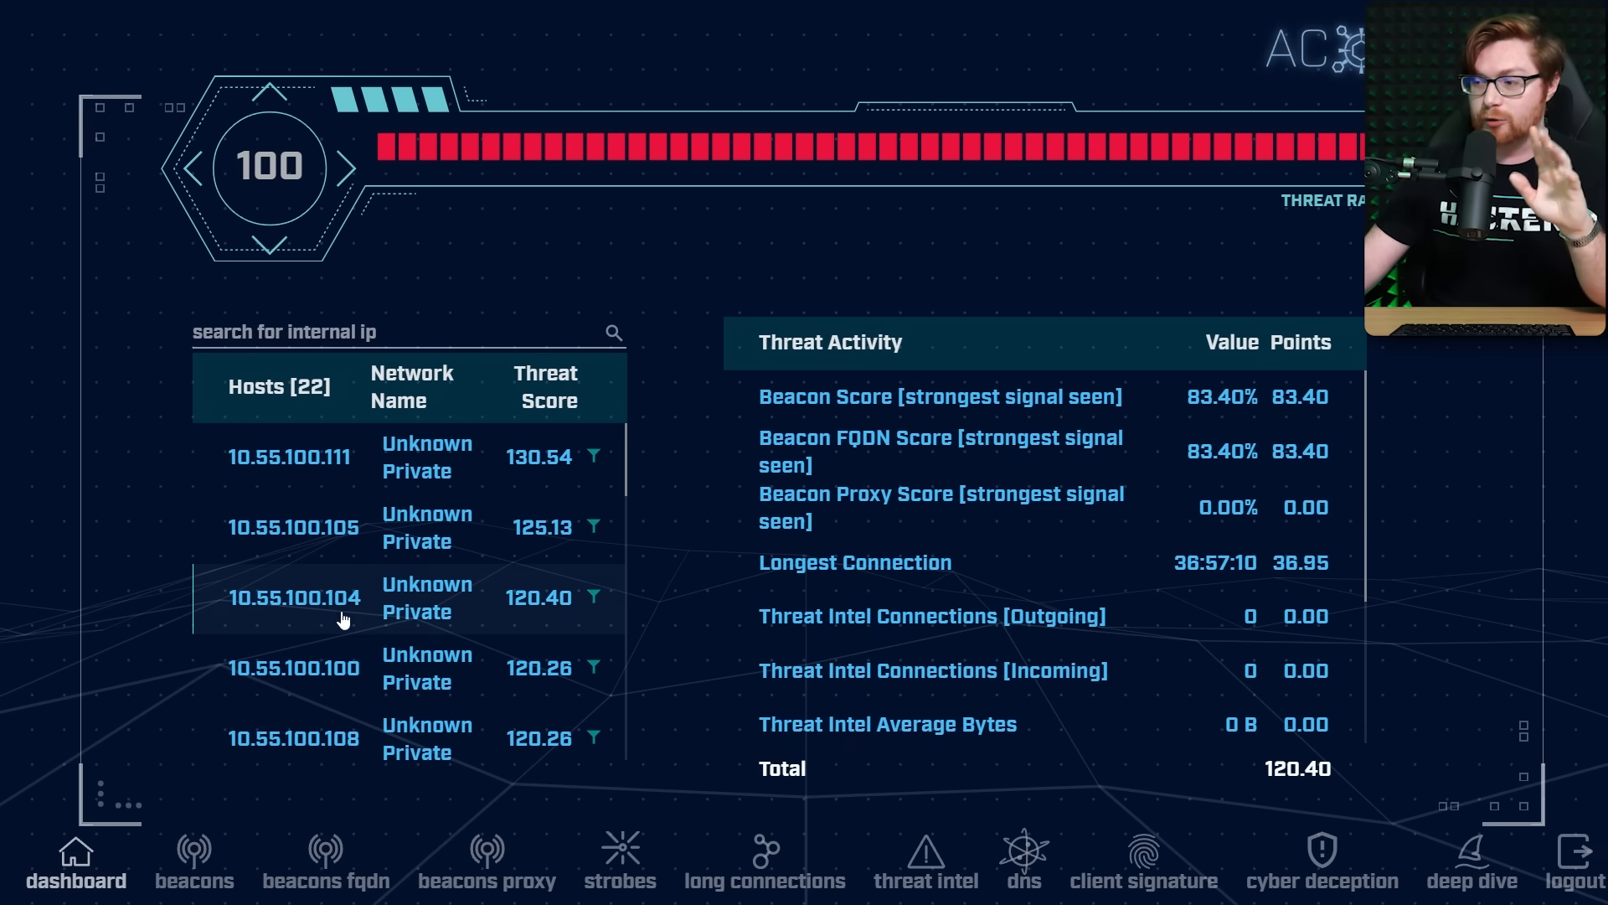
click(290, 457)
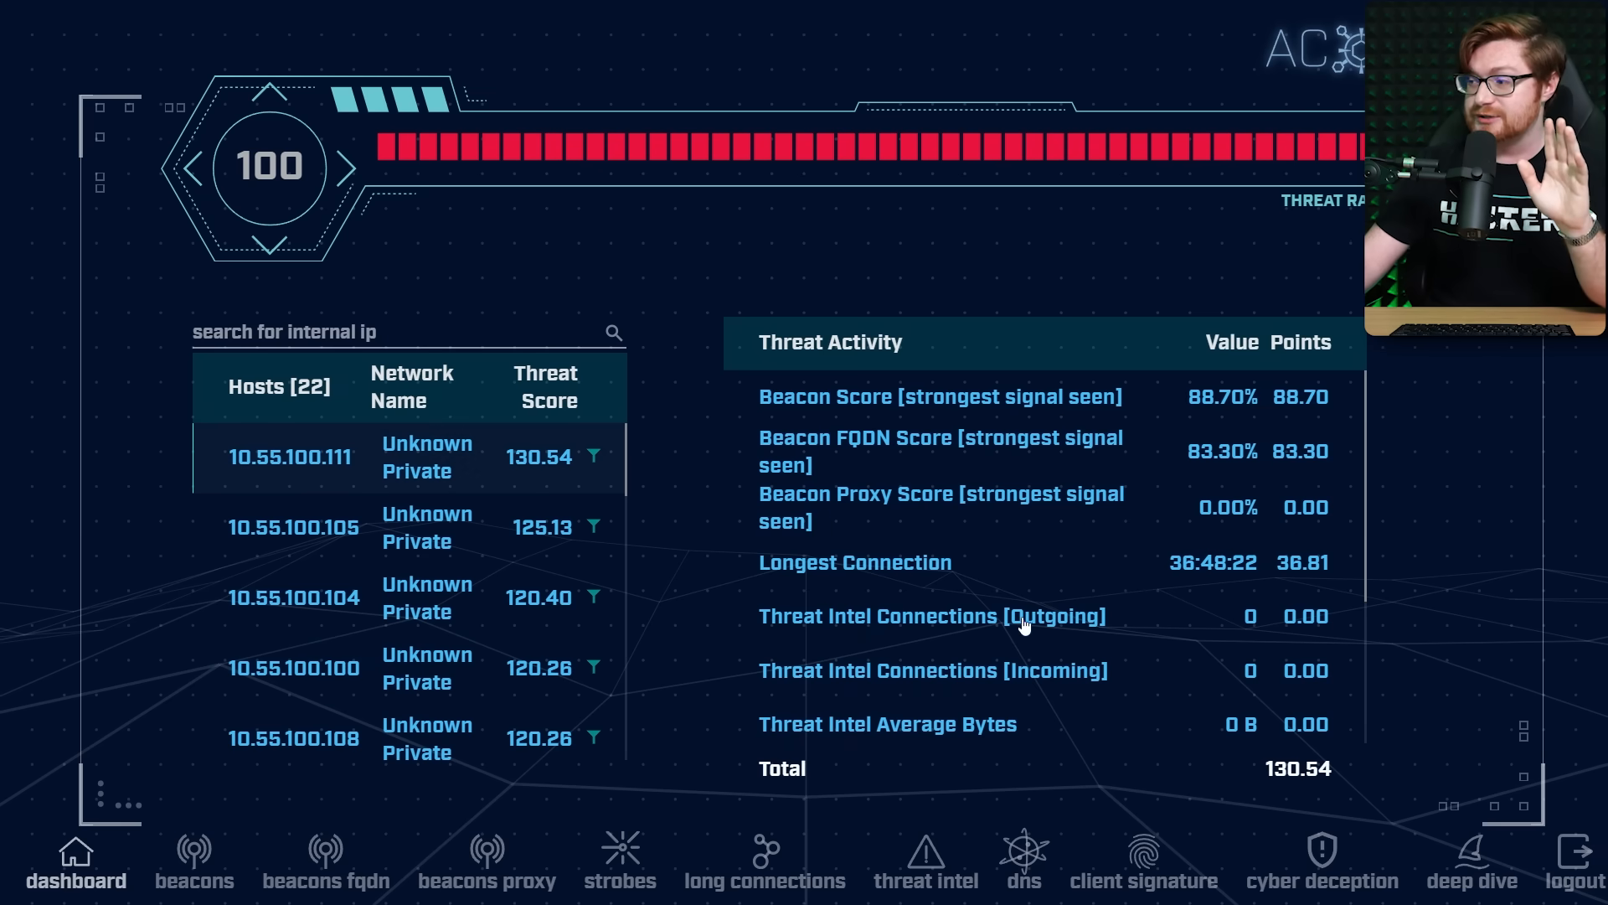
click(294, 737)
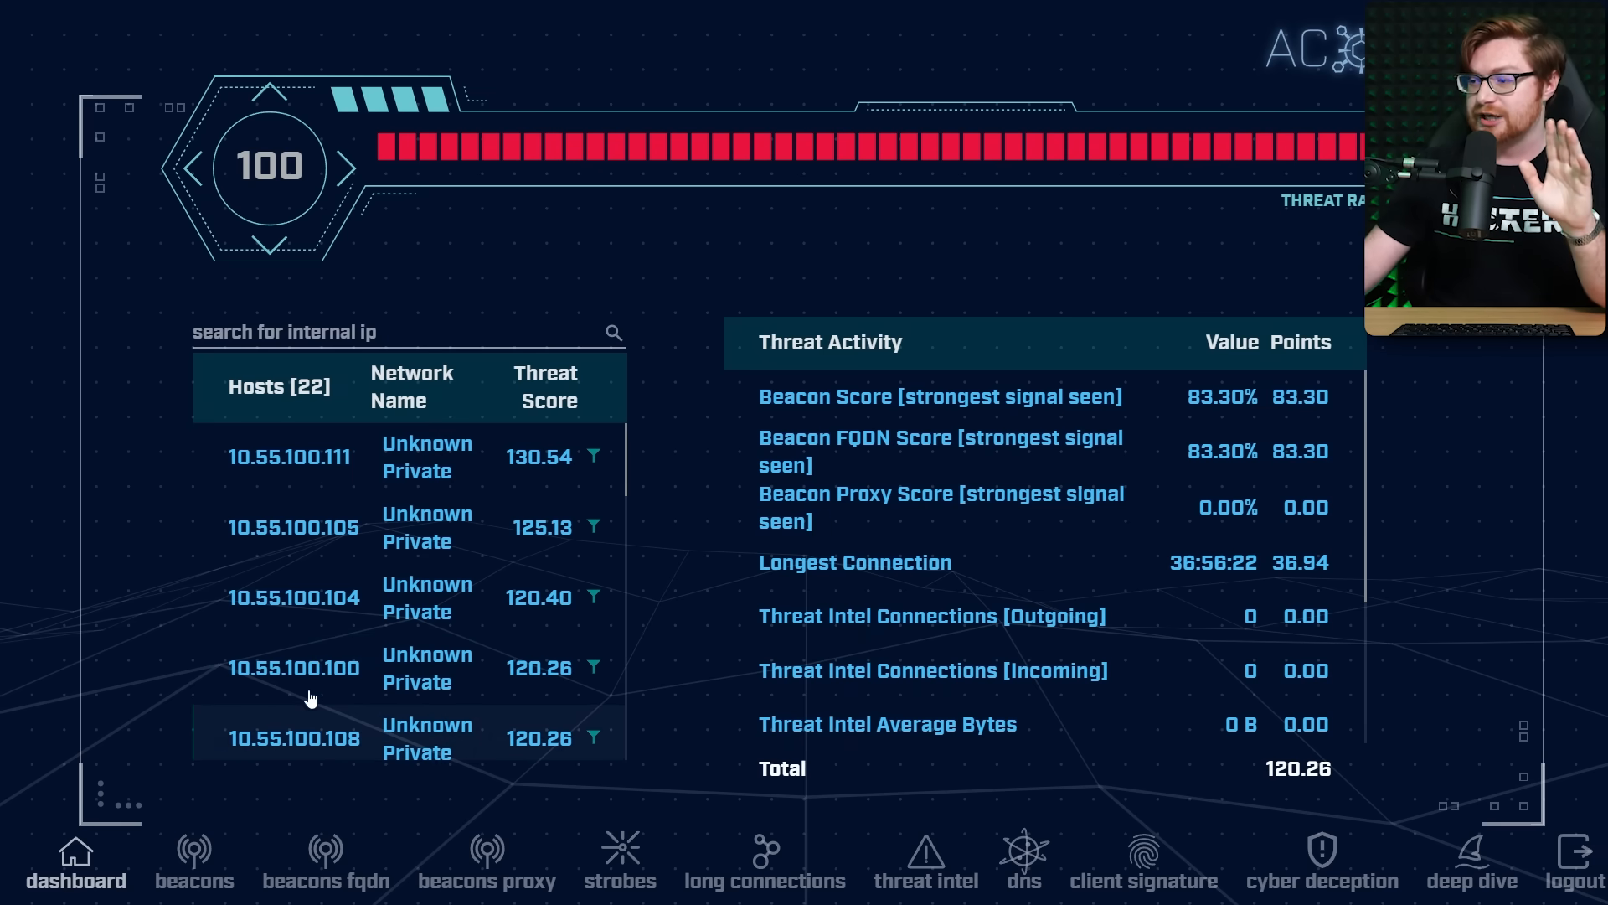
click(290, 457)
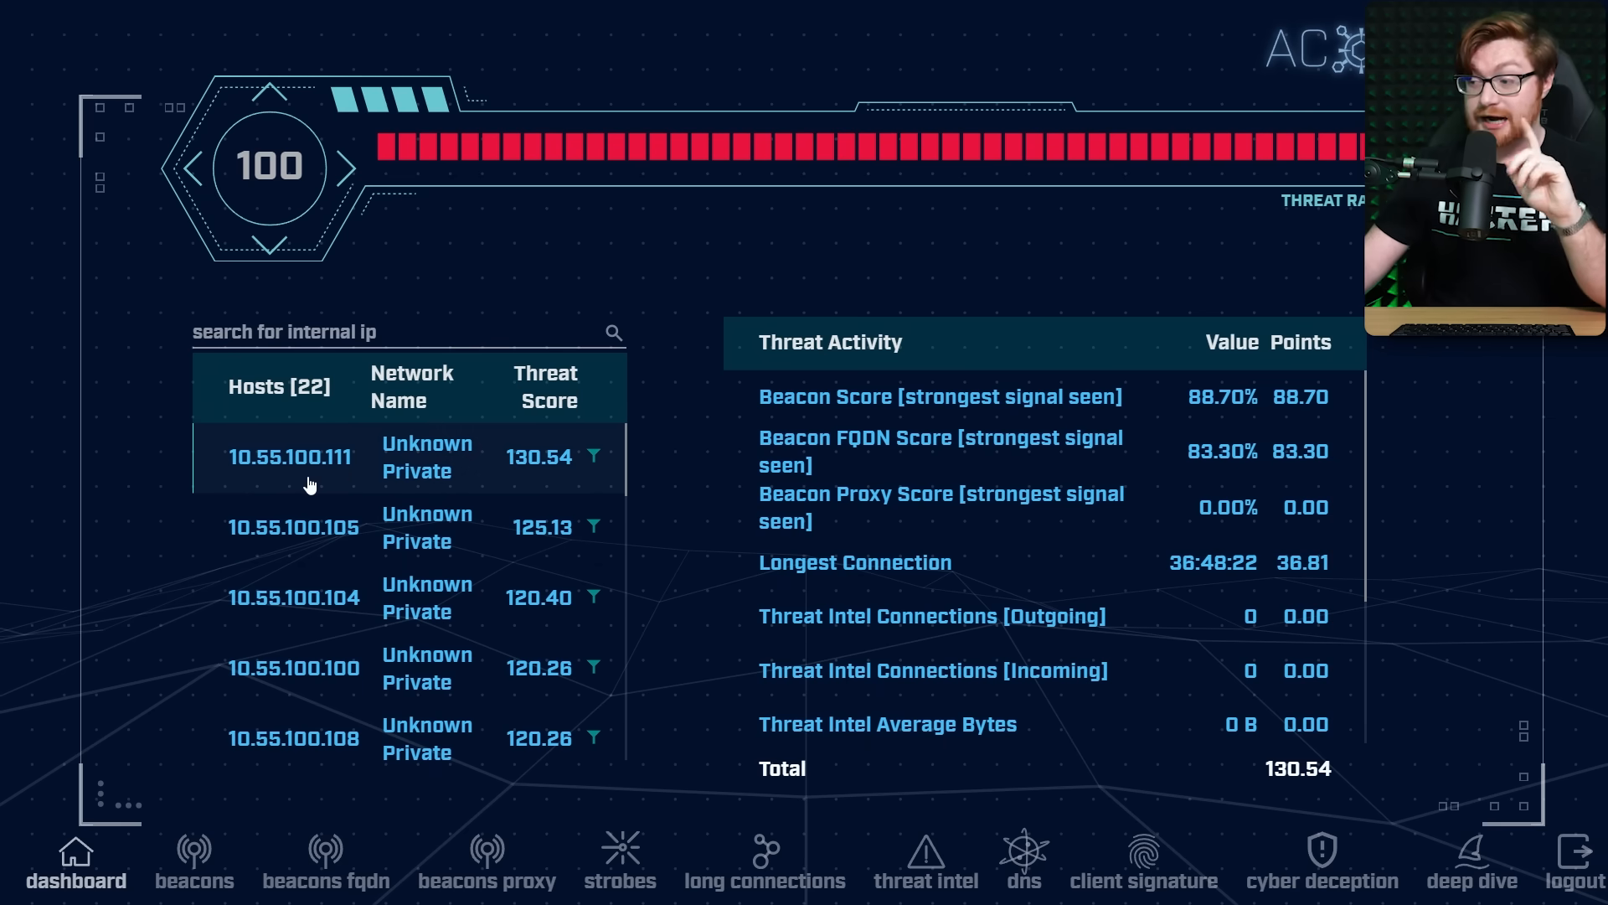
mouse_move(794, 672)
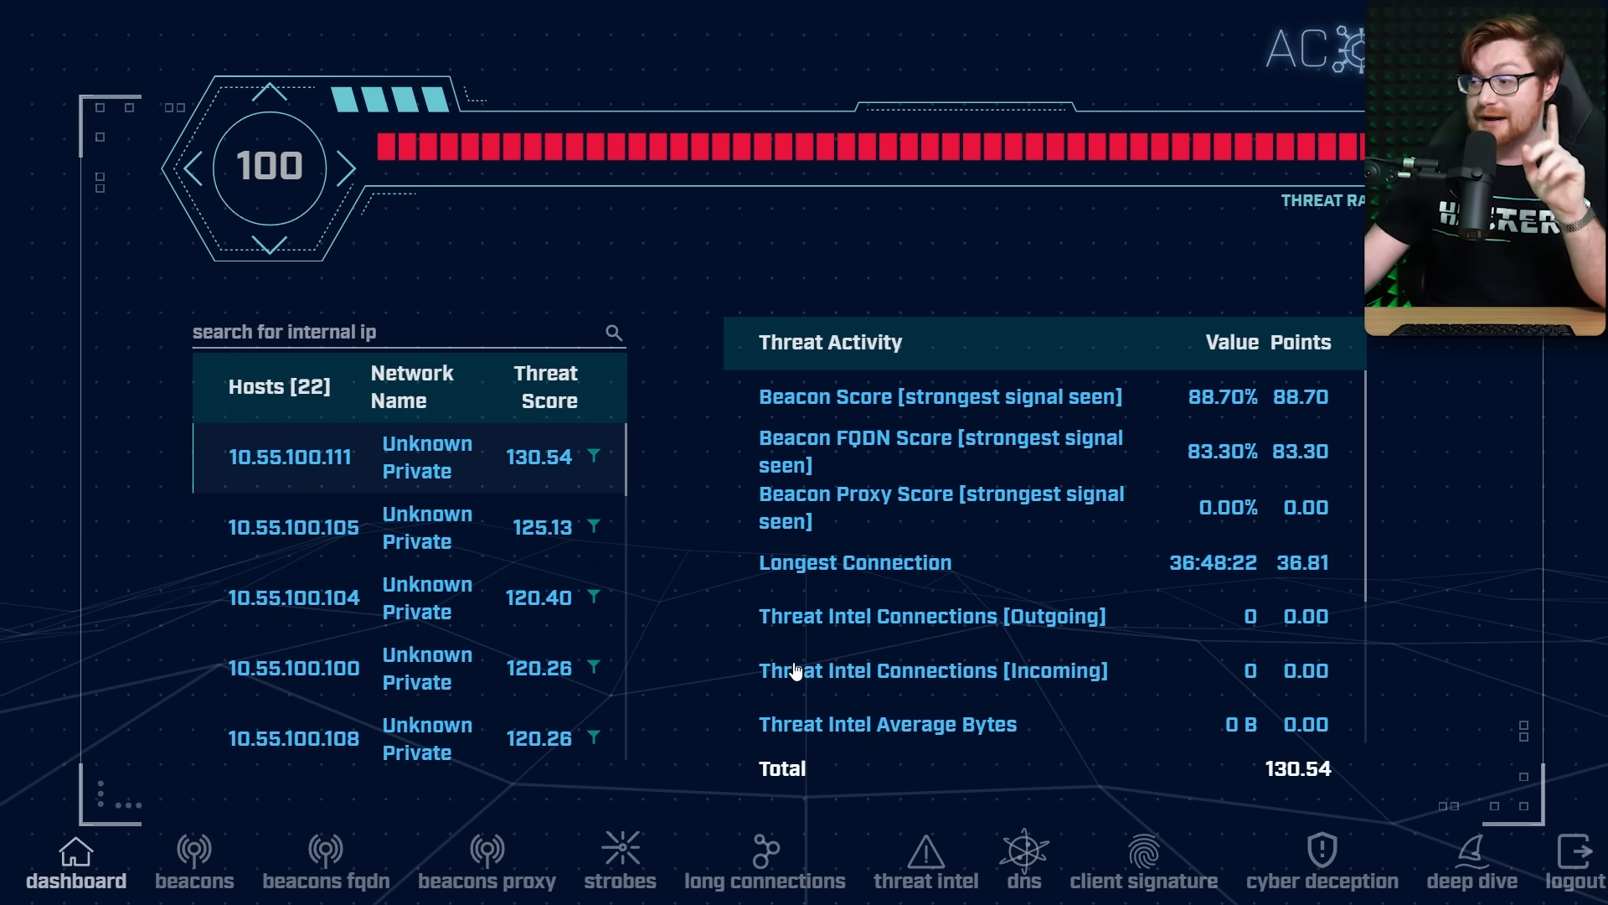
mouse_move(795, 403)
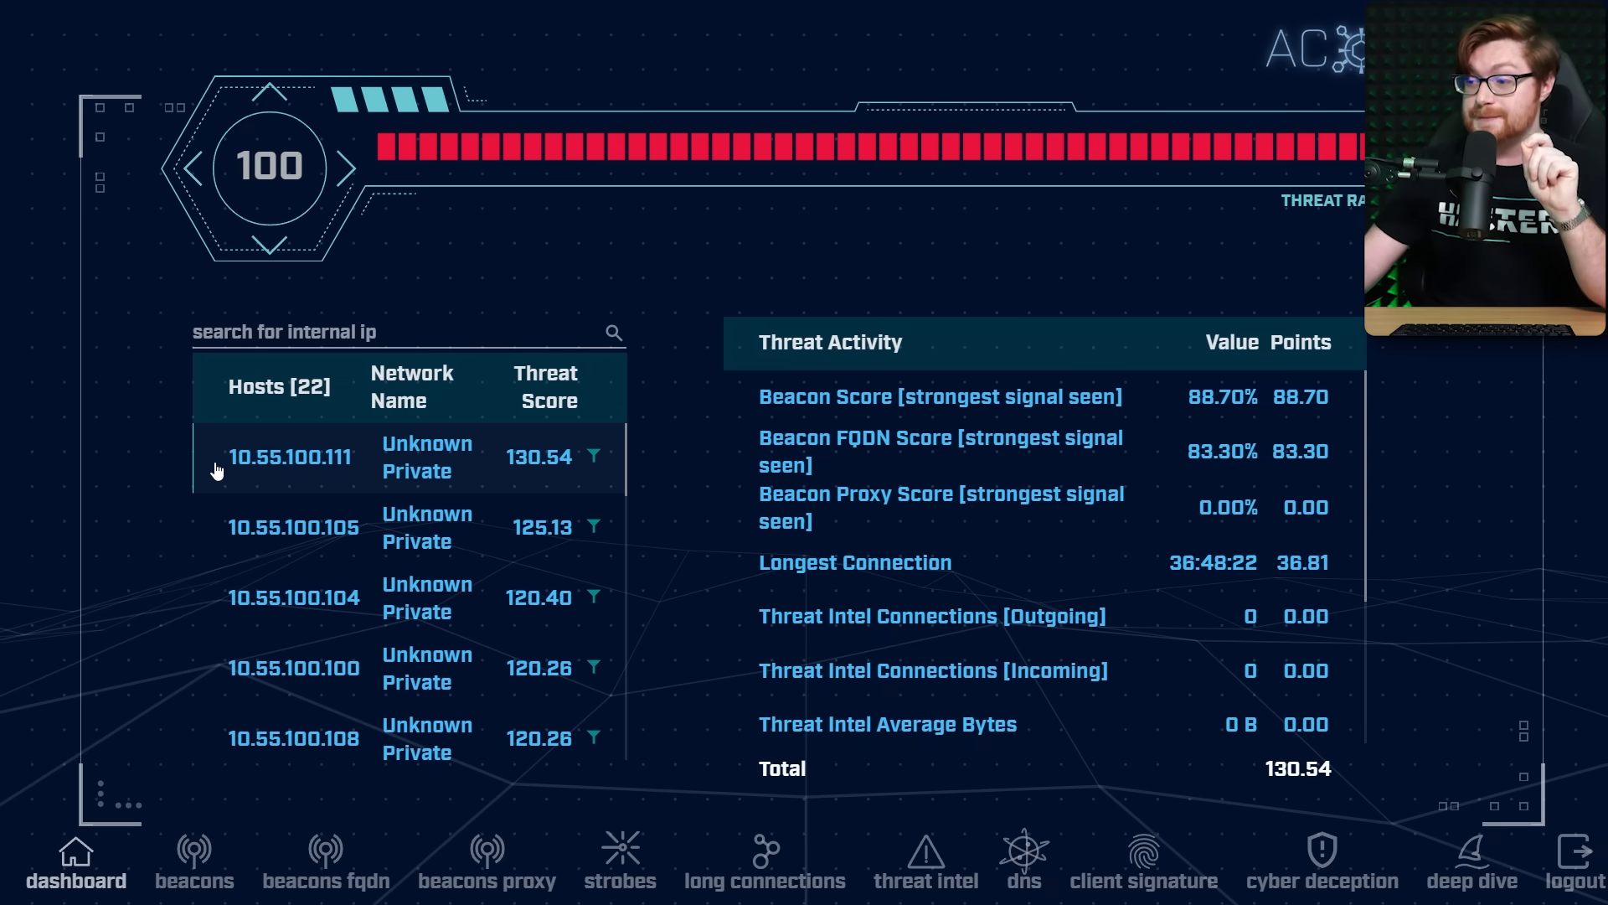
mouse_move(307, 475)
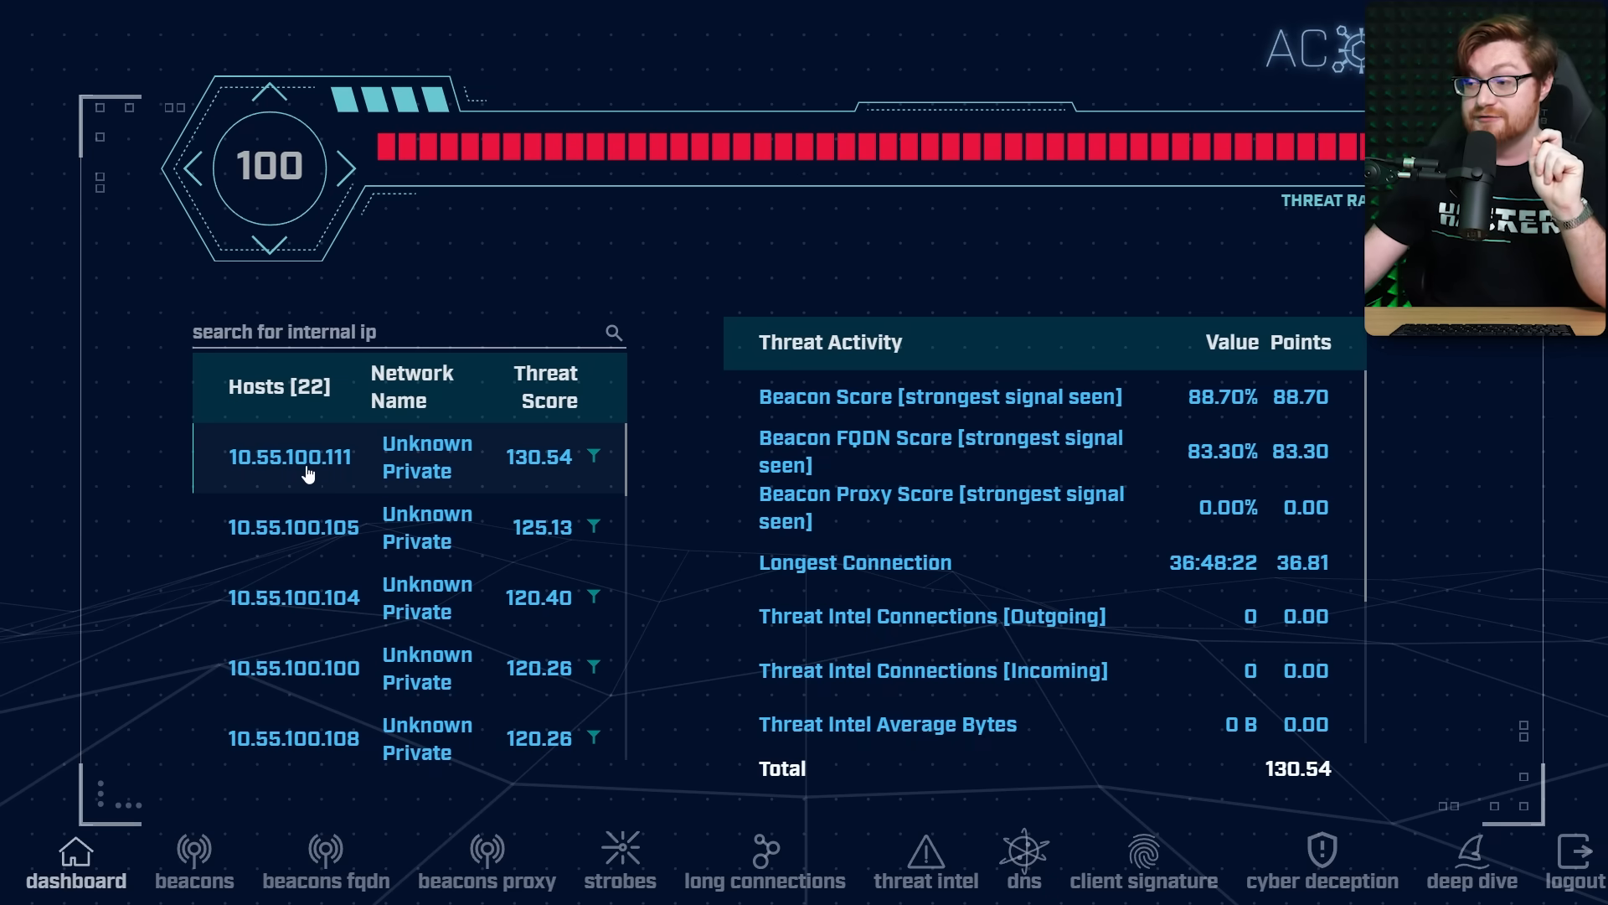
click(193, 856)
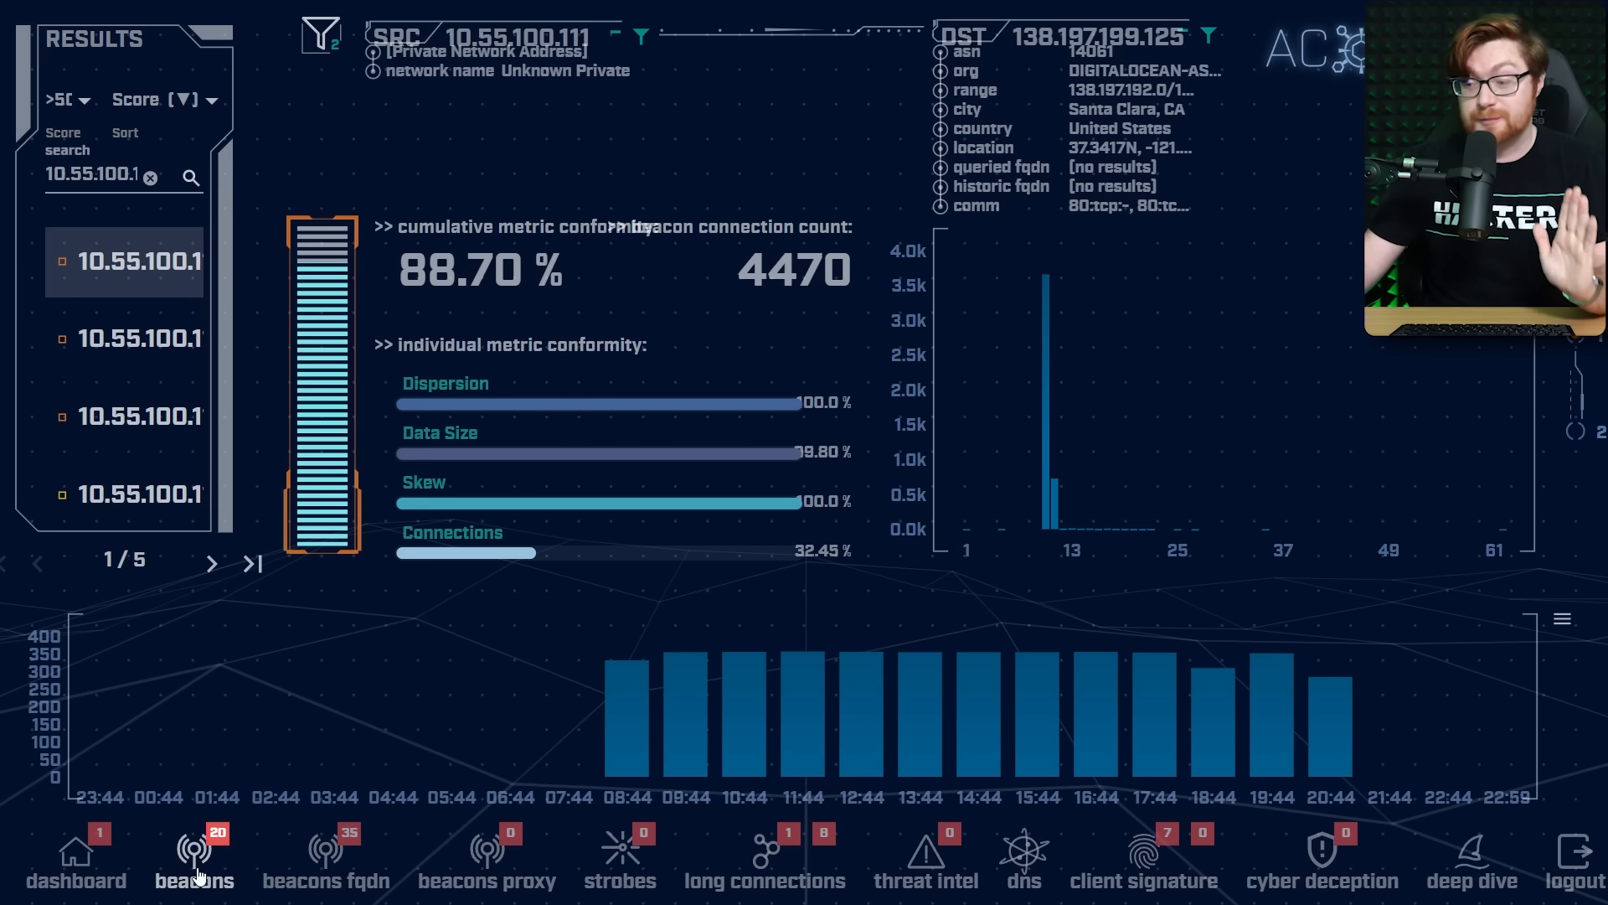
mouse_move(346, 877)
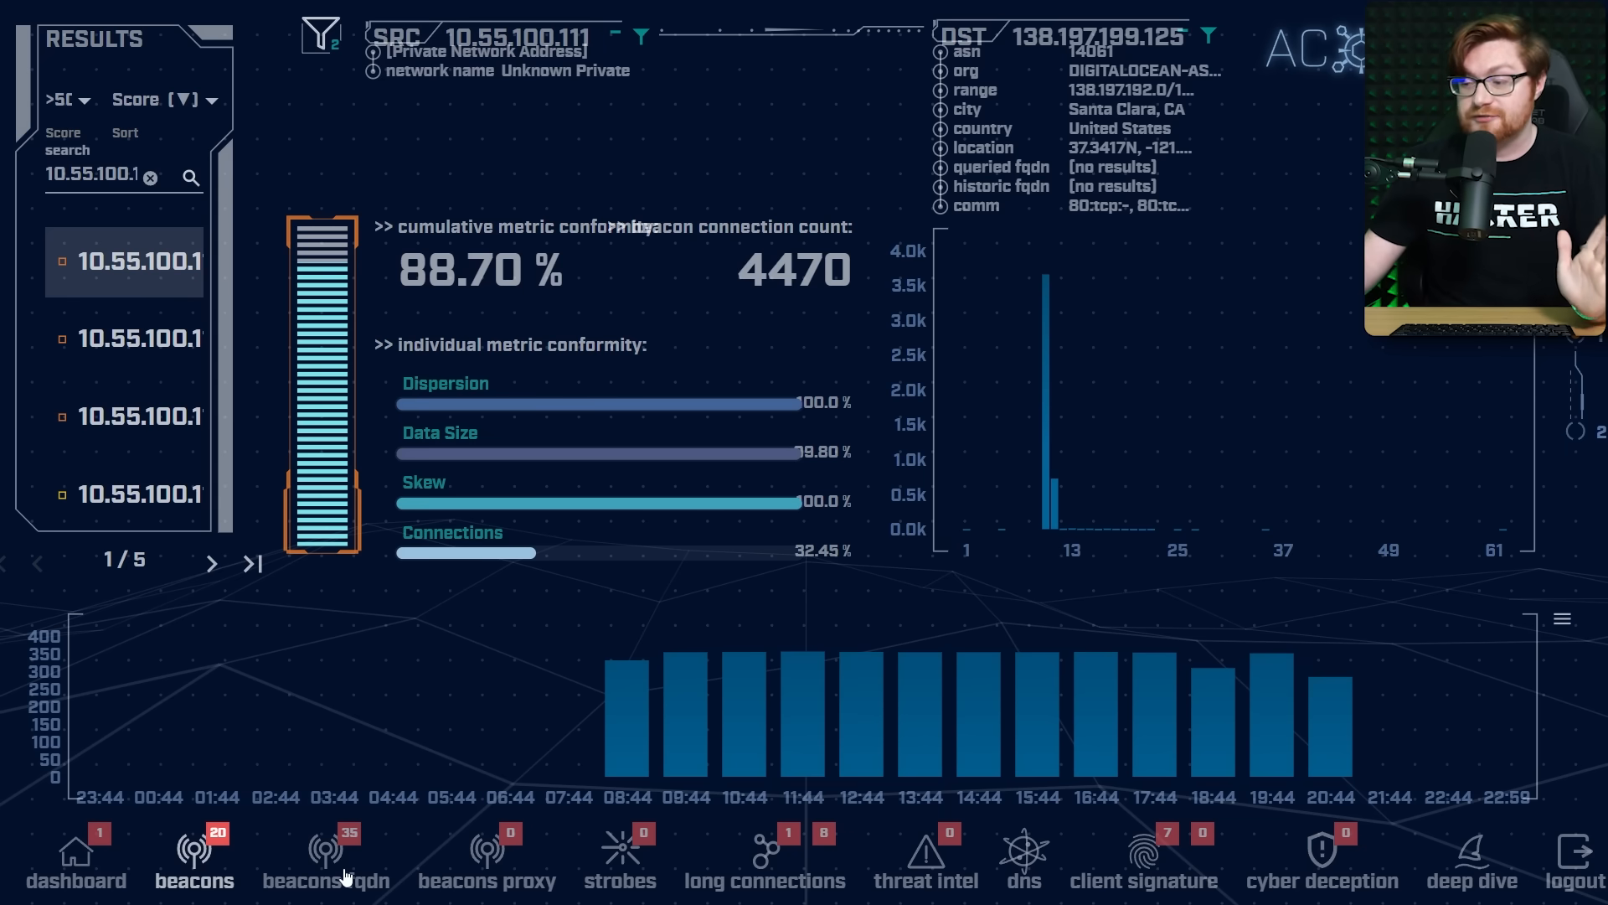
mouse_move(764, 878)
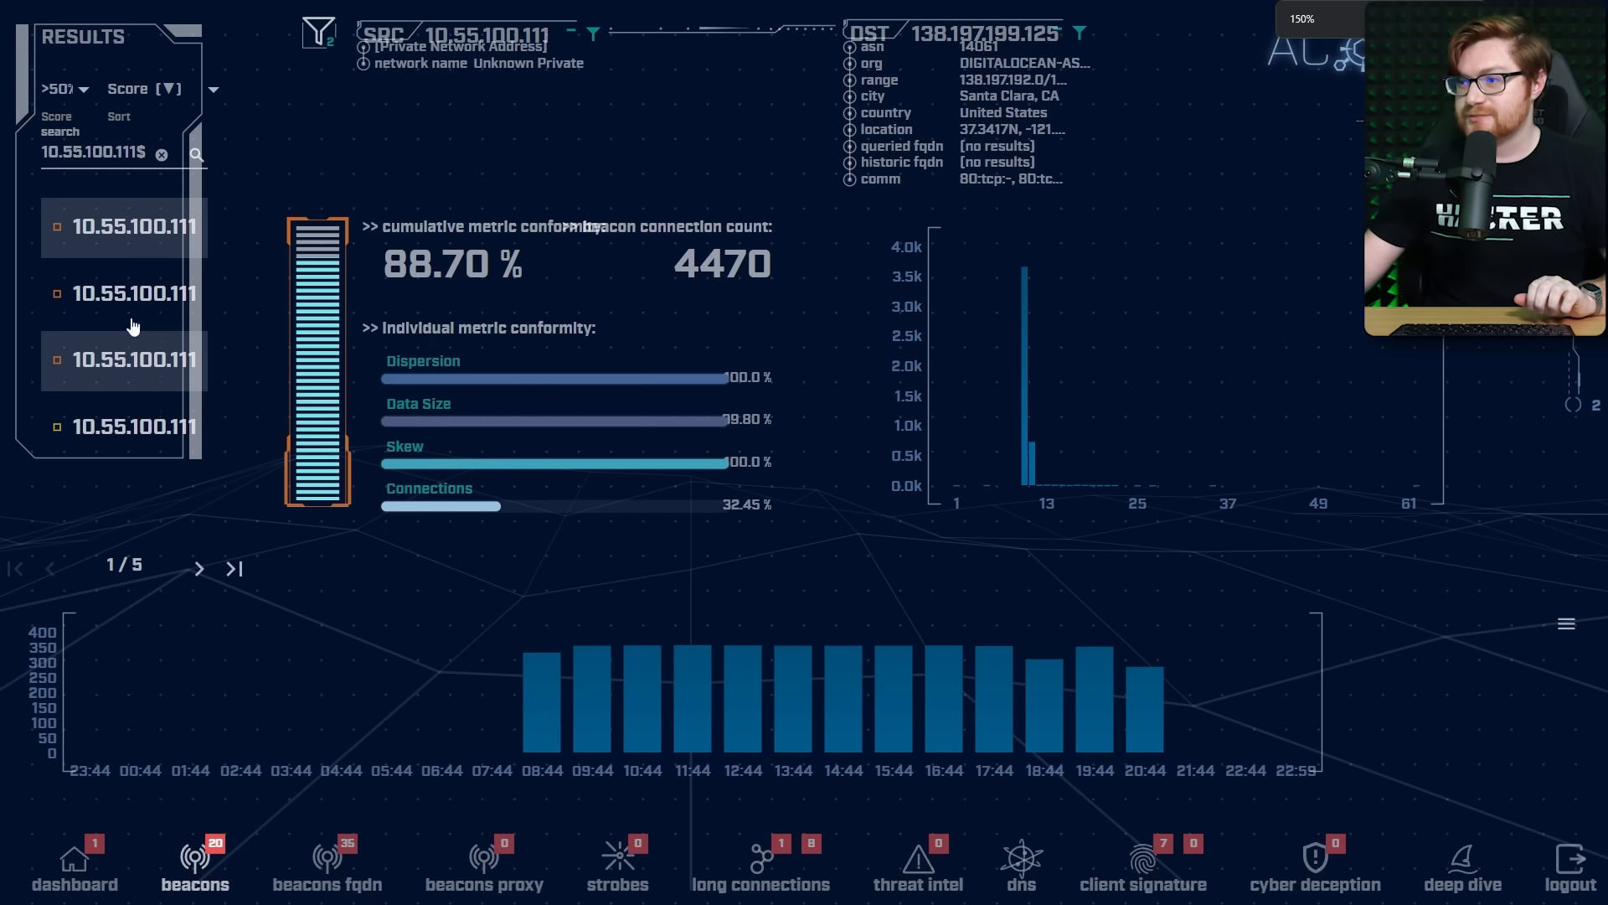
- Clear the host search and filter beacons to scores above 80%
click(61, 88)
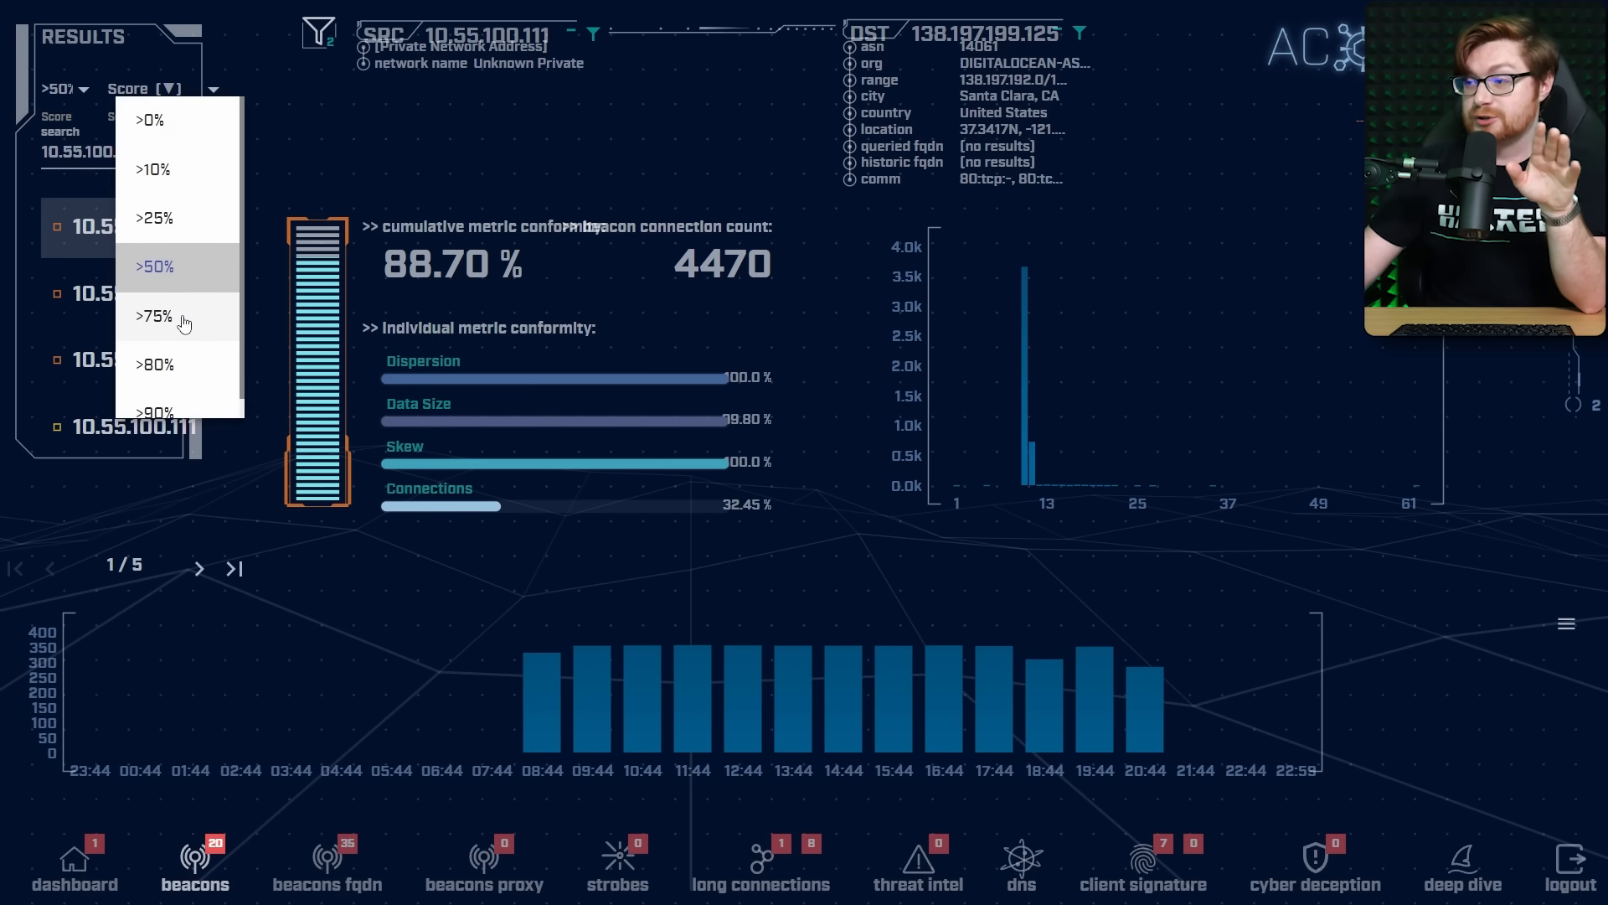
click(151, 315)
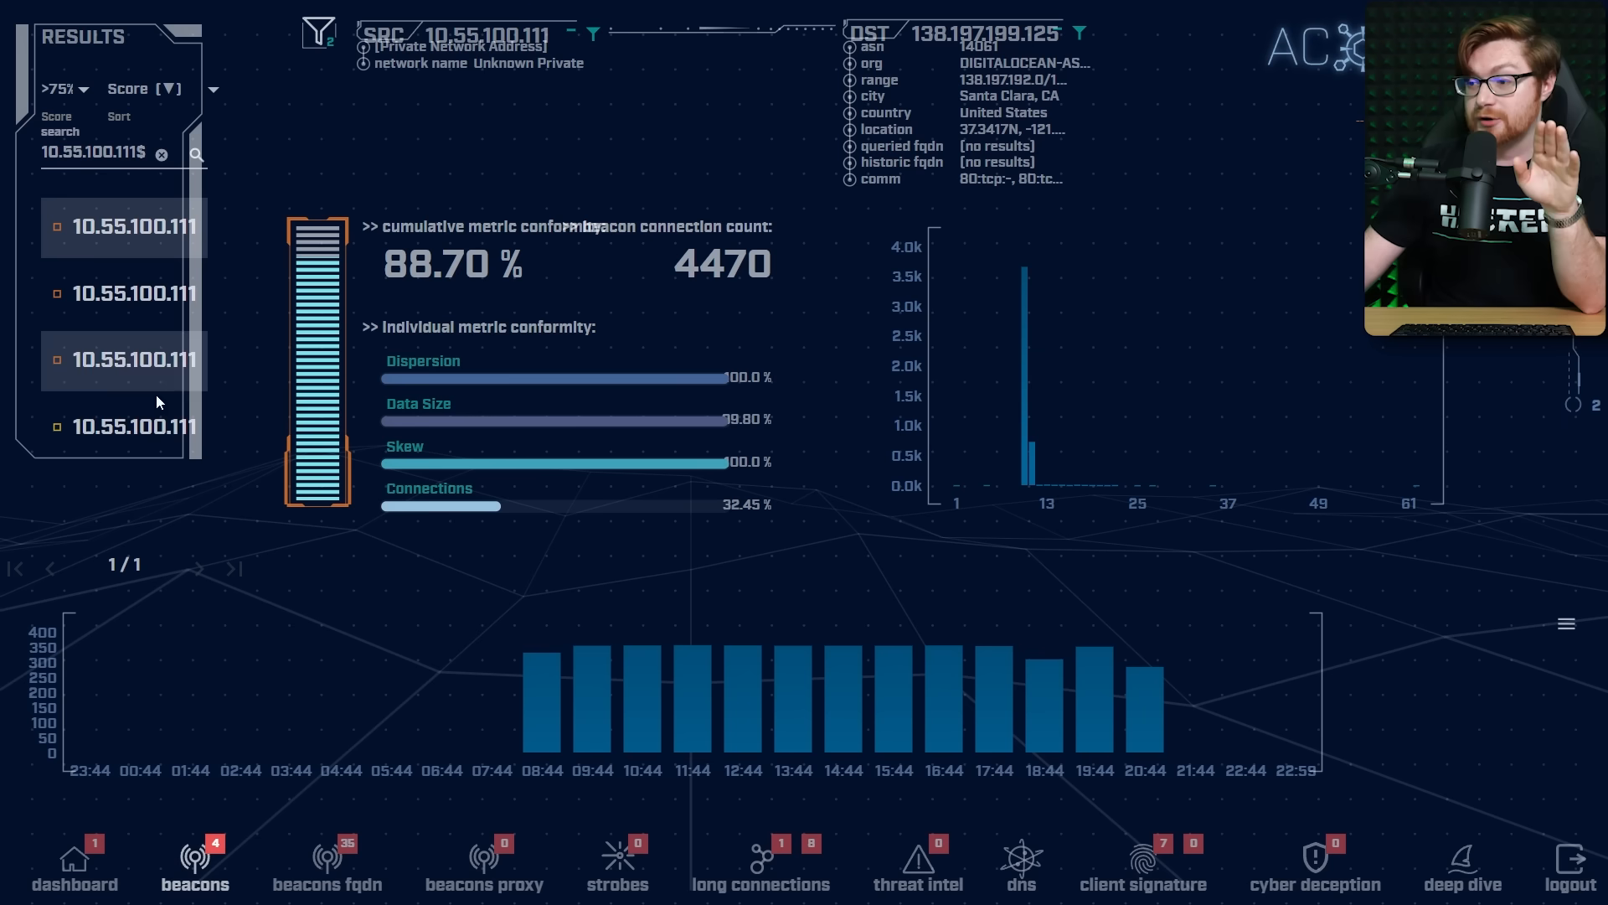
click(64, 88)
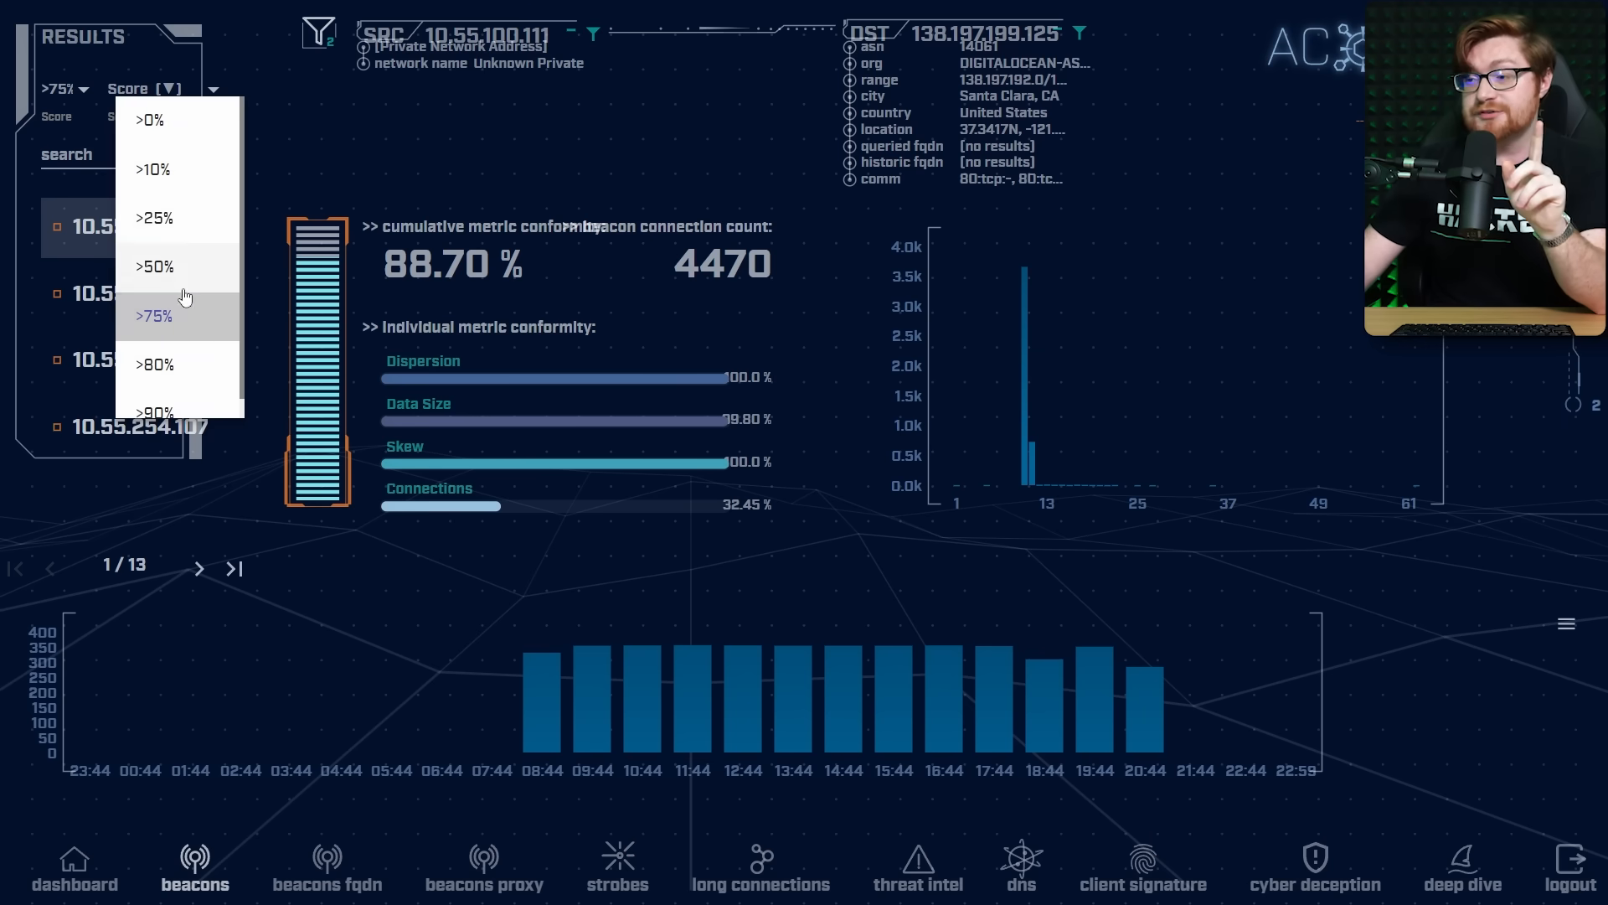
click(152, 365)
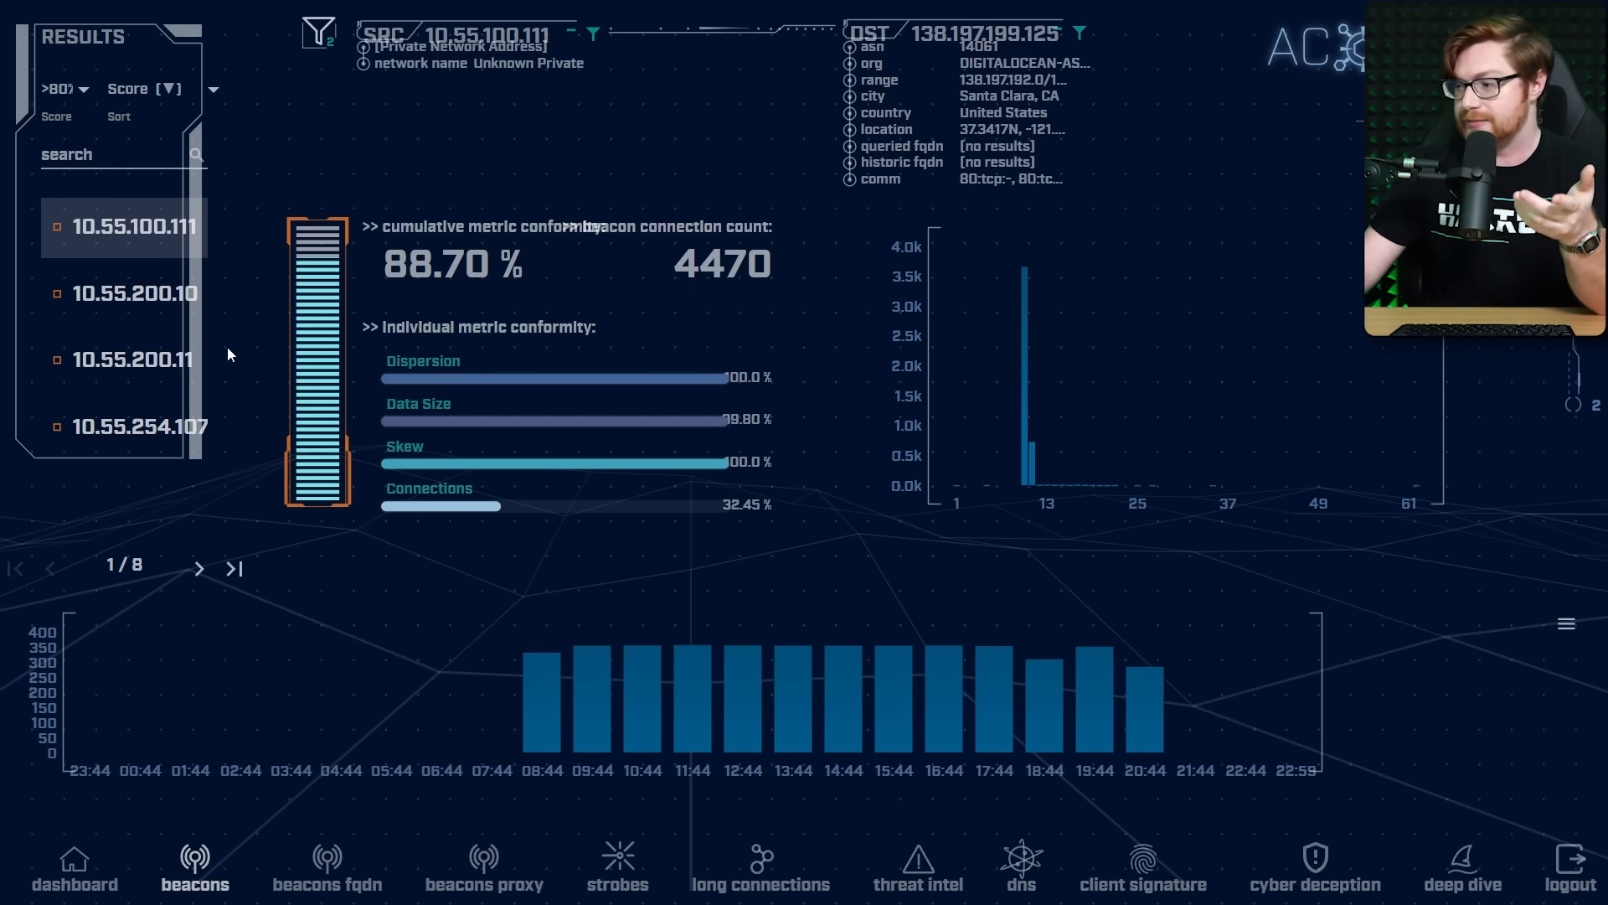
mouse_move(628, 704)
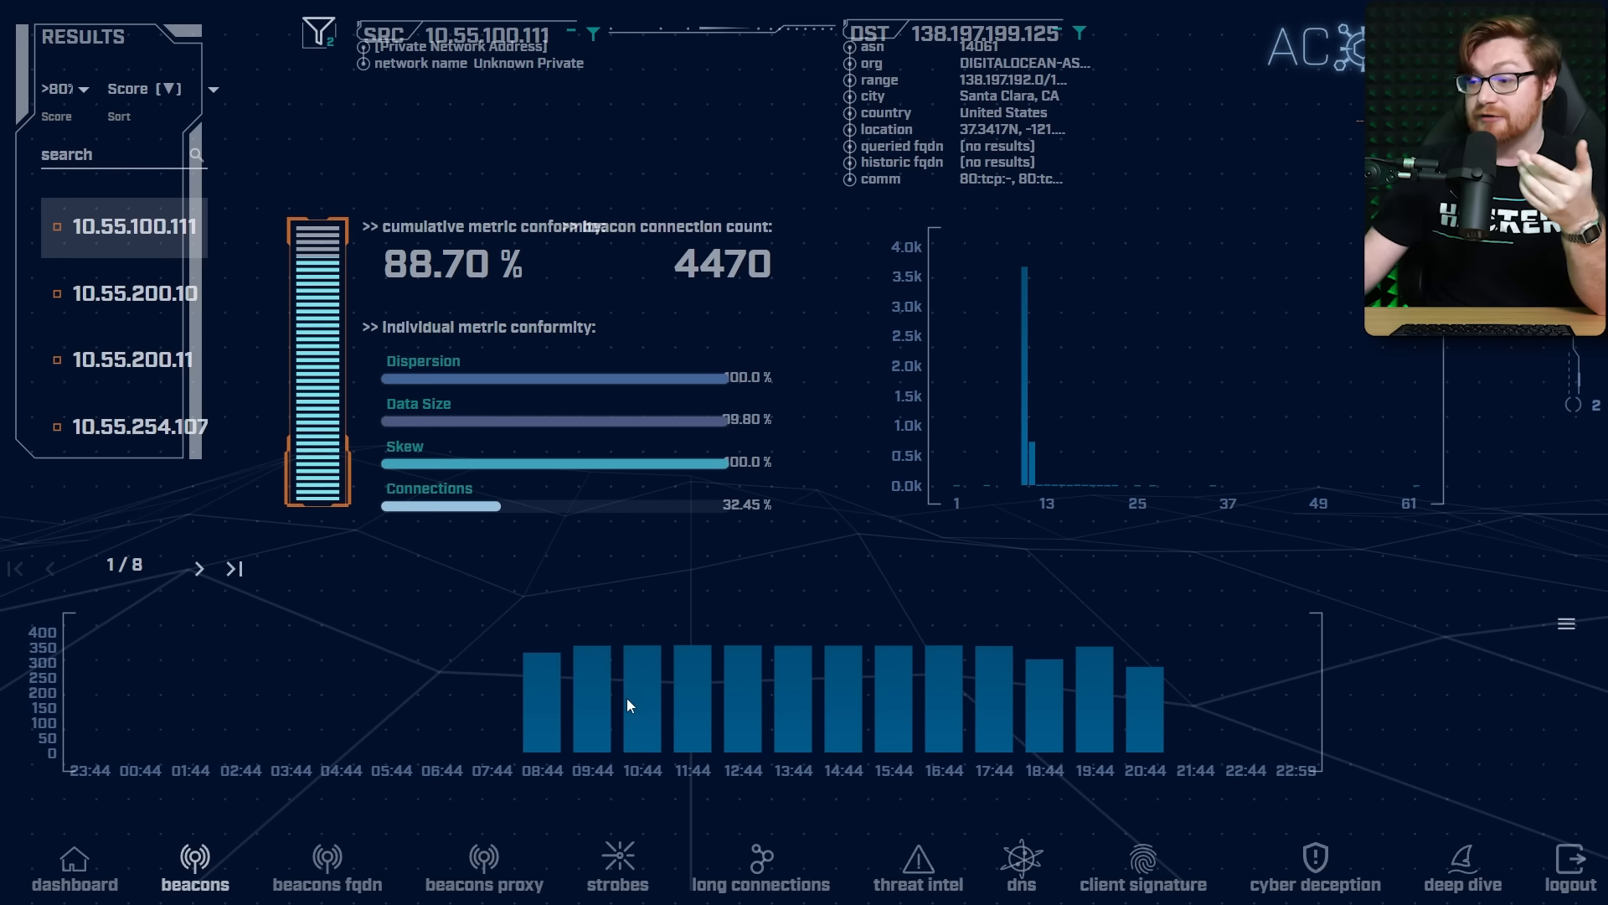
mouse_move(1029, 424)
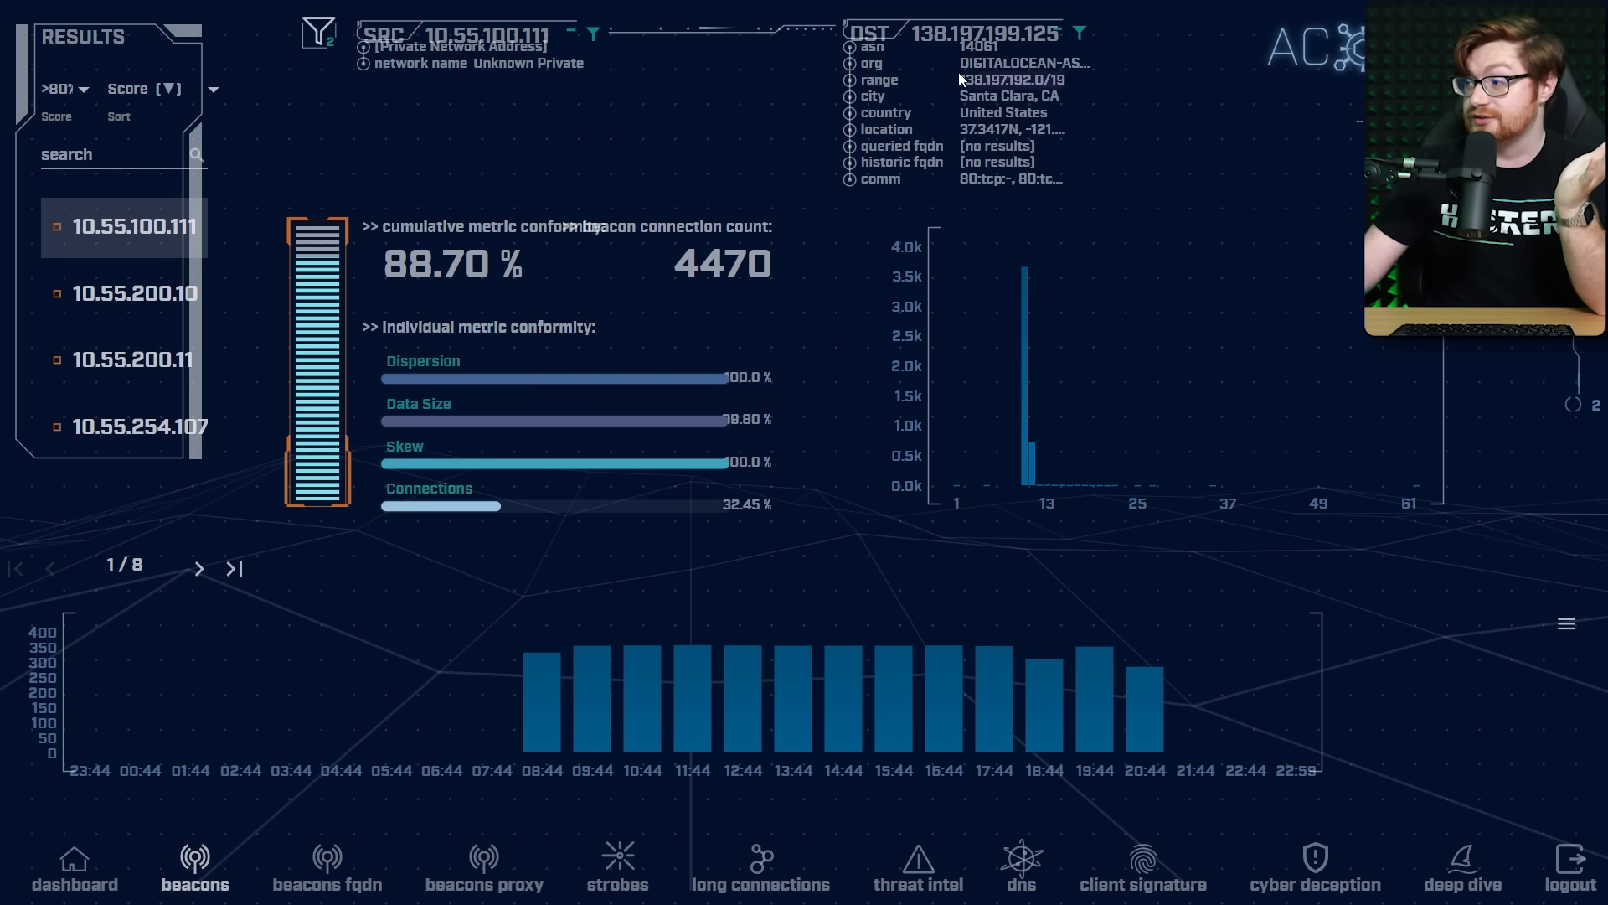
- Review beacon details for hosts 10.55.200.10, 10.55.254.100 and 10.55.100.104
drag(959, 61, 1062, 179)
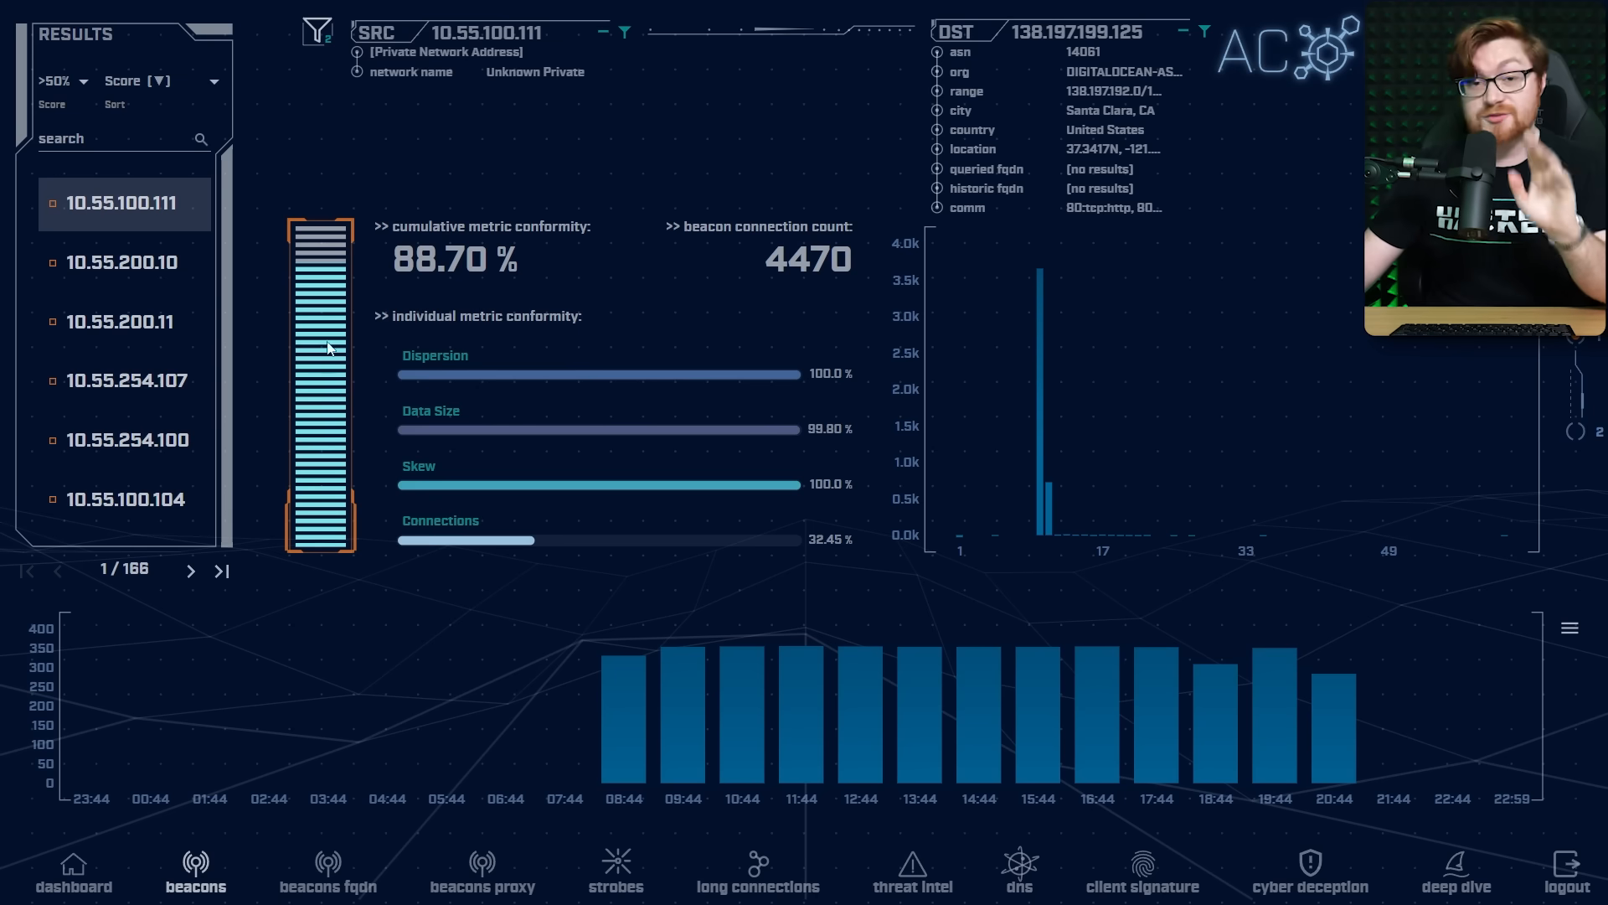
click(123, 261)
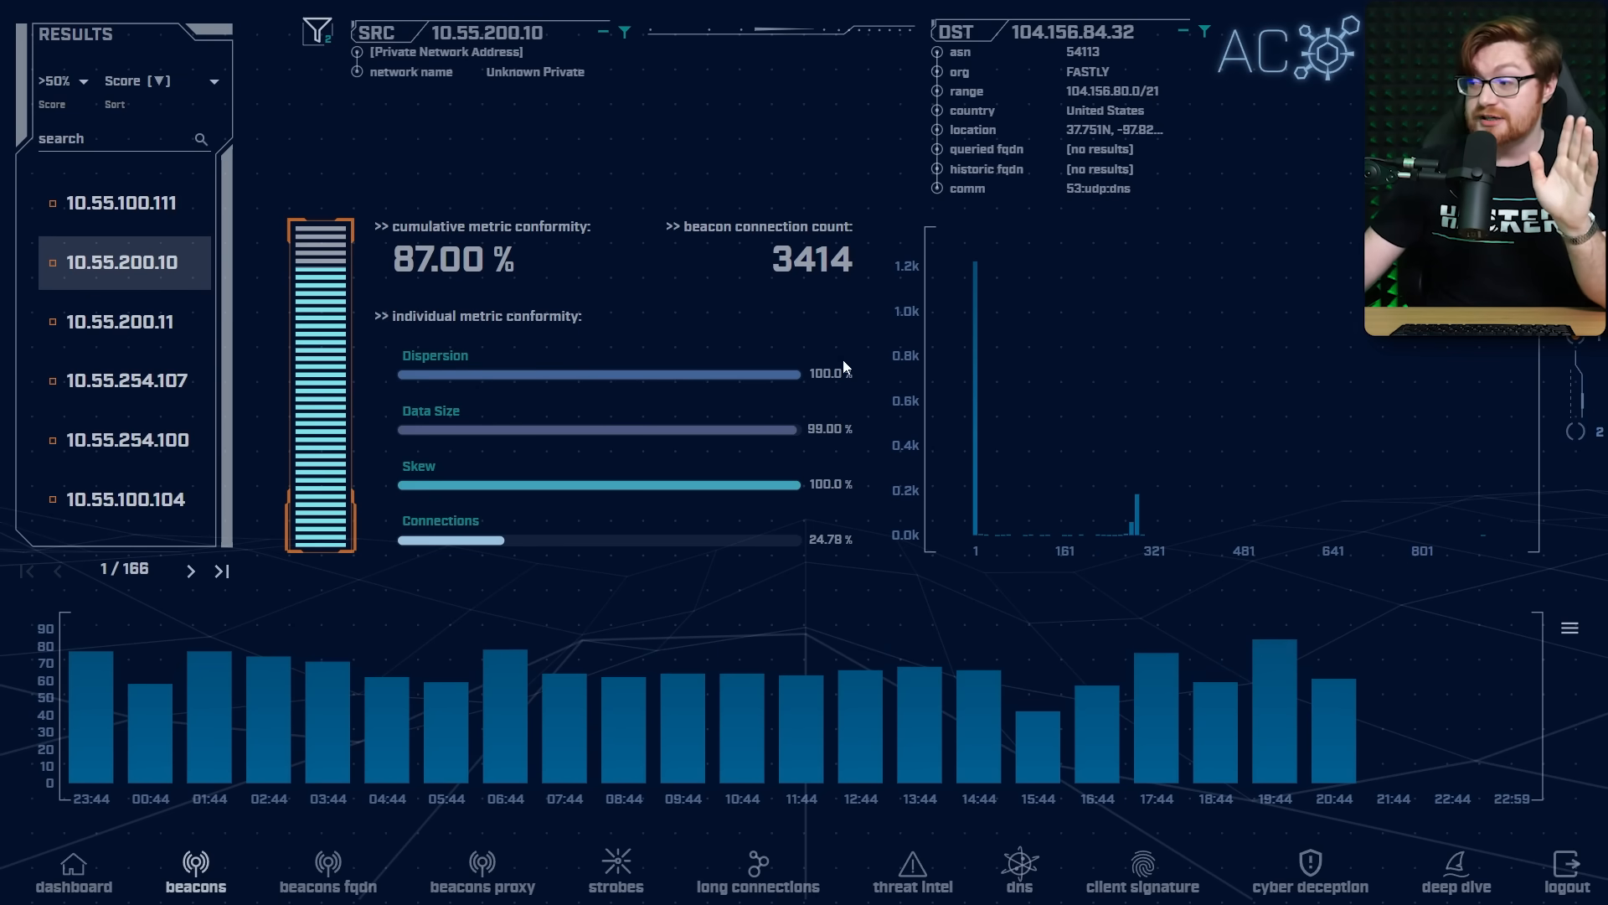
click(120, 321)
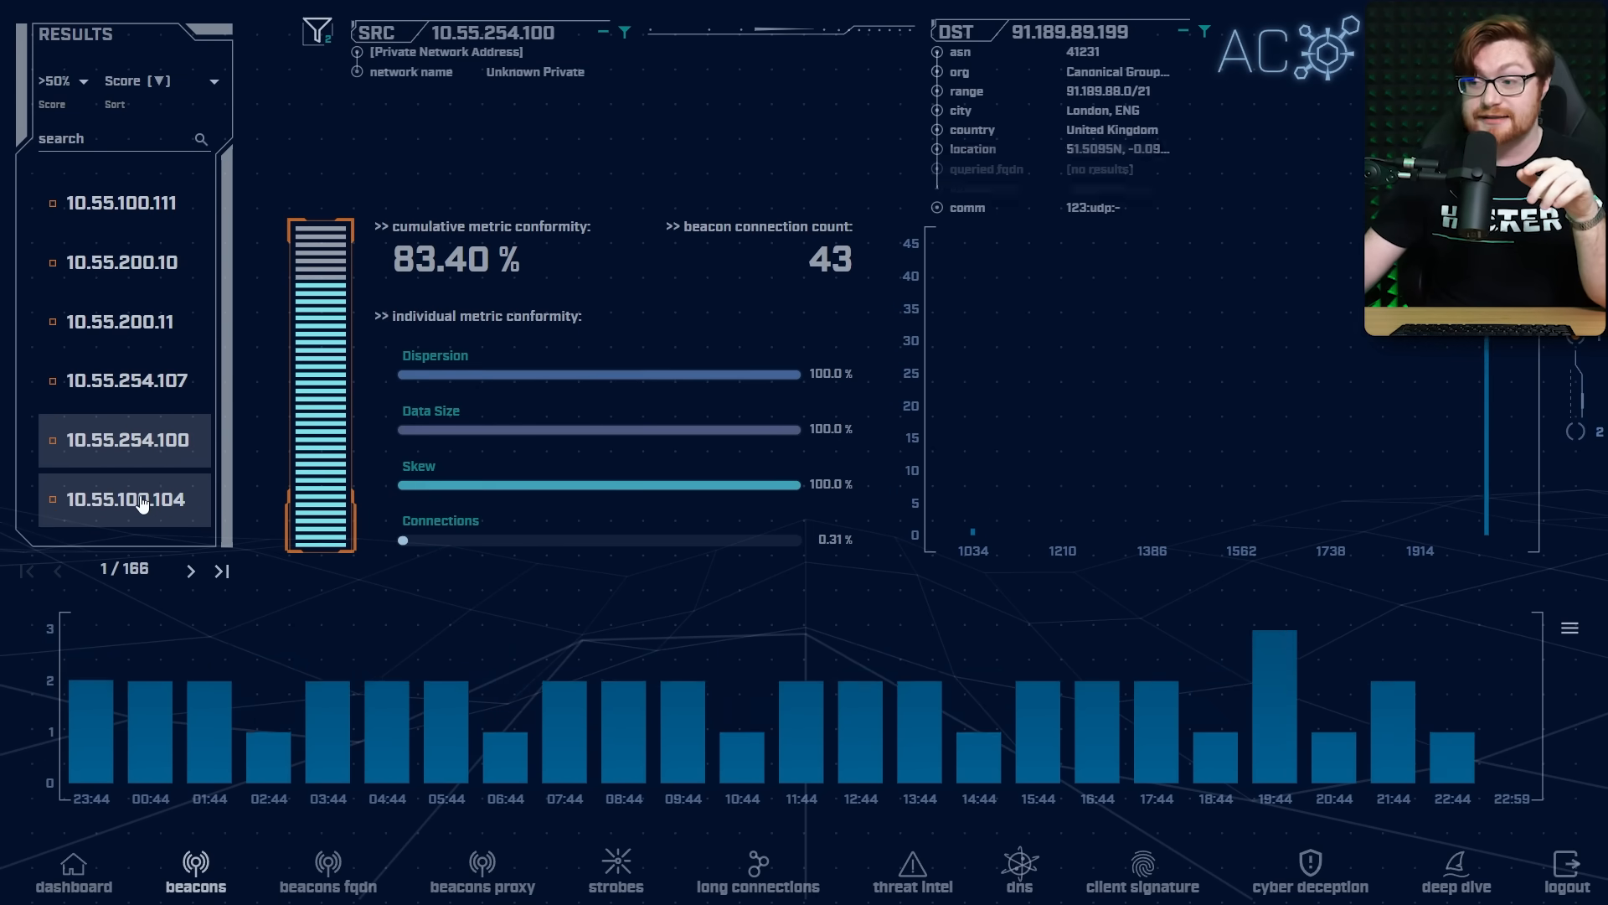
click(123, 499)
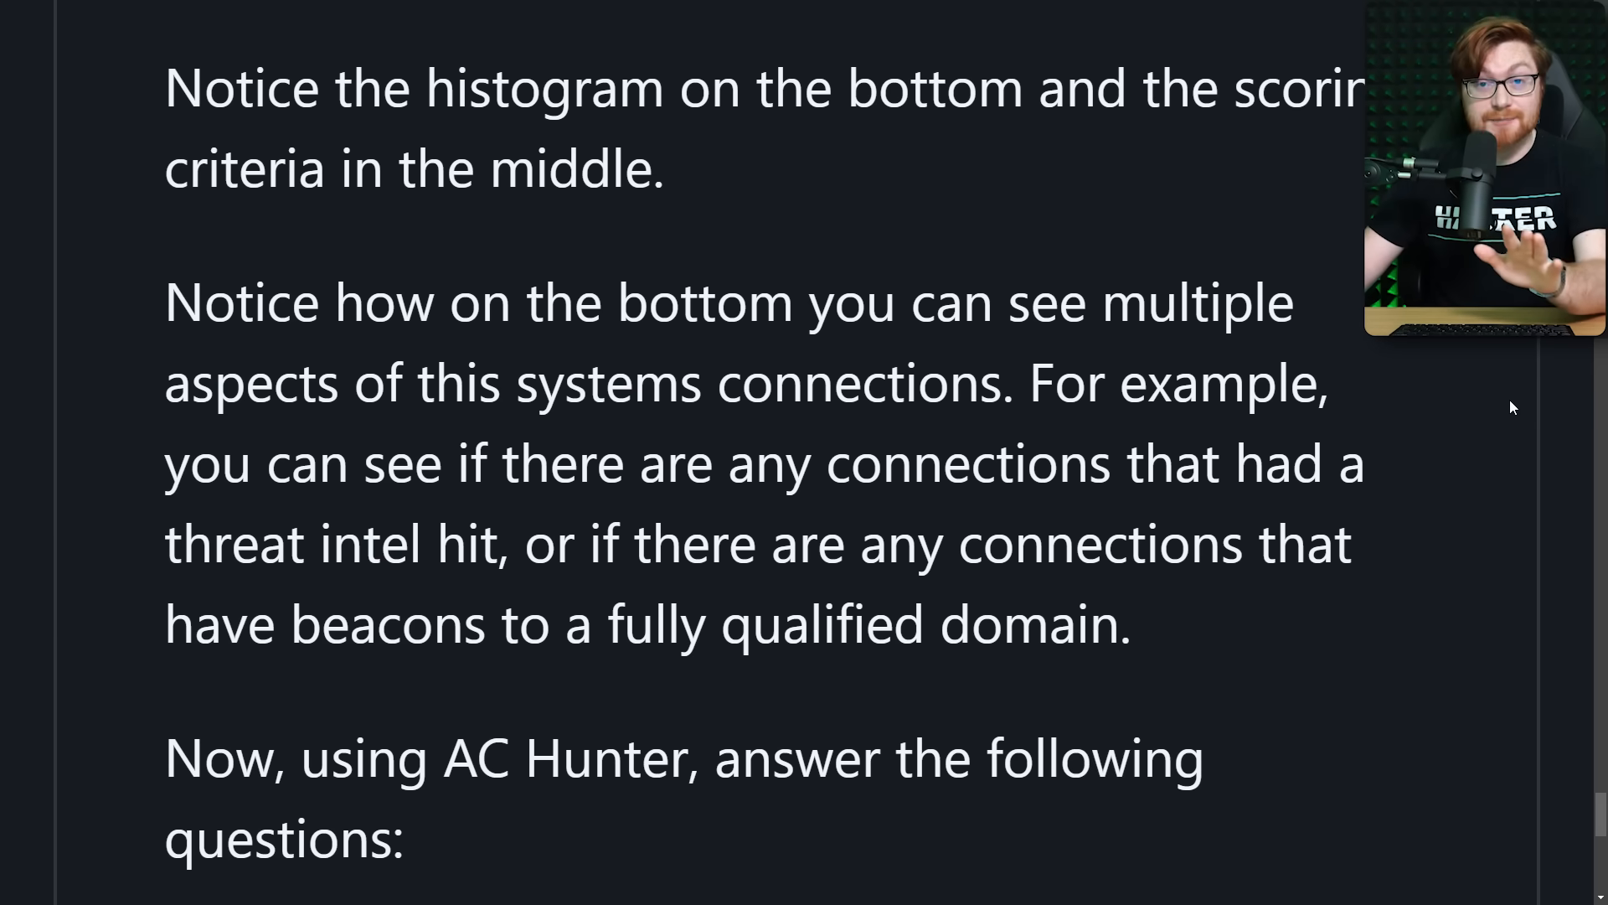
- Scroll to the questions under 'Now, using AC Hunter, answer the following questions'
scroll(down, 3)
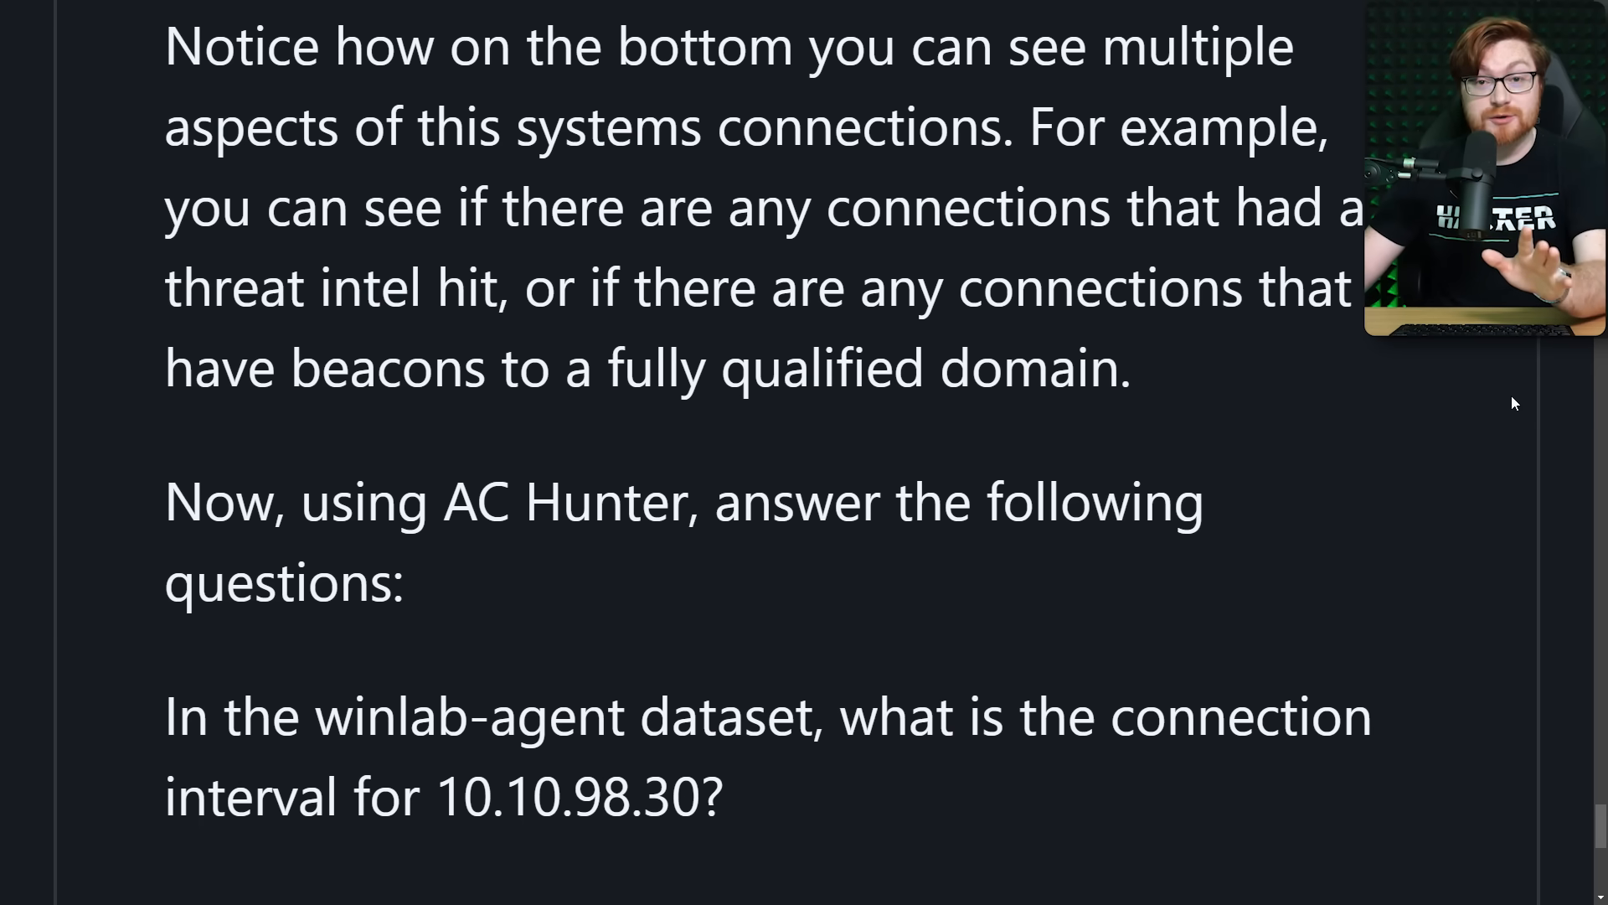
scroll(down, 3)
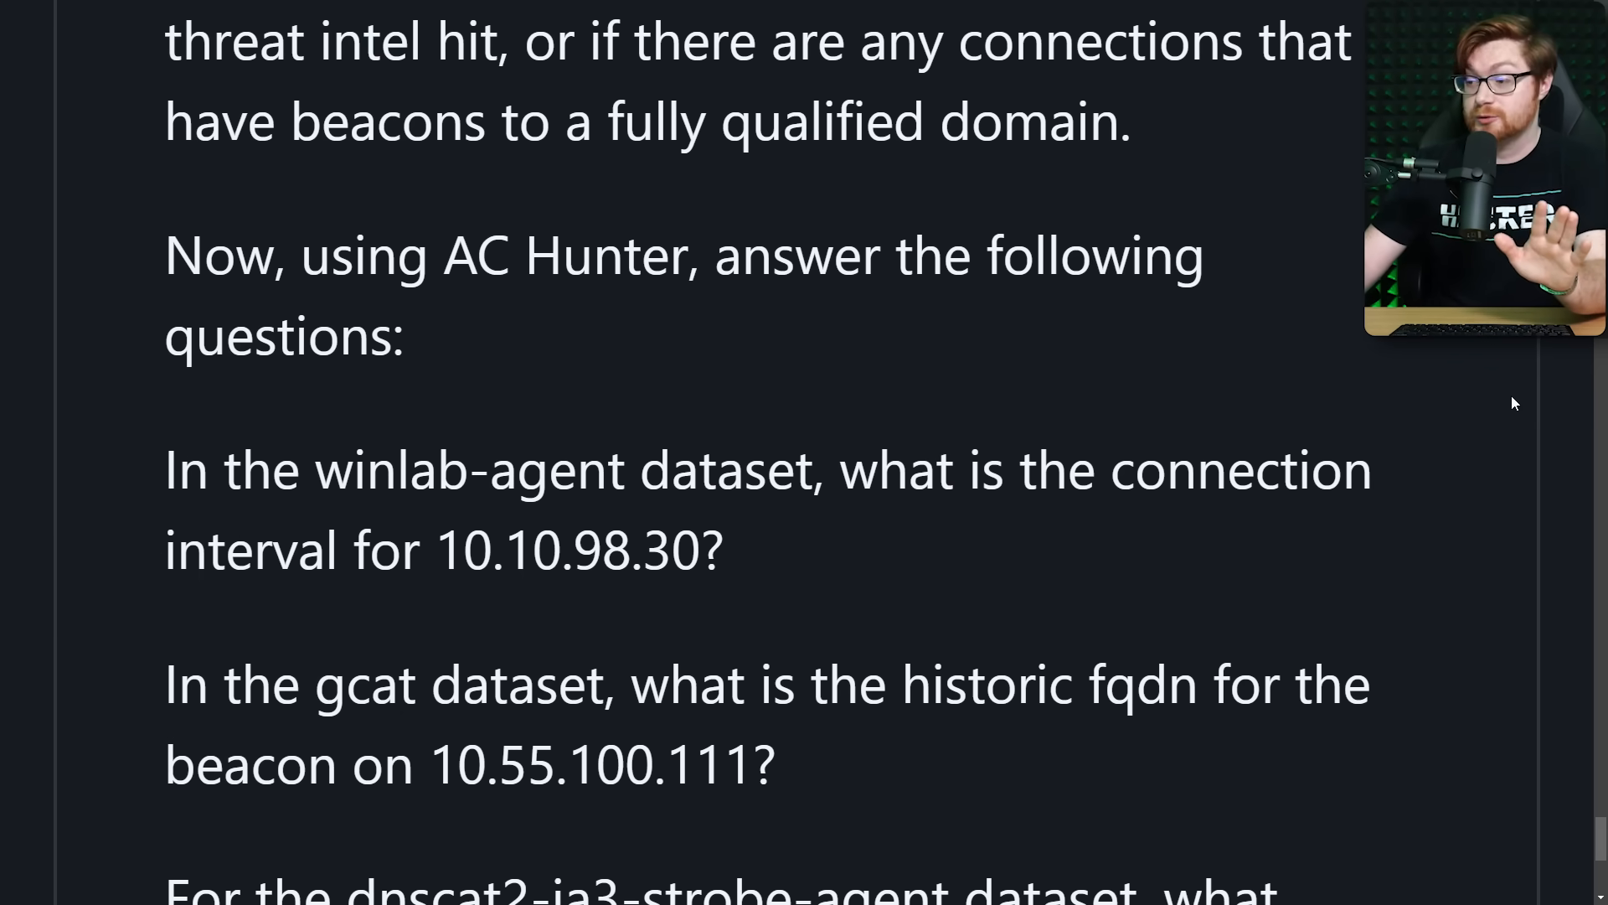
scroll(down, 3)
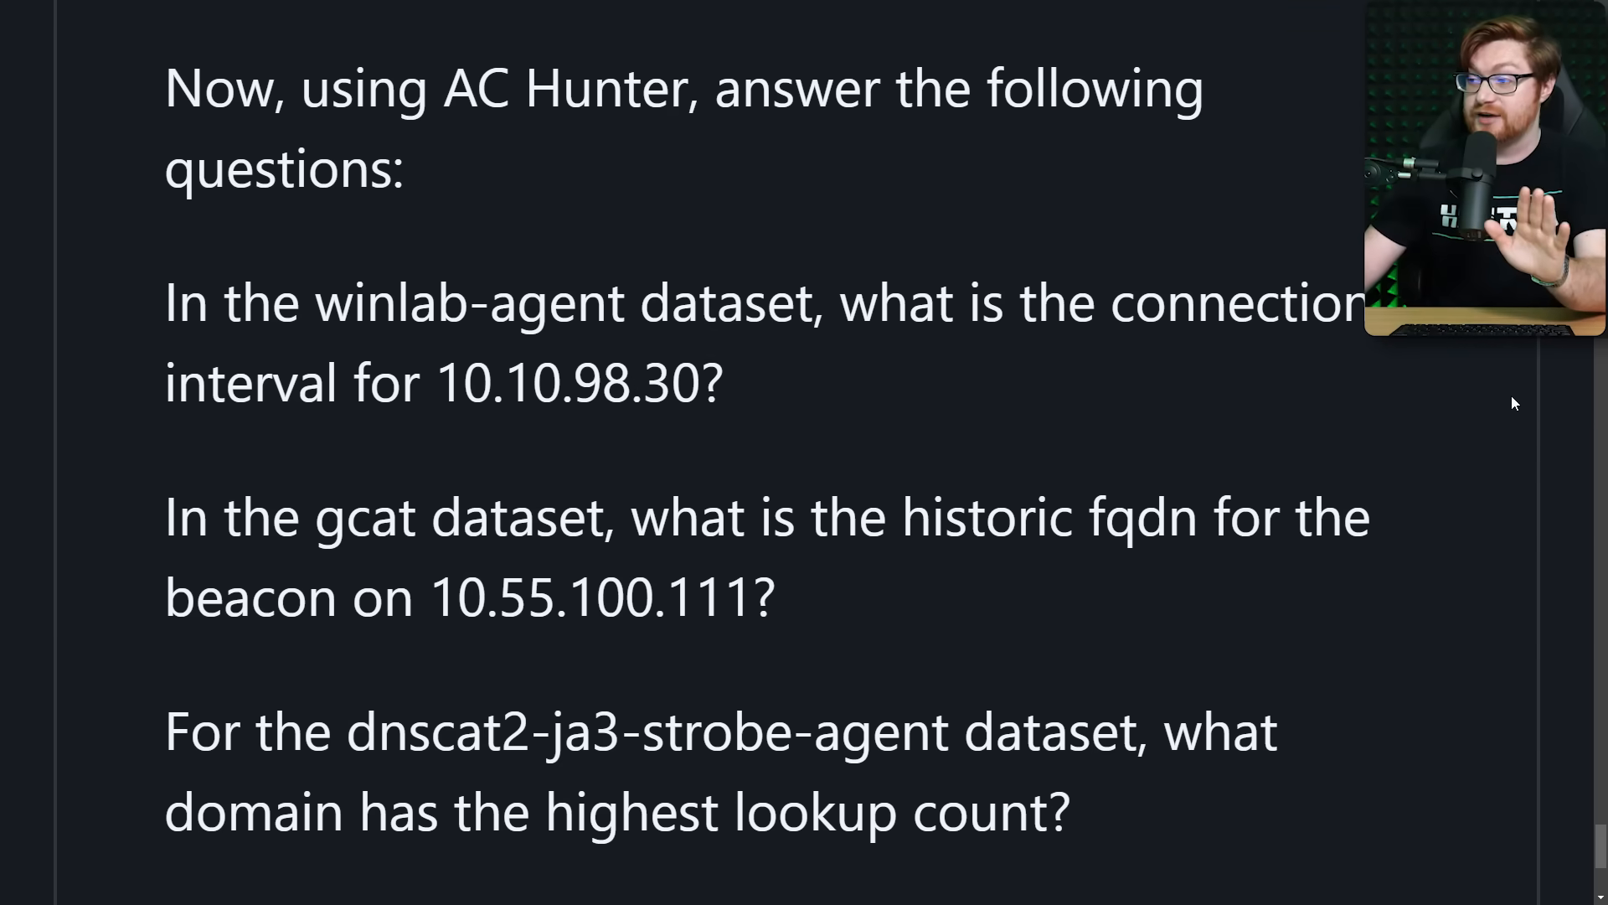
mouse_move(144, 304)
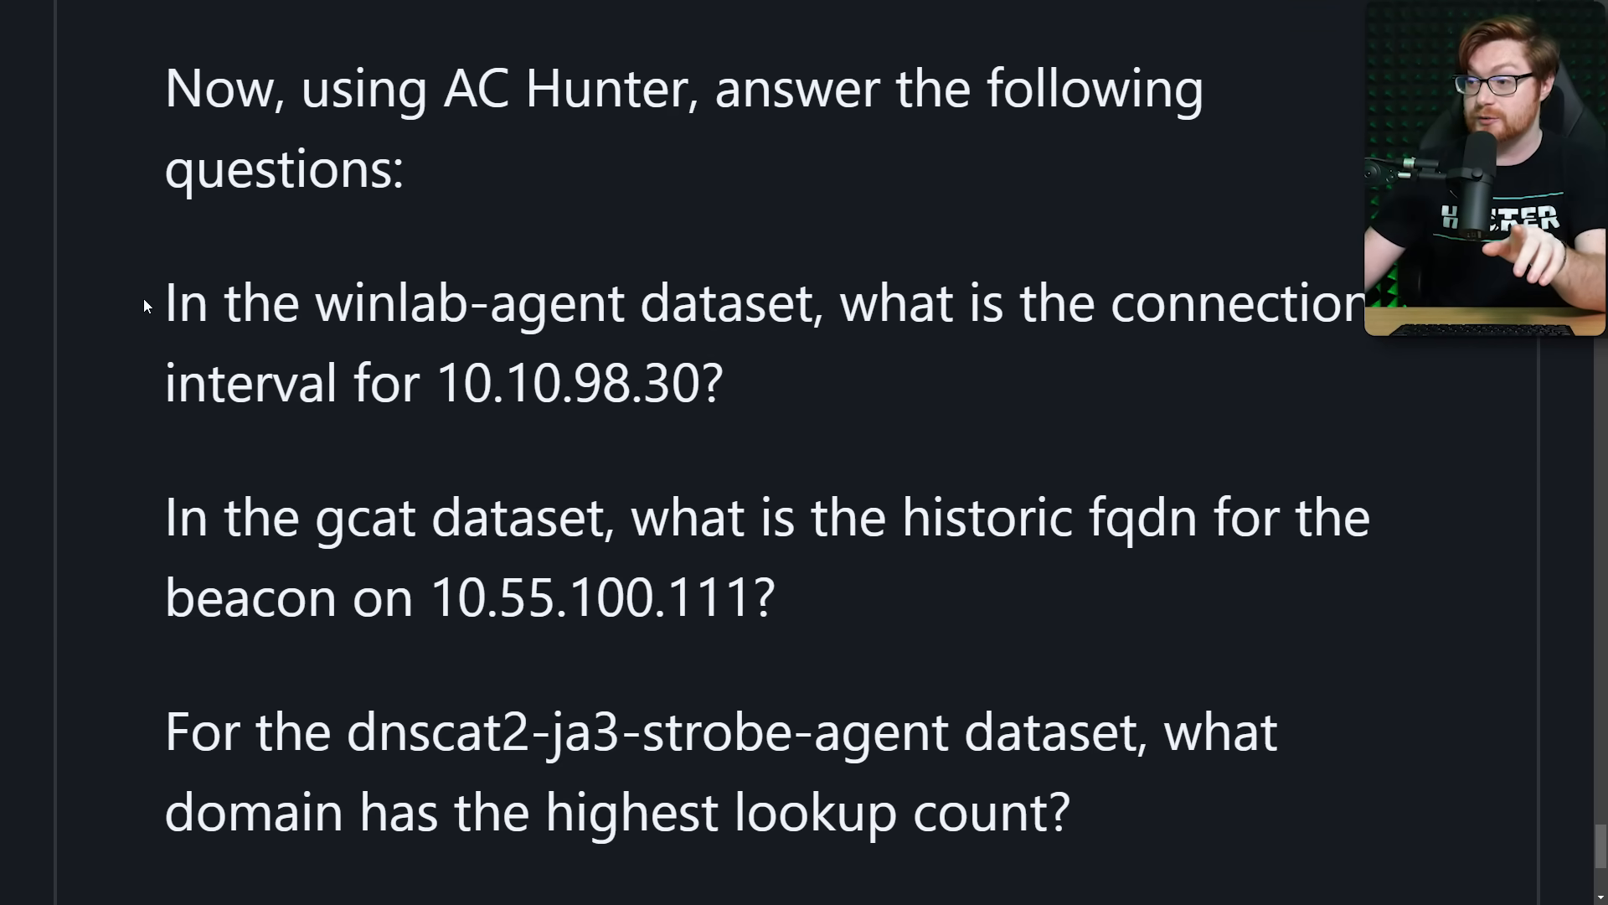
mouse_move(639, 310)
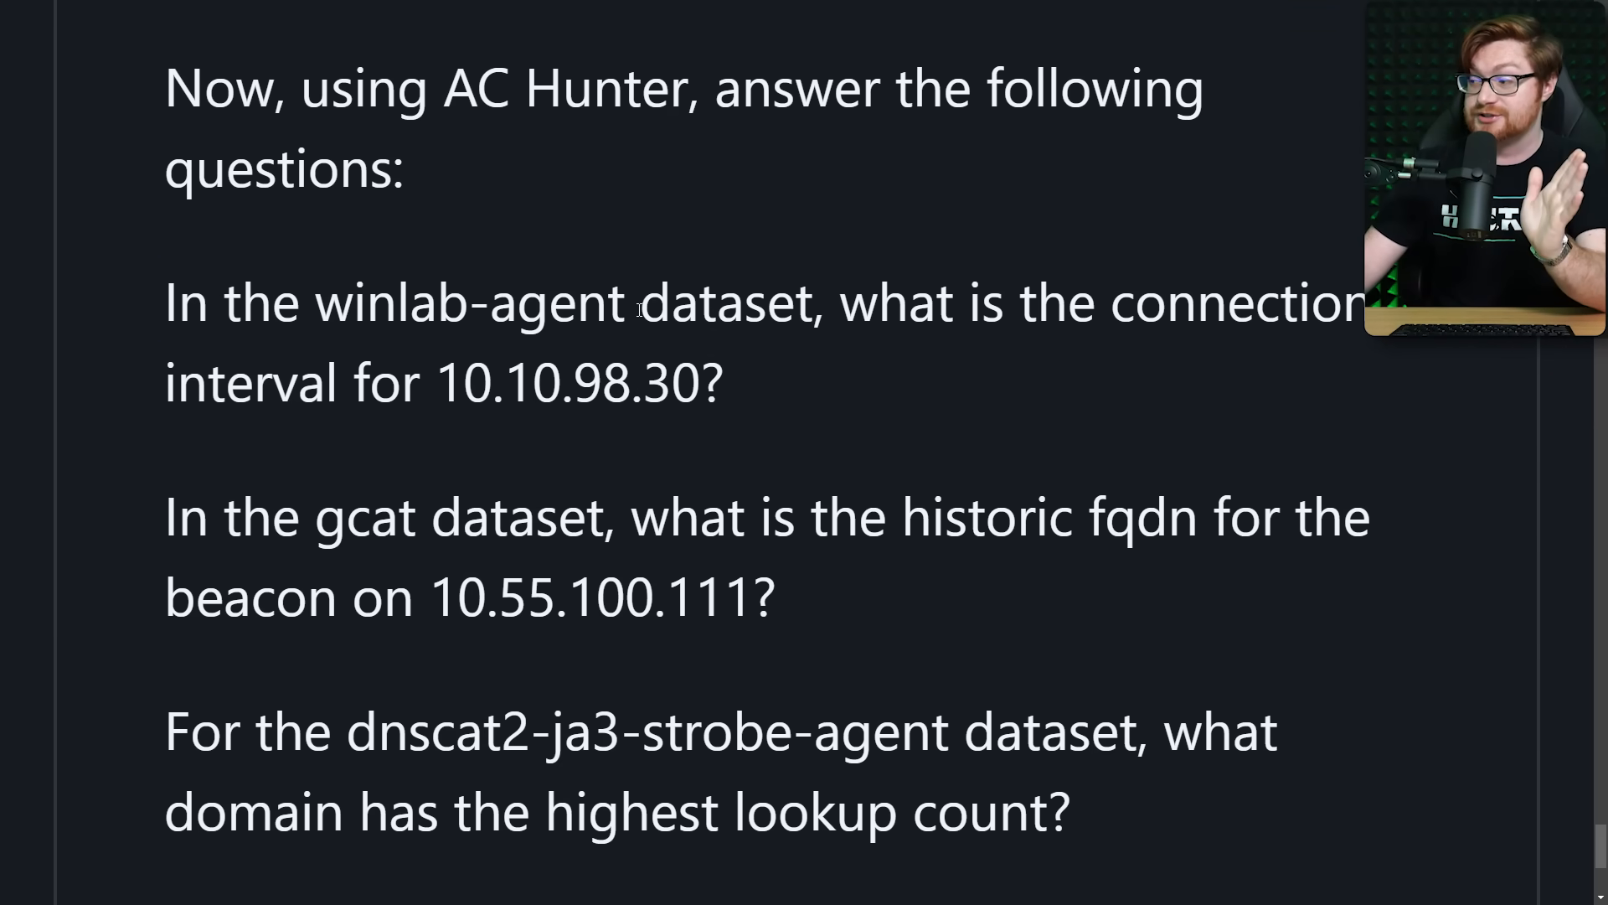
drag(487, 385, 695, 385)
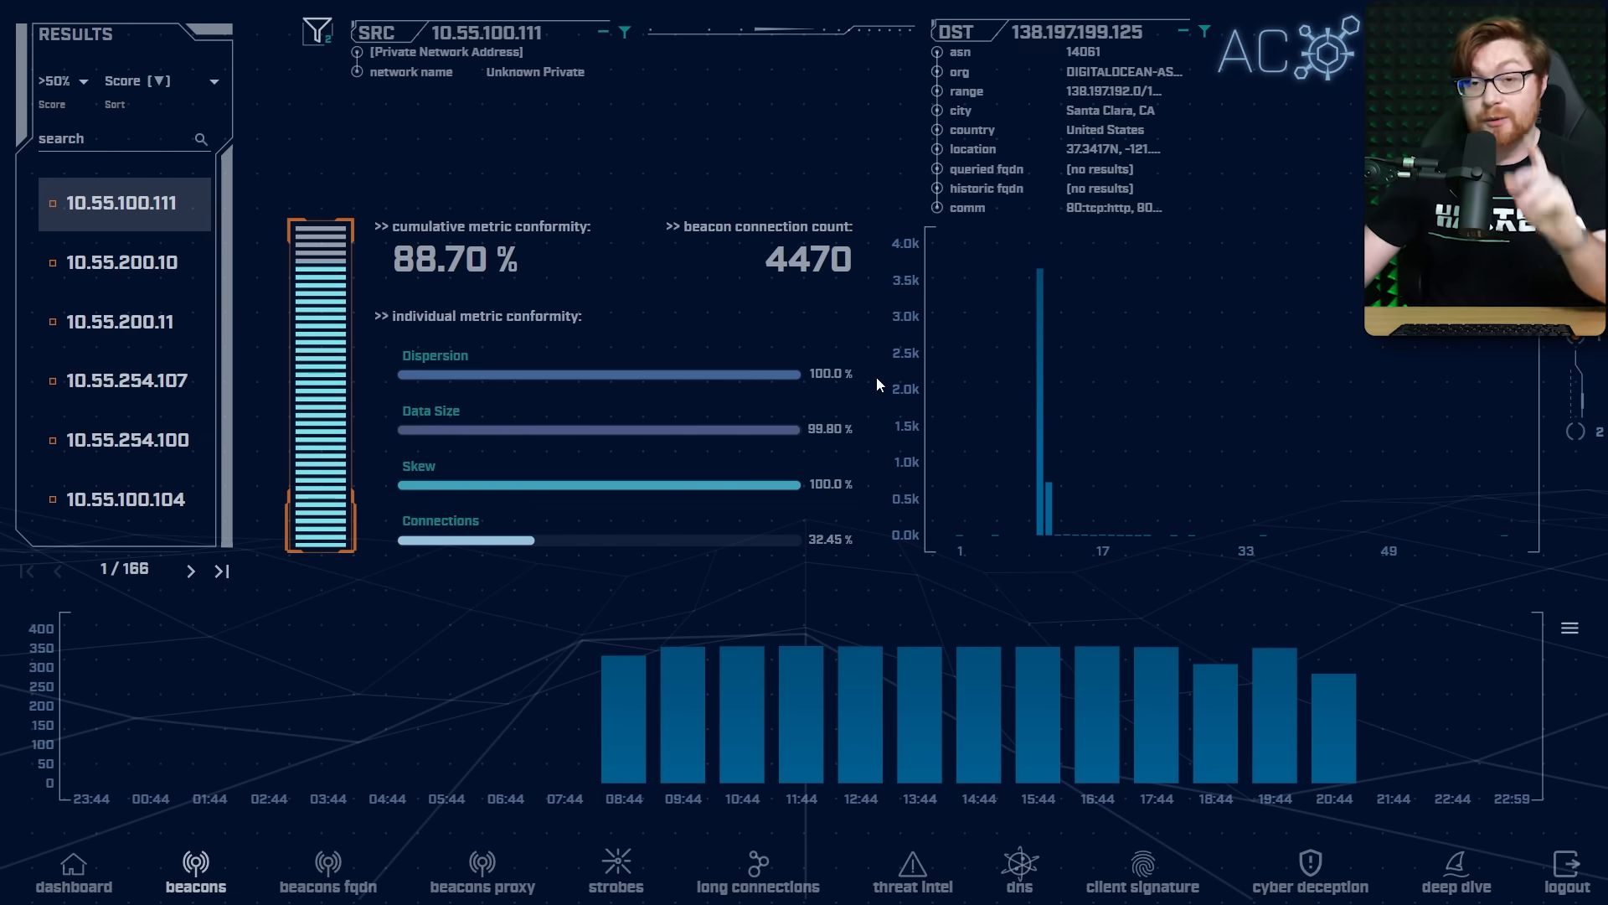
- Select the winlab-agent database in Settings and confirm loading it
click(73, 871)
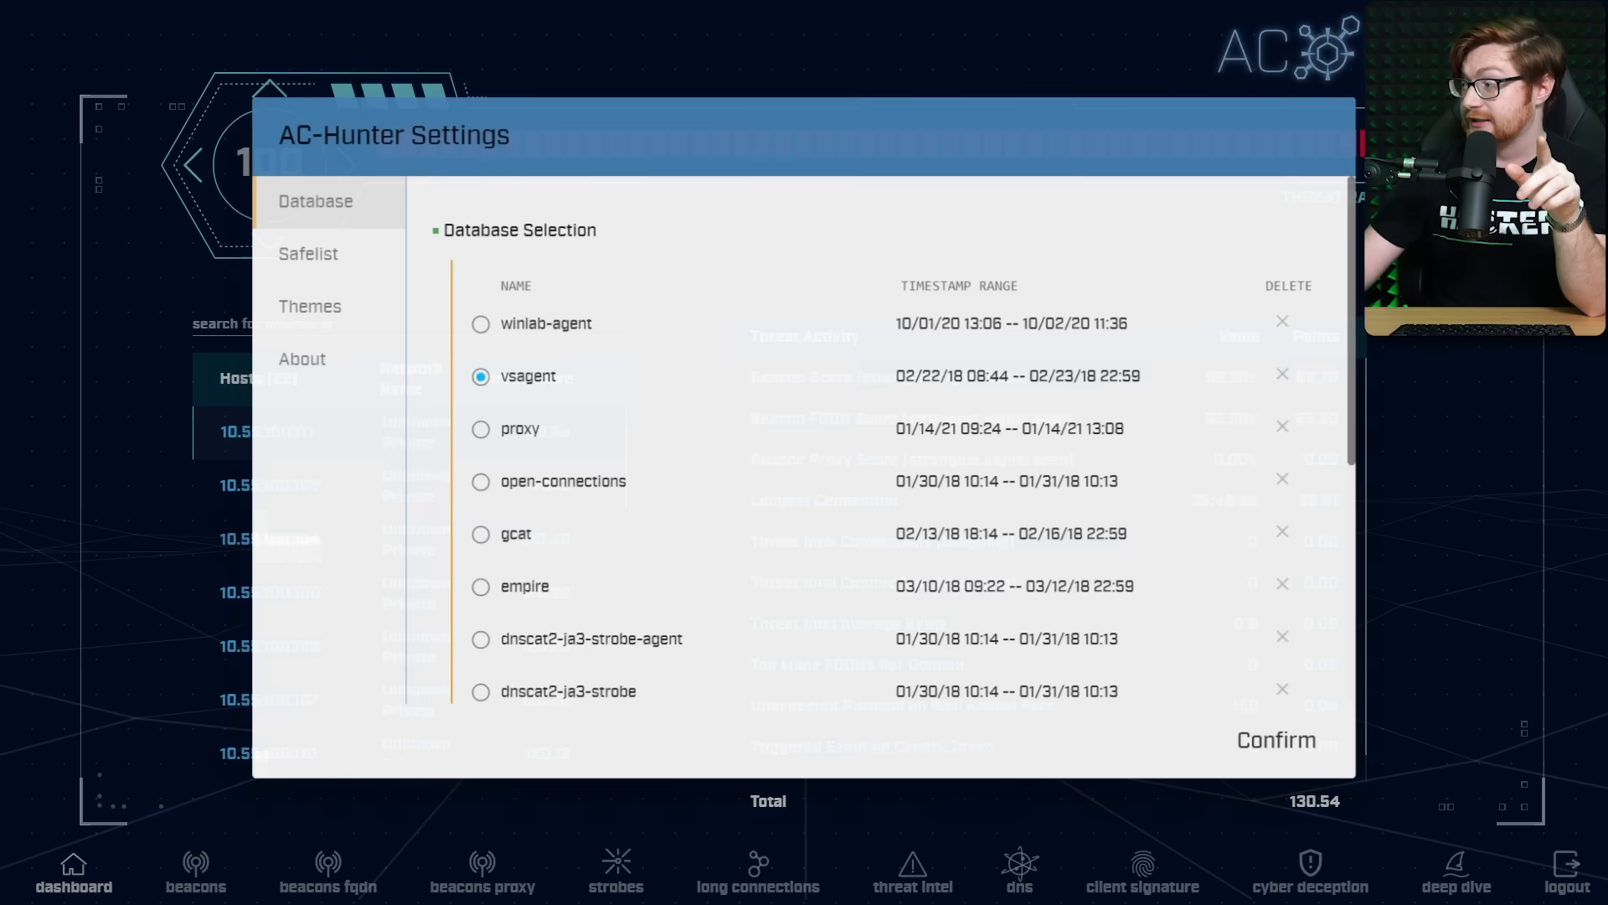
click(480, 323)
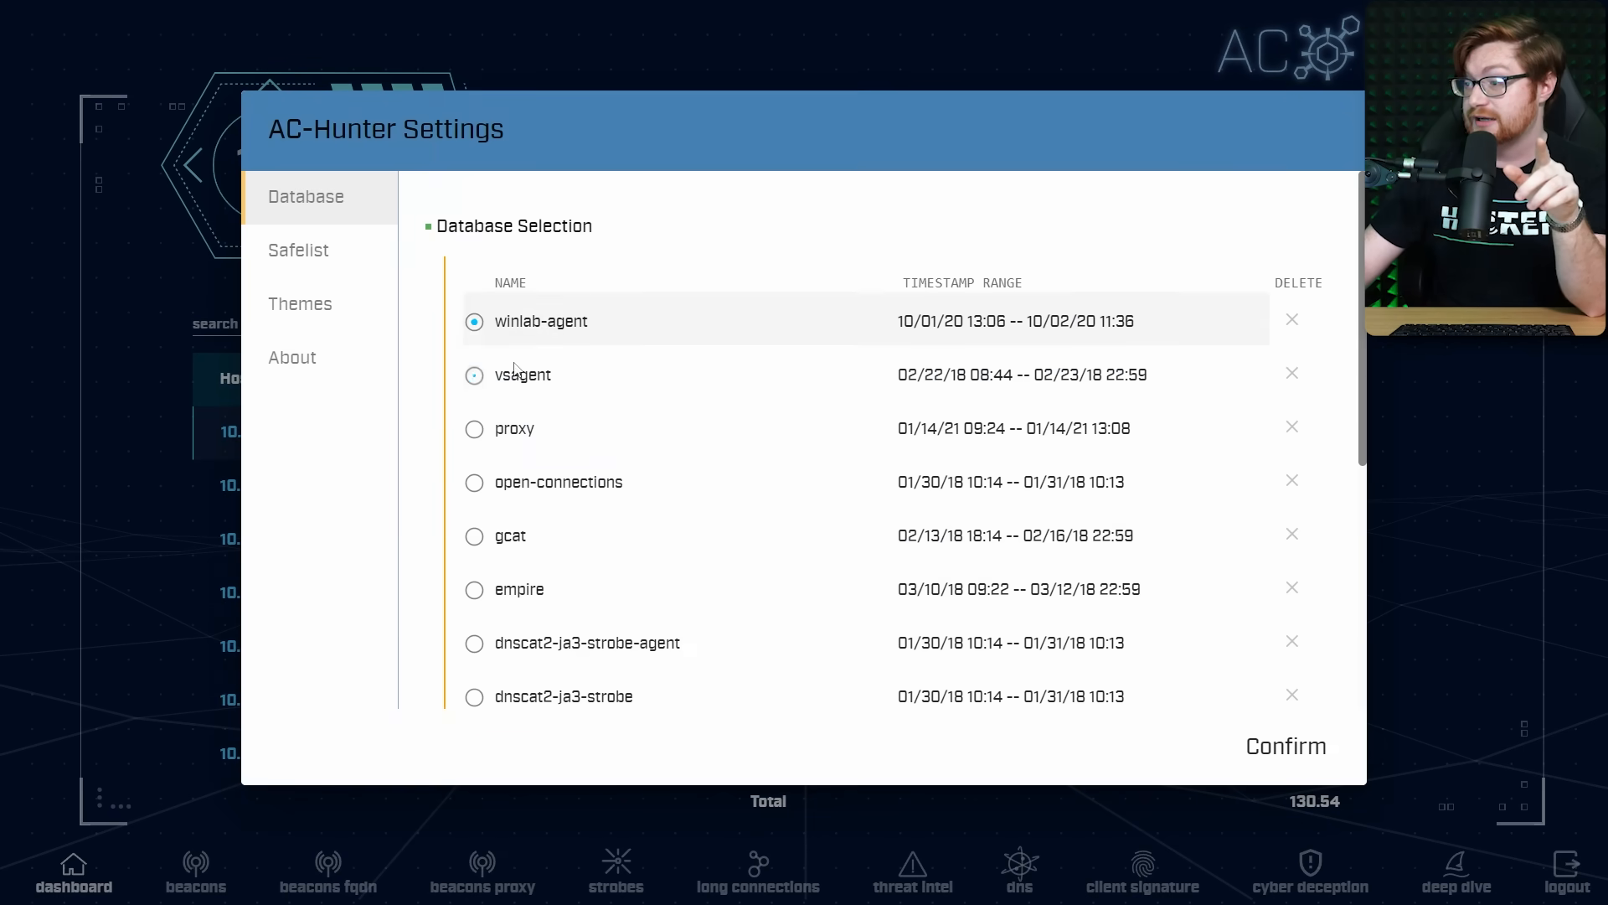
click(1285, 746)
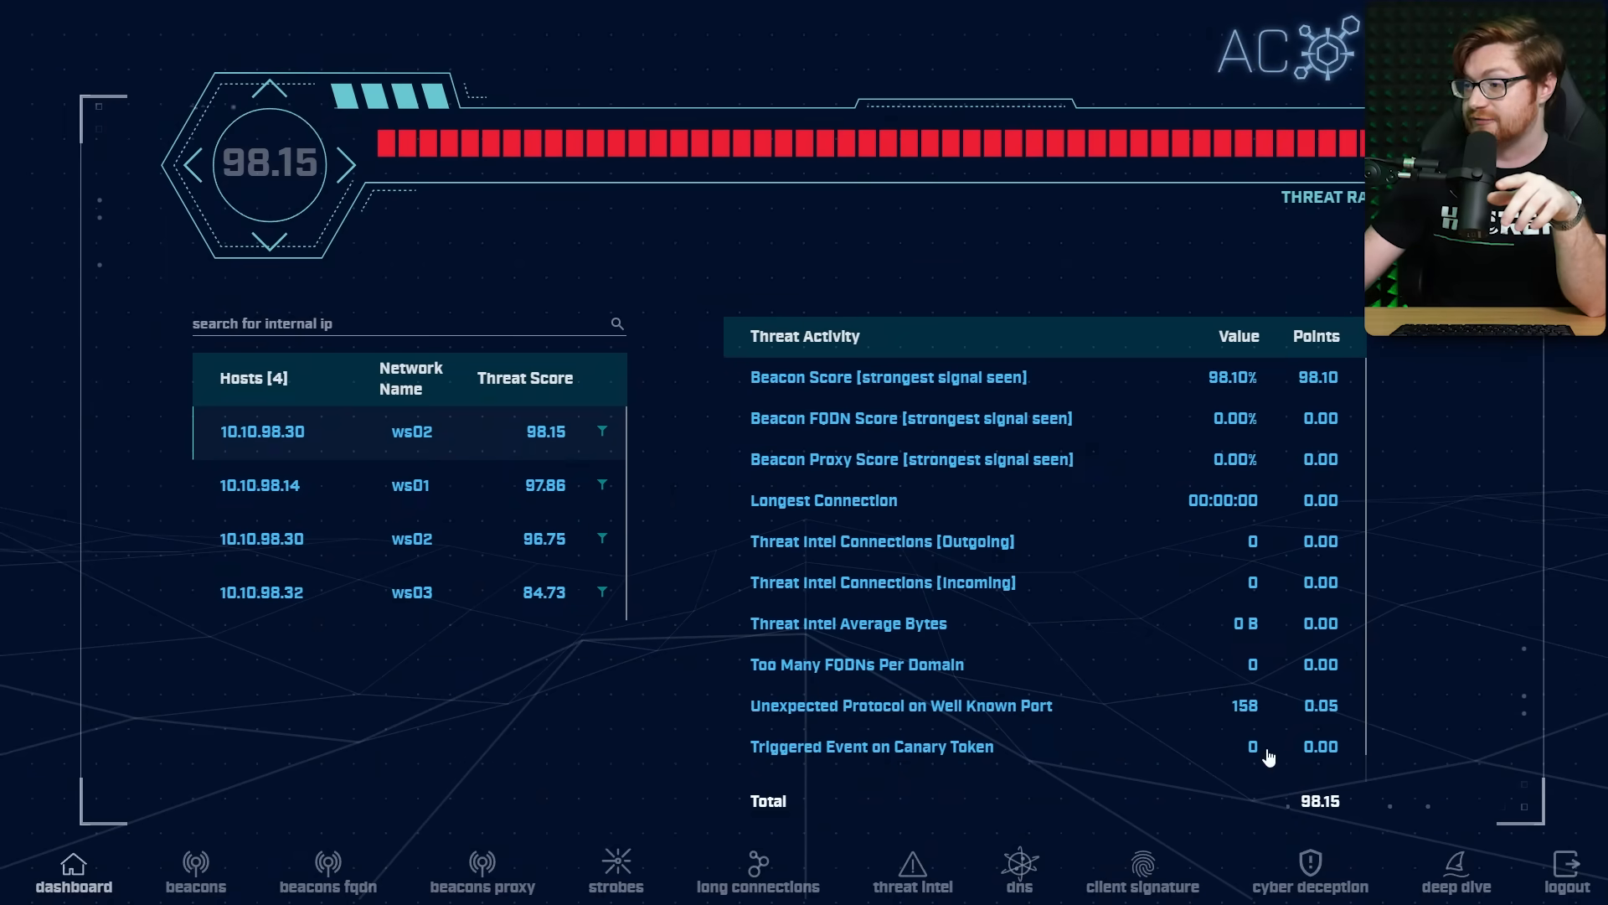
mouse_move(228, 449)
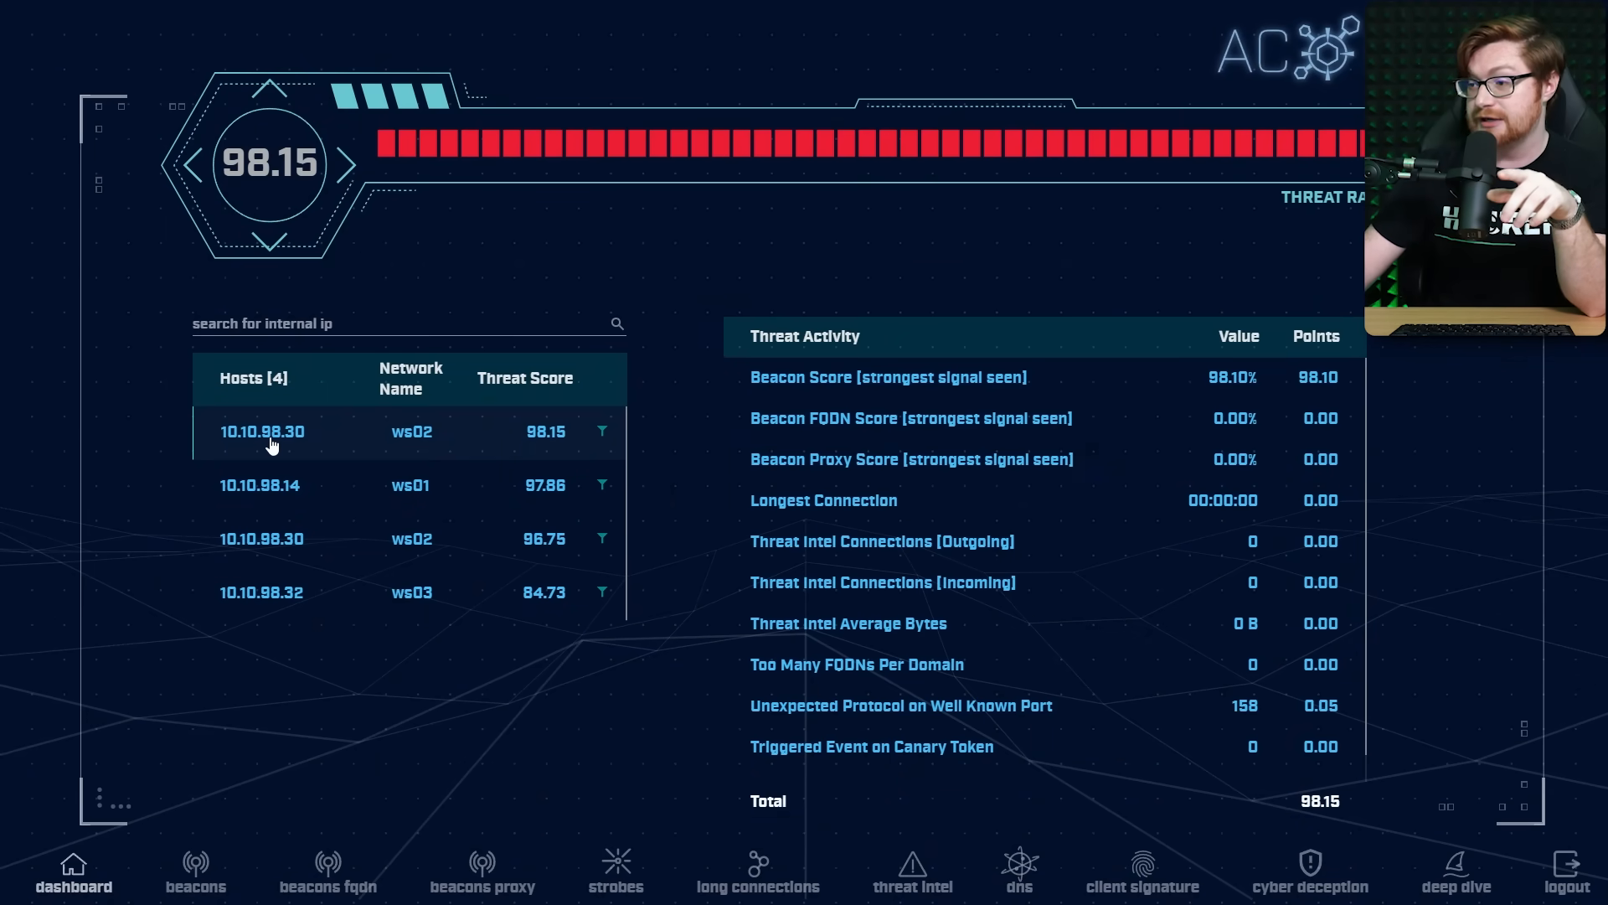
mouse_move(871, 446)
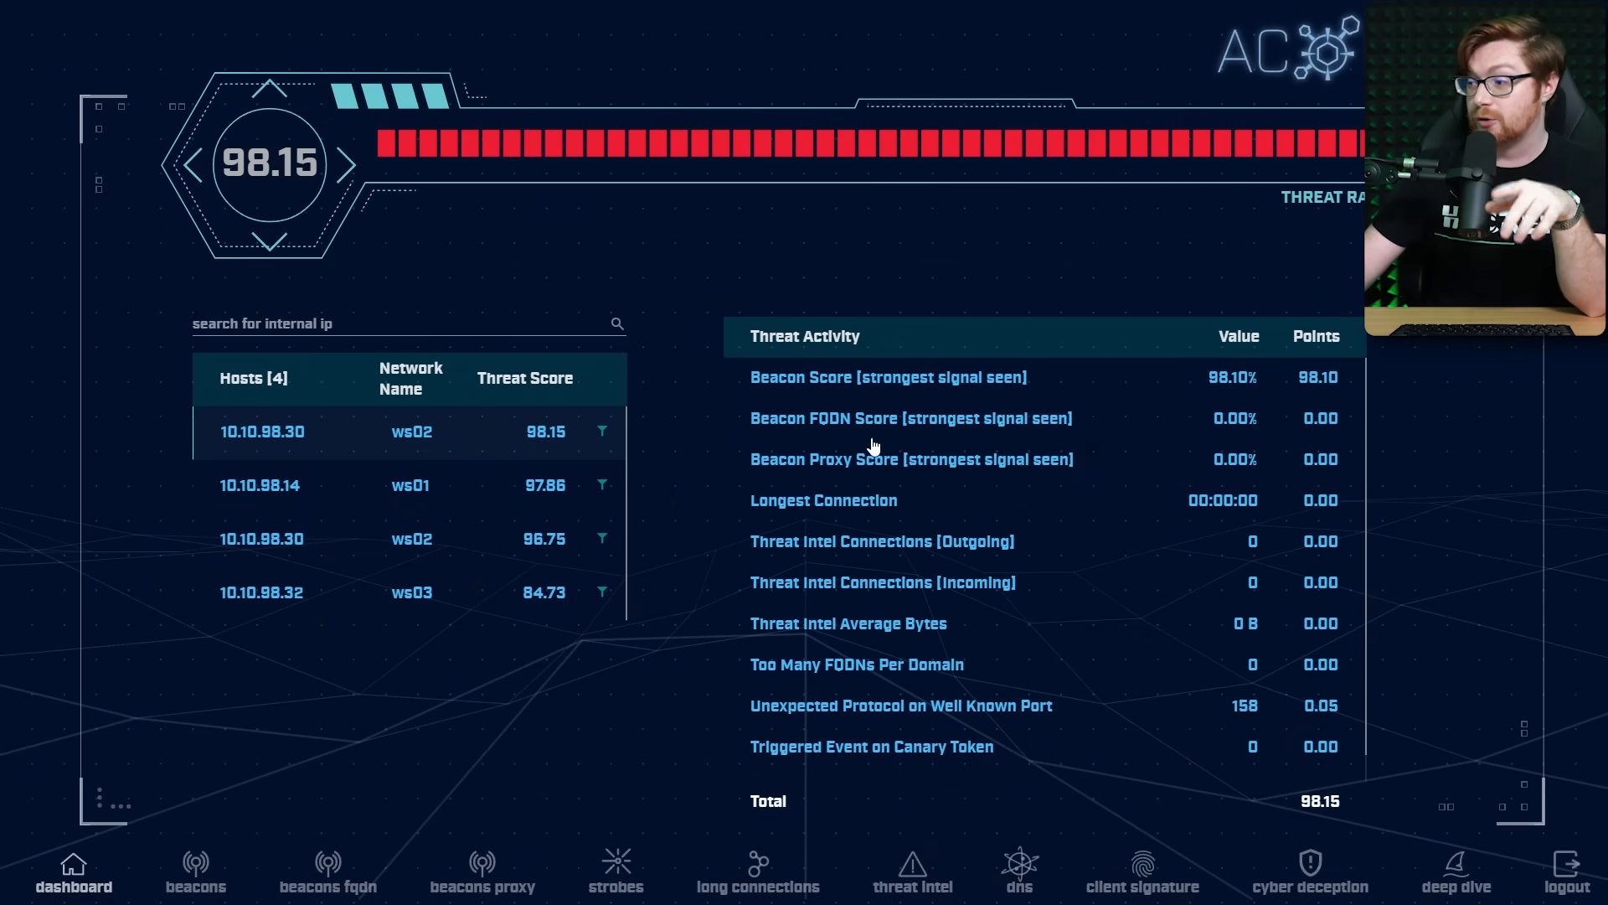
mouse_move(879, 518)
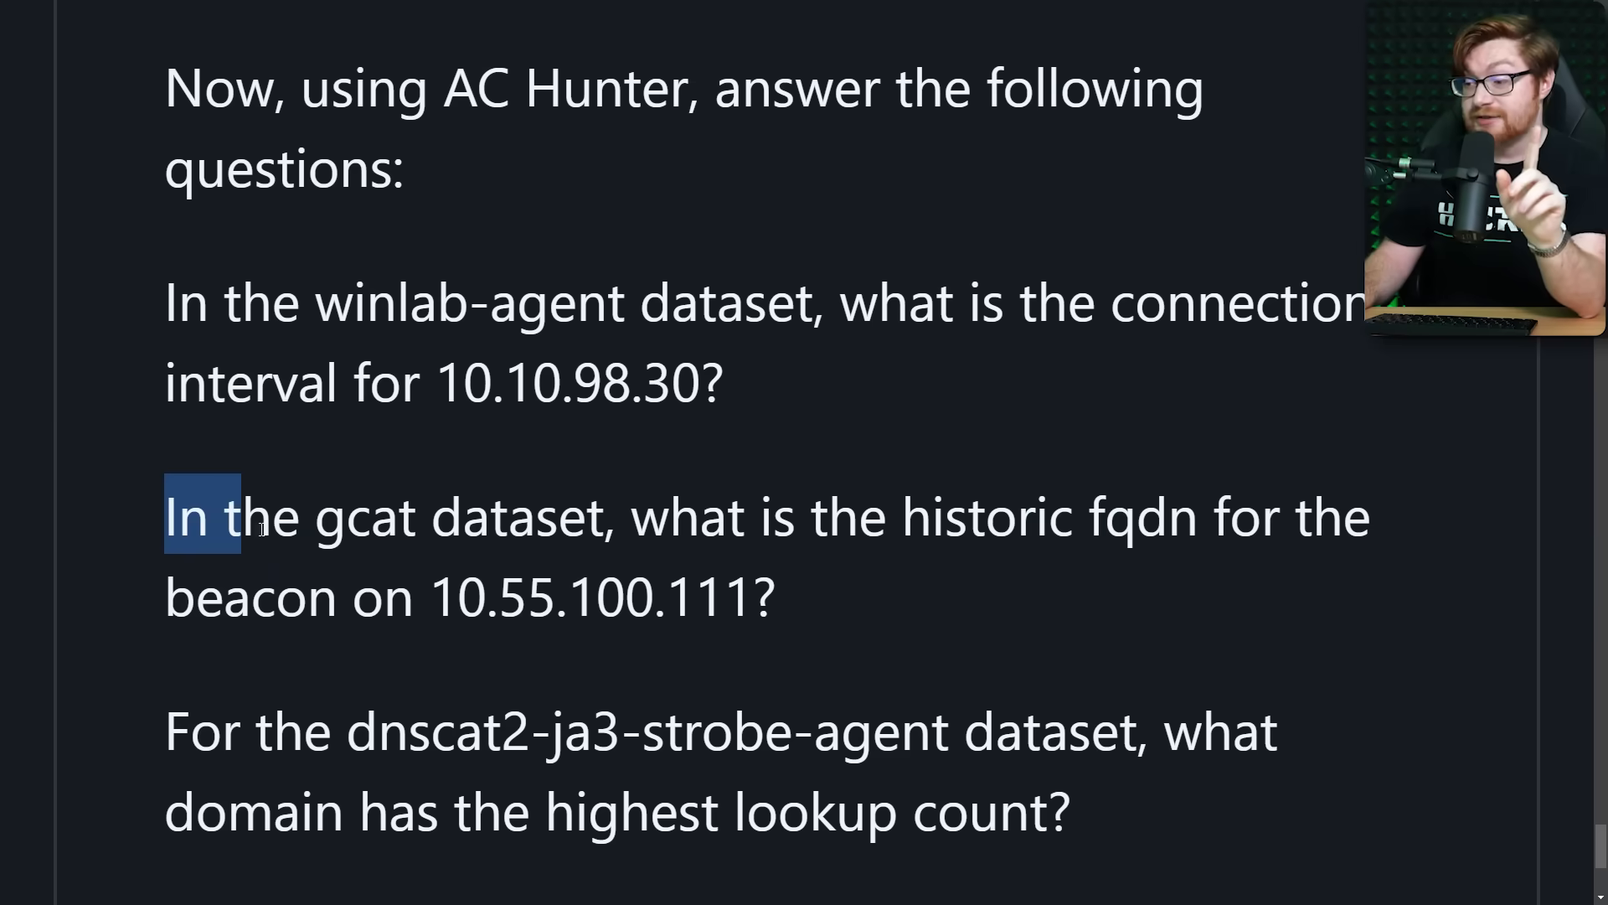
- Highlight 'gcat' in the second question and reopen AC-Hunter's dataset settings
double_click(371, 516)
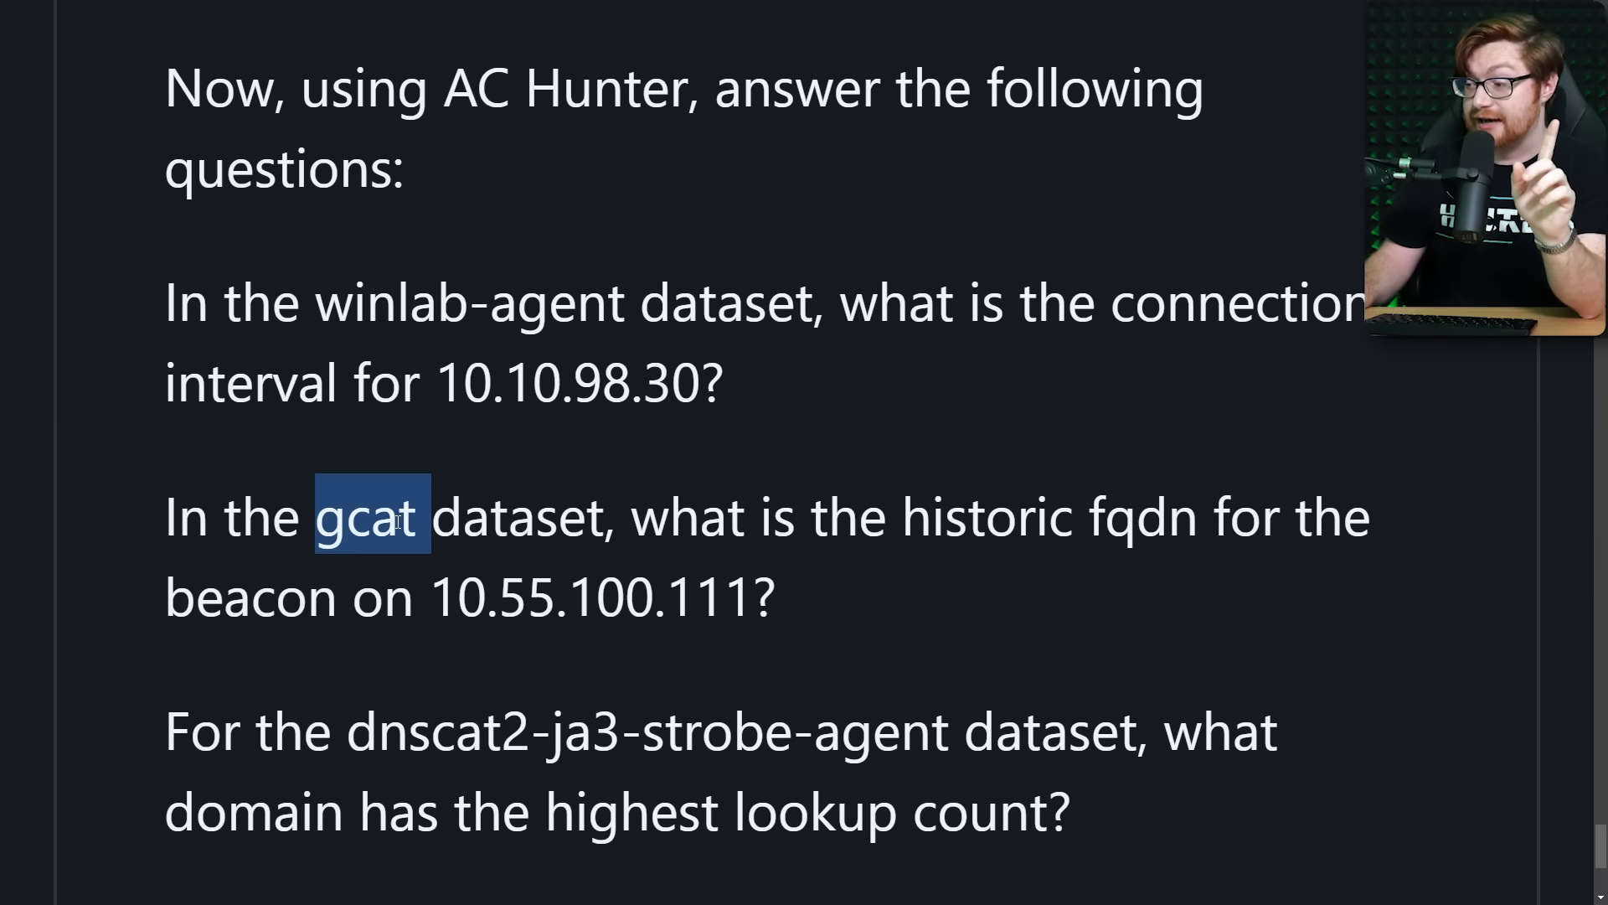
drag(900, 516, 1364, 516)
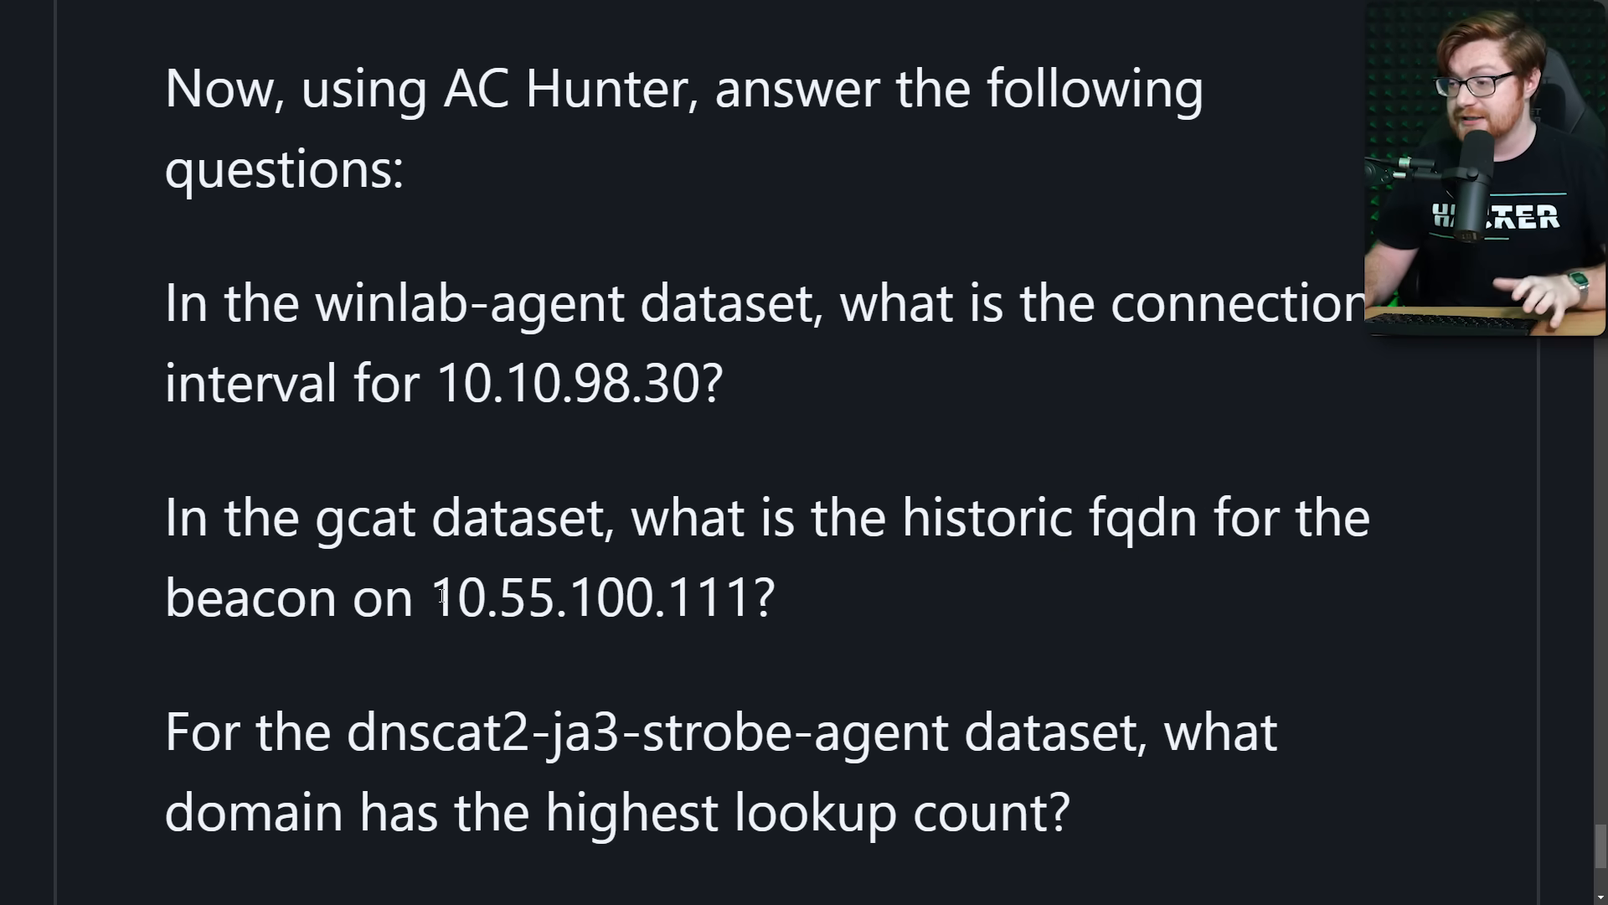
mouse_move(846, 611)
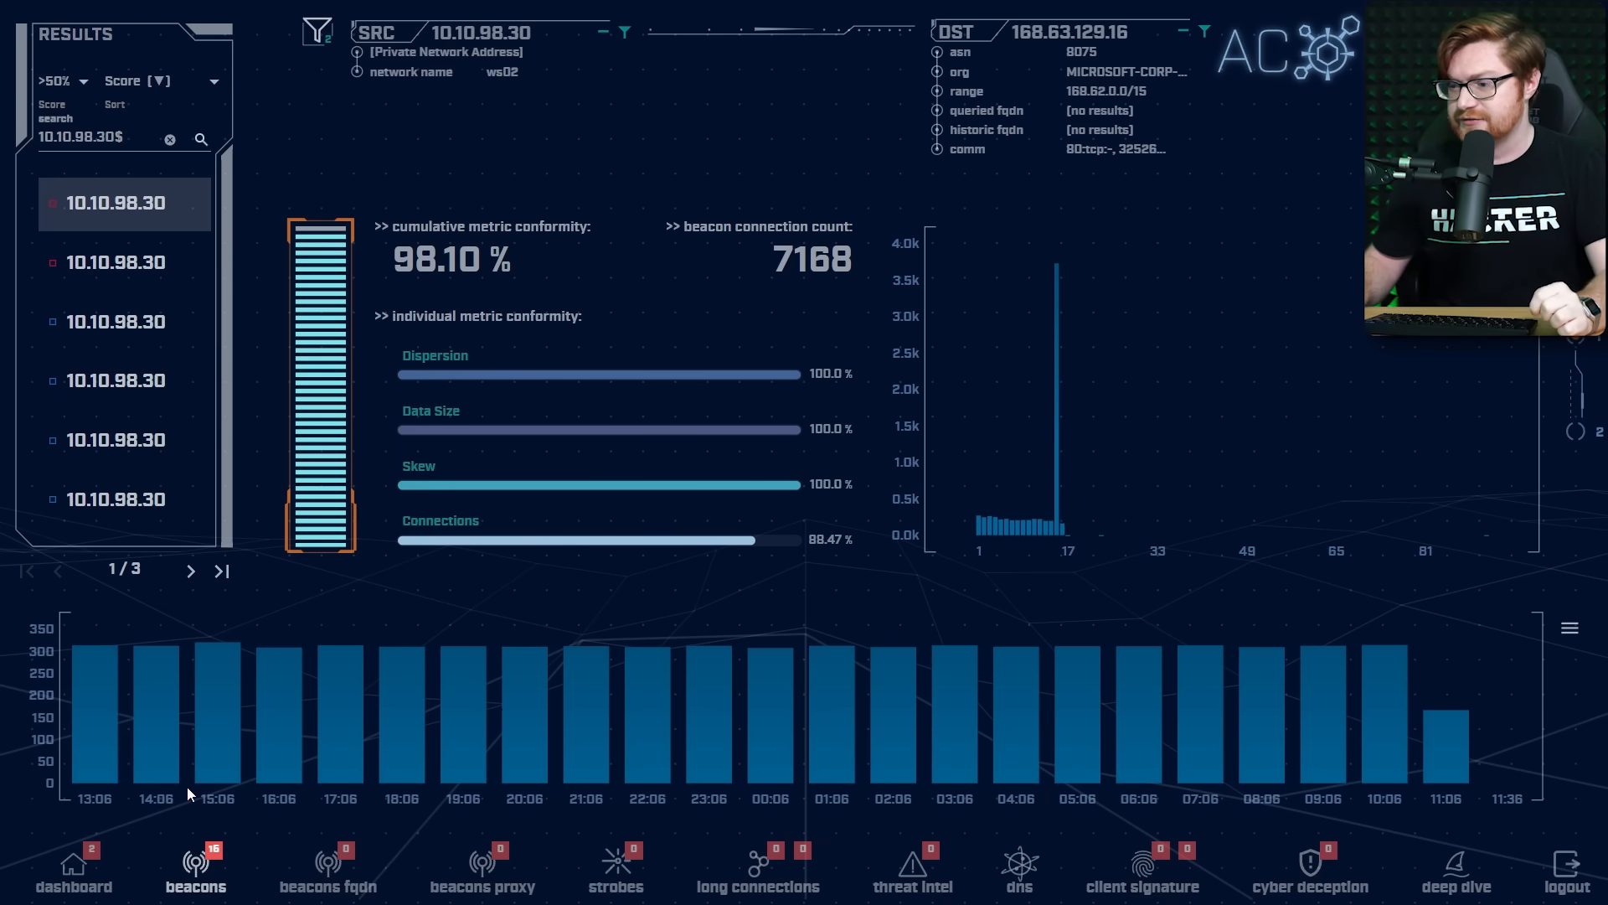
click(72, 877)
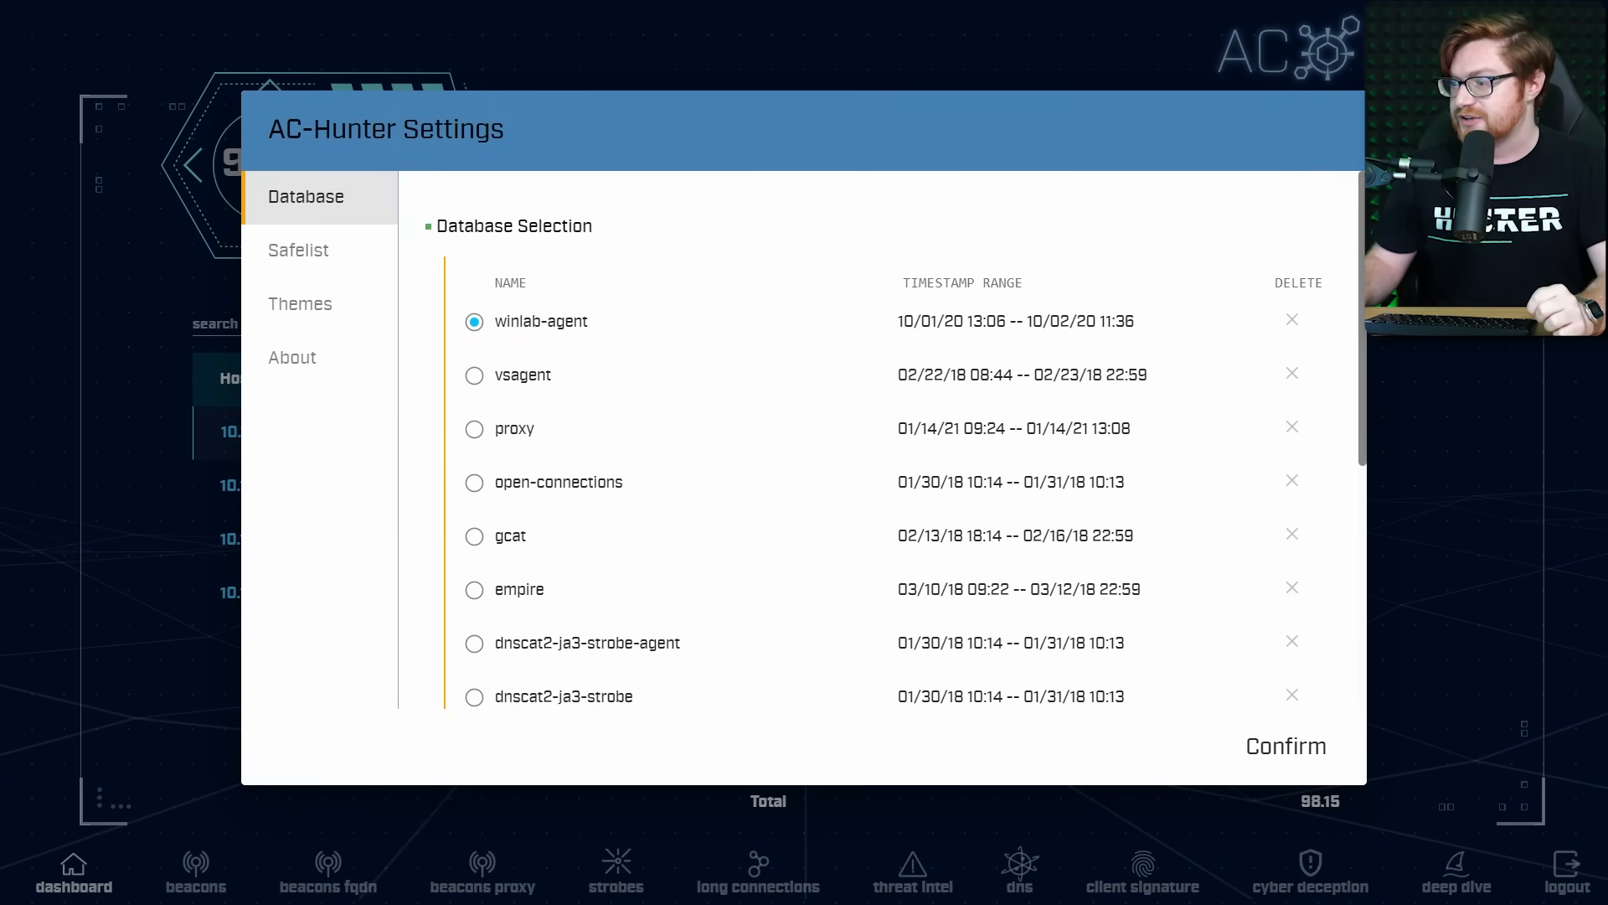
mouse_move(510, 535)
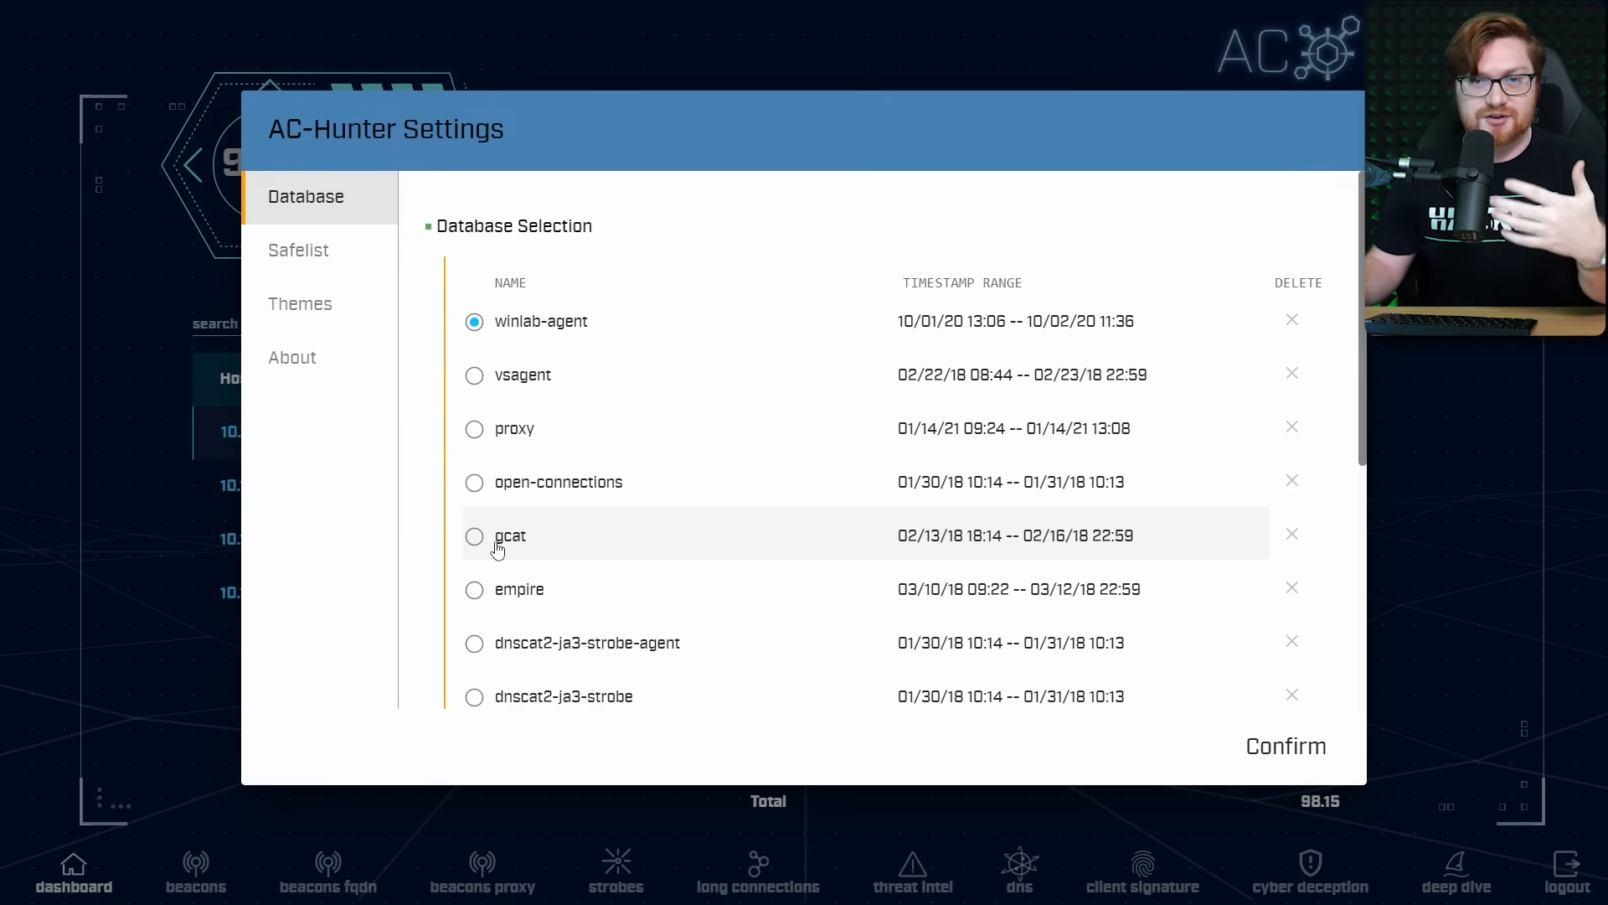
- Load the gcat dataset and open beacon details for host 10.55.100.111
click(474, 534)
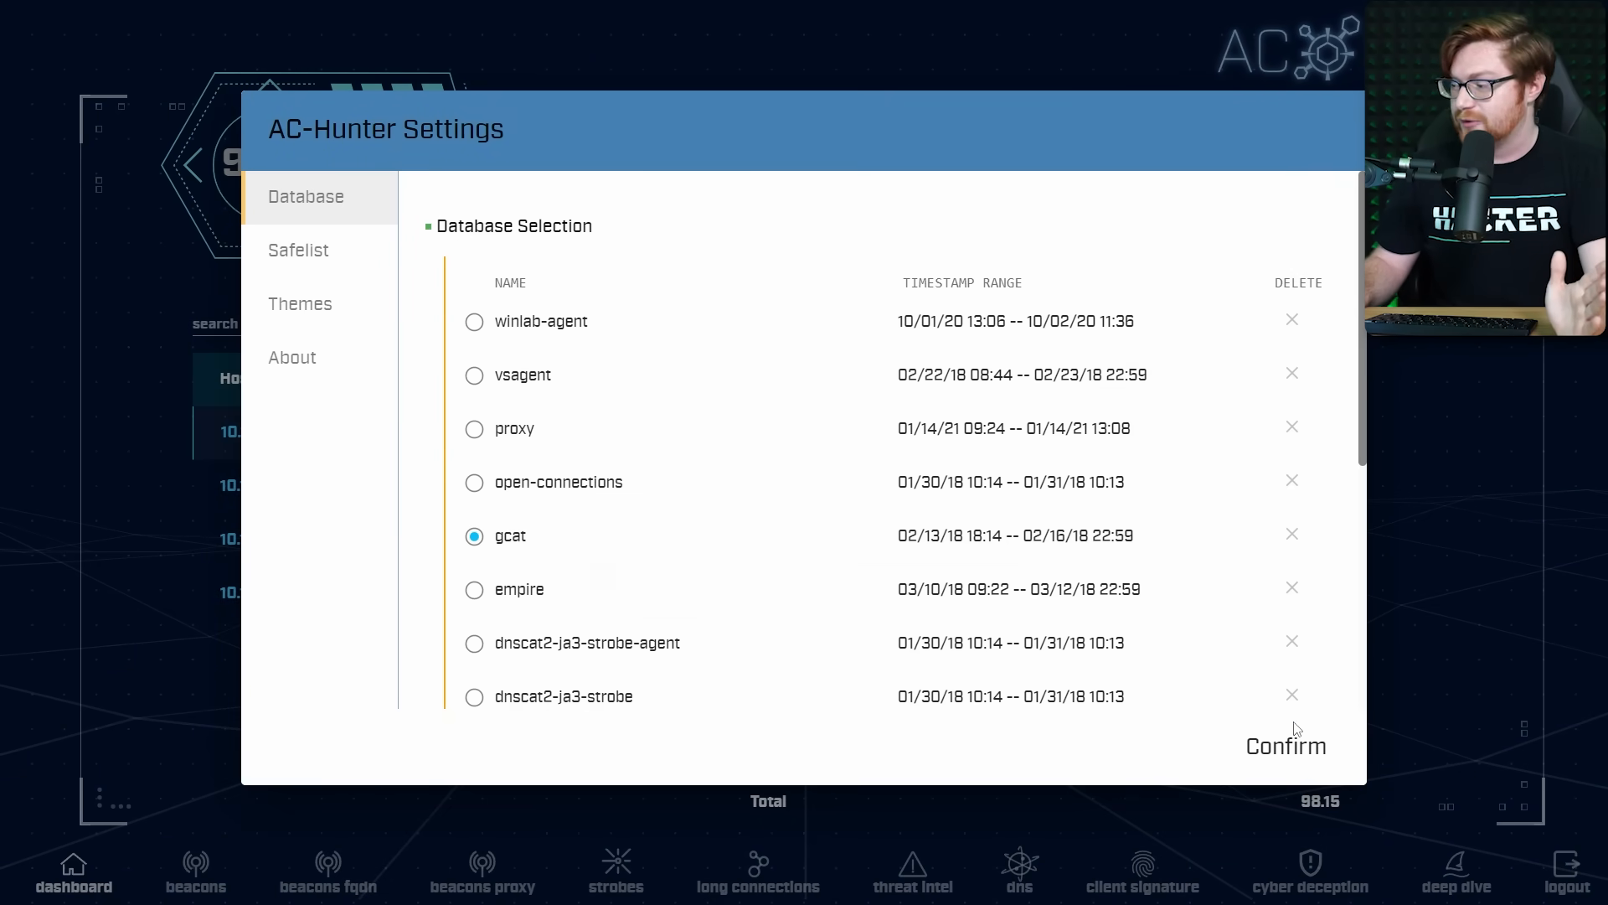
click(1287, 746)
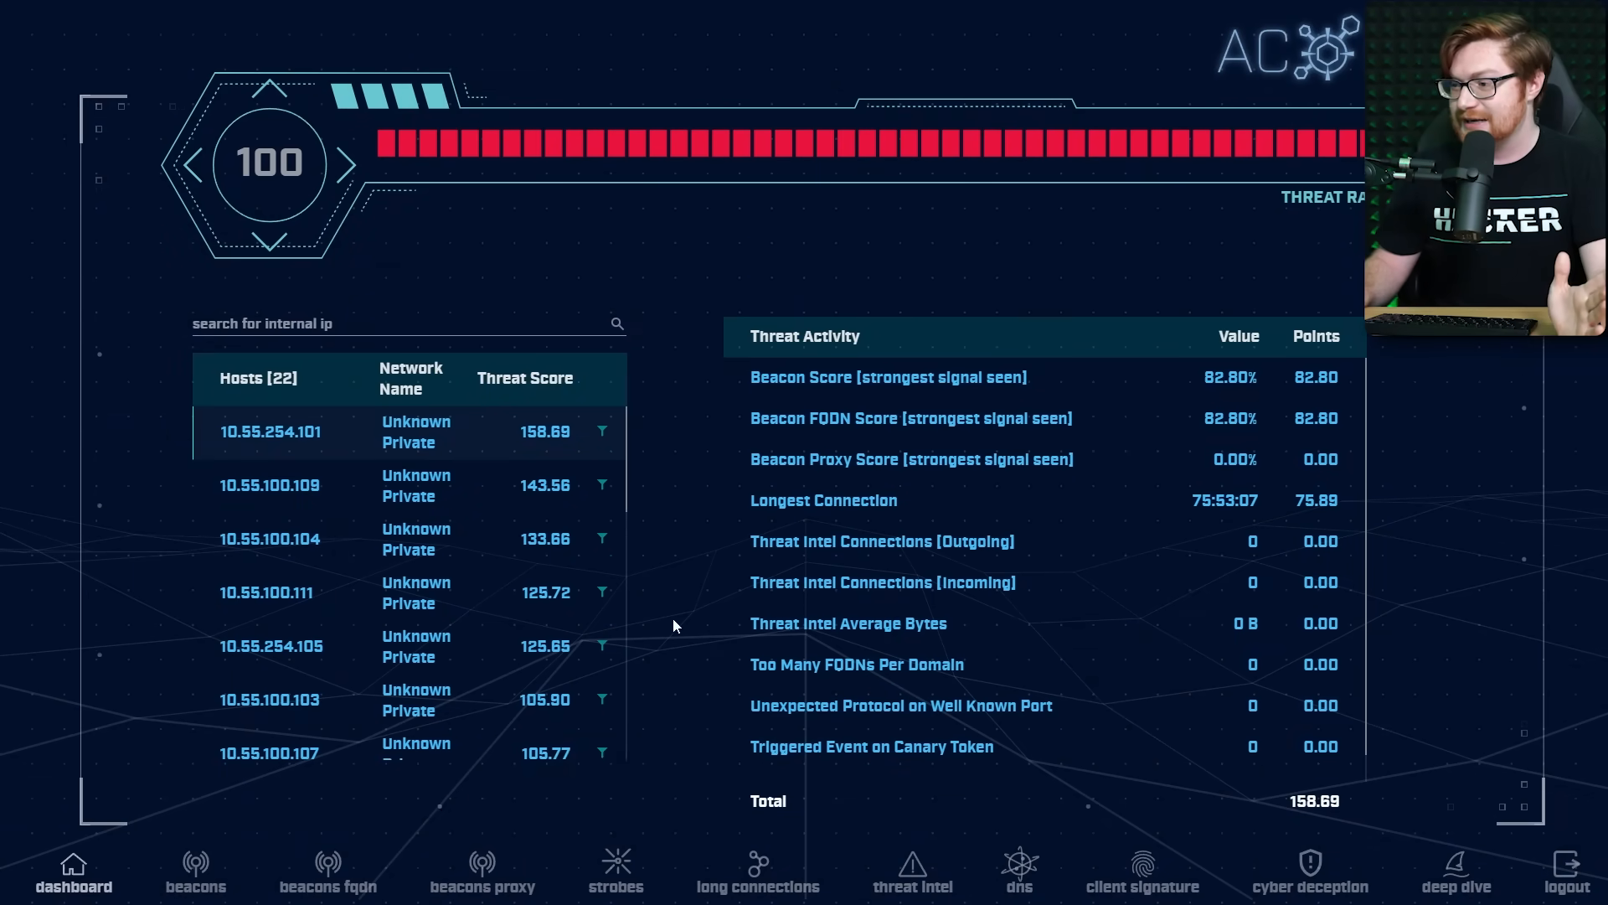
mouse_move(230, 608)
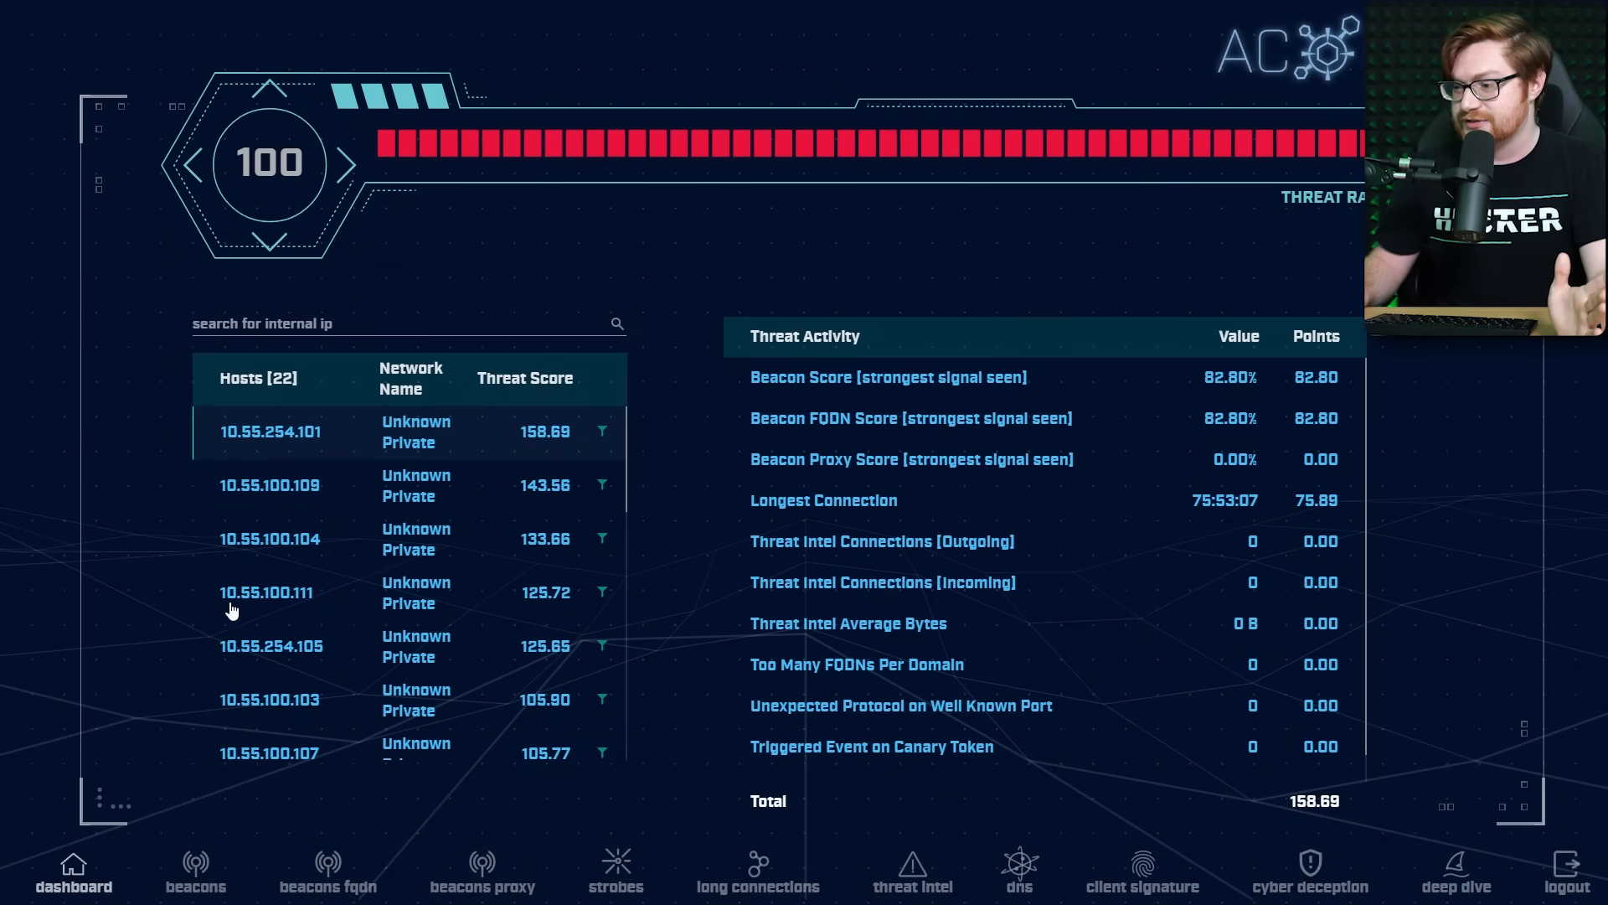
click(265, 593)
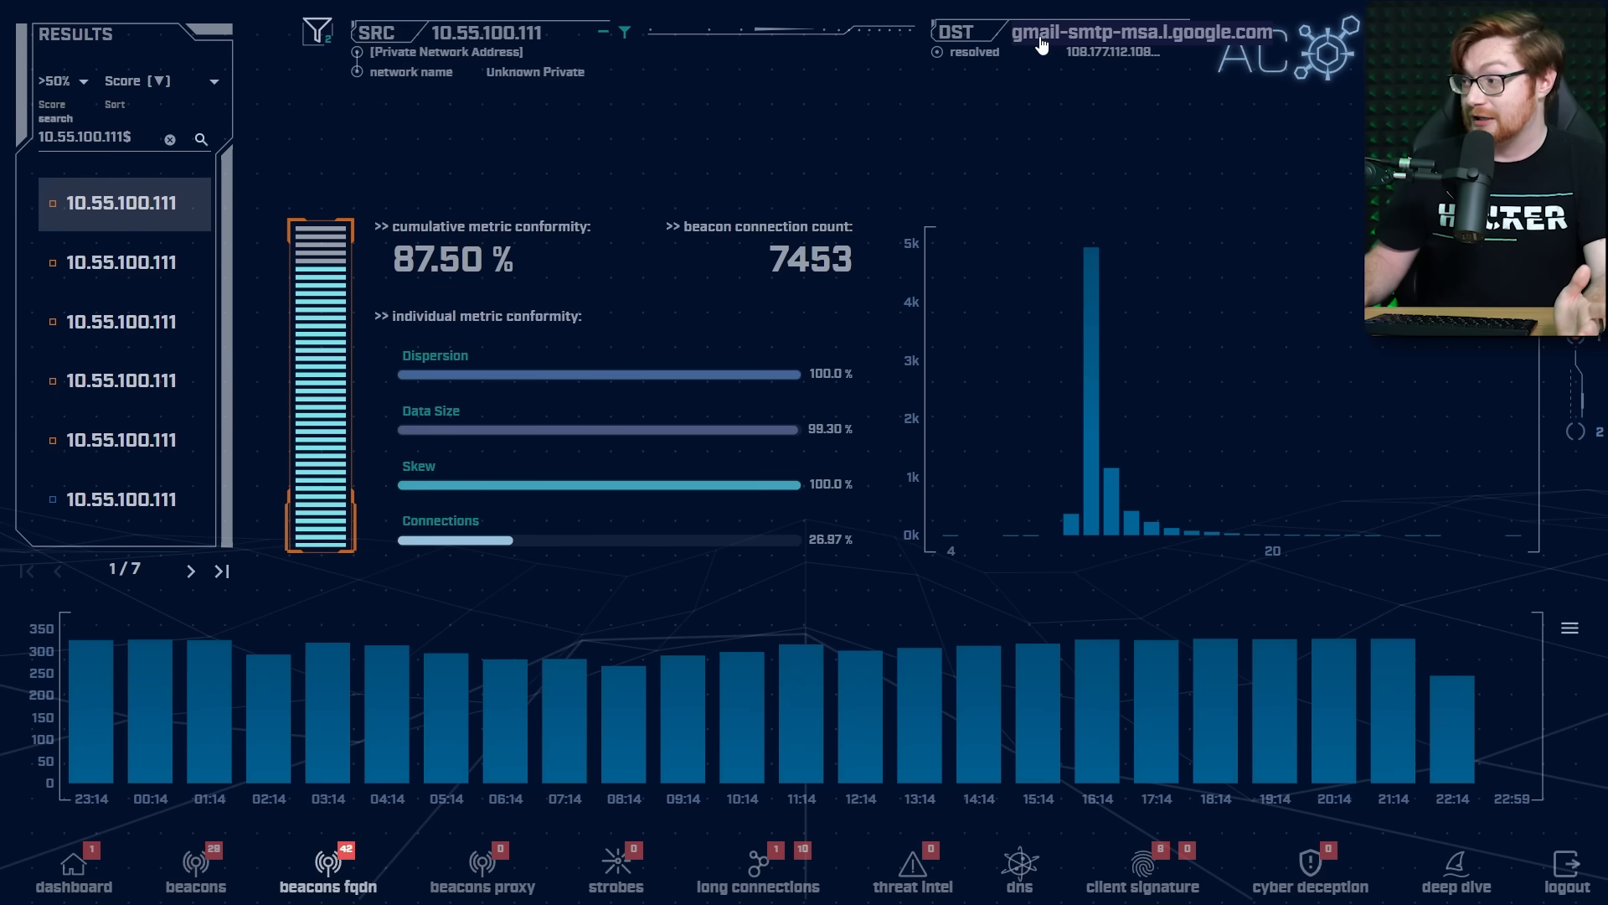
mouse_move(1087, 287)
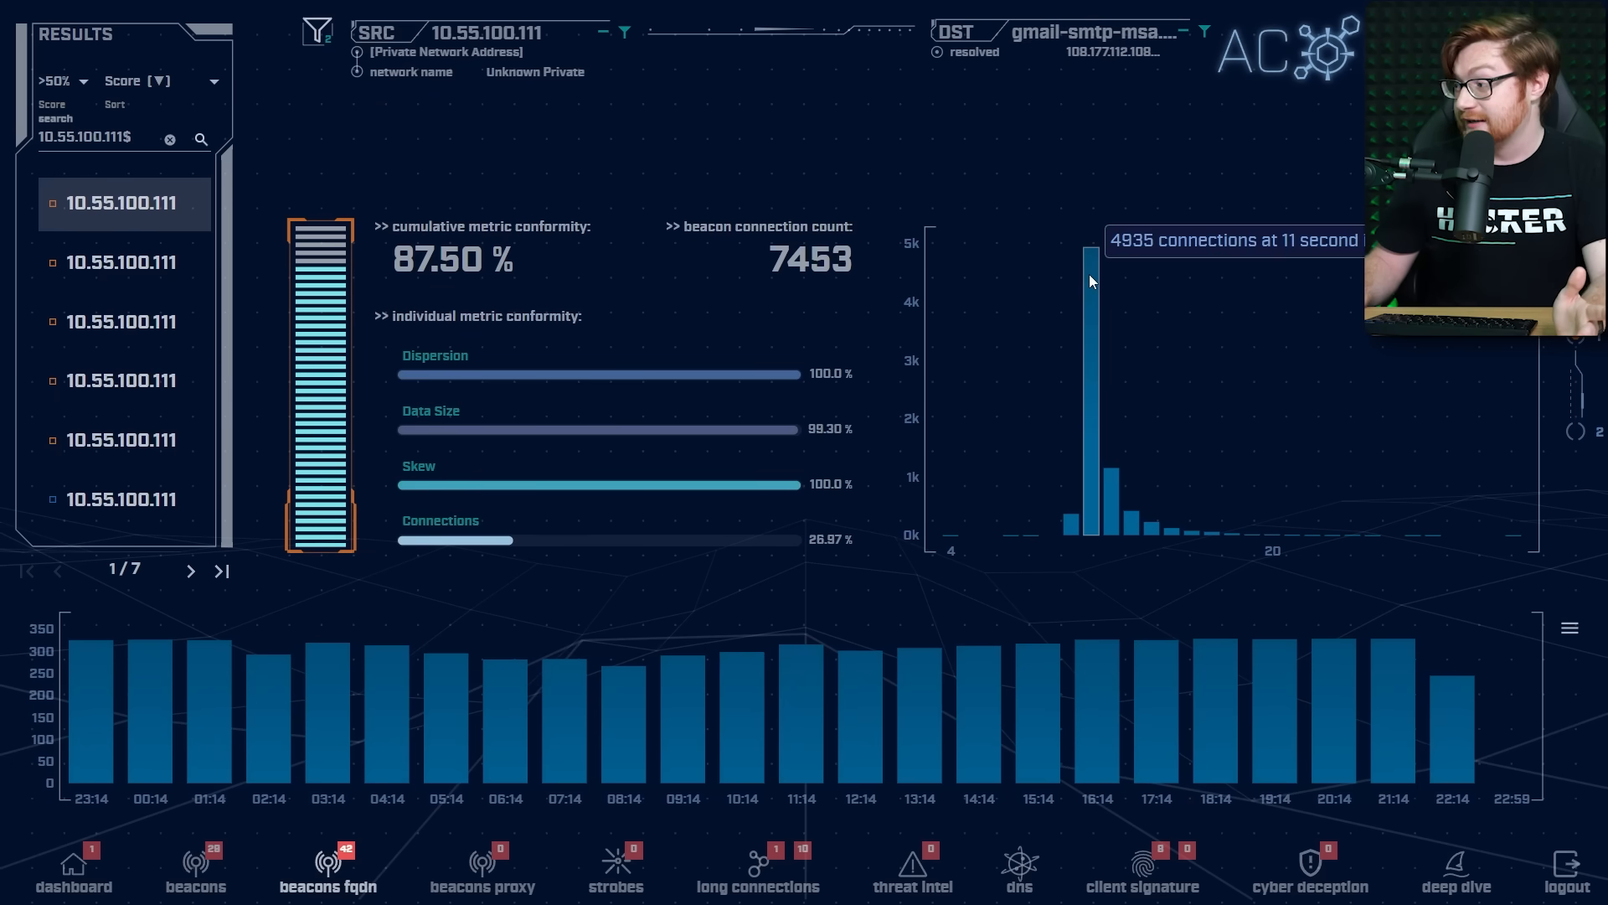
mouse_move(436, 745)
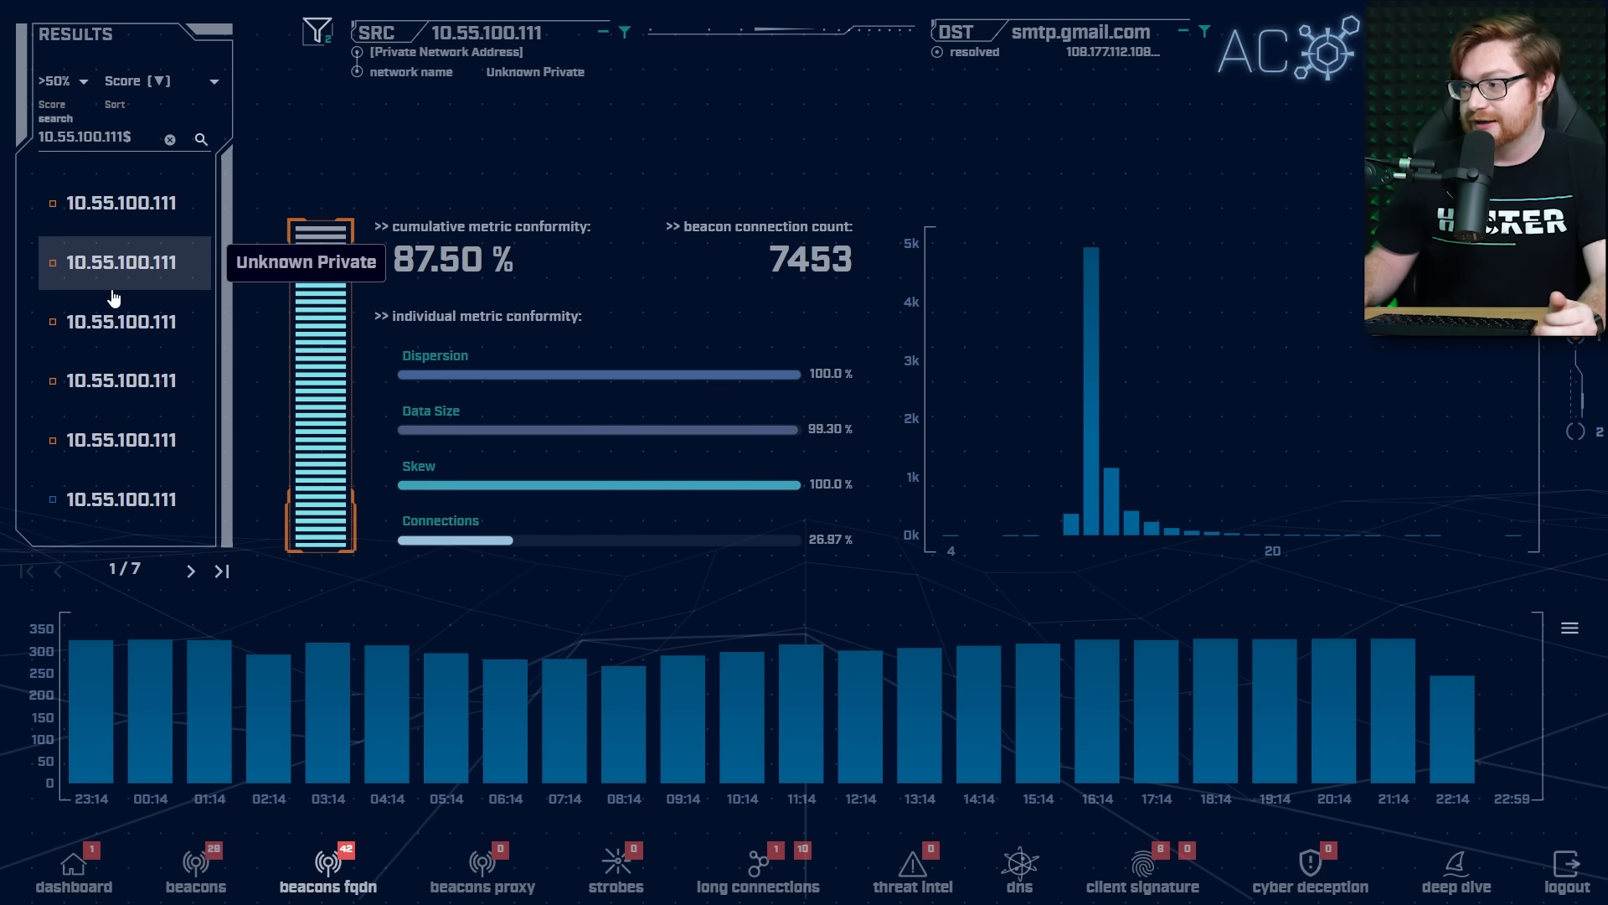
- Check another 10.55.100.111 beacon, then view its long connections to 52.165.231.192
click(121, 321)
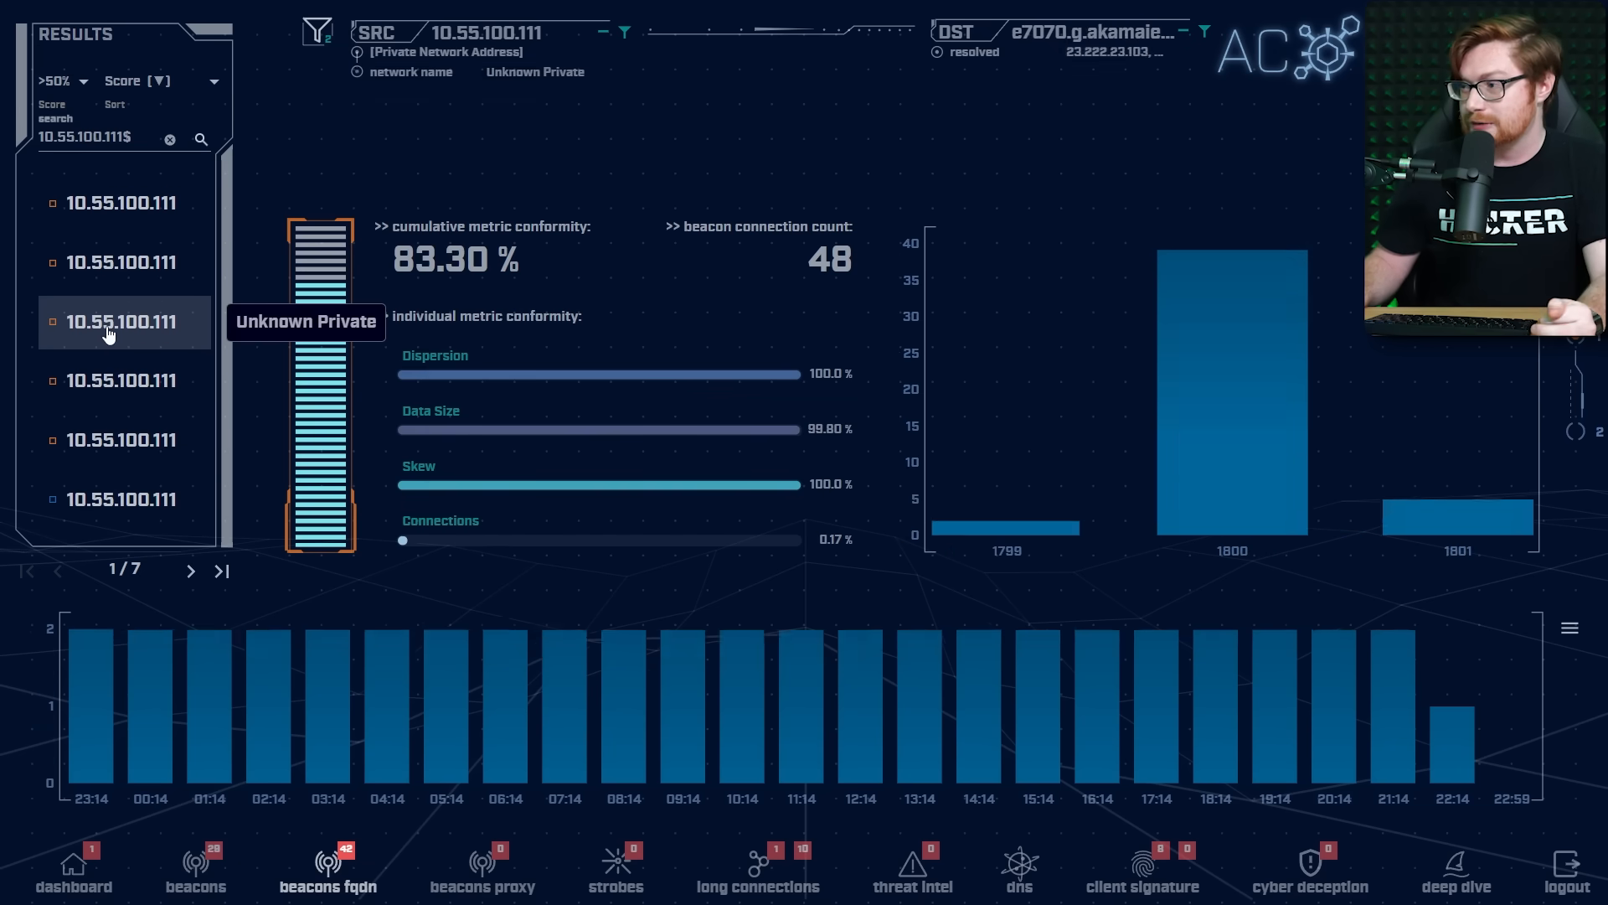
click(757, 867)
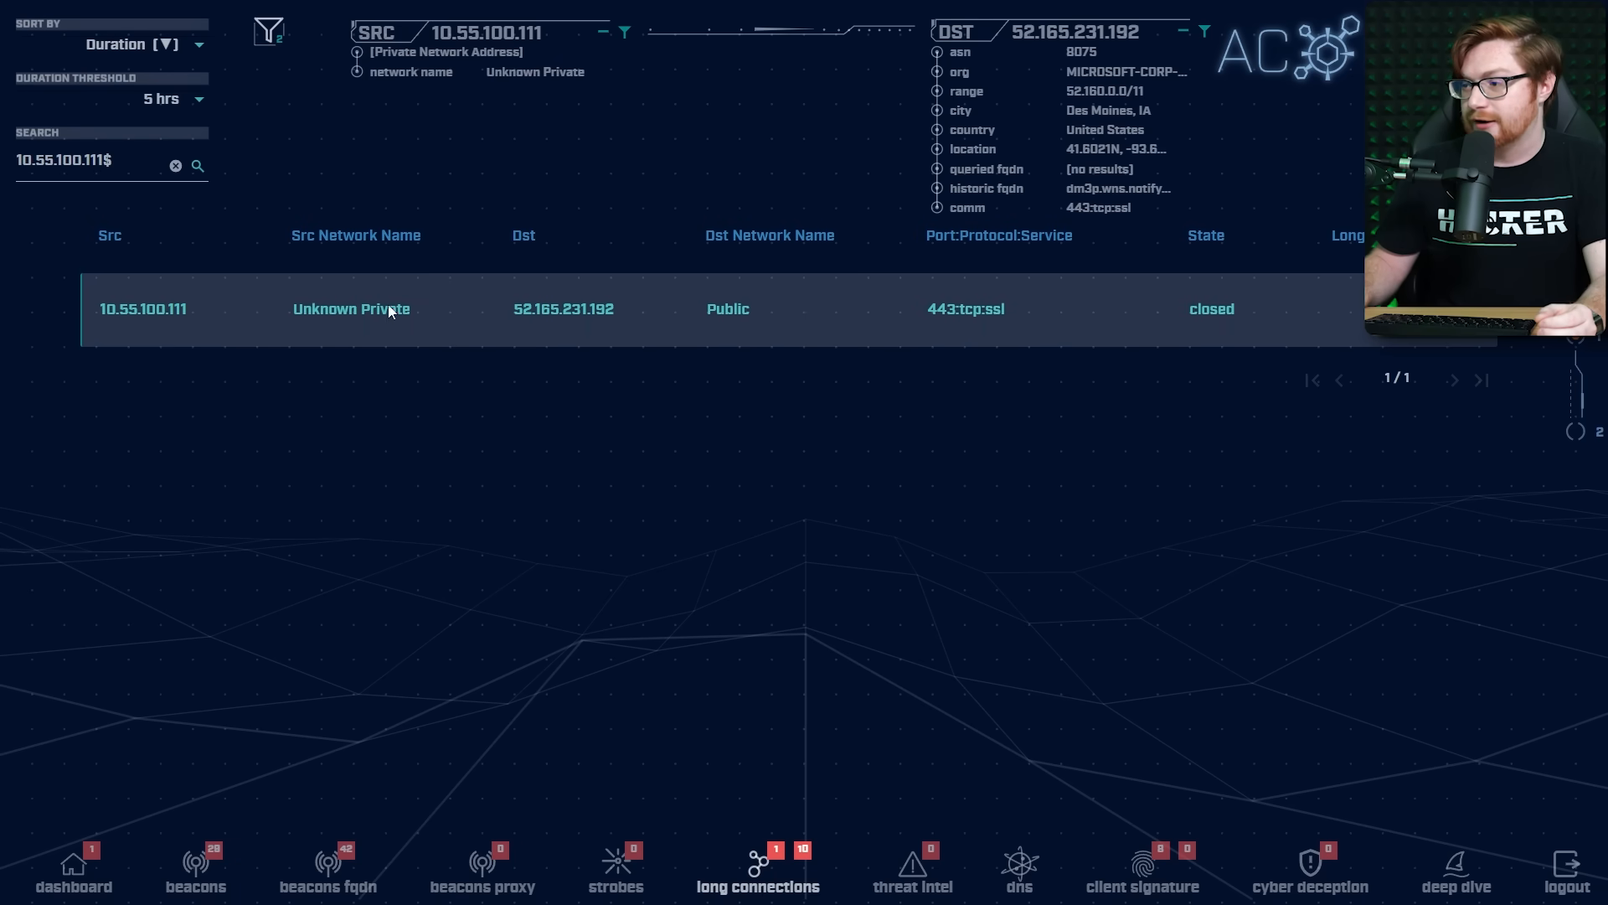
- Select destination 52.165.231.192 and bring up its external lookup services menu
double_click(562, 309)
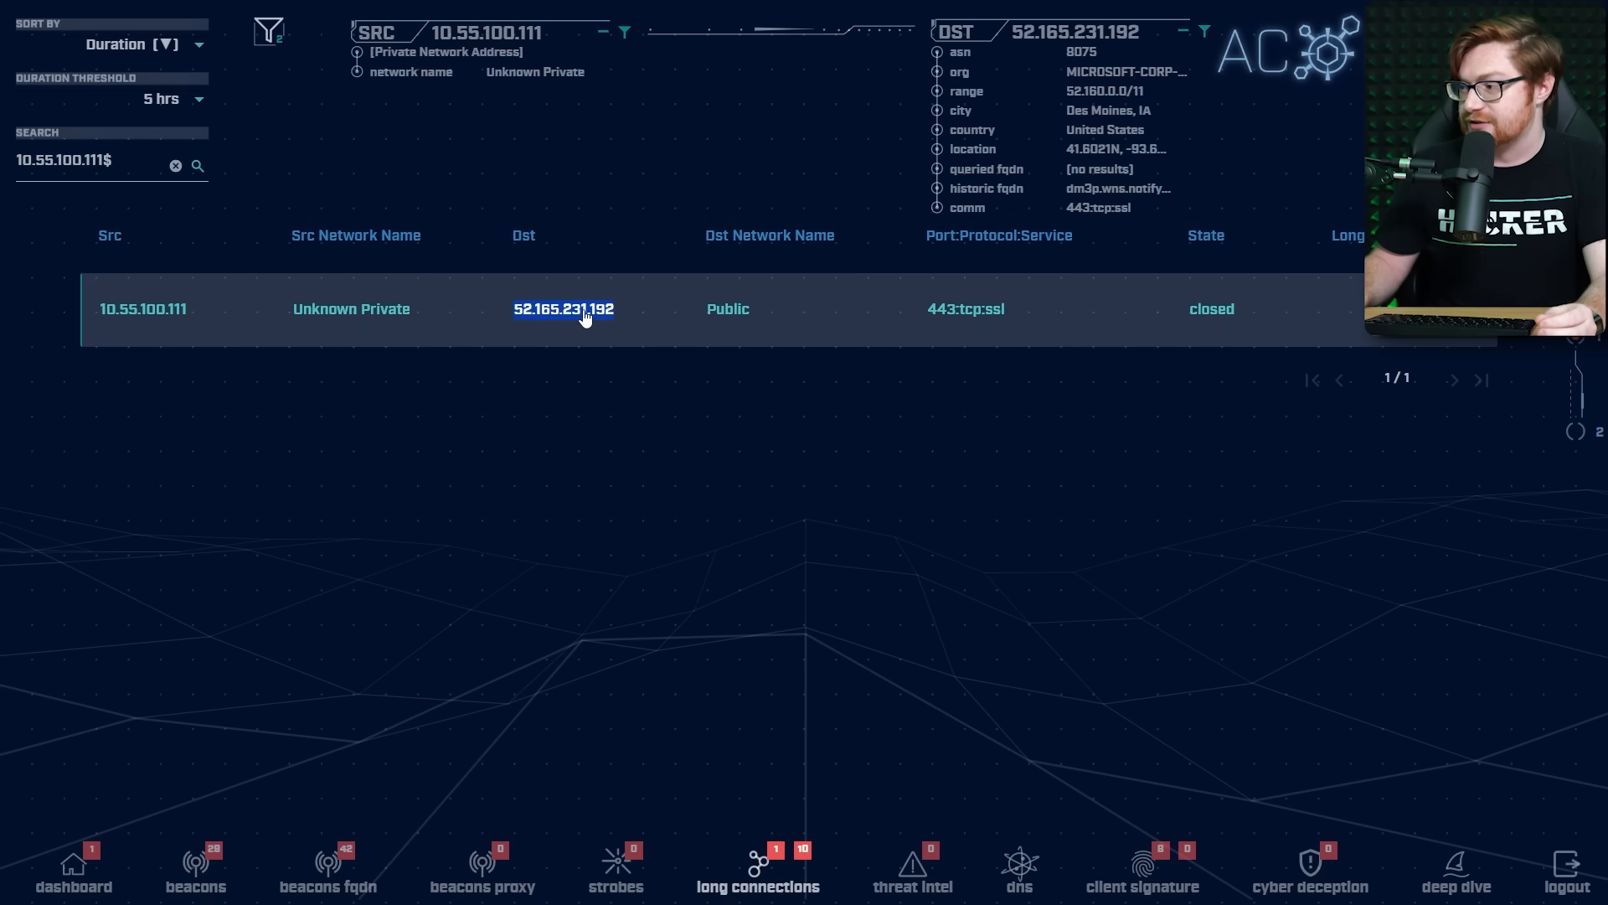
right_click(563, 309)
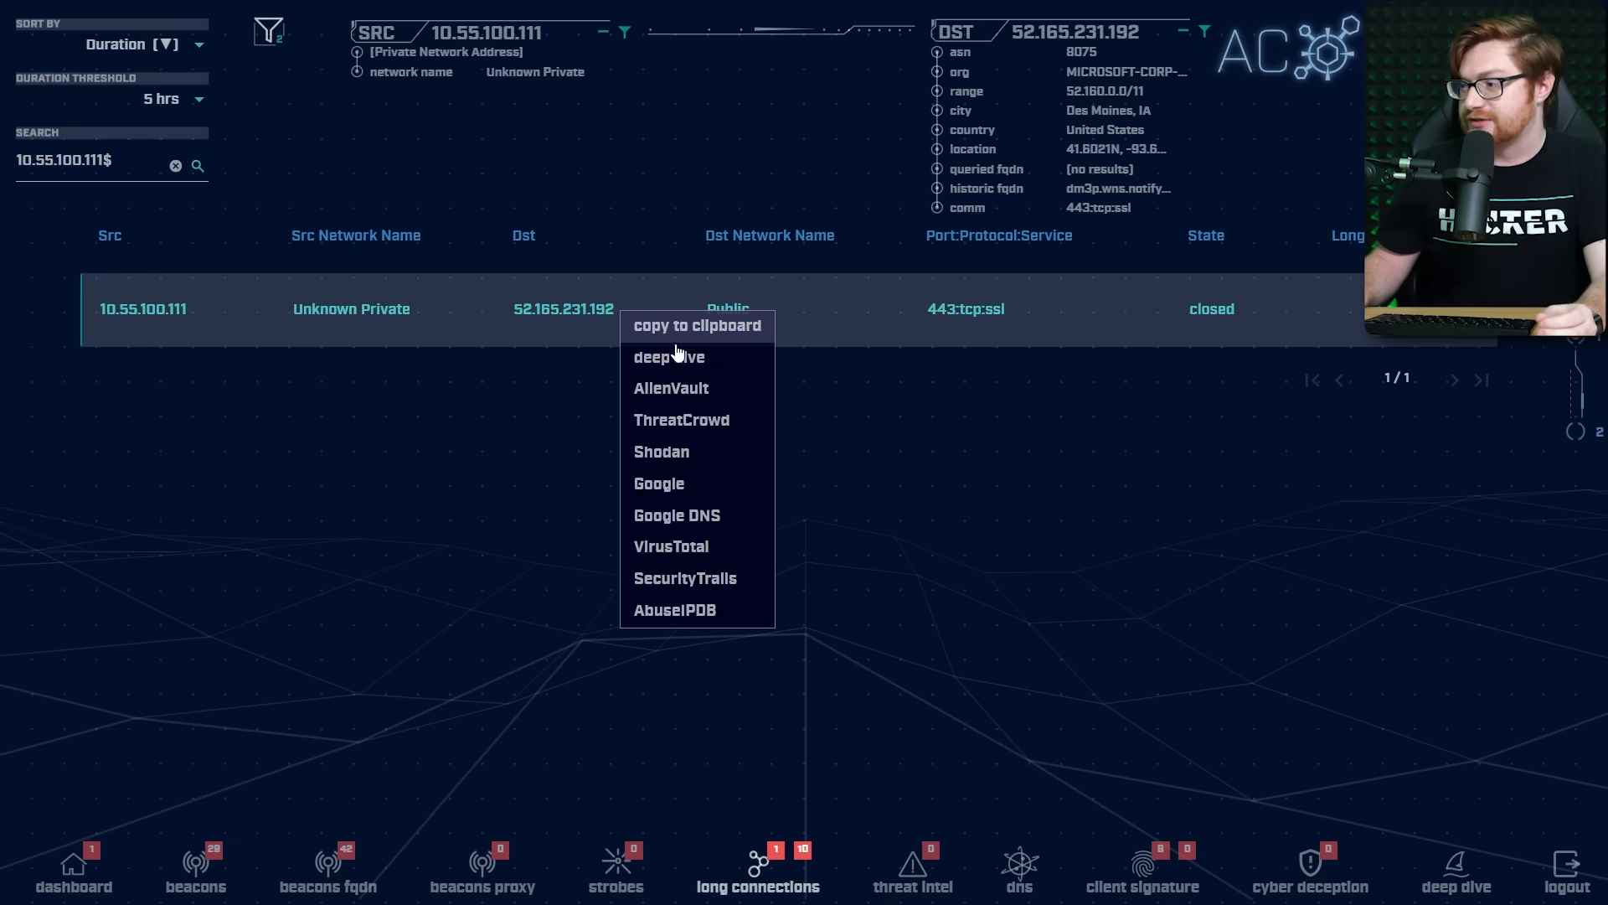
mouse_move(698, 452)
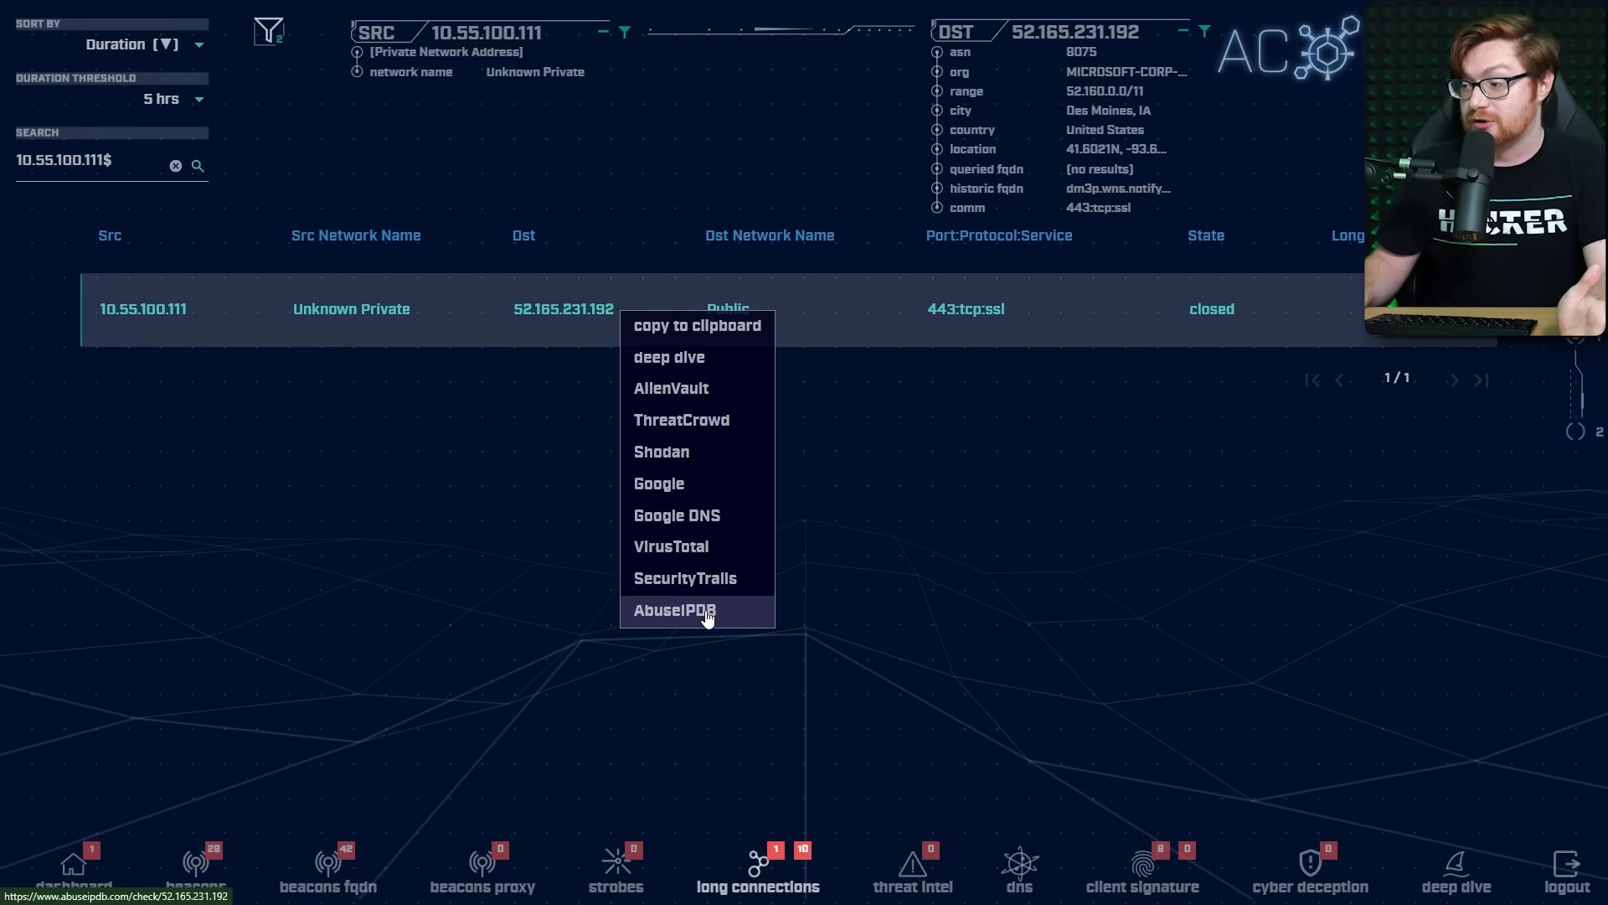
mouse_move(661, 452)
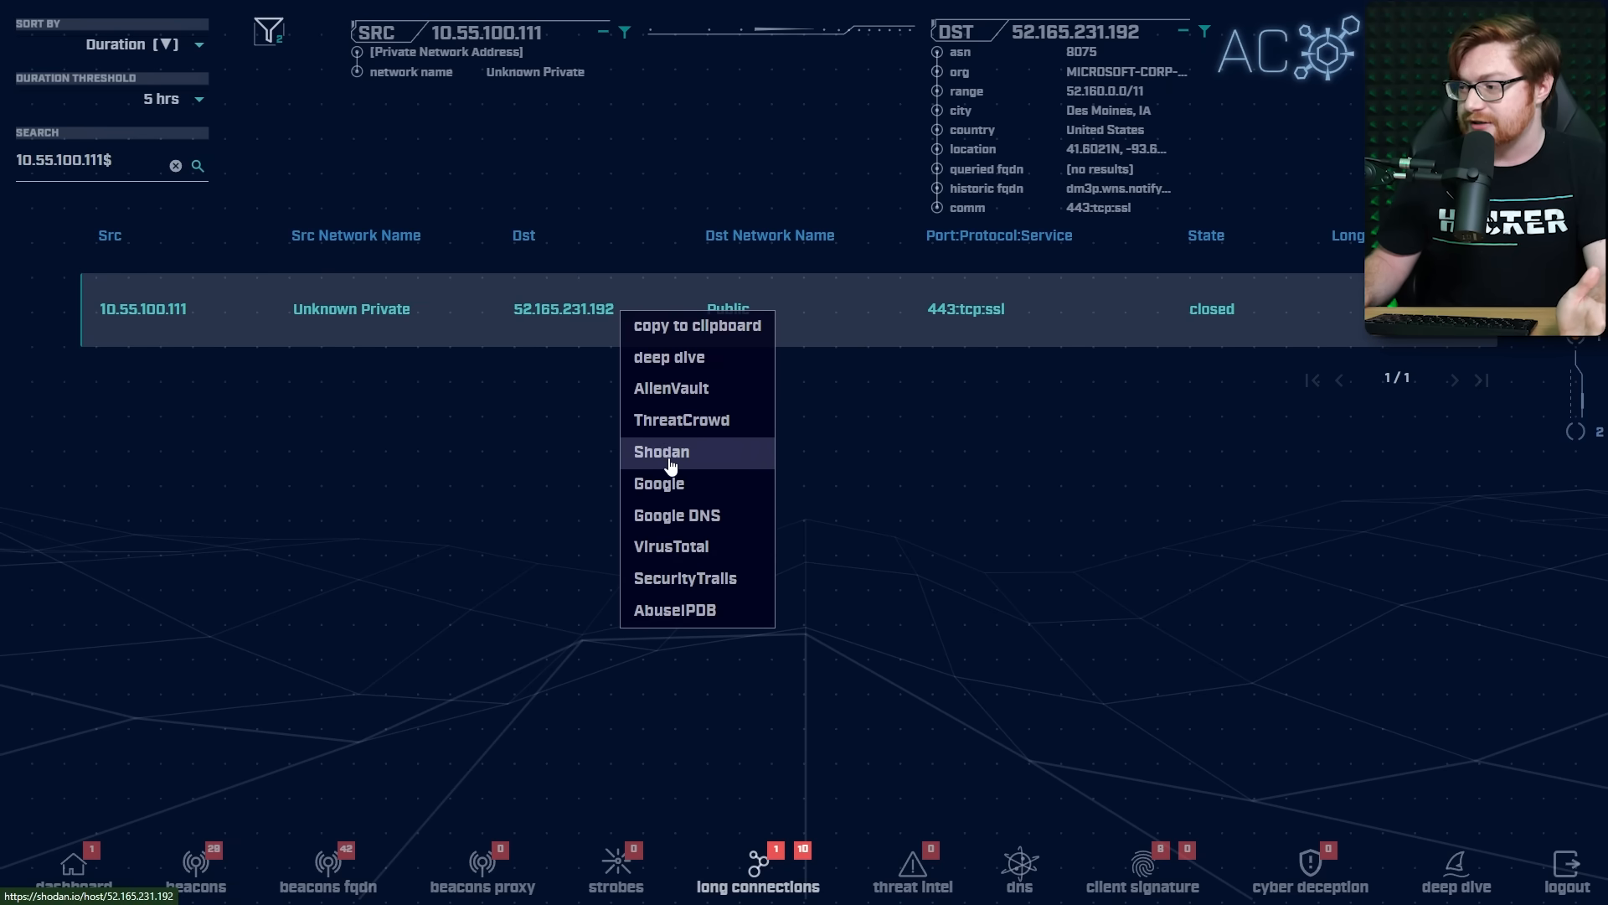
mouse_move(671, 545)
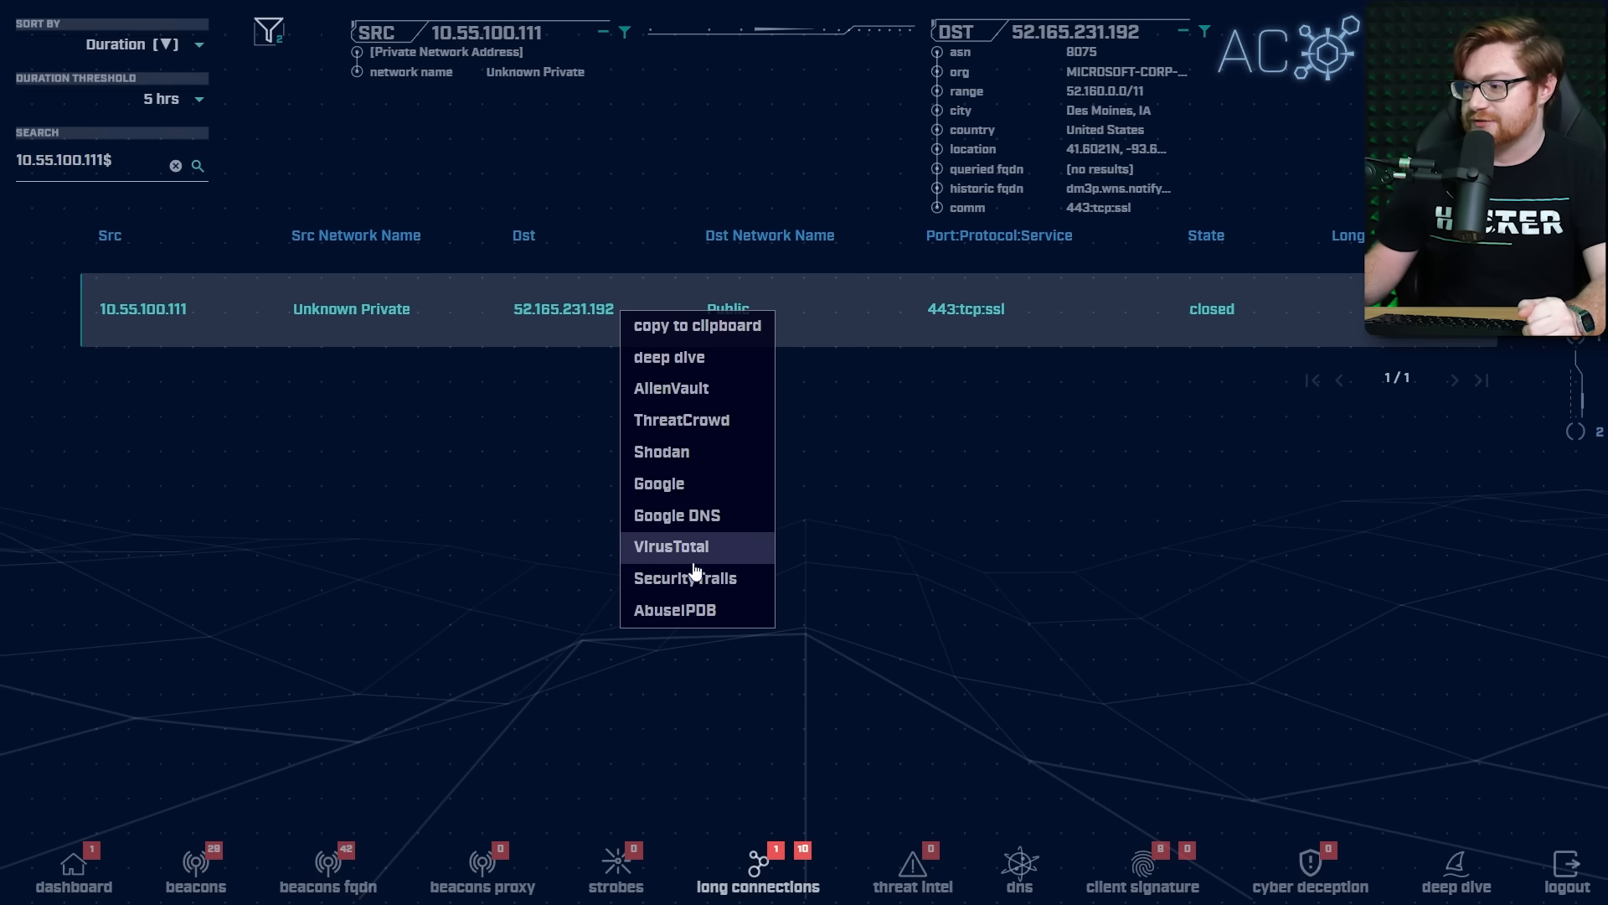
click(671, 545)
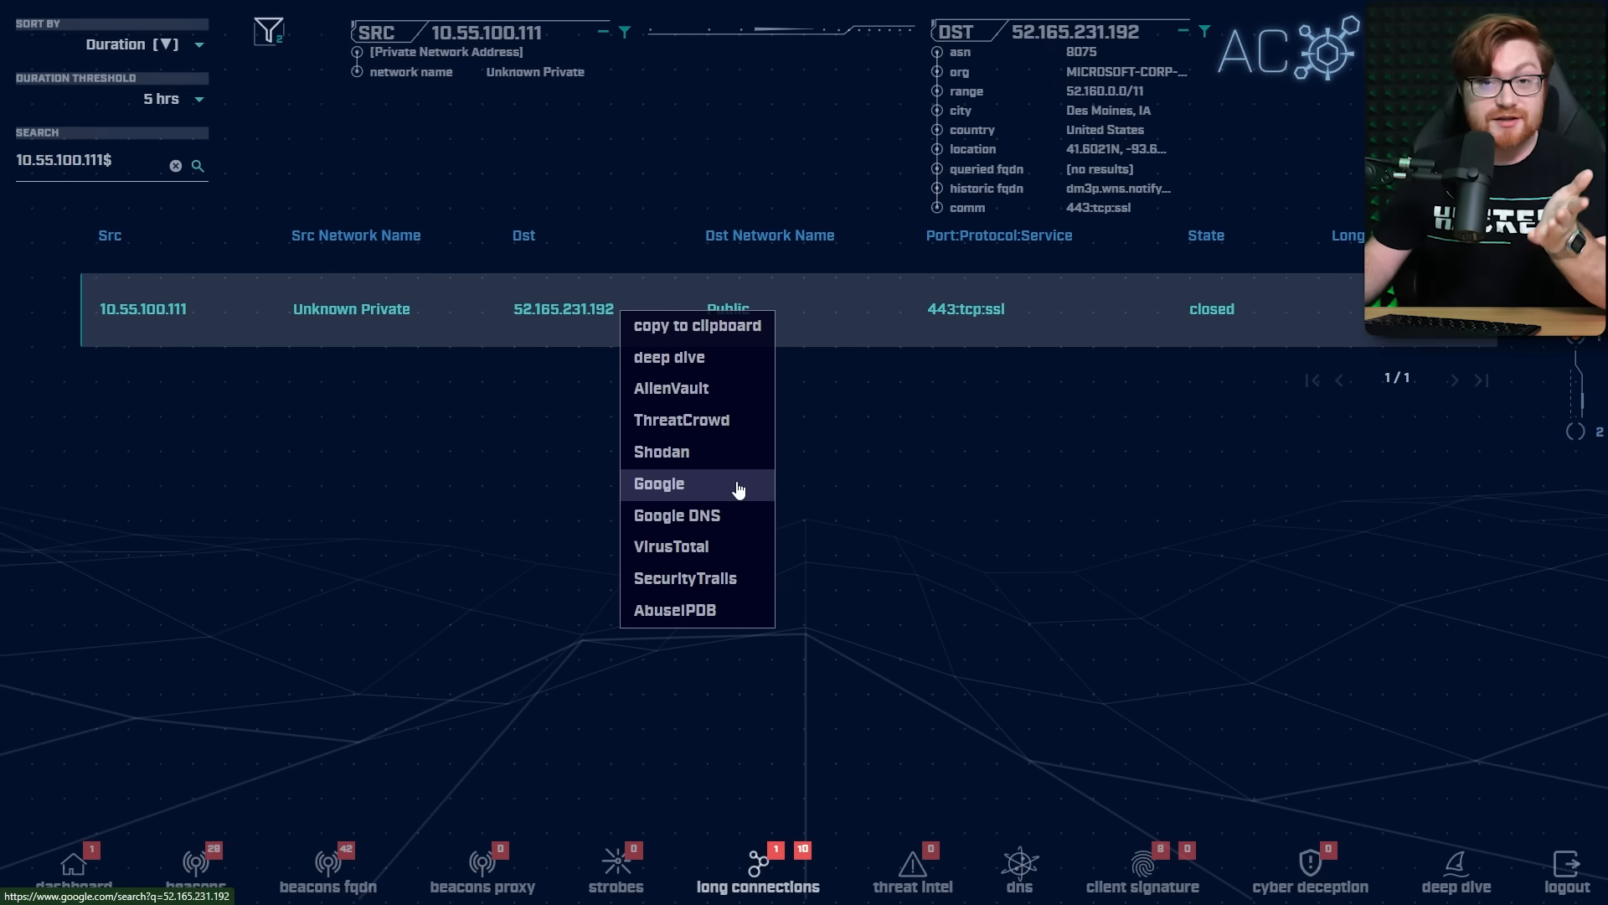
mouse_move(671, 545)
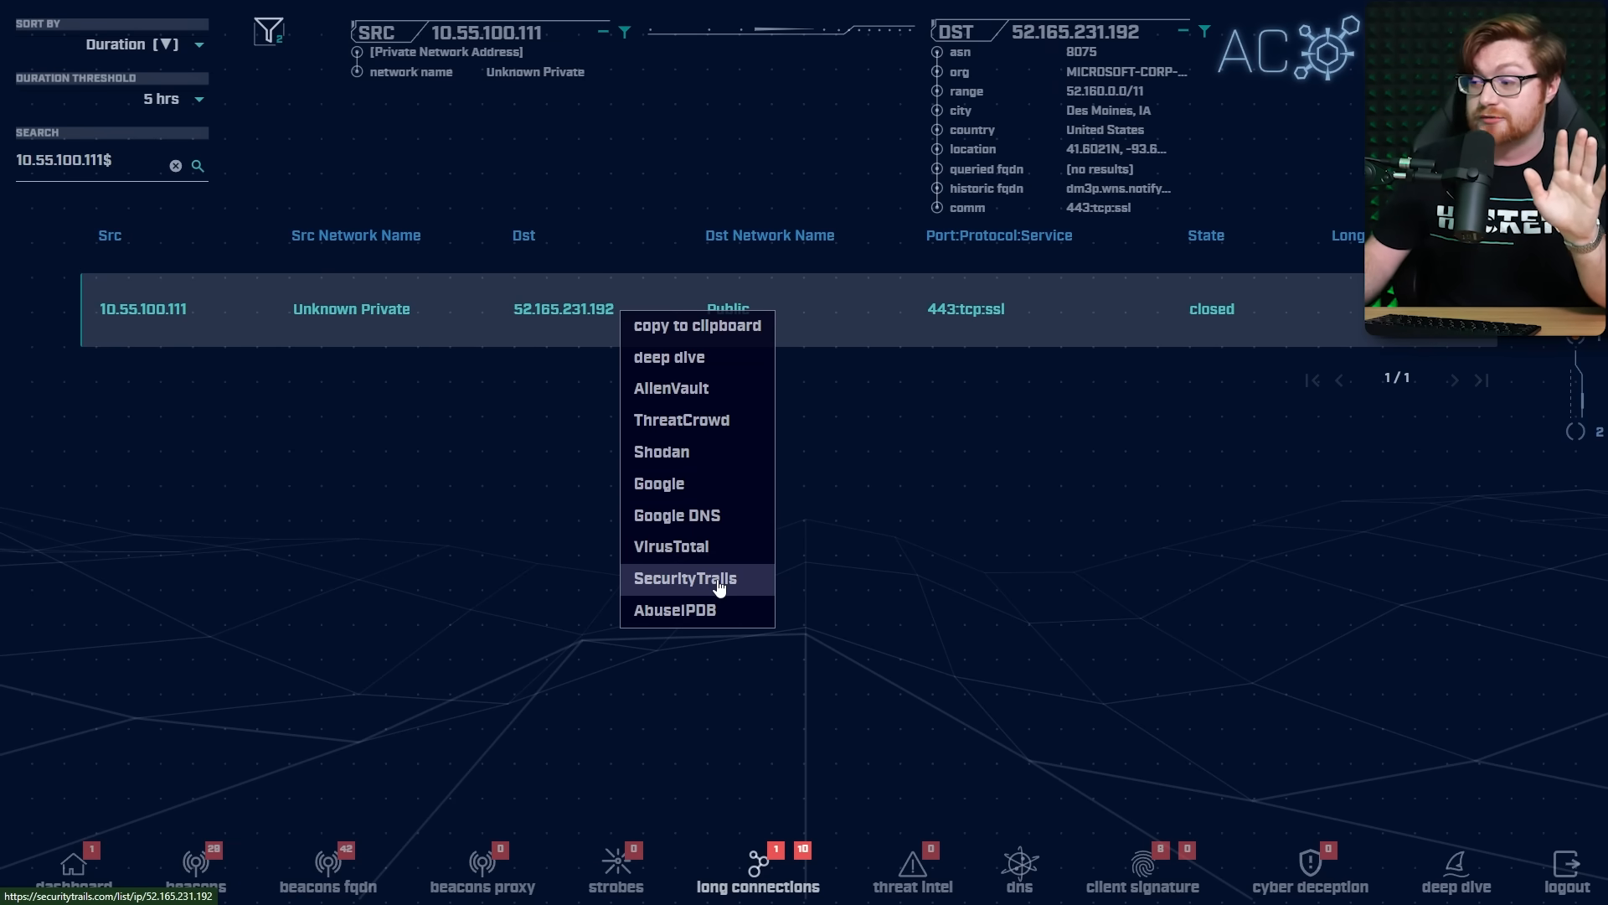
mouse_move(680, 420)
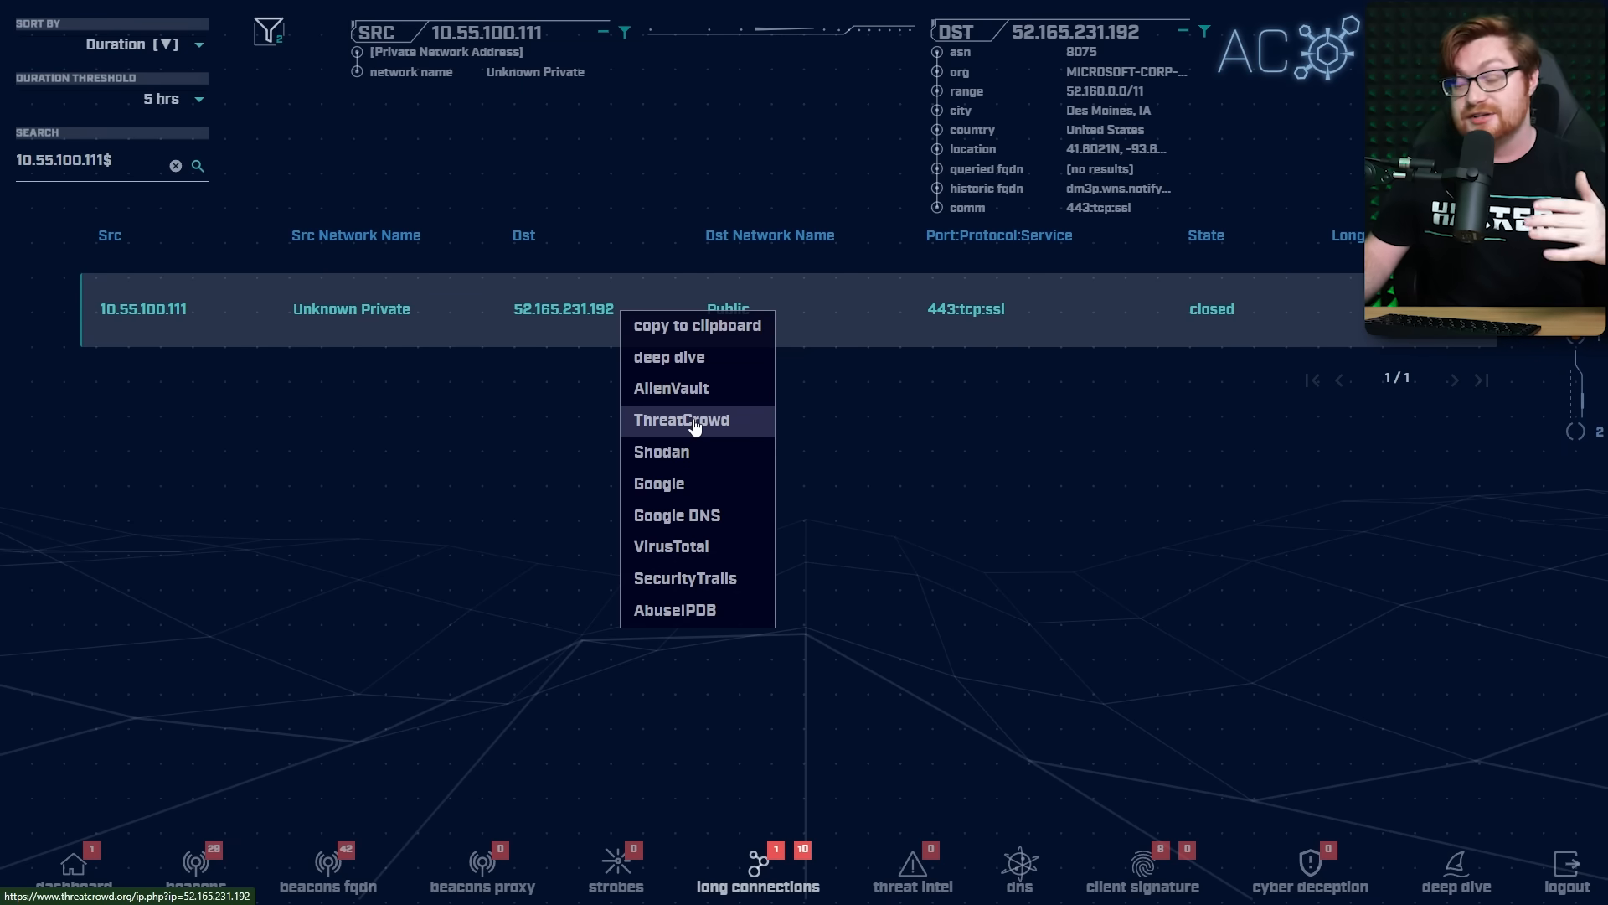
mouse_move(671, 546)
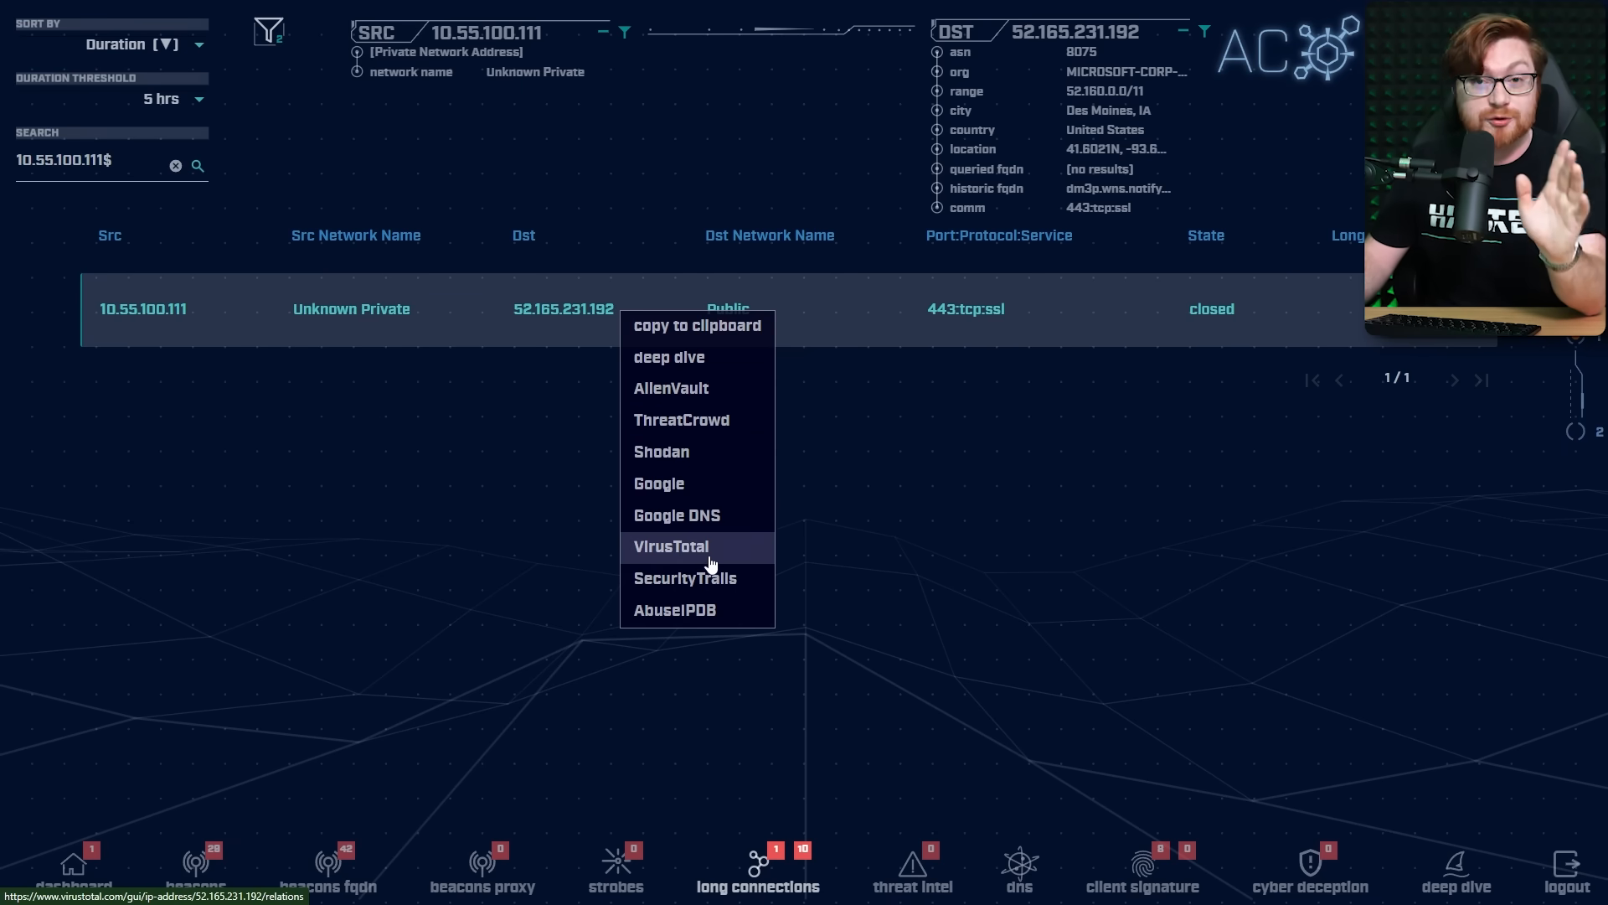
- Open the Gcat project page and highlight its Gmail-based backdoor description
click(671, 546)
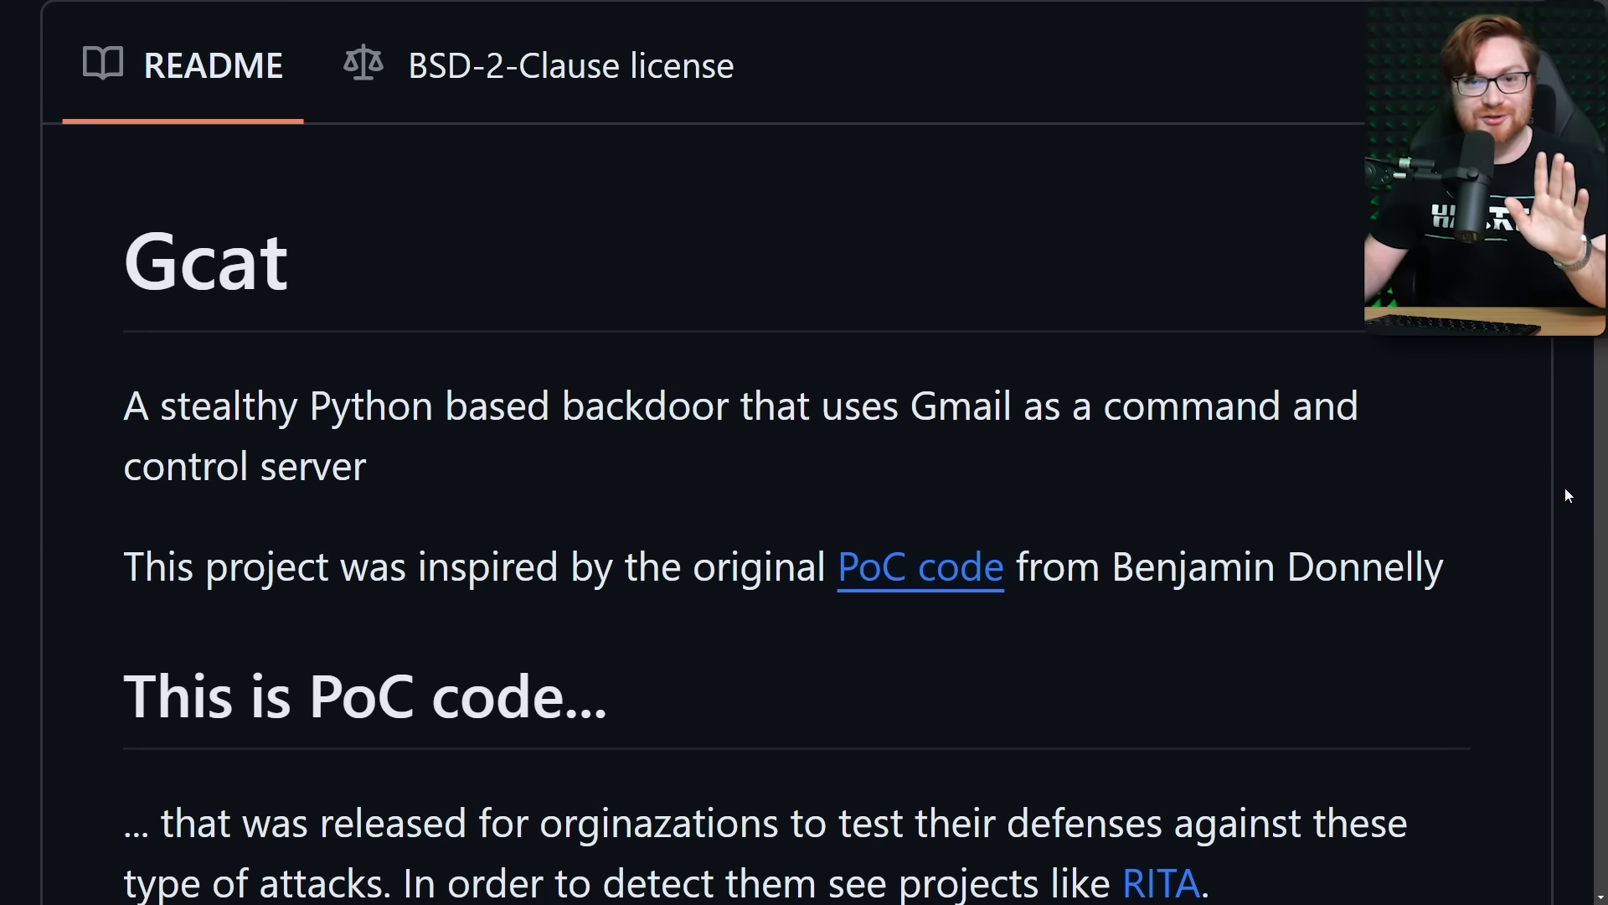
scroll(down, 3)
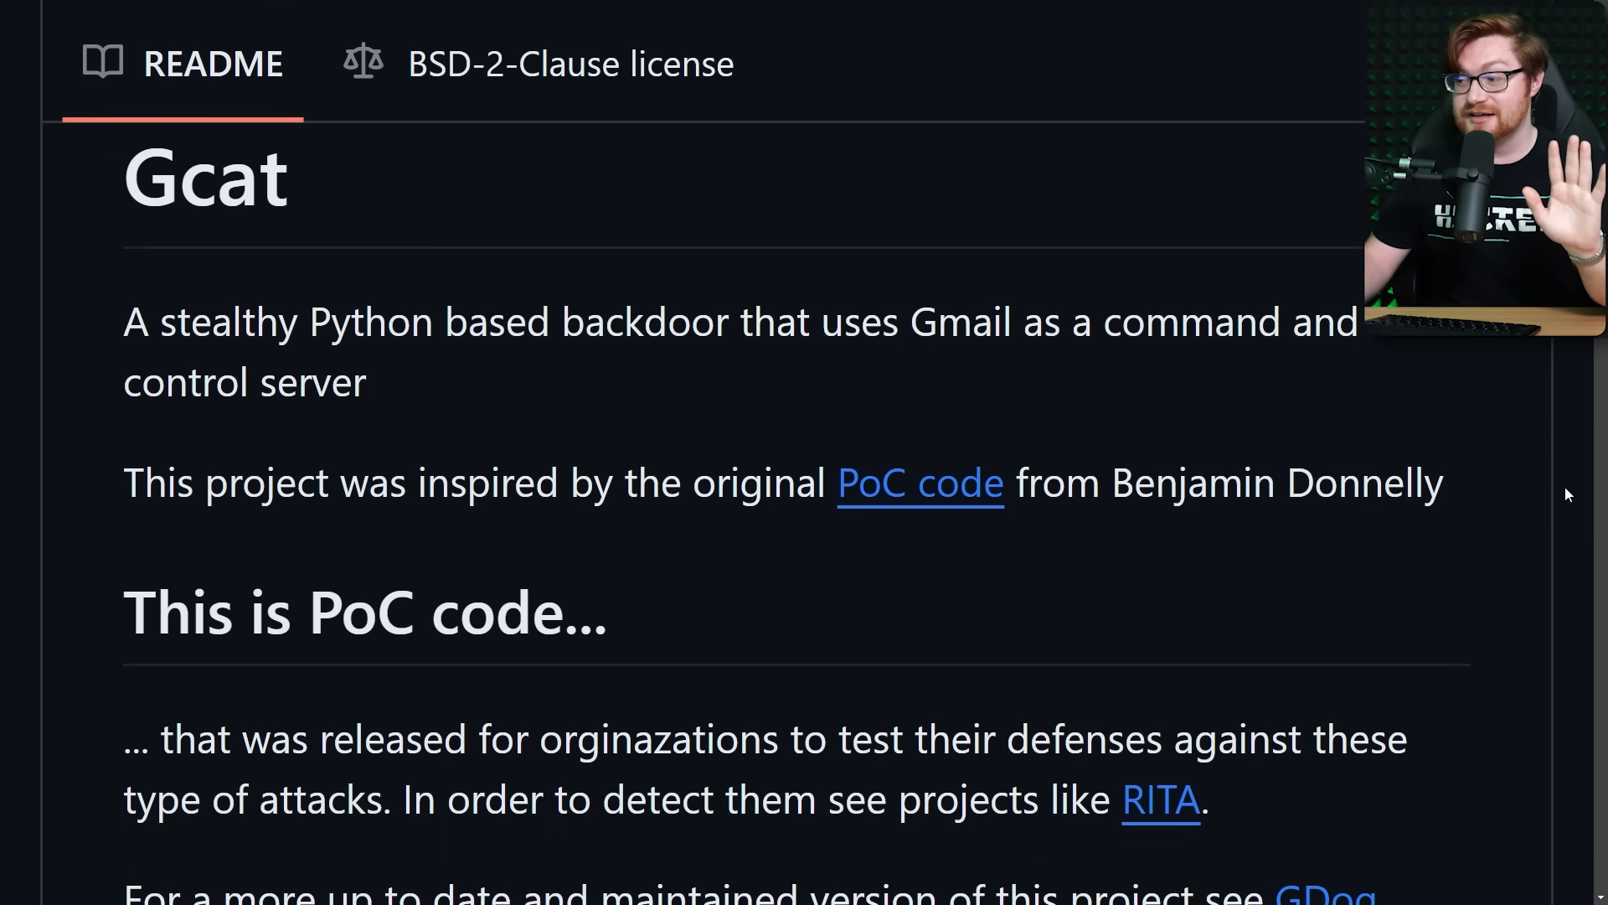
scroll(down, 3)
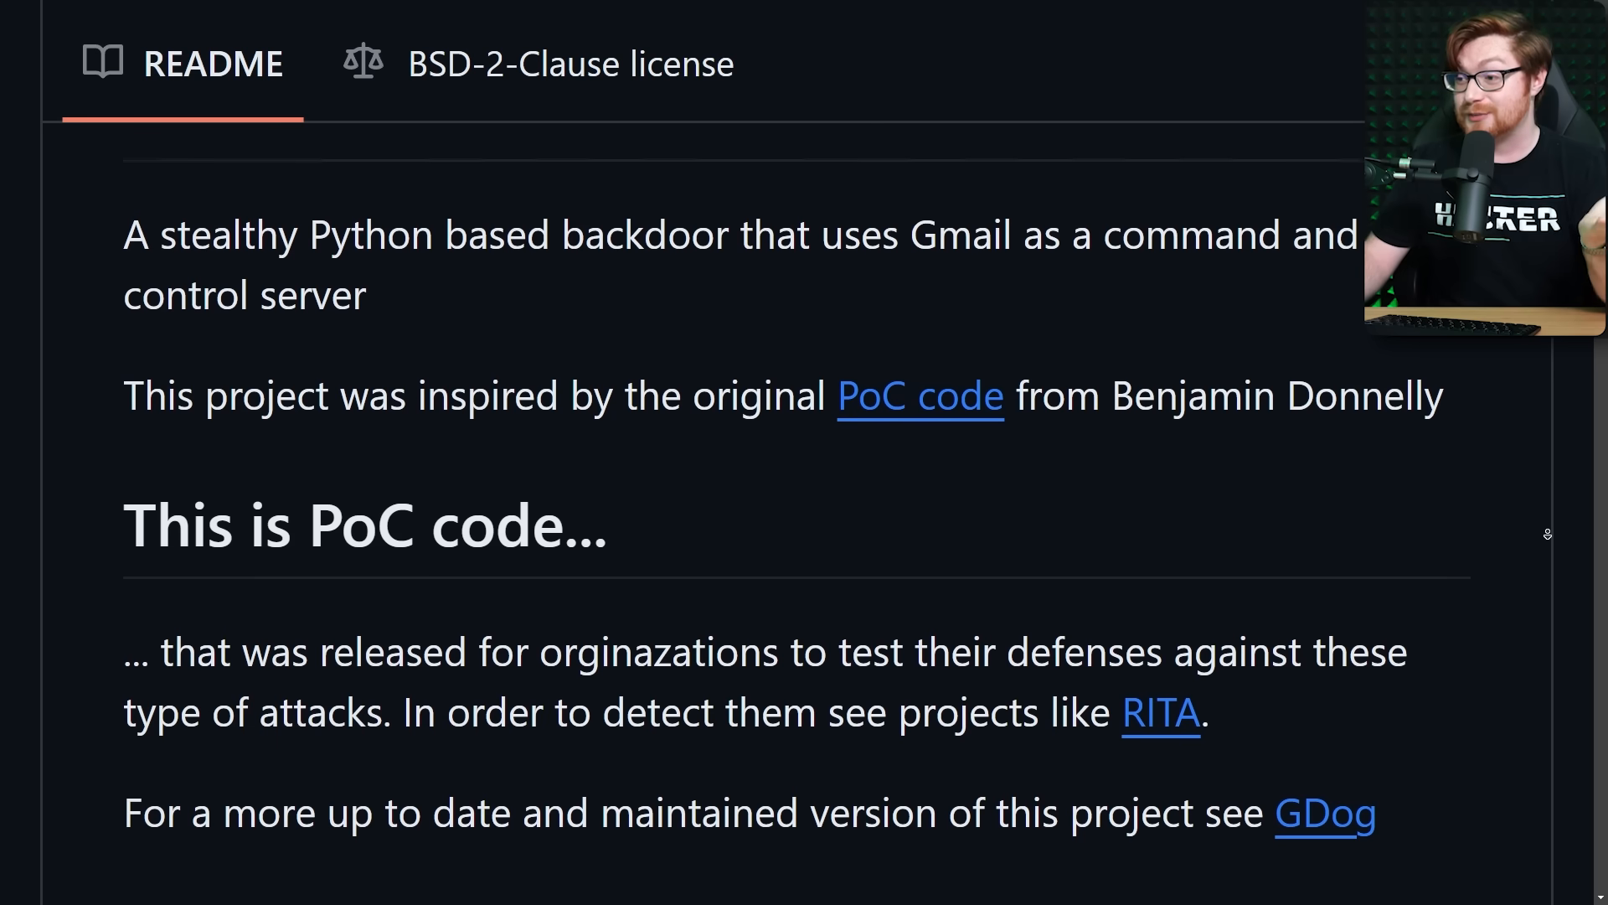
scroll(down, 3)
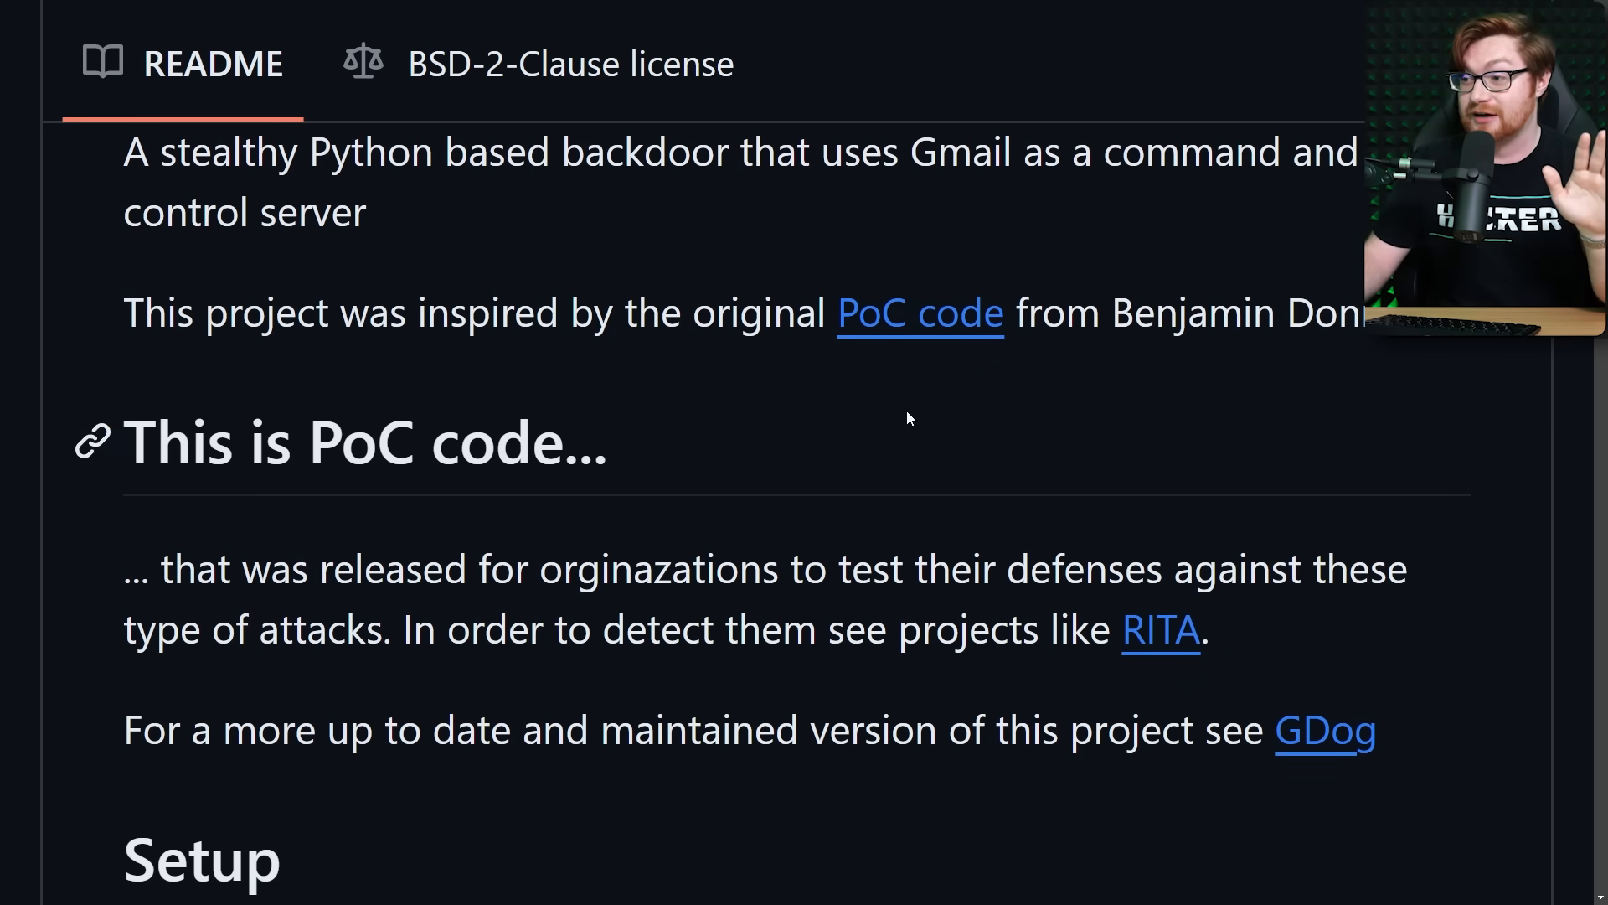
drag(303, 151, 821, 151)
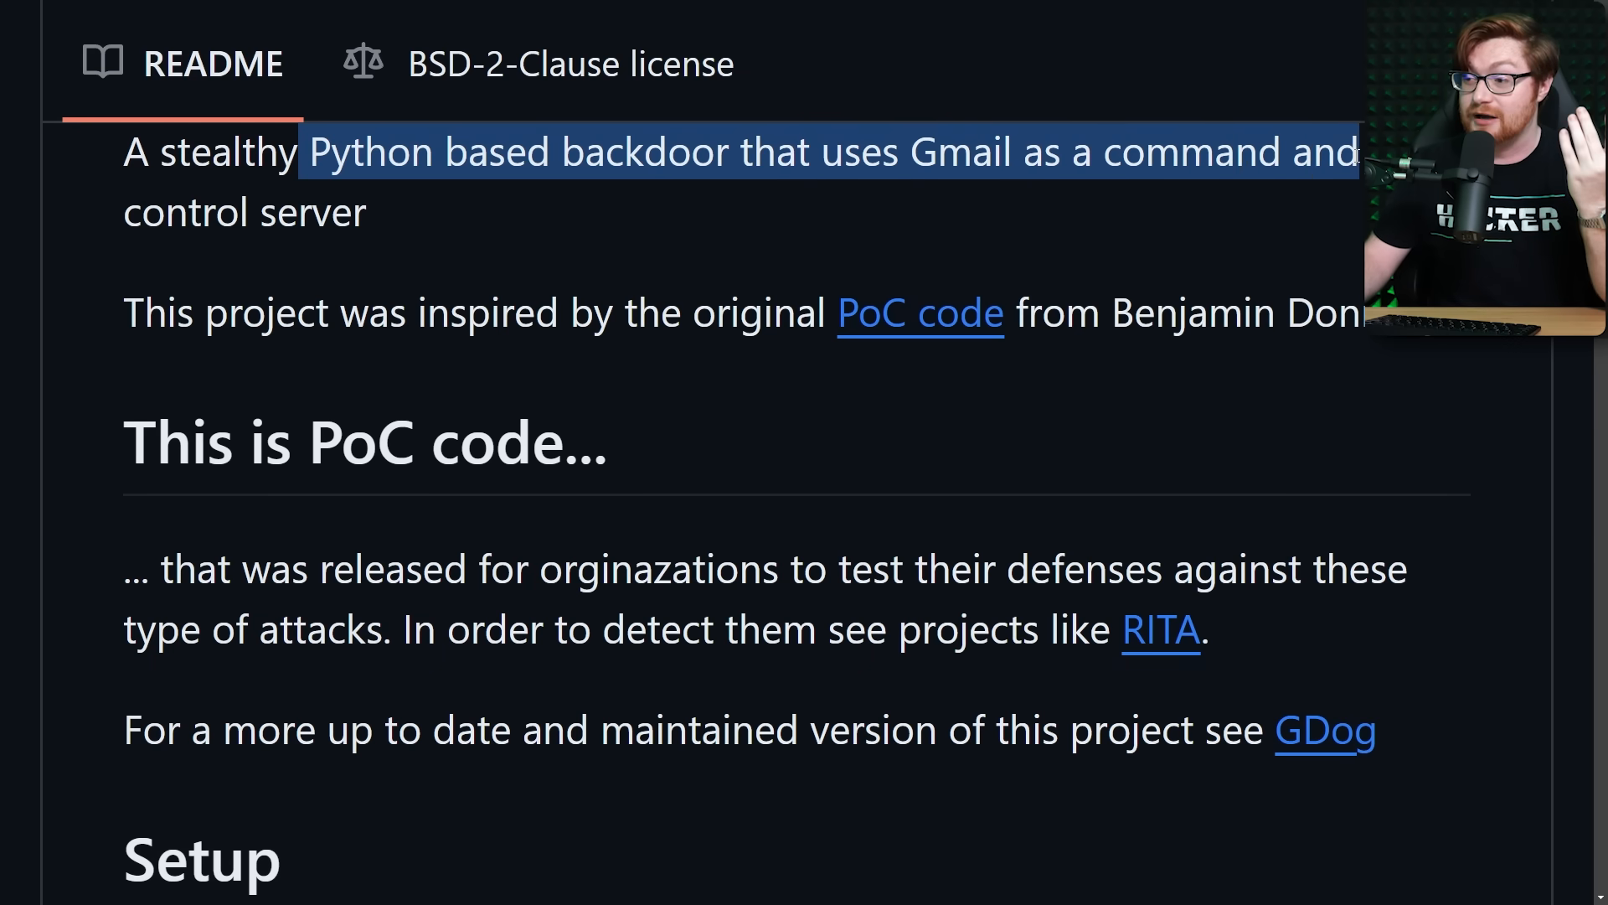
- Read further, highlighting the detection note, down to the implant command examples
scroll(down, 3)
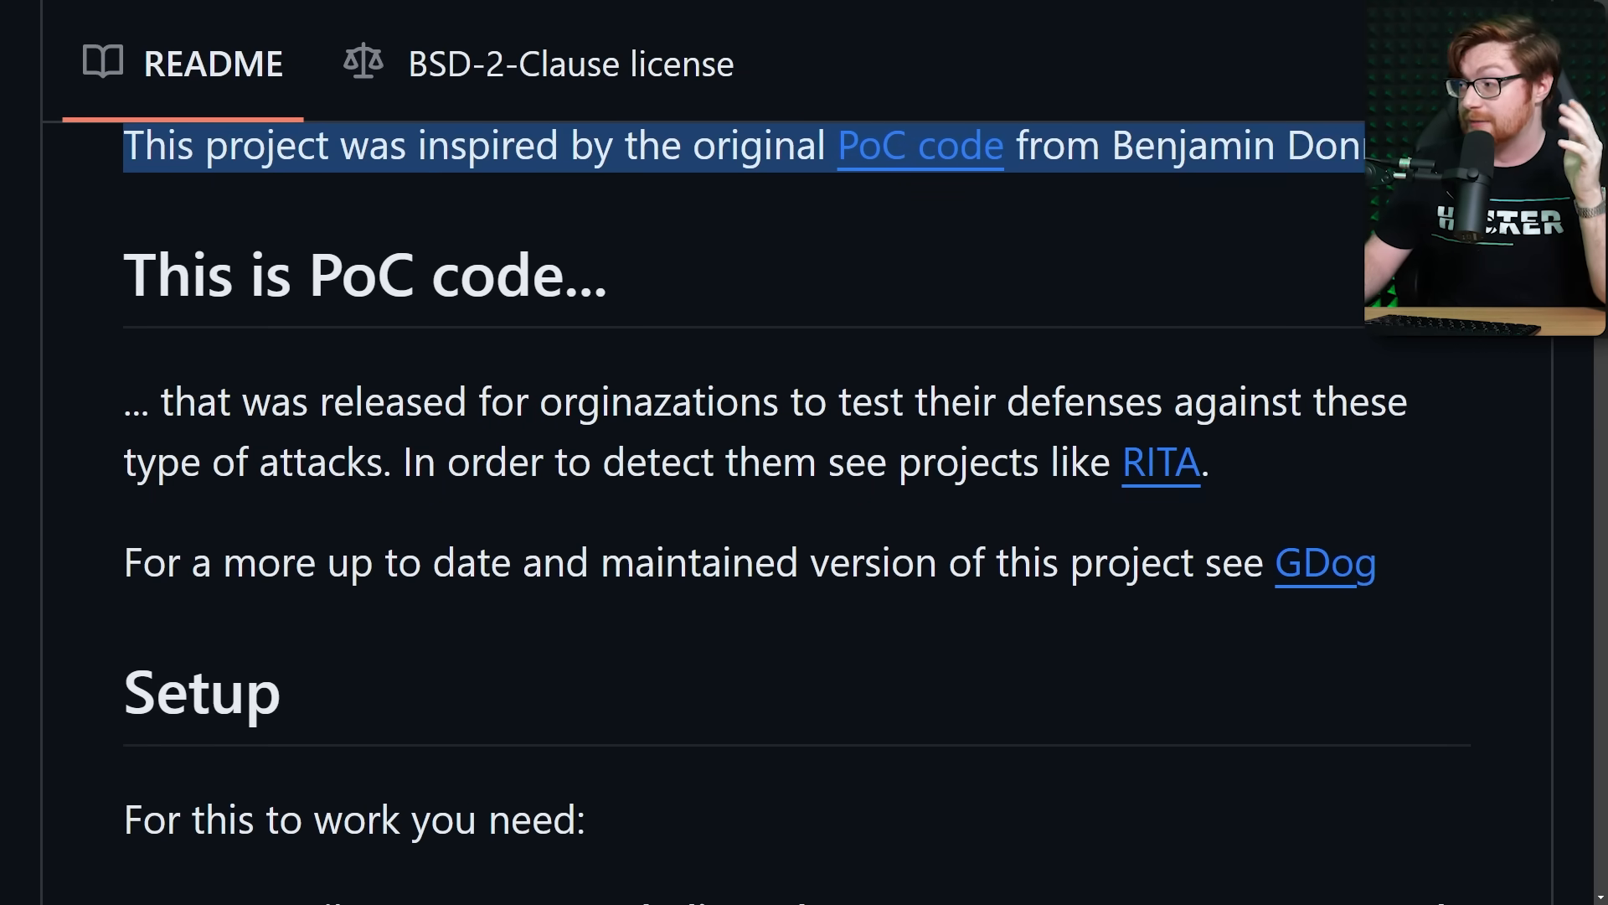
scroll(down, 3)
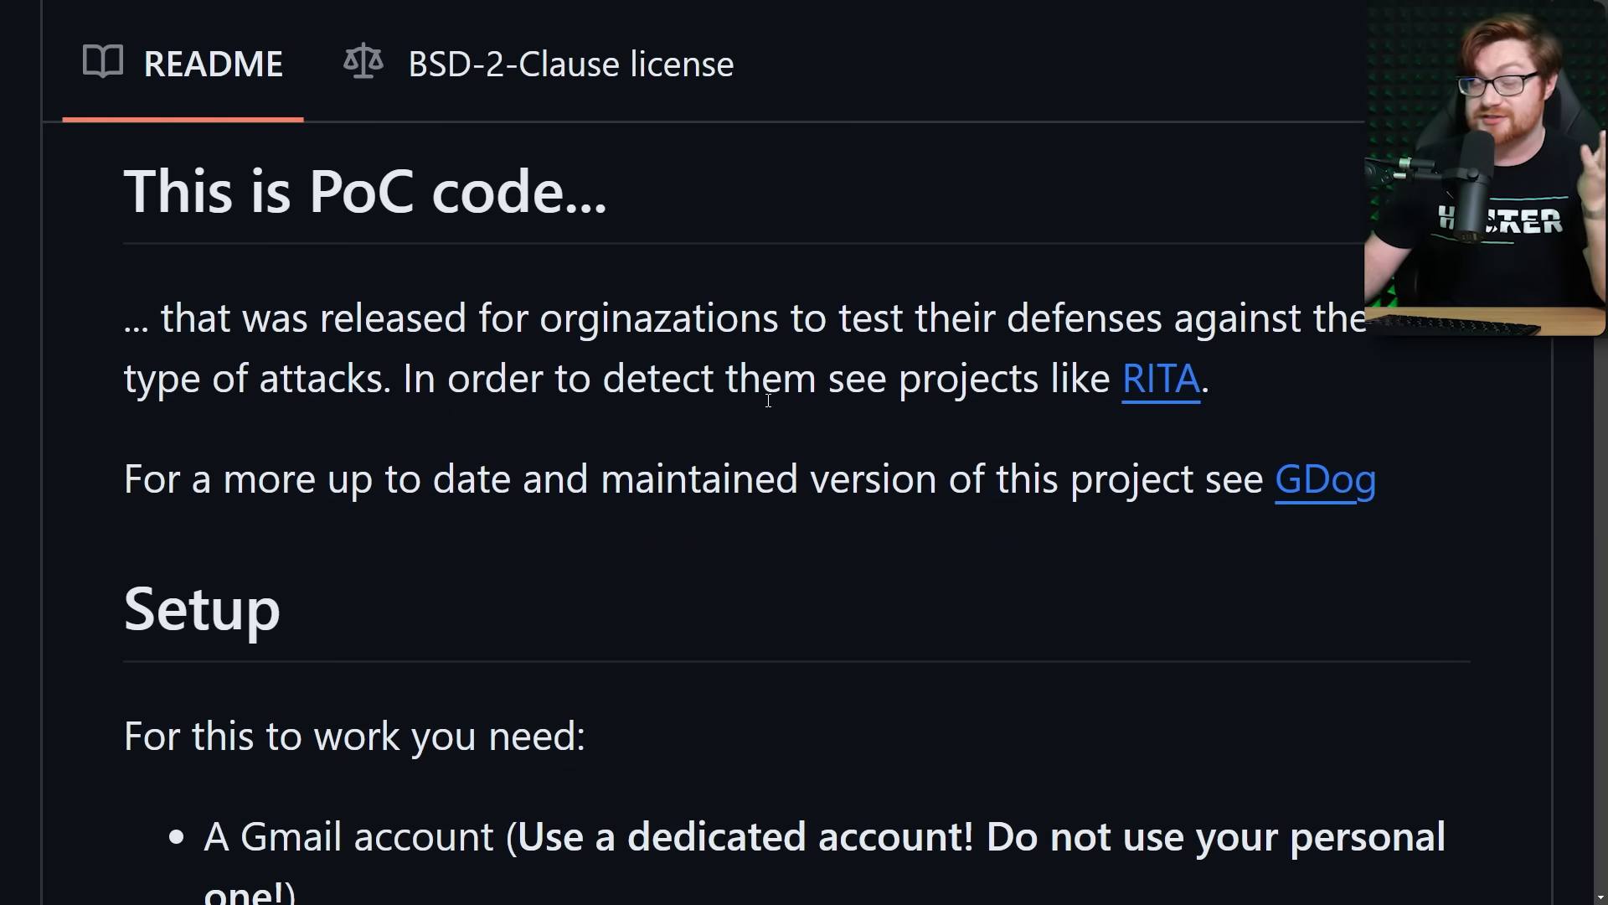
scroll(down, 3)
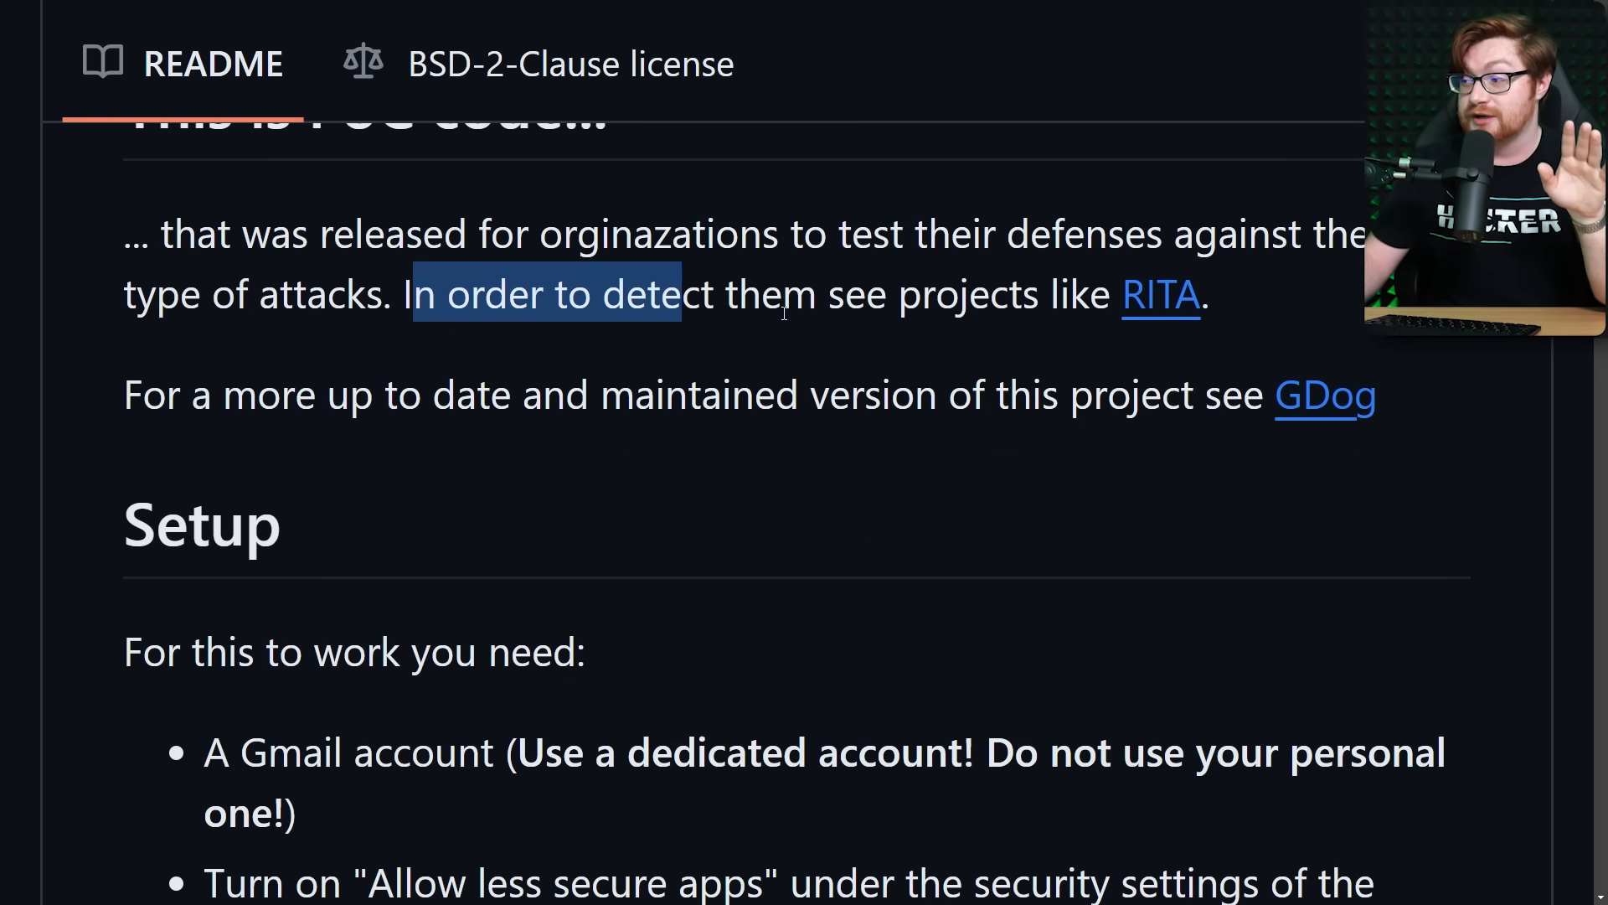
drag(680, 294, 1208, 294)
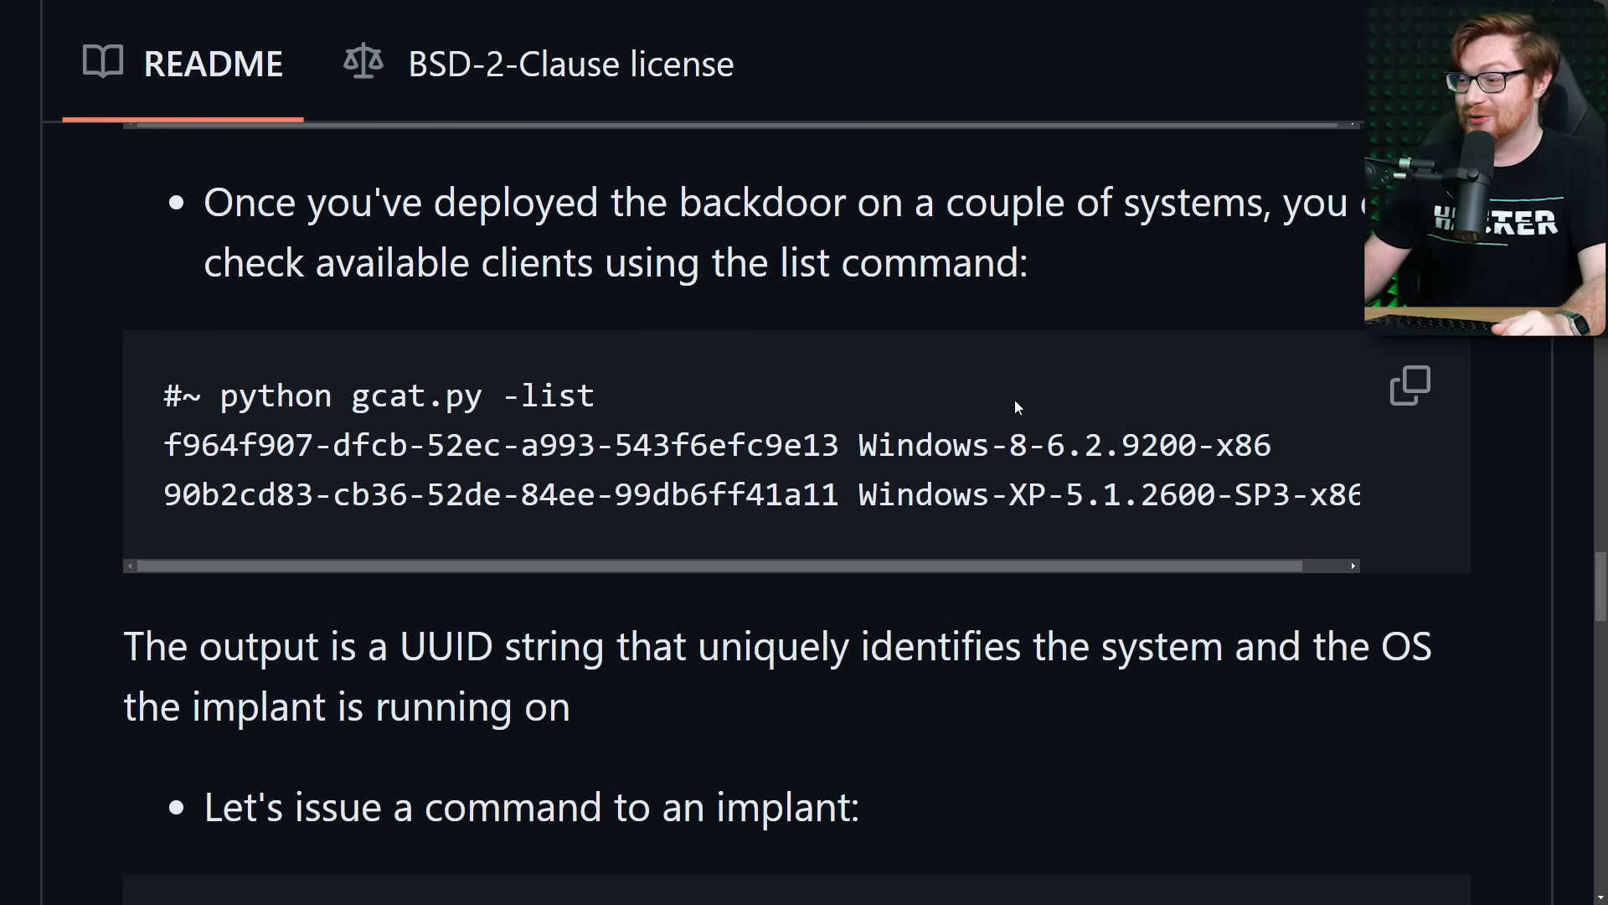
scroll(down, 3)
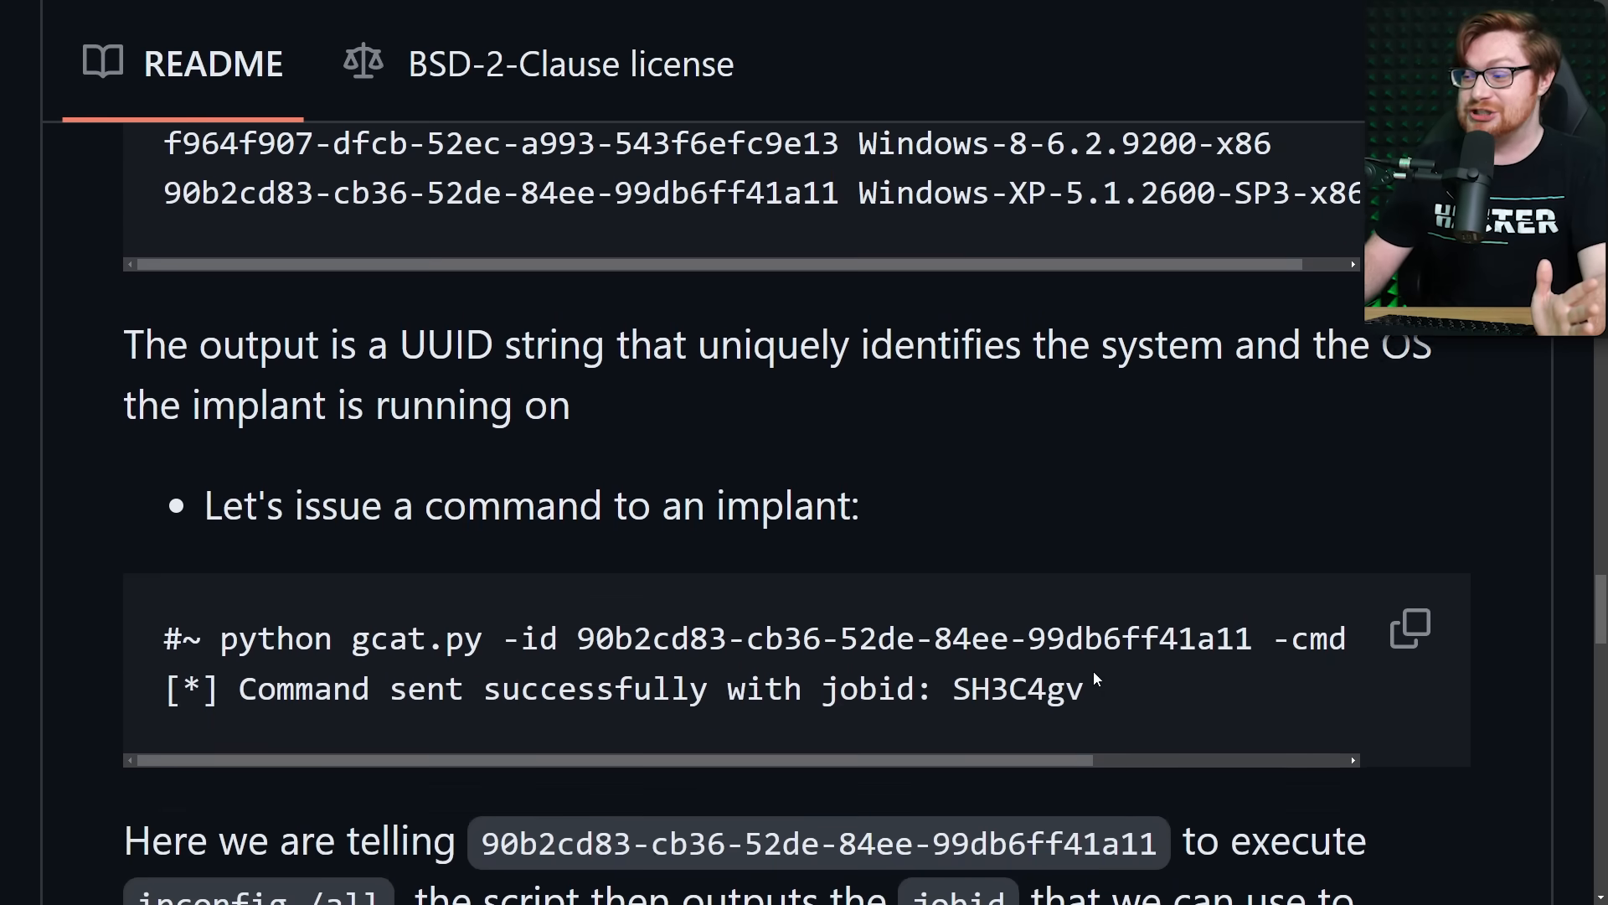
scroll(down, 3)
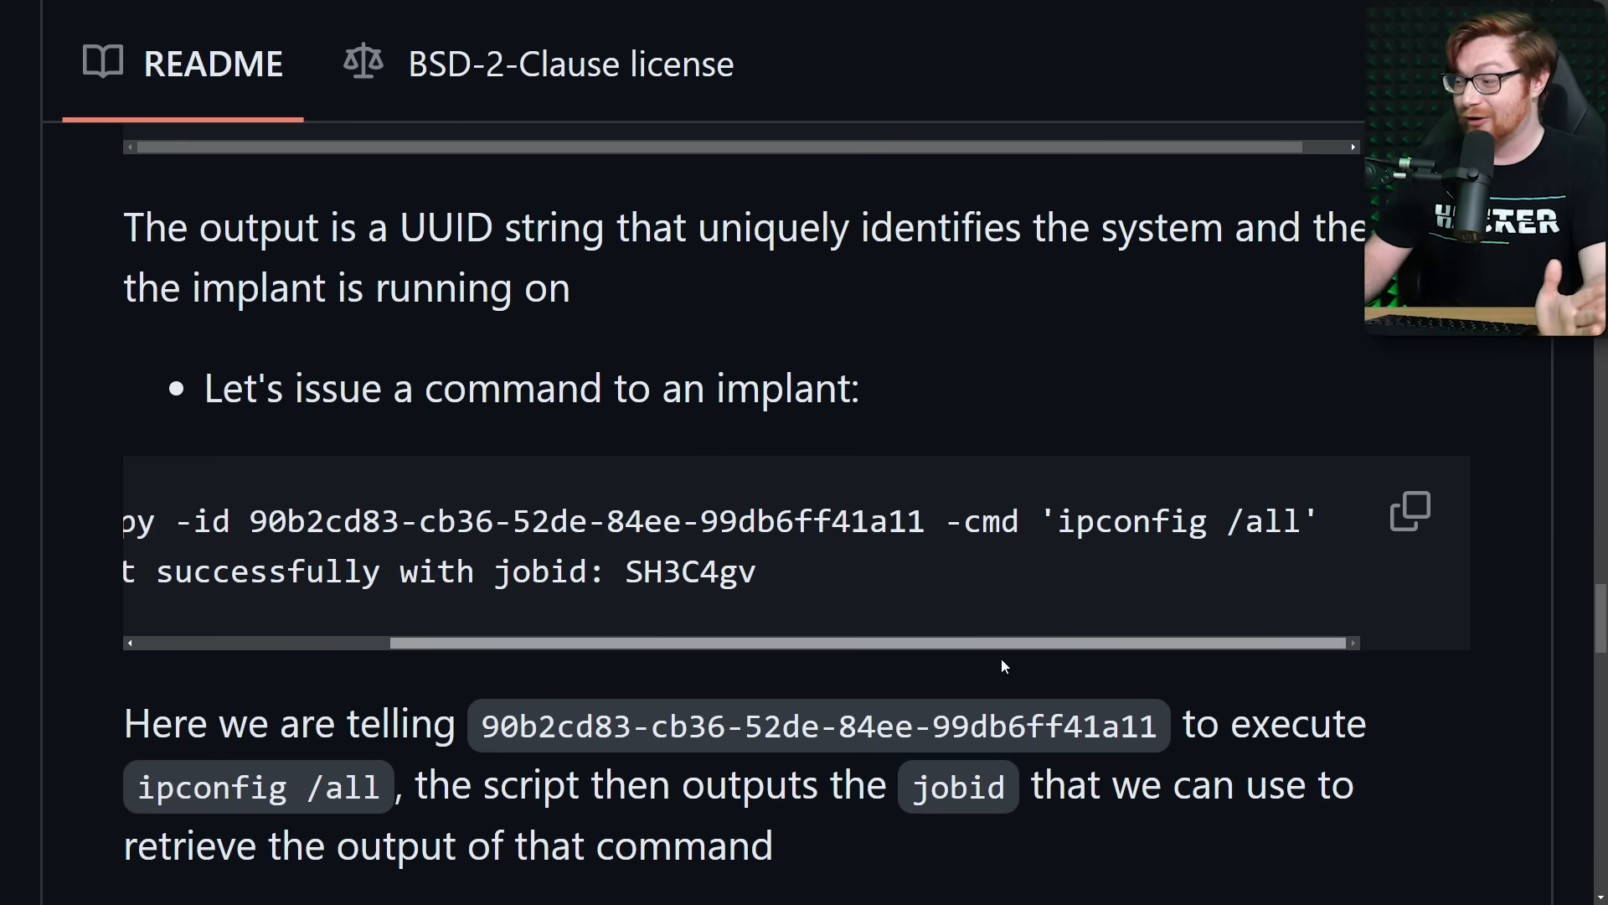
scroll(down, 3)
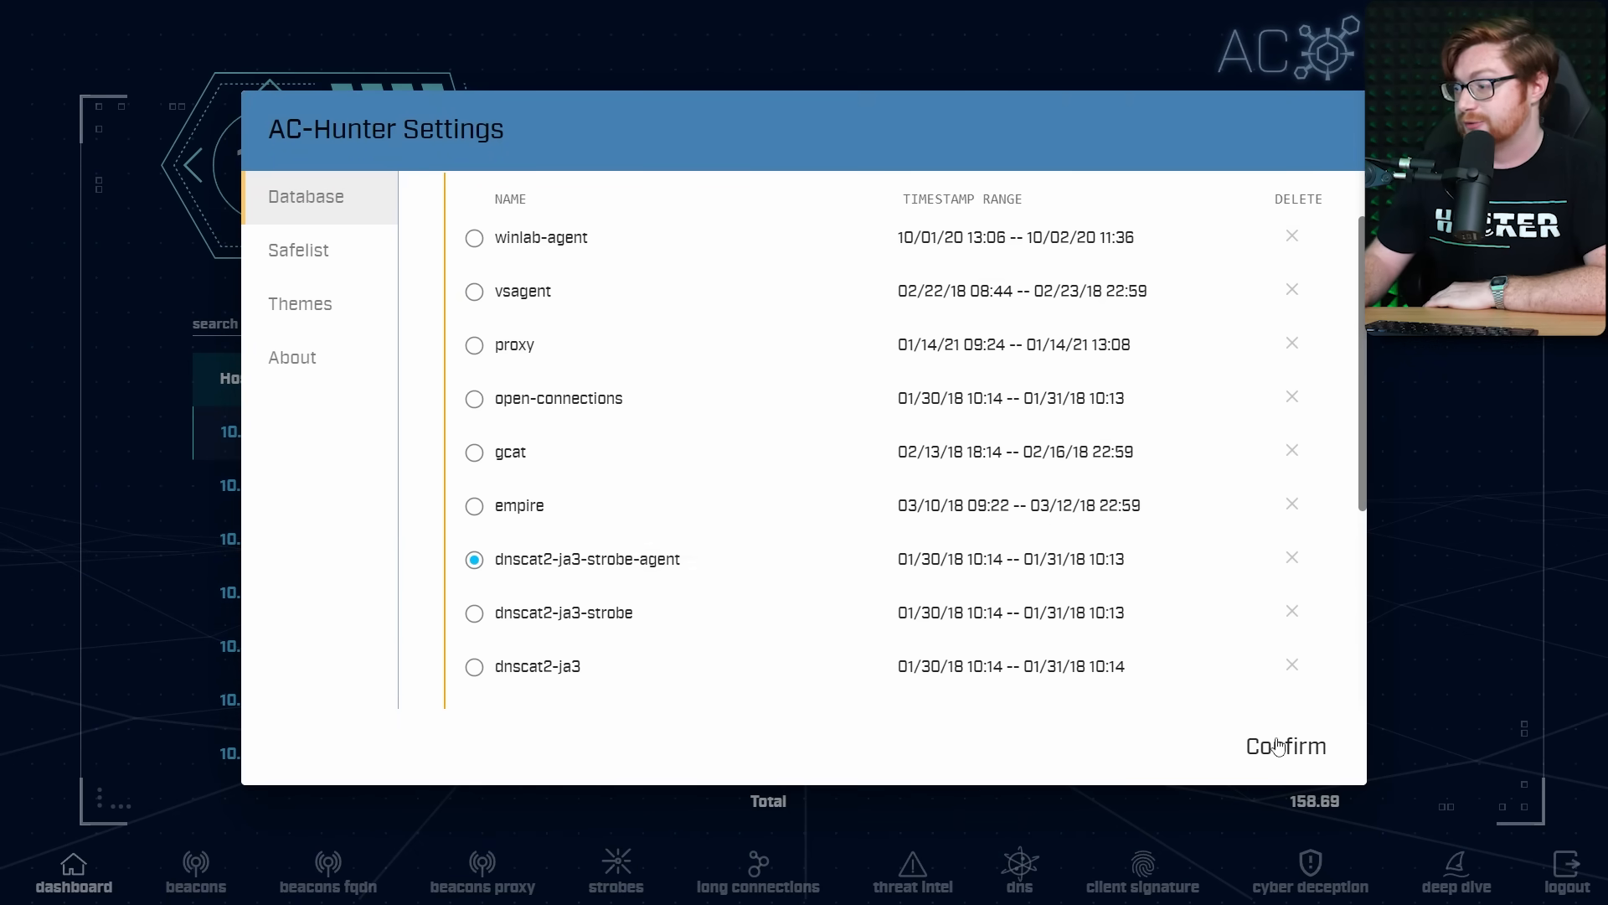
- Apply the dnscat2-ja3-strobe-agent dataset and open the Too Many FQDNs Per Domain finding
click(1285, 746)
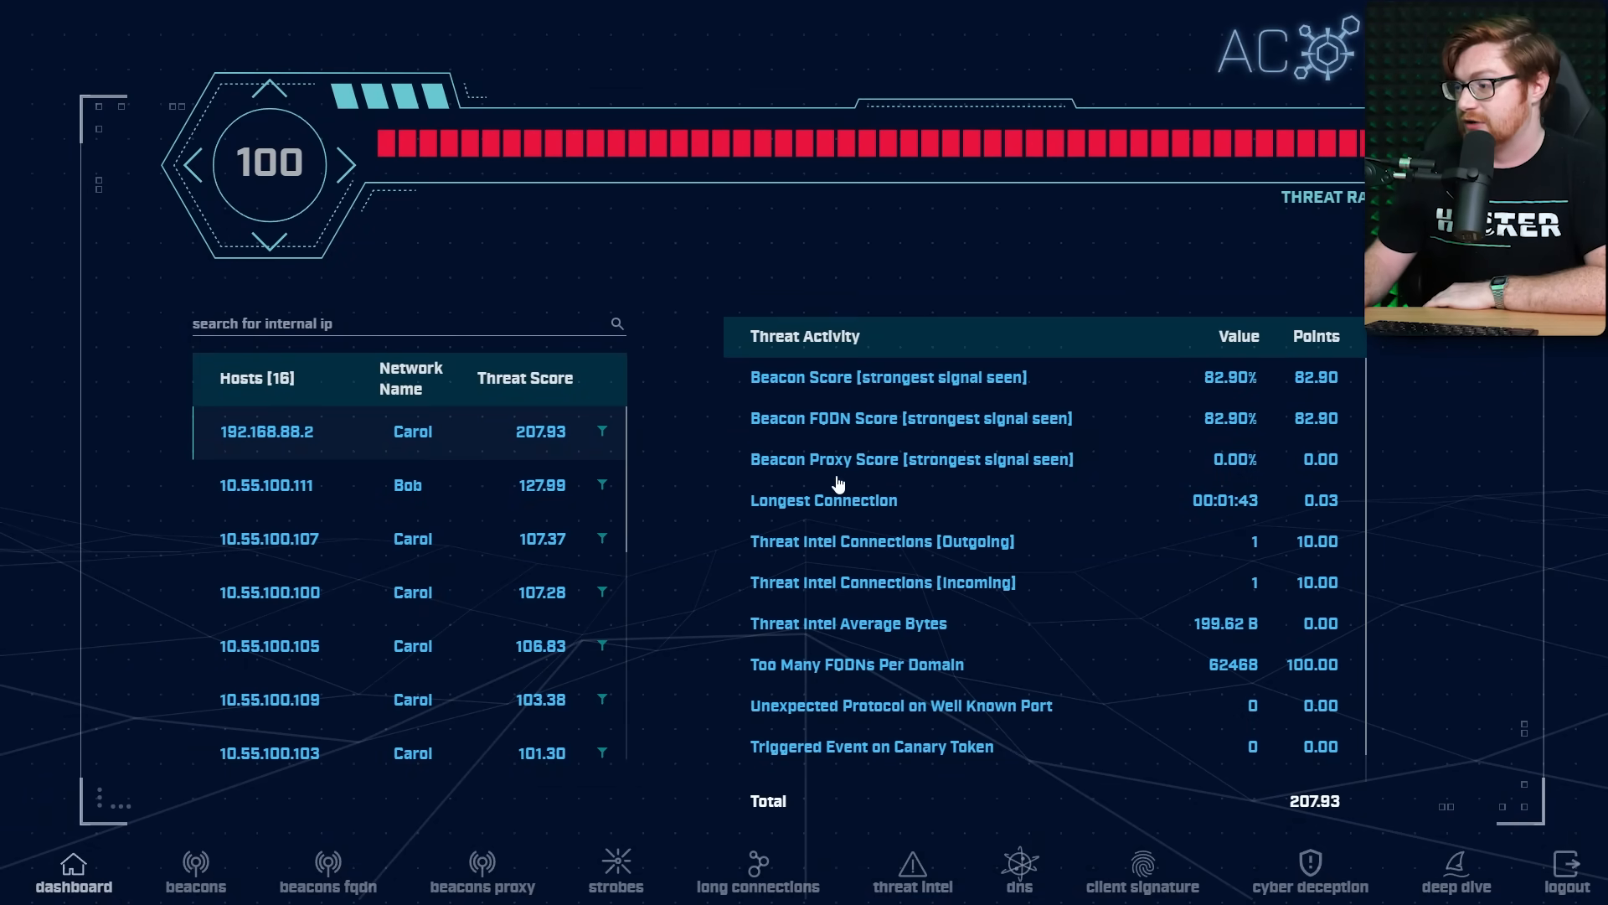
mouse_move(824, 672)
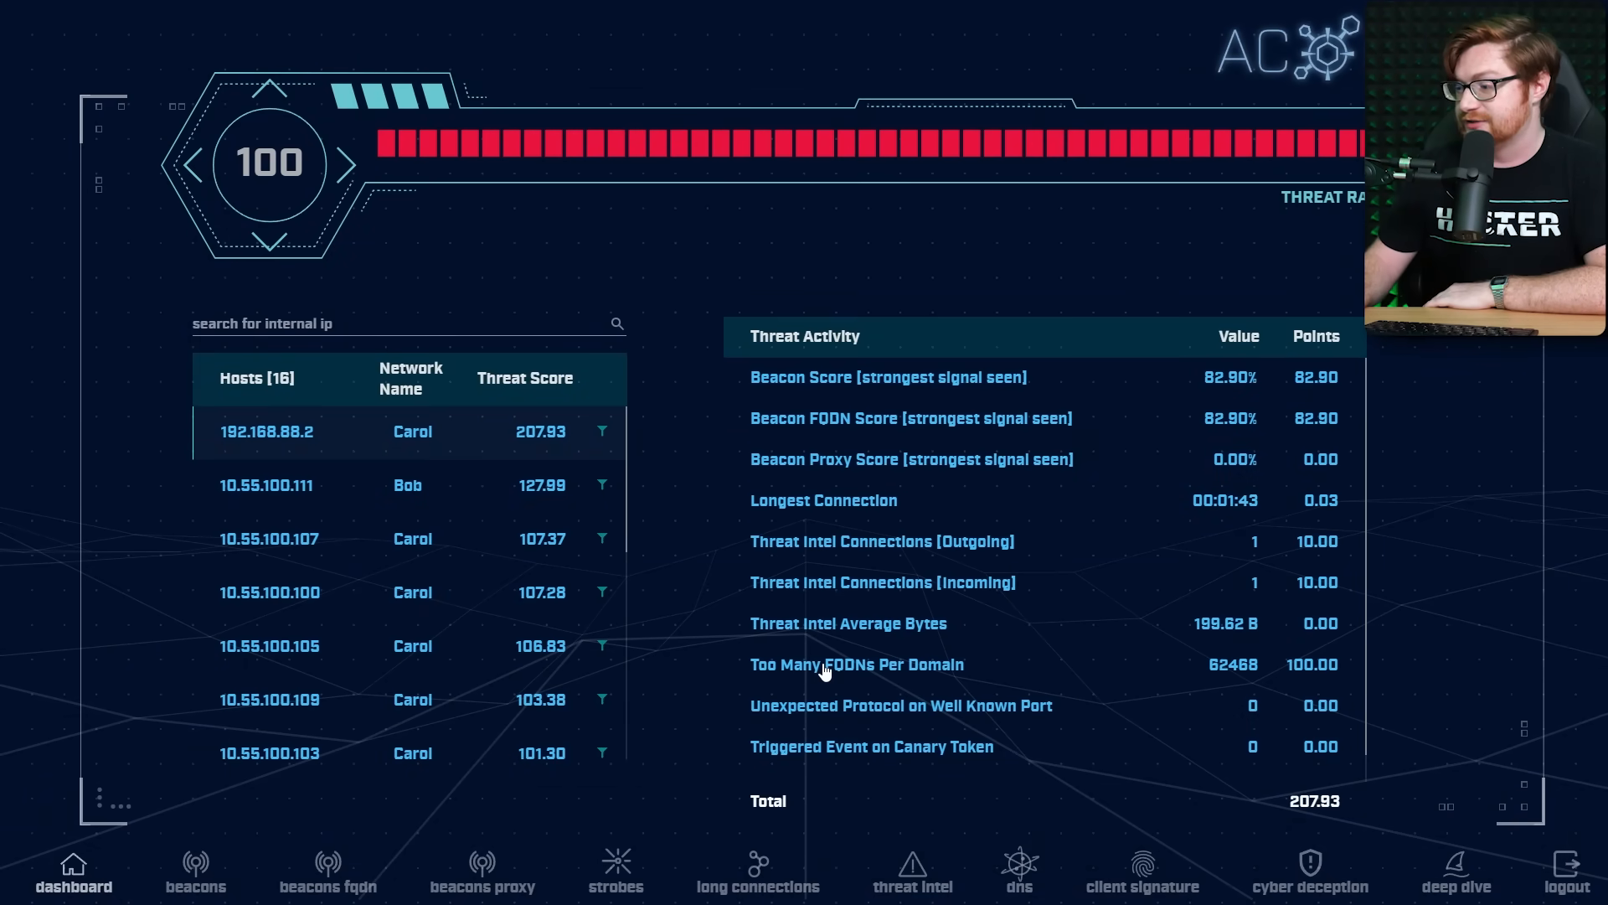
click(1019, 867)
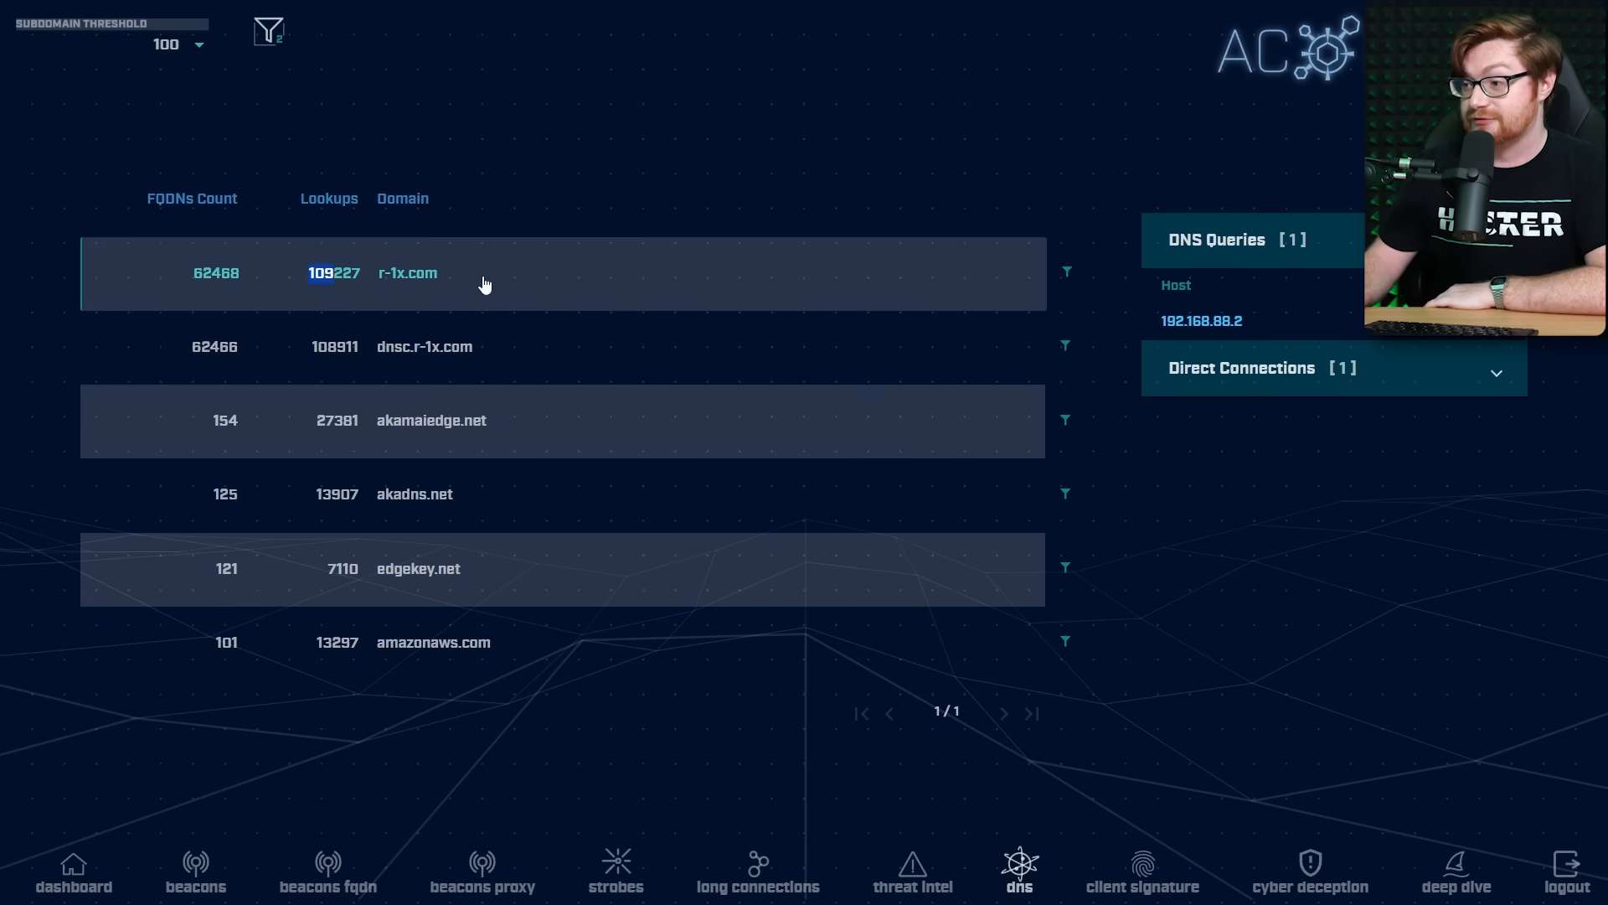
mouse_move(657, 278)
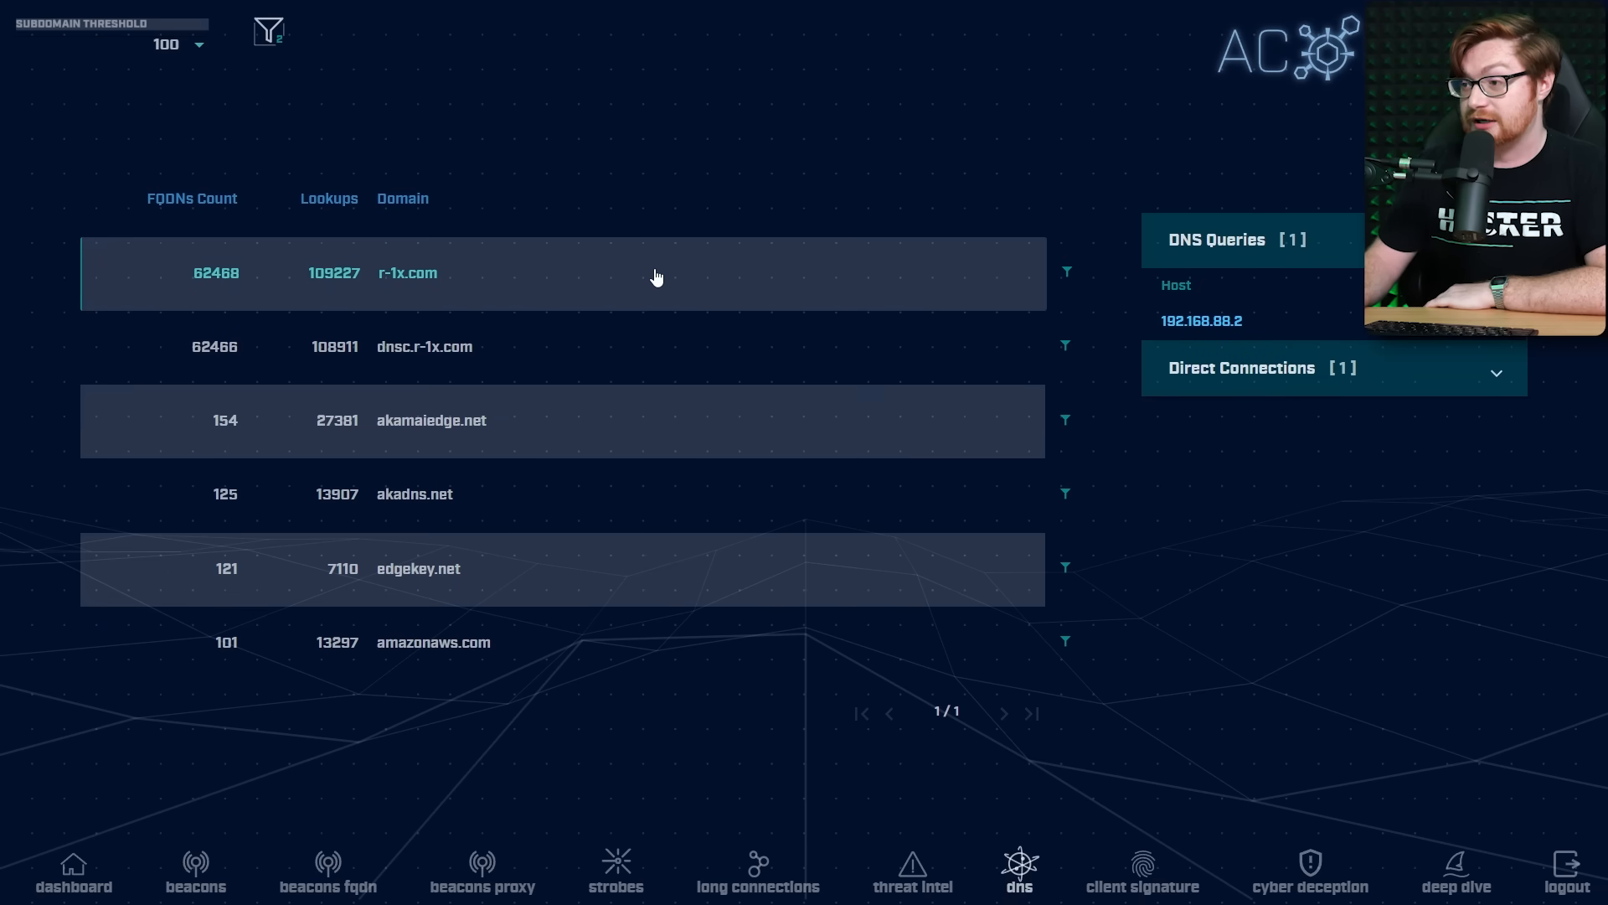
- Compare querying hosts for dnsc.r-1x.com and r-1x.com, picking out 192.168.88.2
click(424, 346)
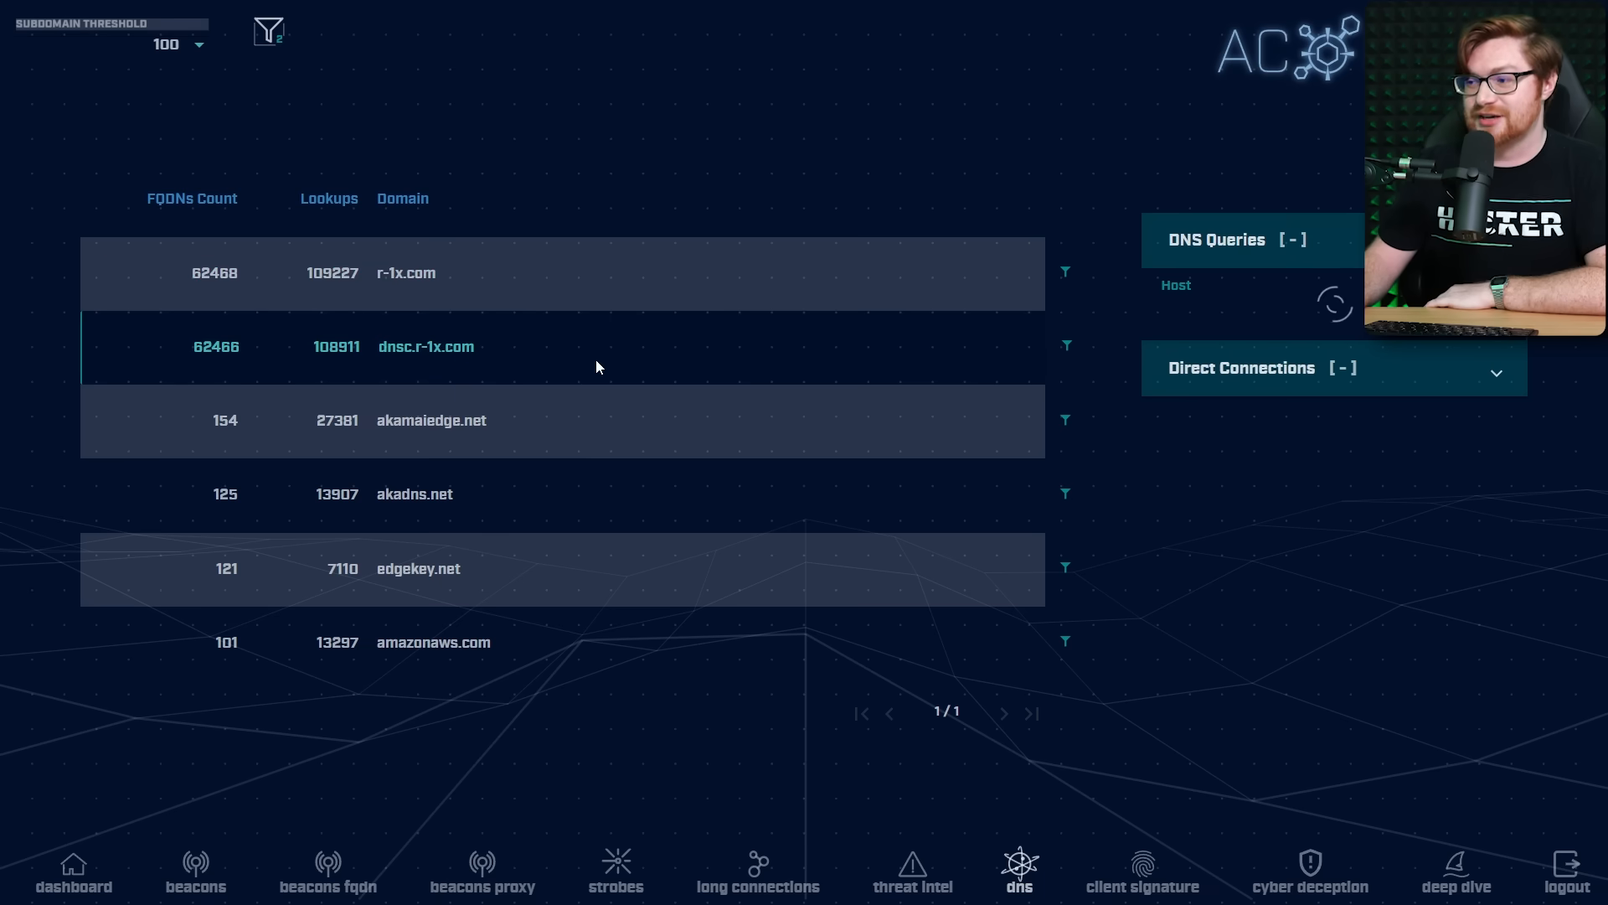
double_click(432, 642)
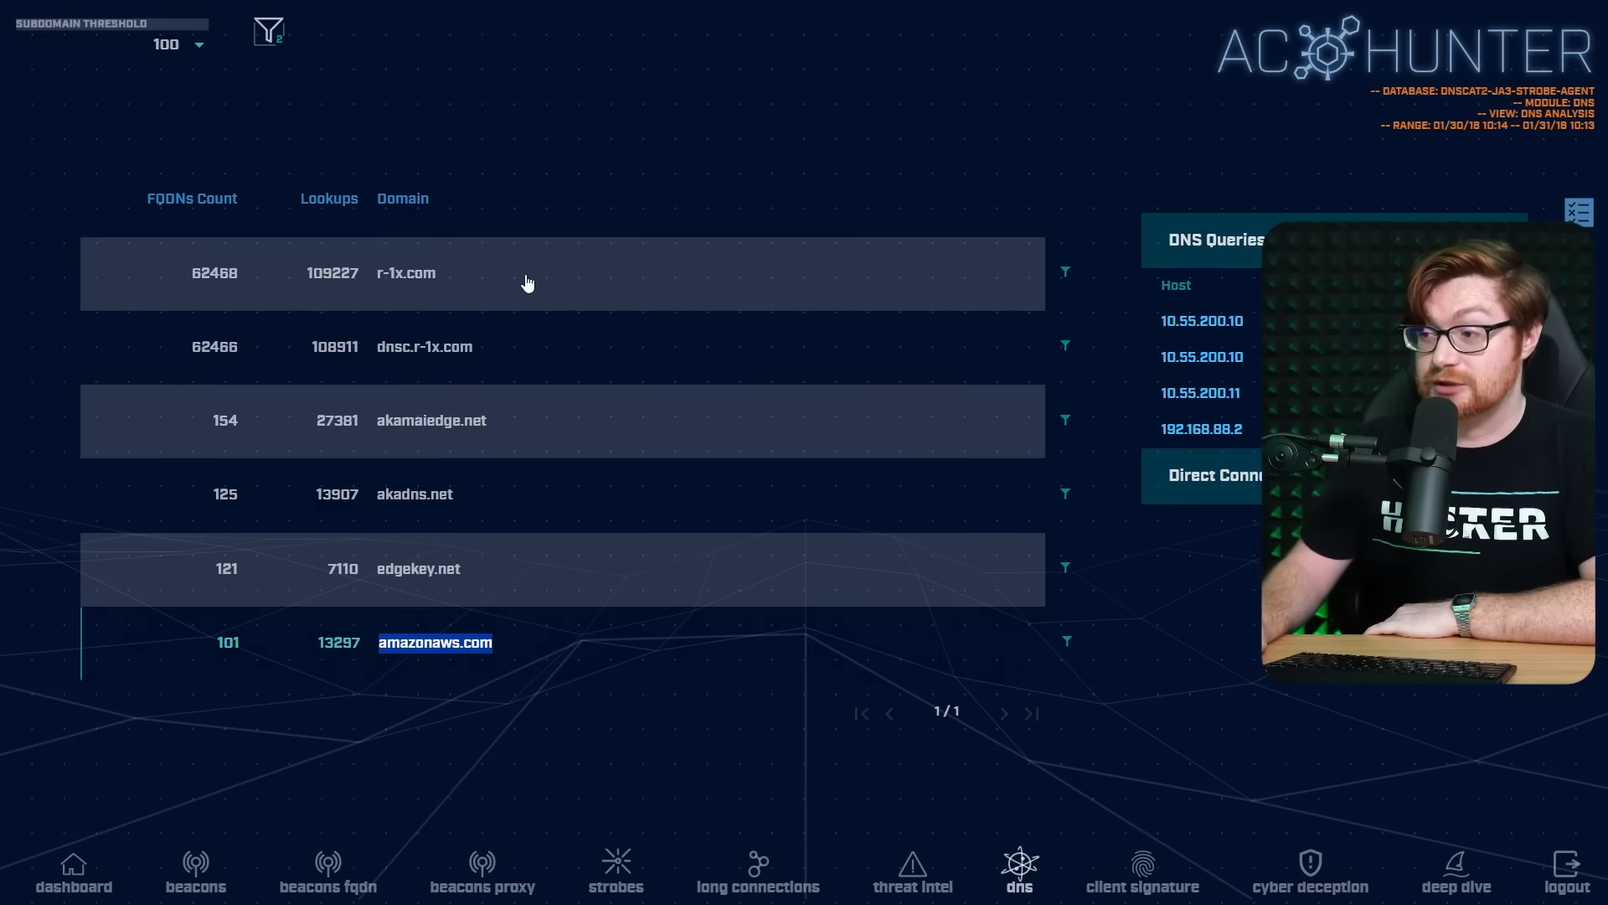
click(407, 271)
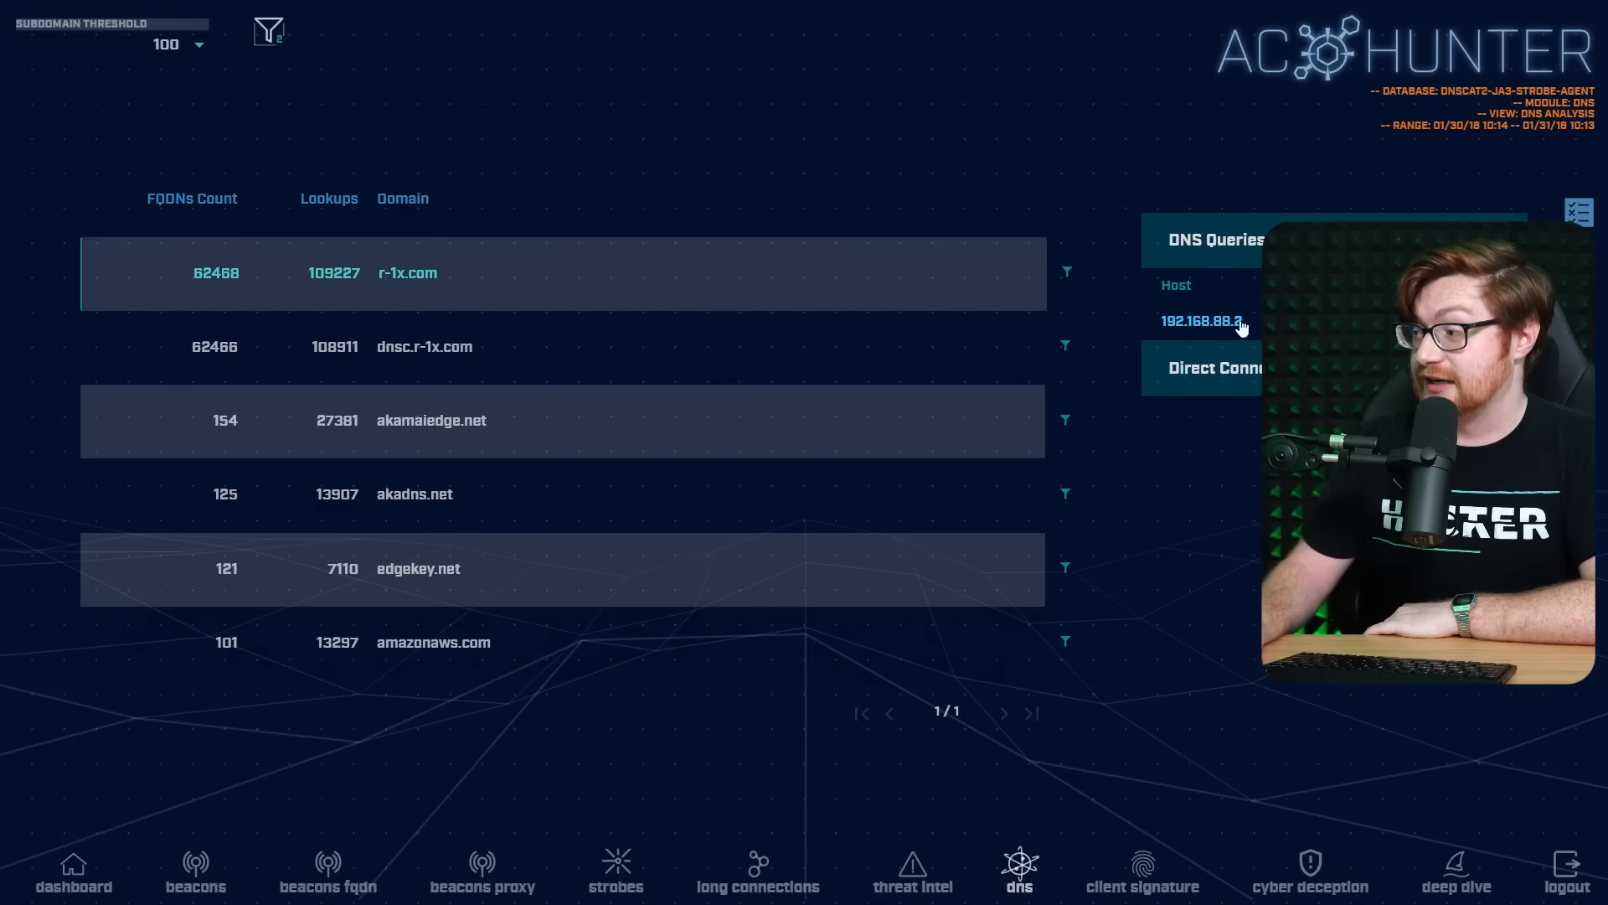
double_click(1202, 321)
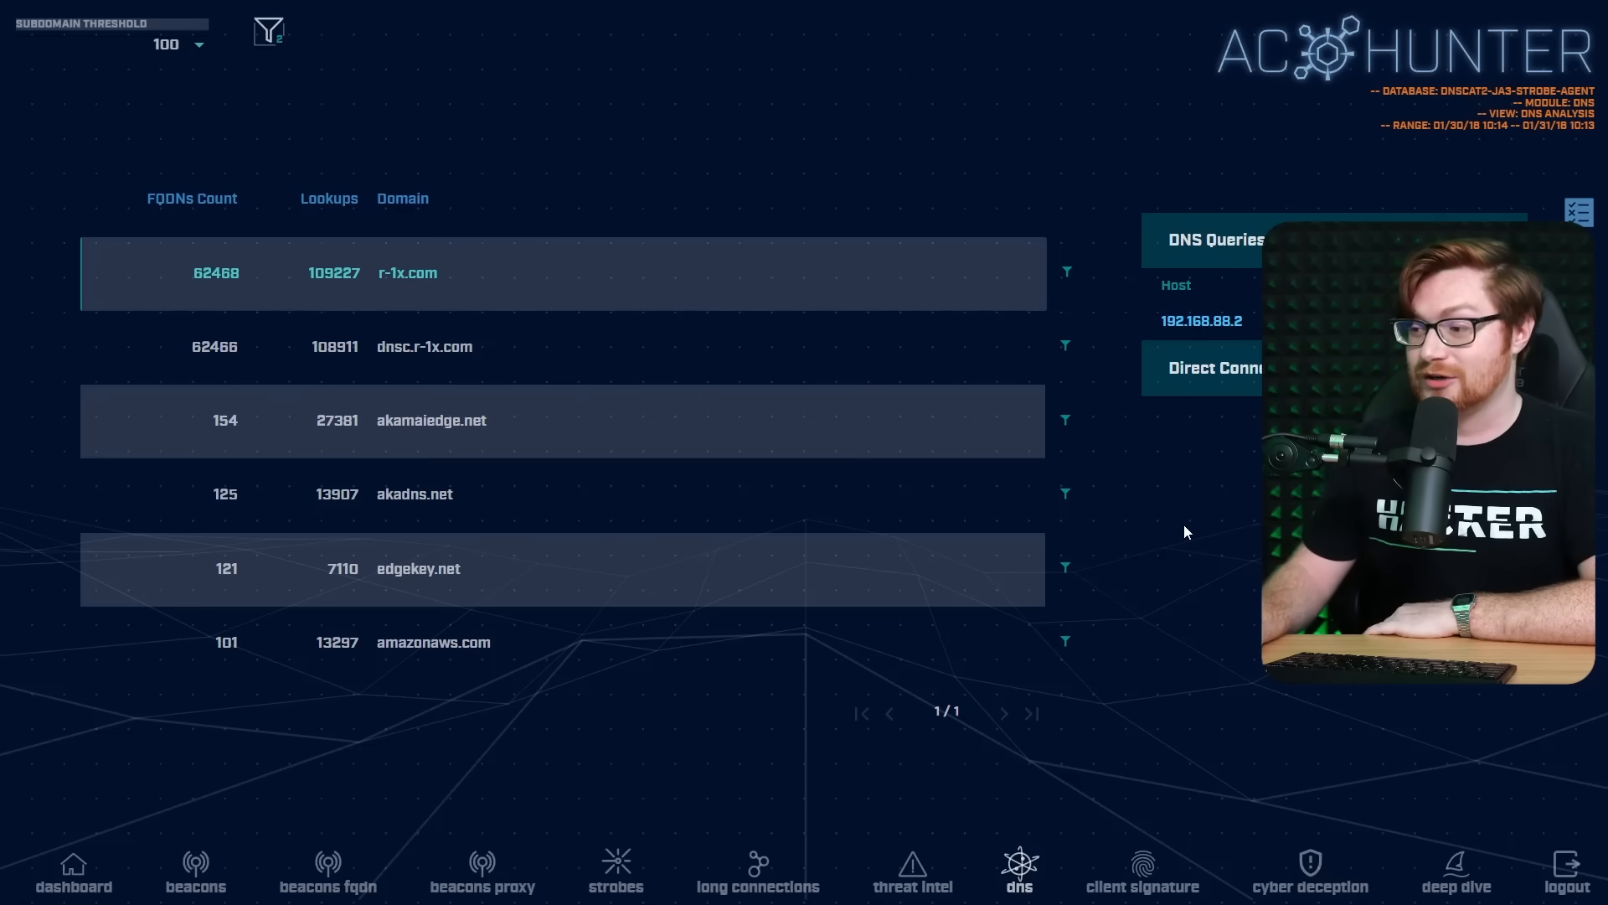
mouse_move(1151, 531)
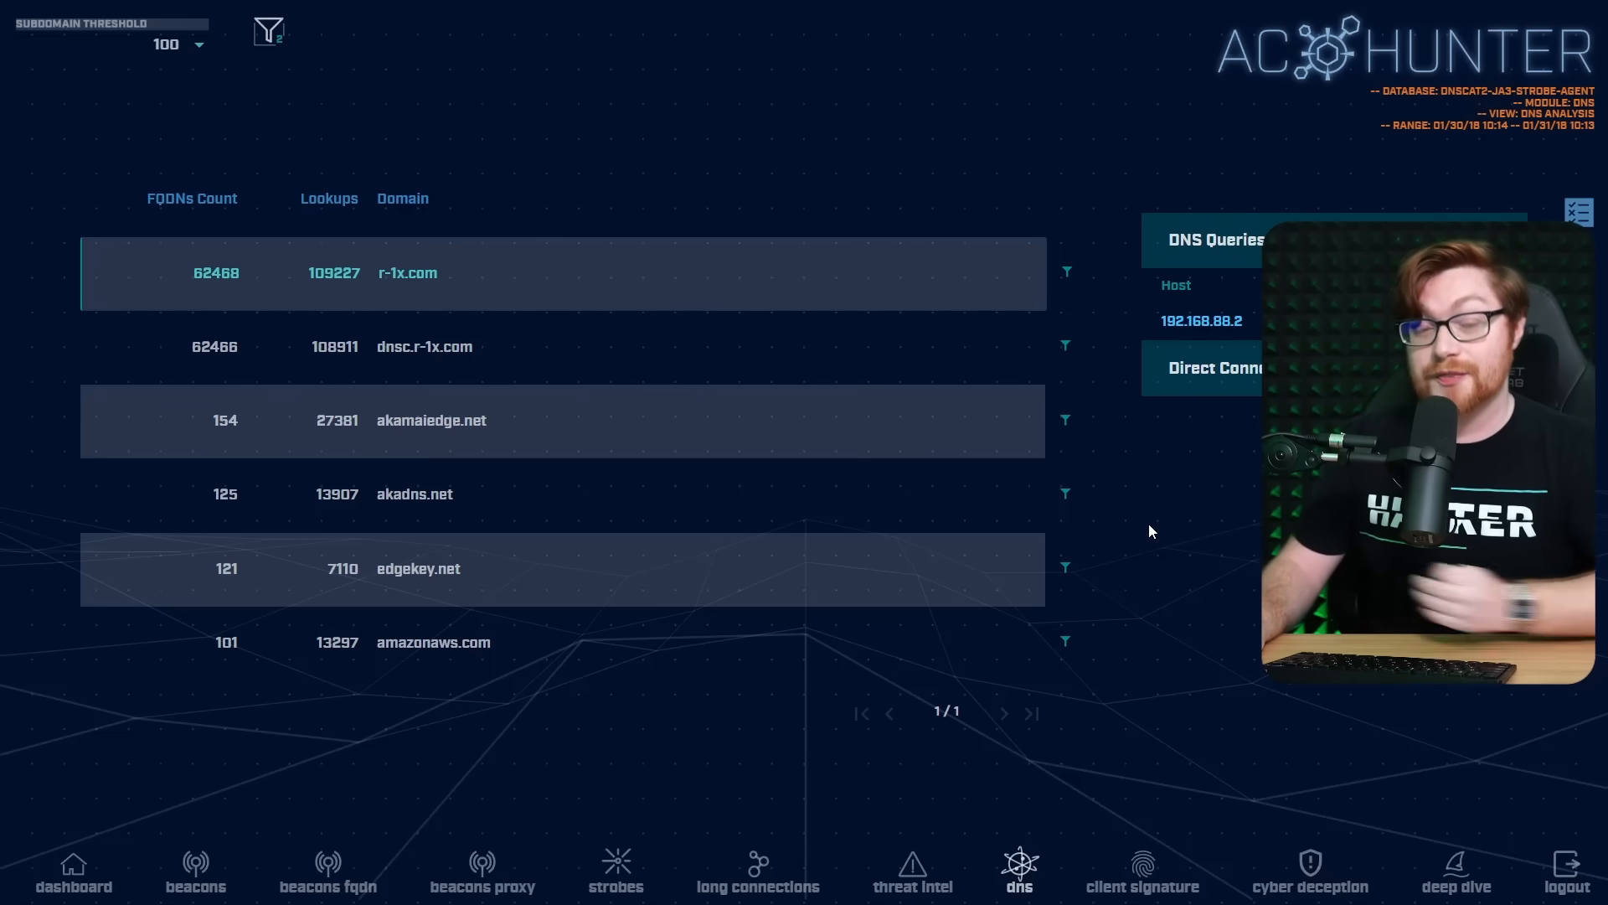